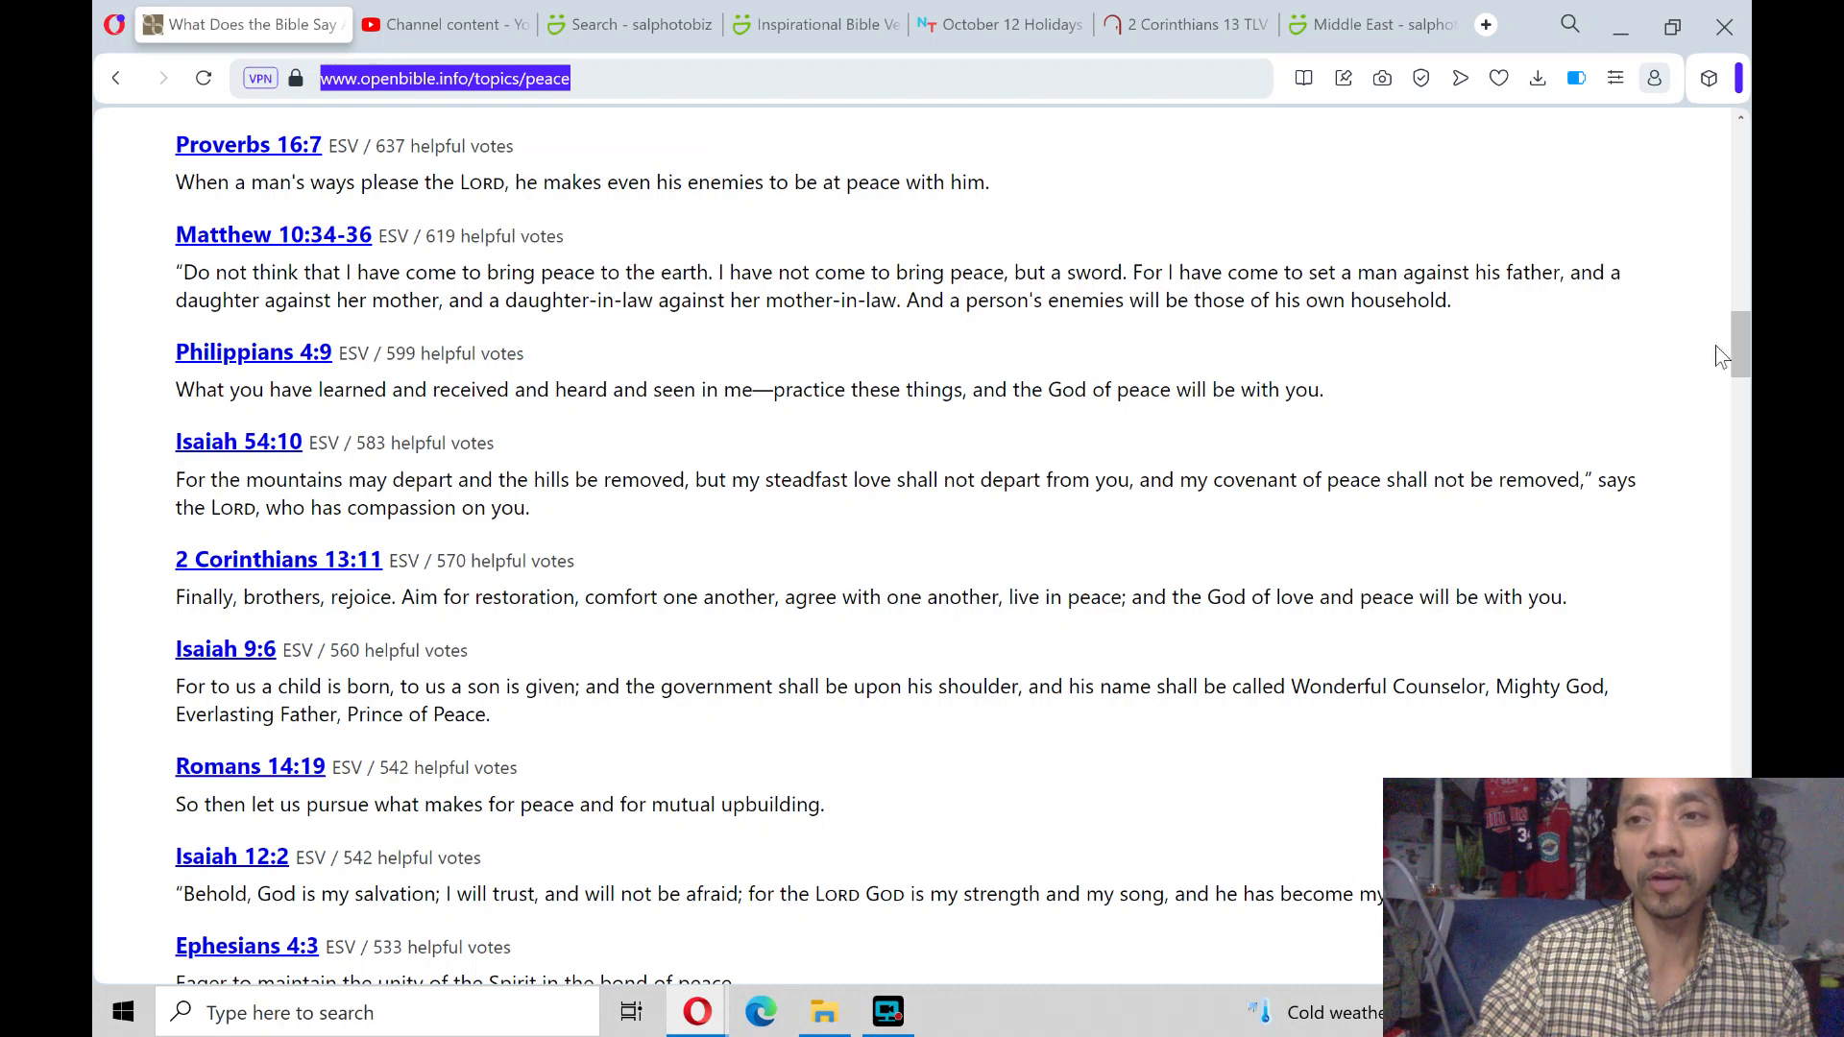
Scroll the OpenBible Peace topic page to show the top verse, John 16:33
{"action": "scroll", "scroll_direction": "up", "scroll_amount": 3}
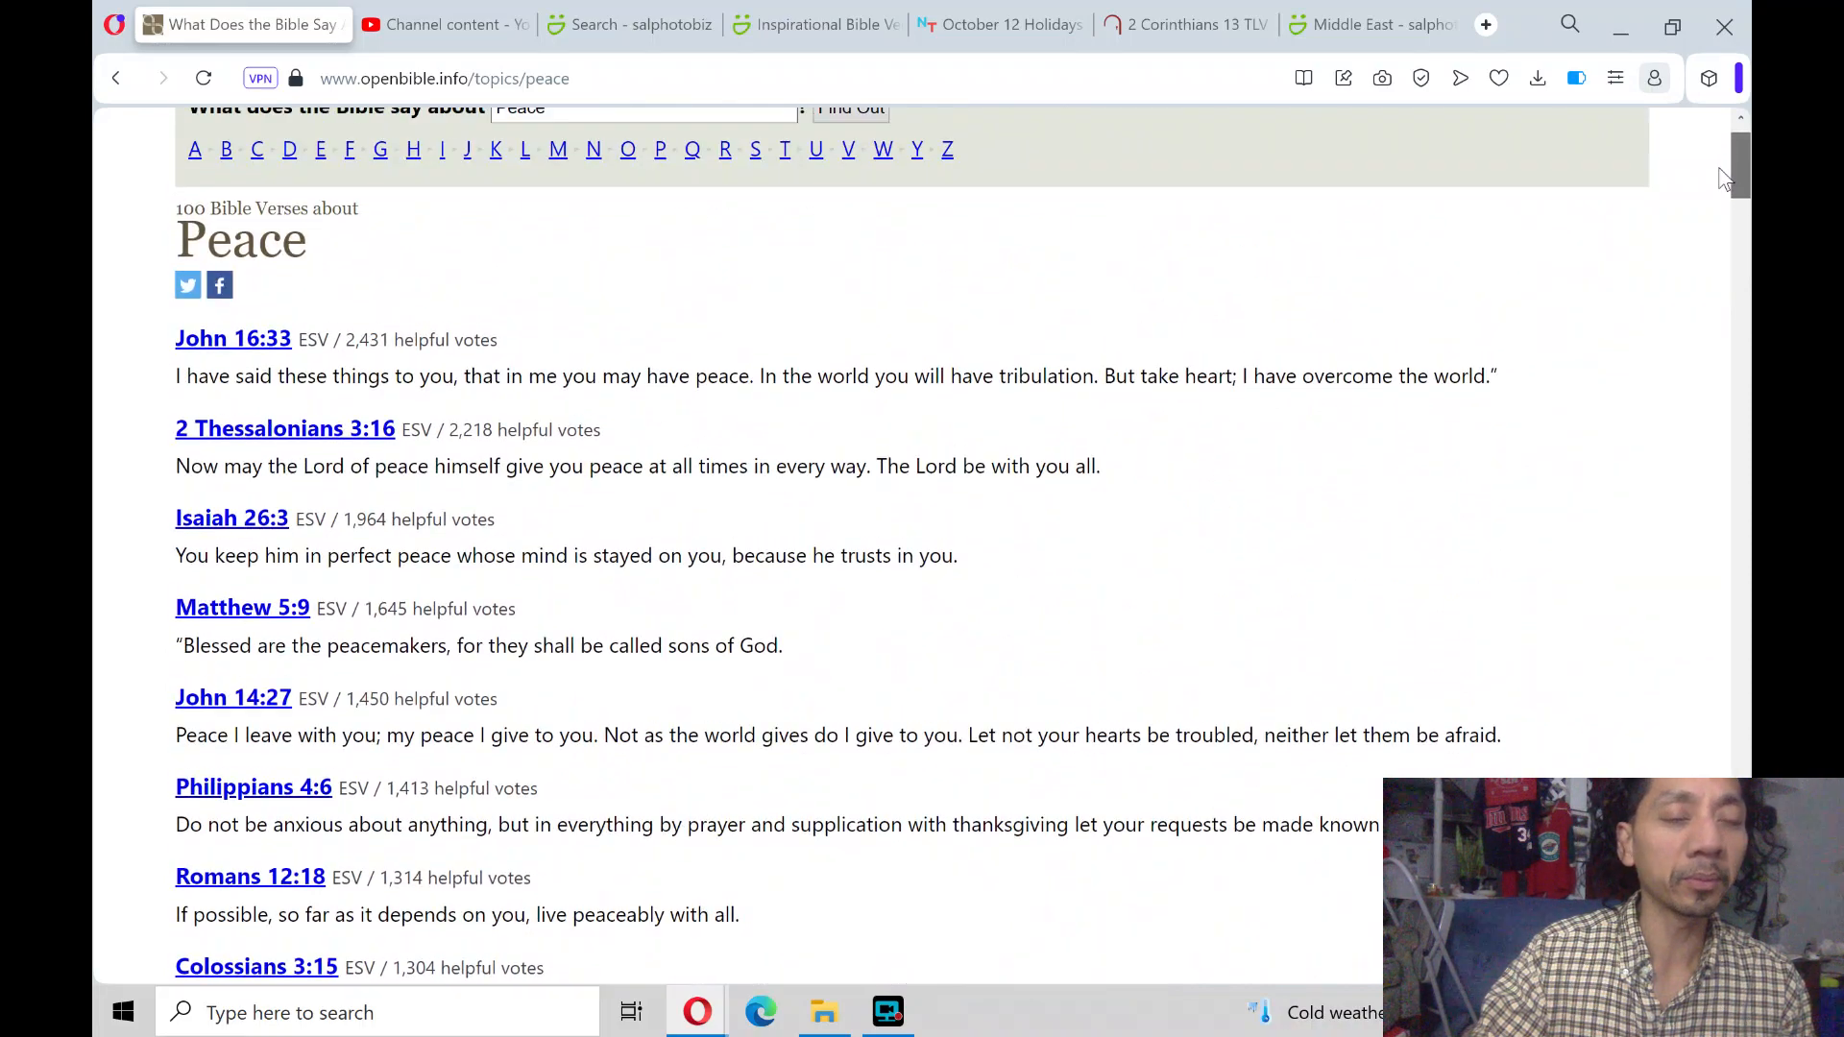
{"action": "scroll", "scroll_direction": "down", "scroll_amount": 3}
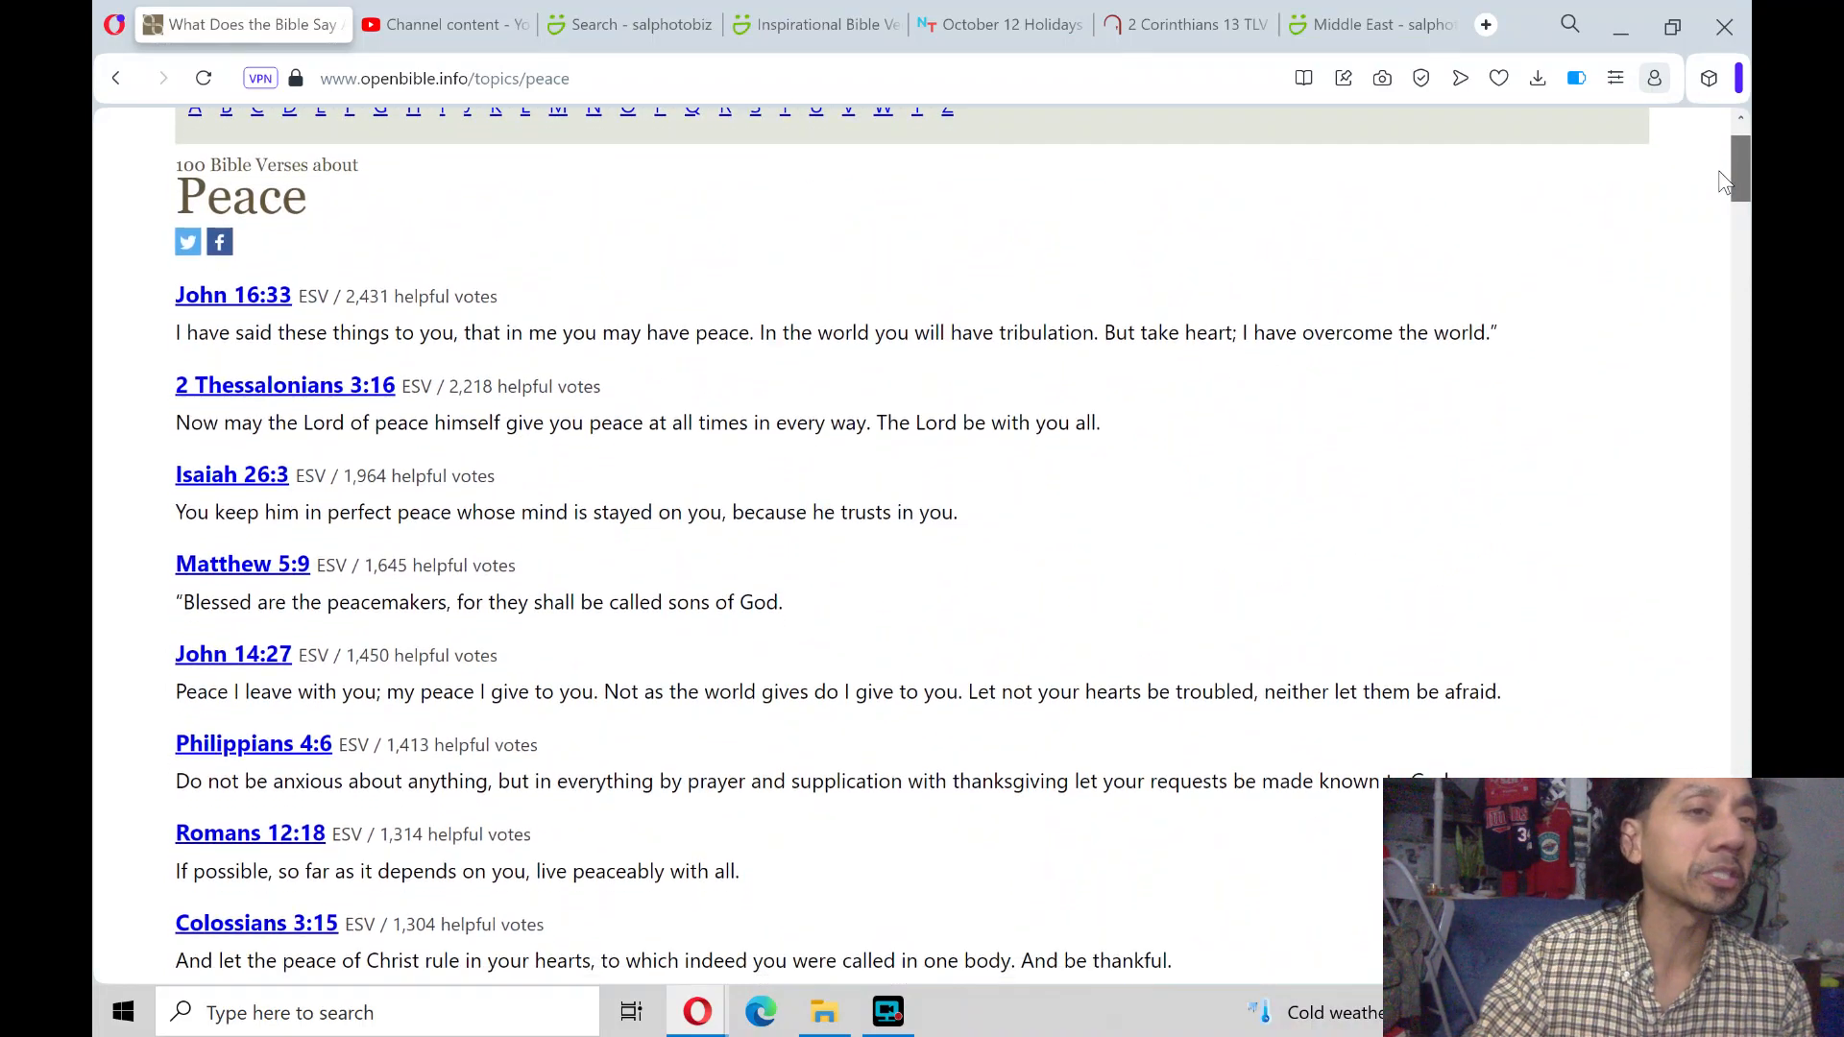
{"action": "scroll", "scroll_direction": "down", "scroll_amount": 3}
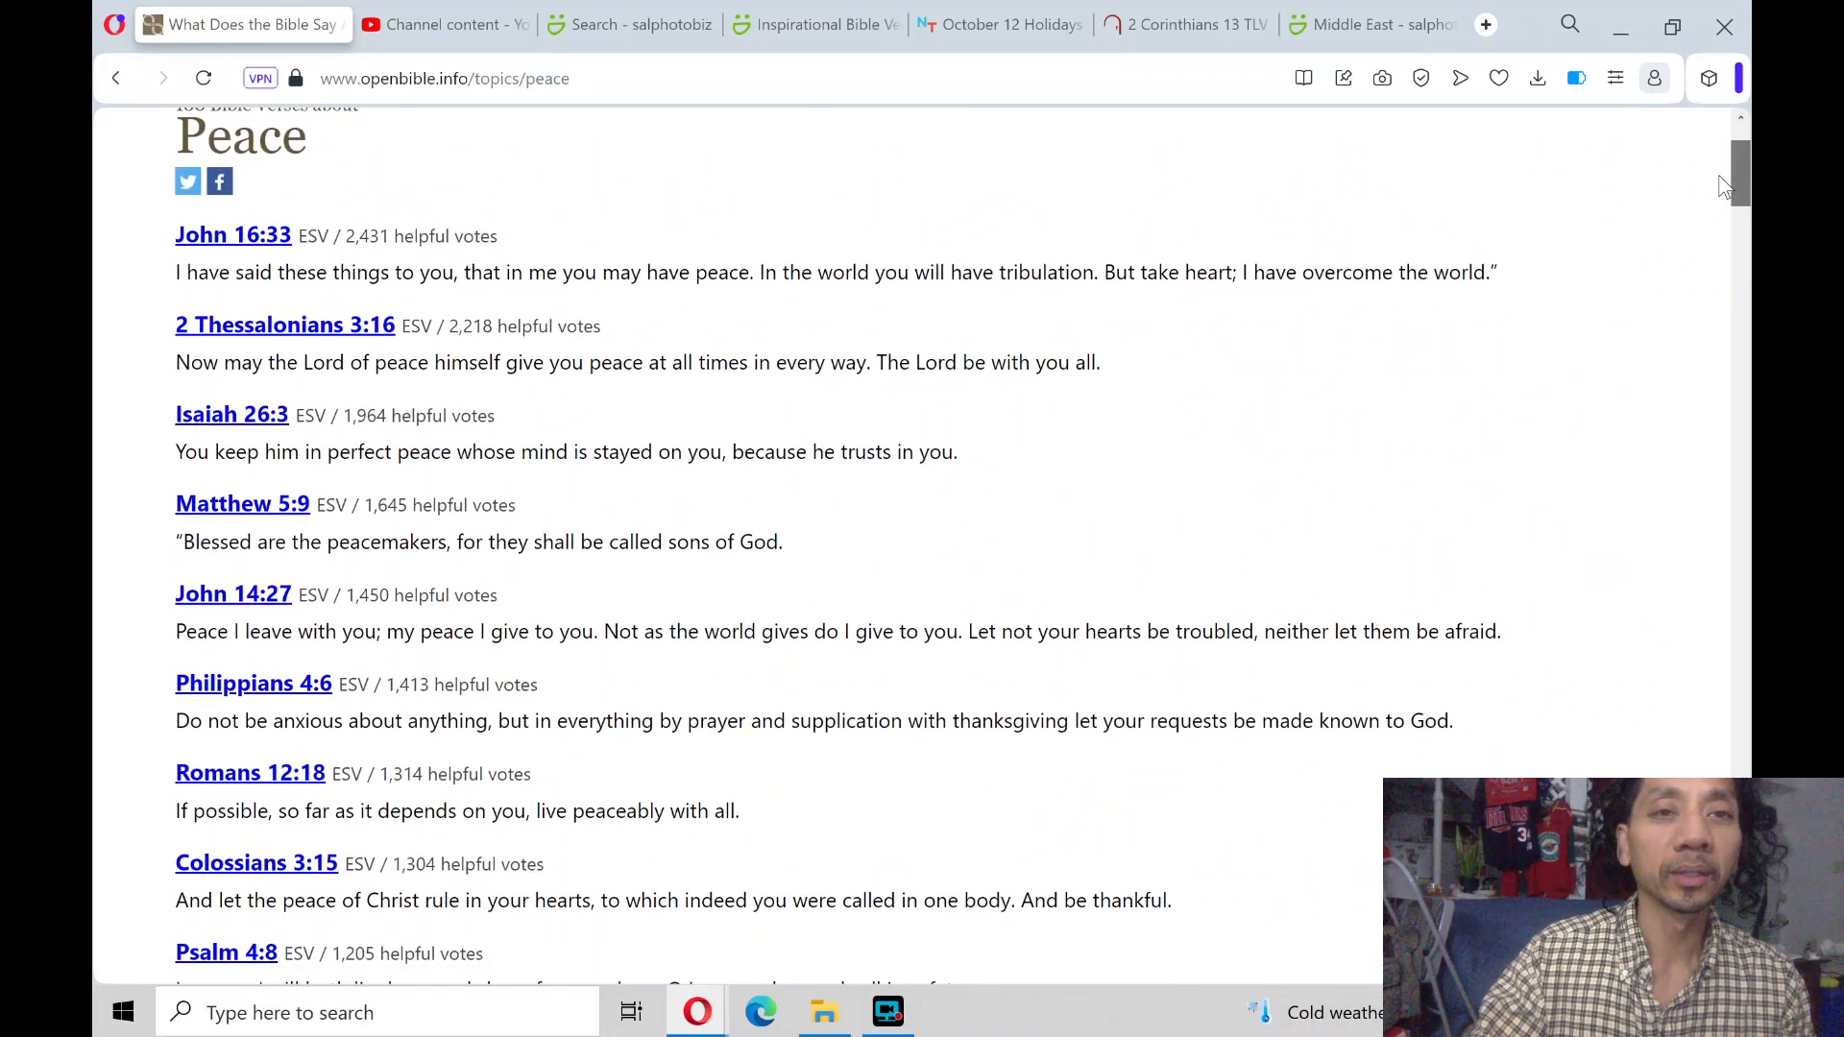
{"action": "scroll", "scroll_direction": "down", "scroll_amount": 3}
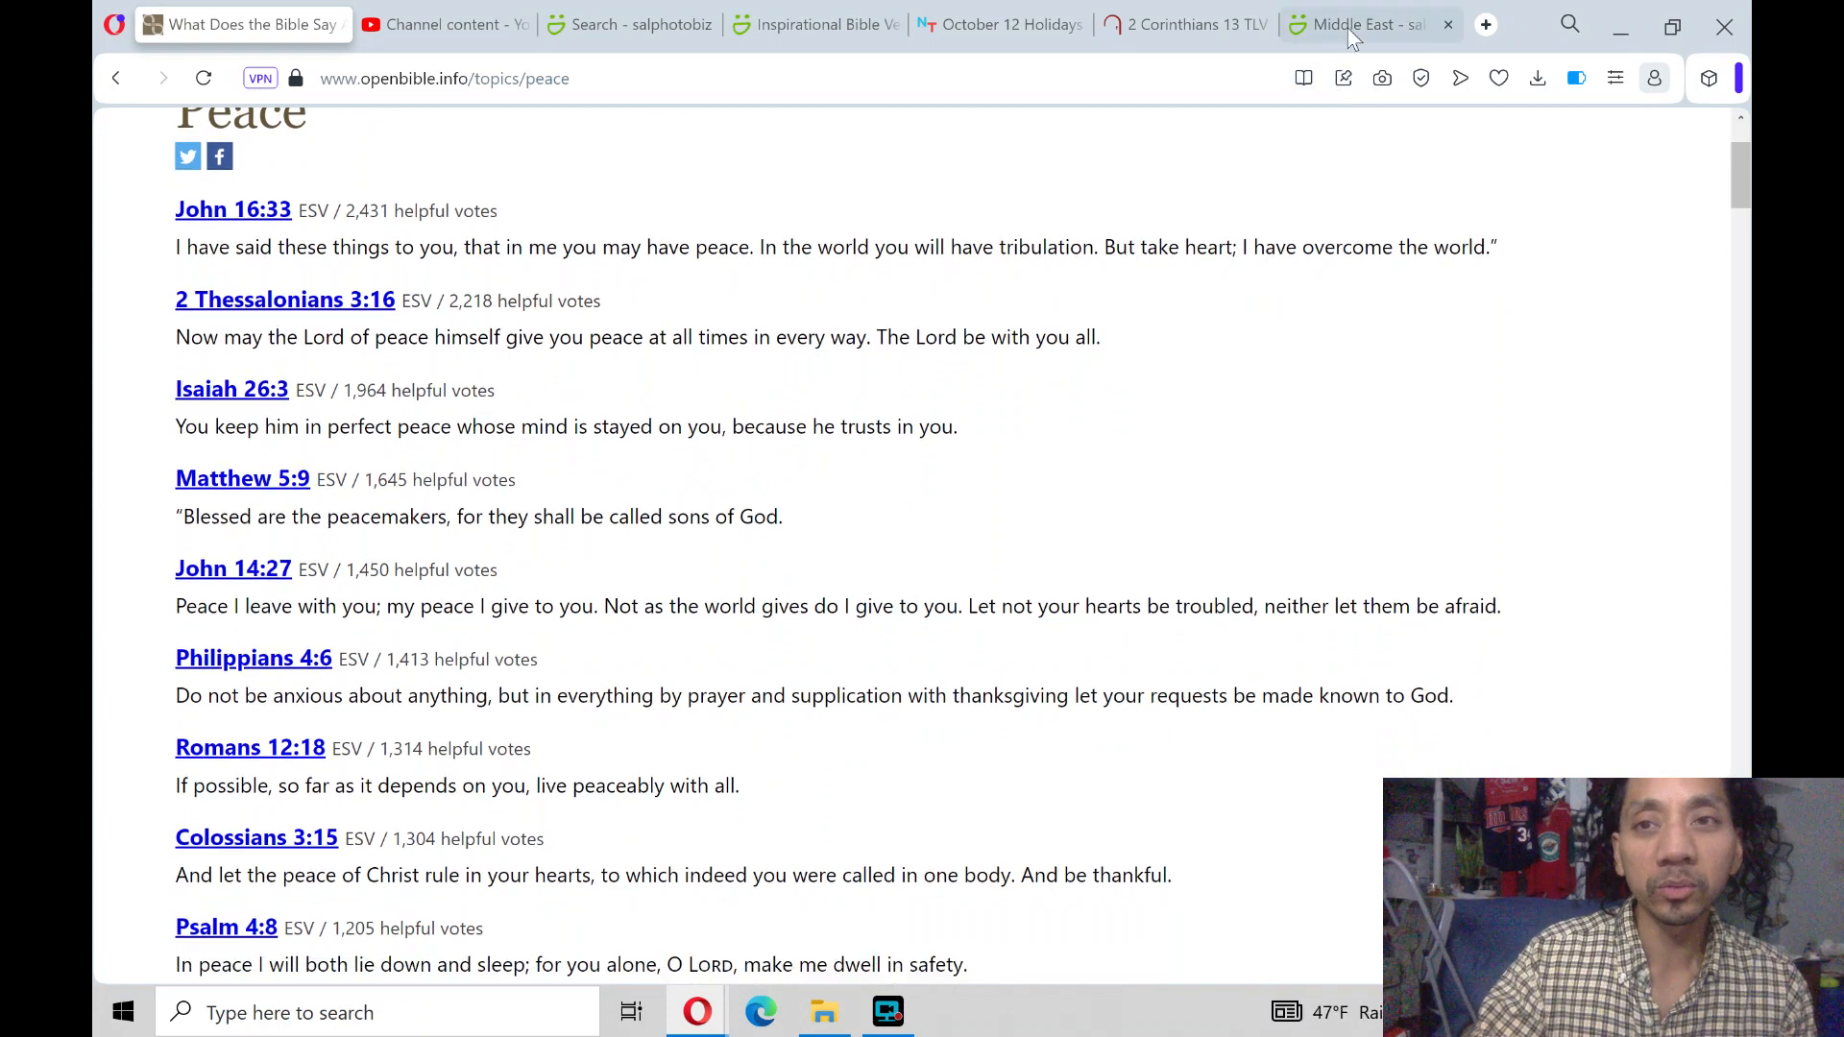
Scroll through the Middle East gallery photo page
{"action": "left_click", "coordinate": [1352, 23]}
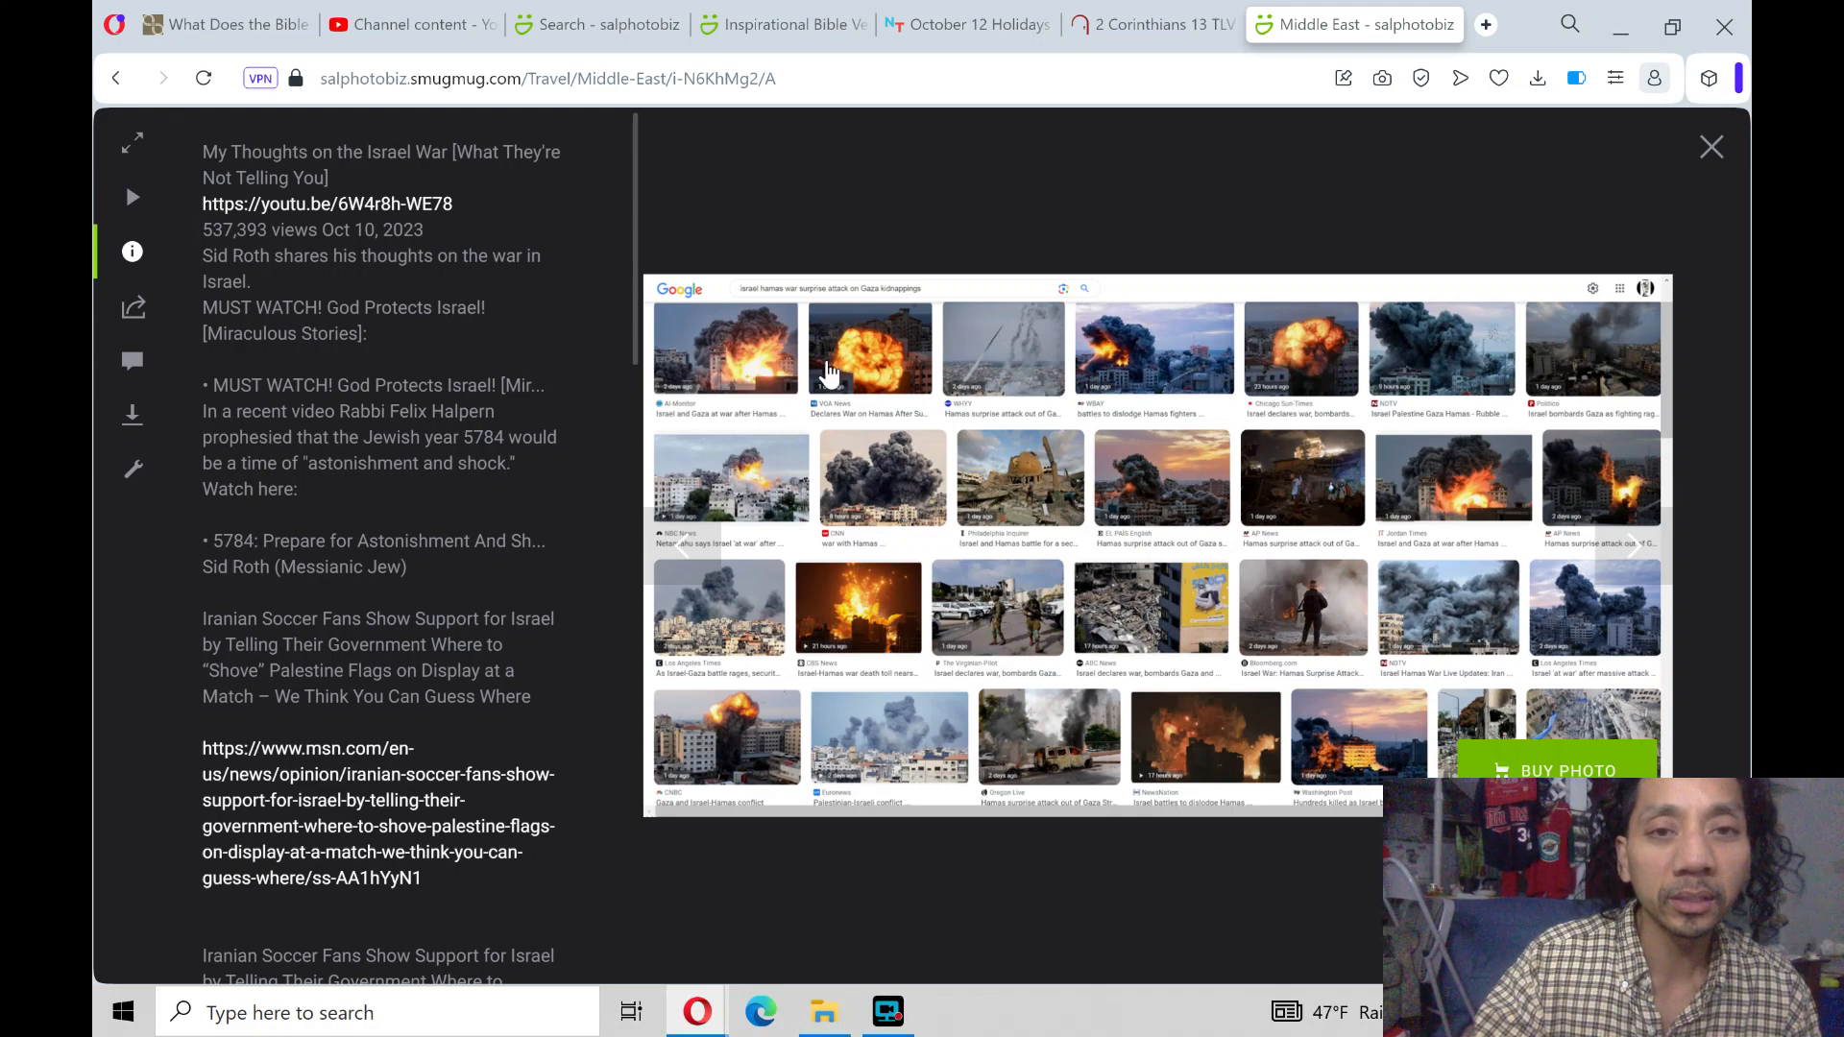
{"action": "mouse_move", "coordinate": [997, 351]}
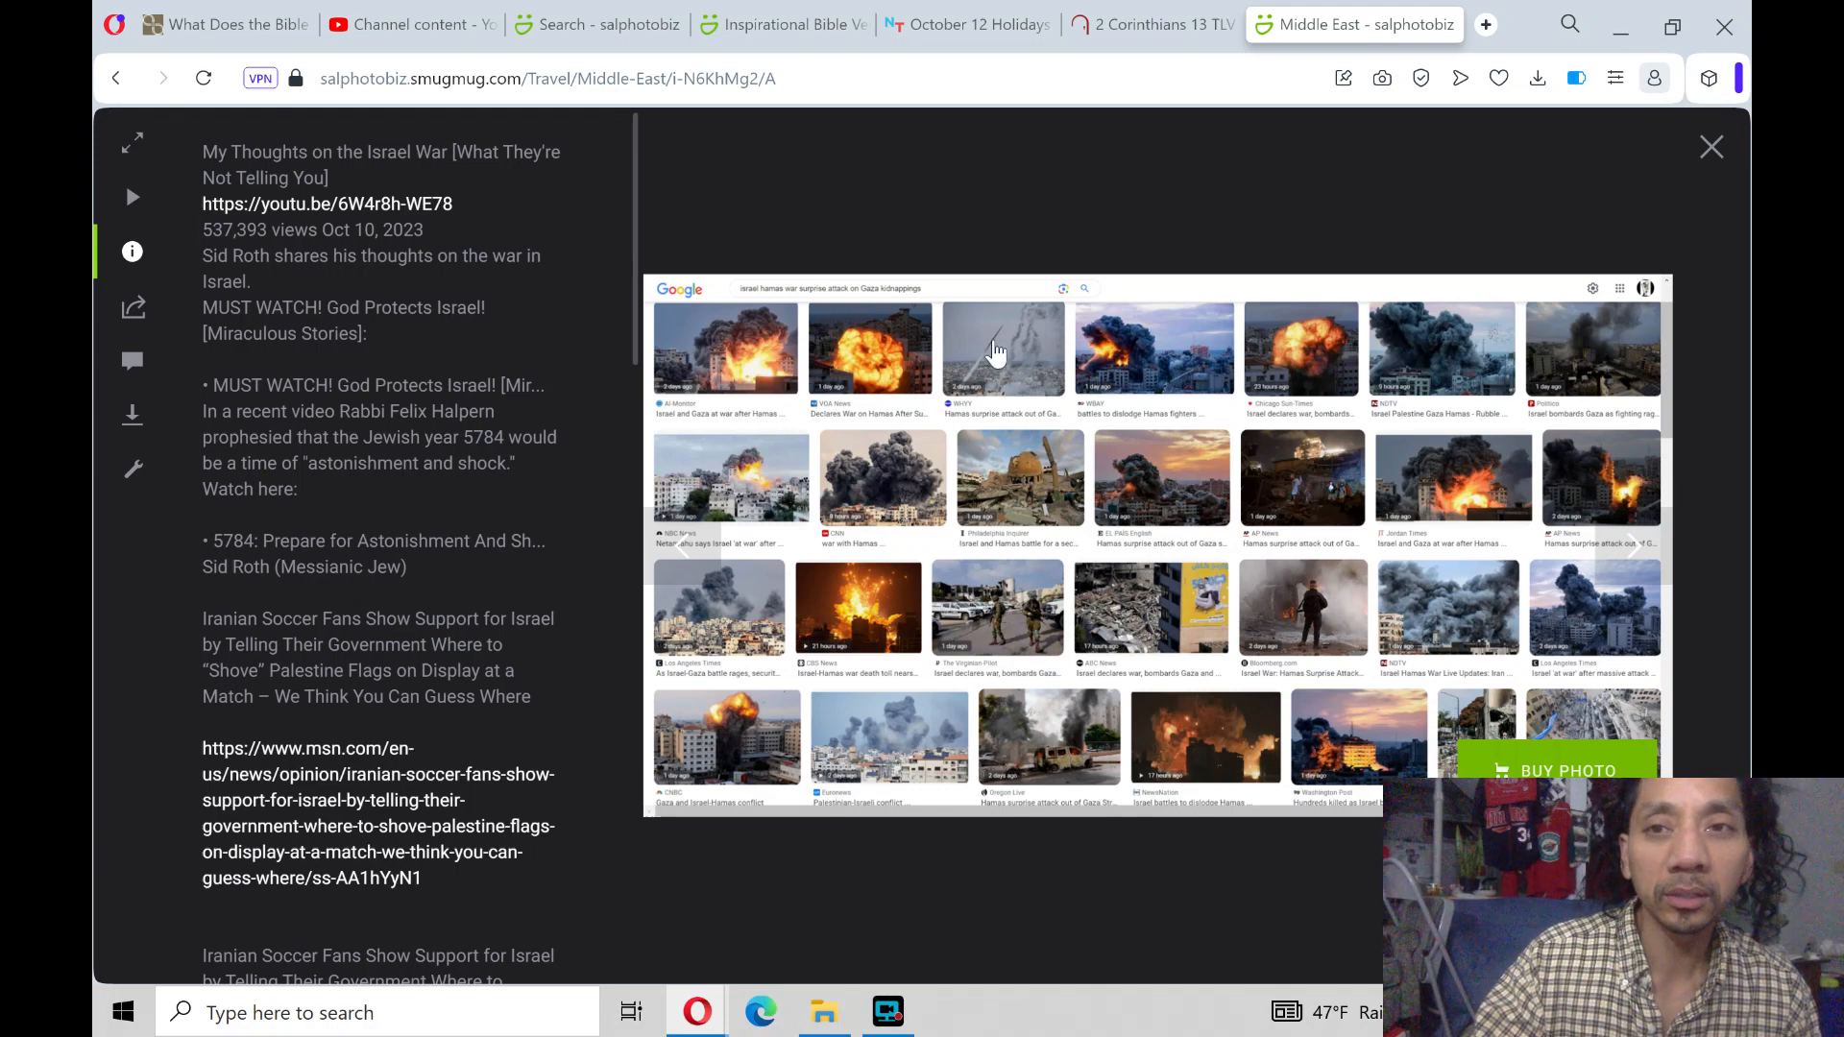
{"action": "mouse_move", "coordinate": [964, 367]}
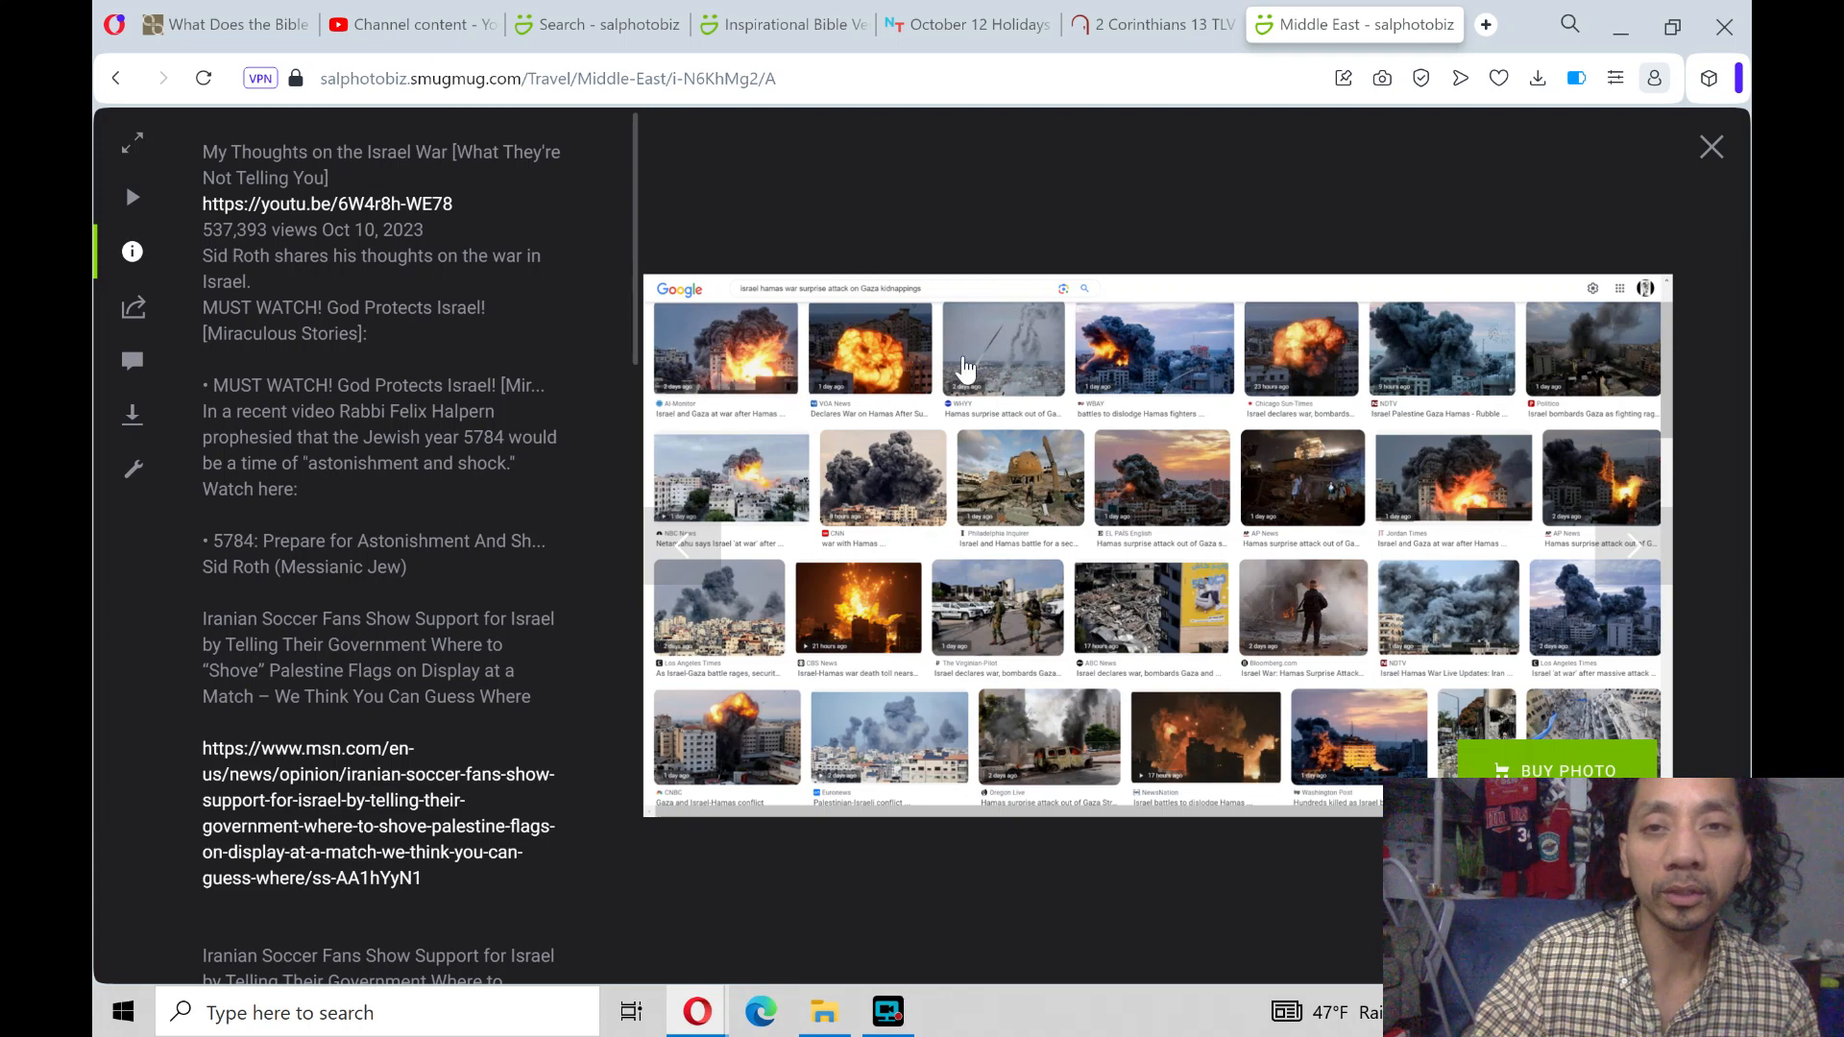
{"action": "mouse_move", "coordinate": [940, 315]}
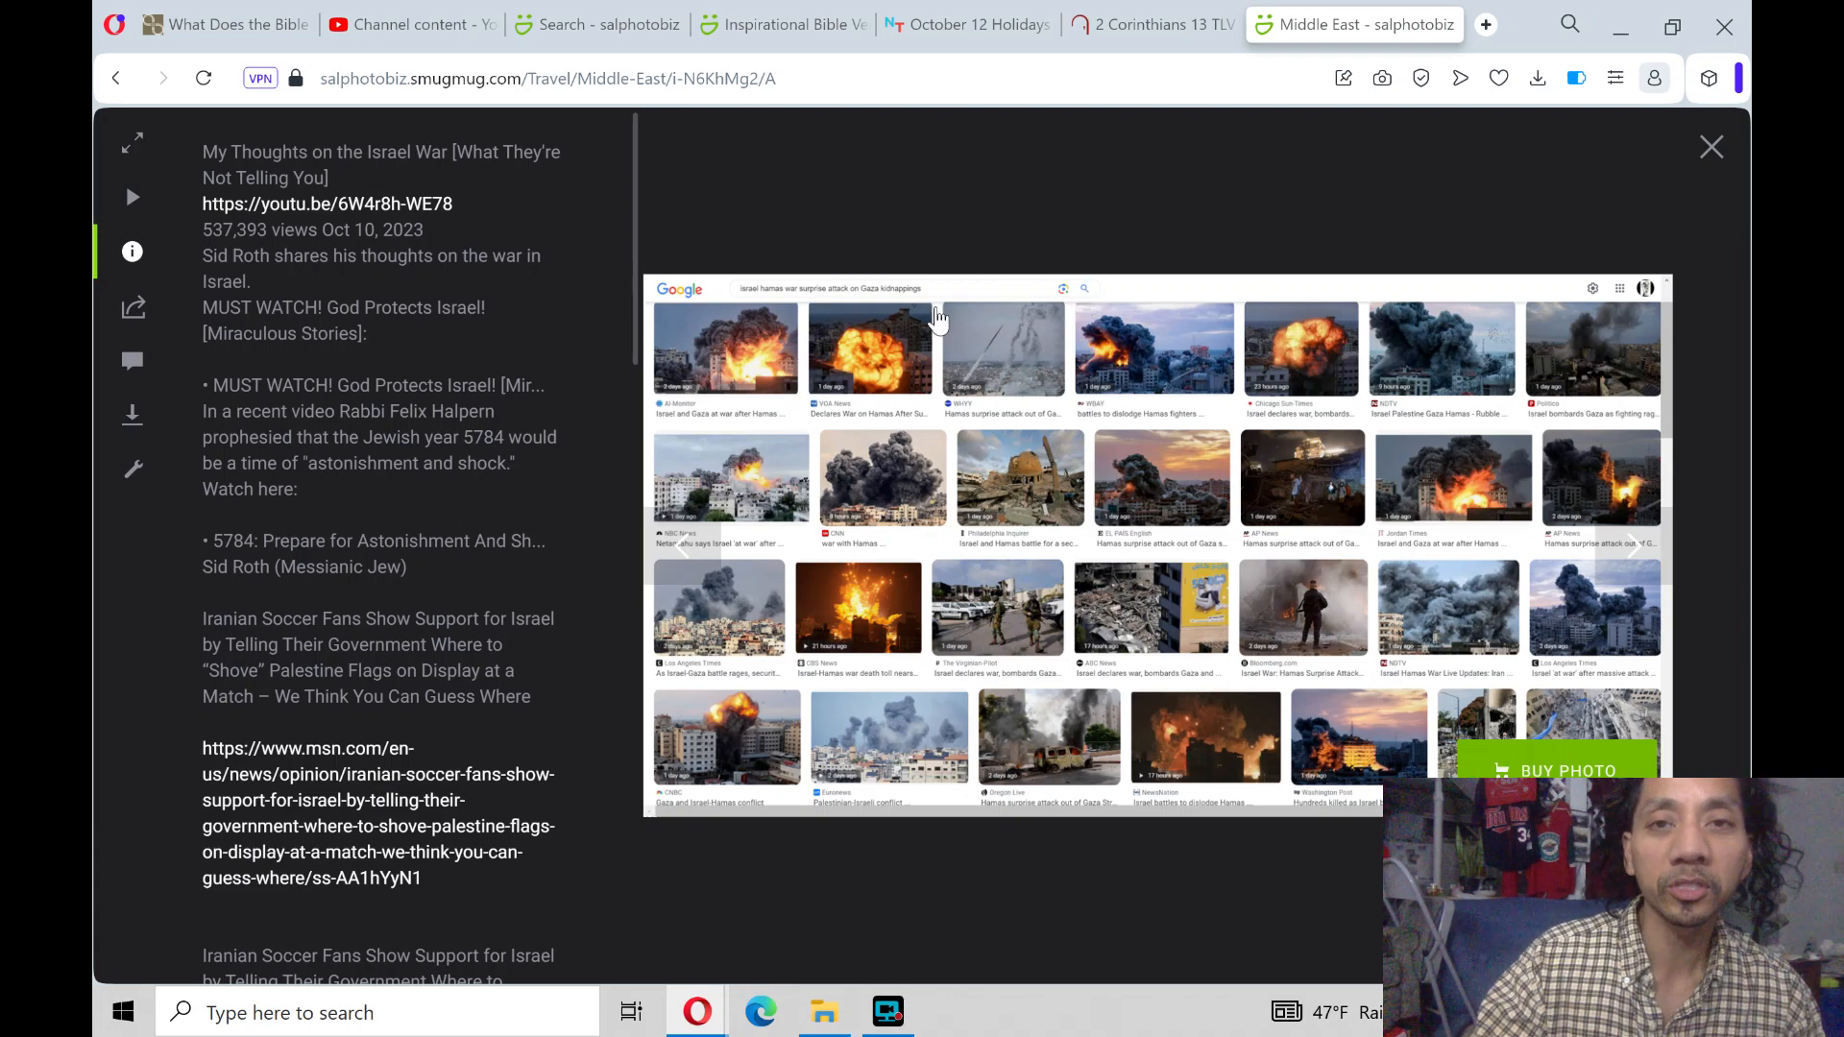
{"action": "scroll", "scroll_direction": "down", "scroll_amount": 3}
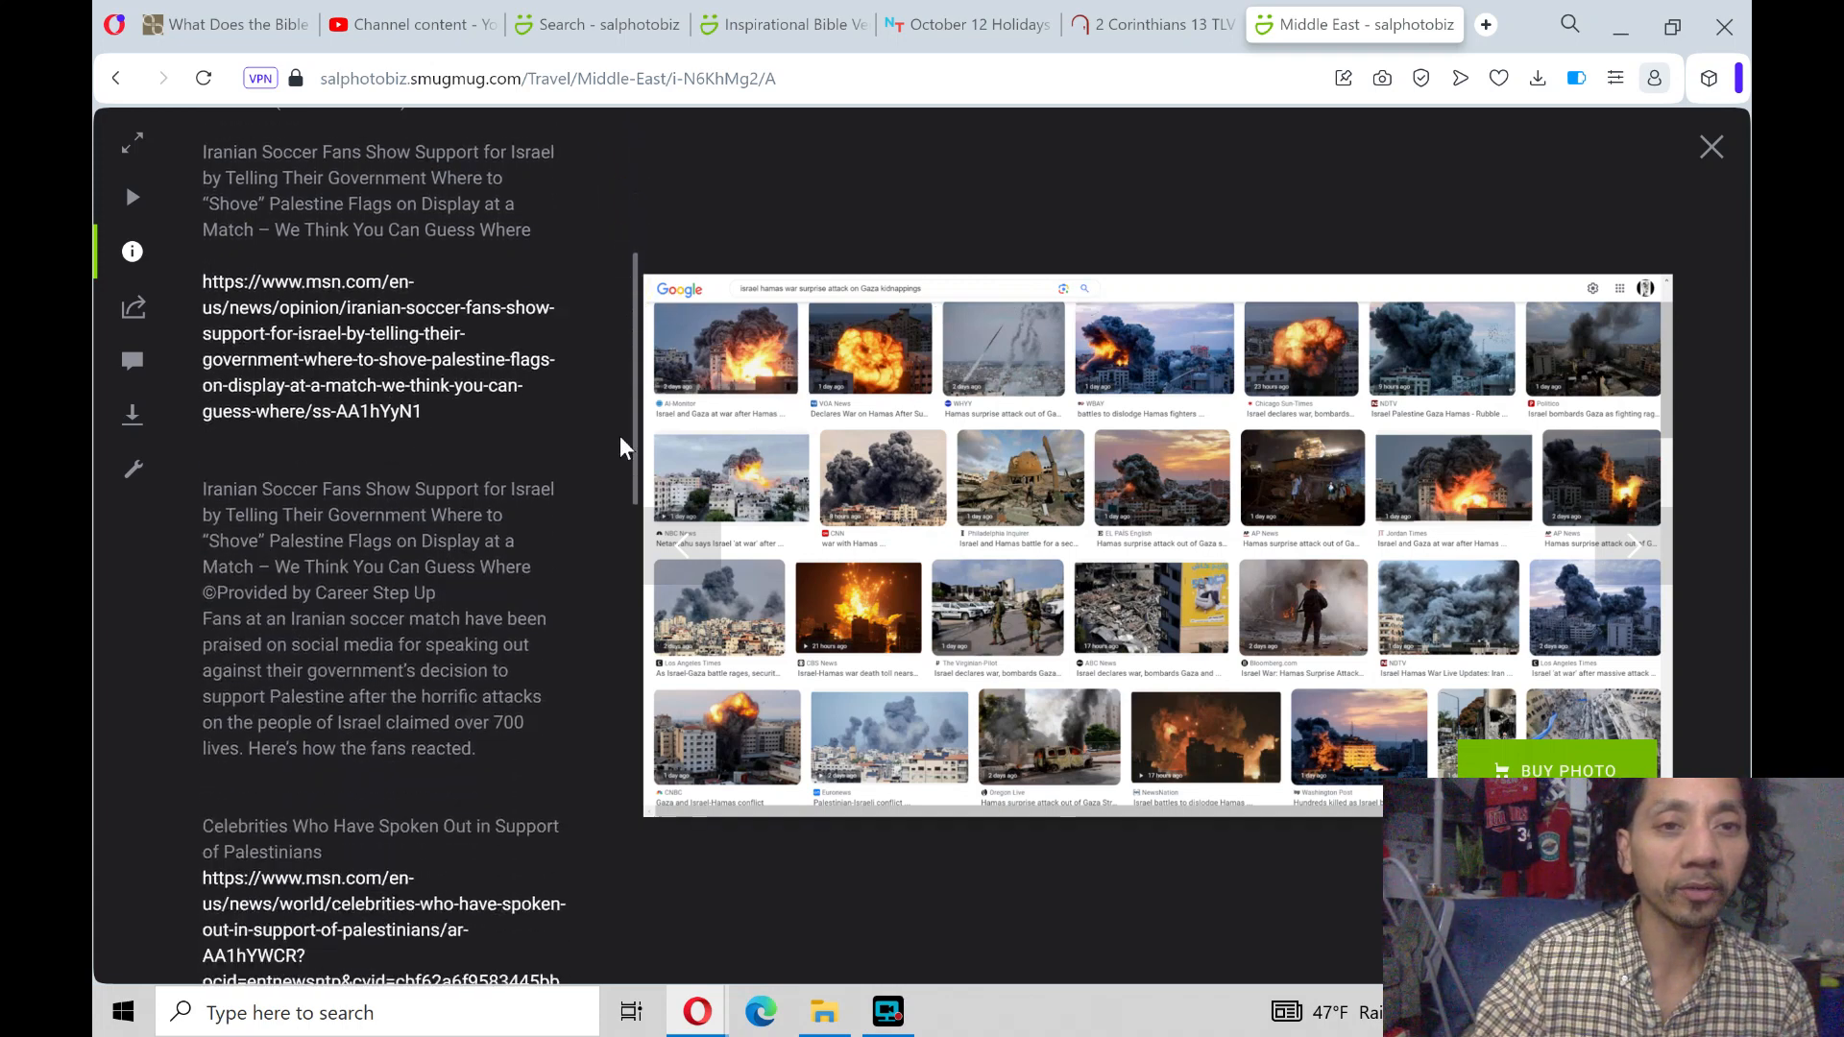
{"action": "scroll", "scroll_direction": "down", "scroll_amount": 3}
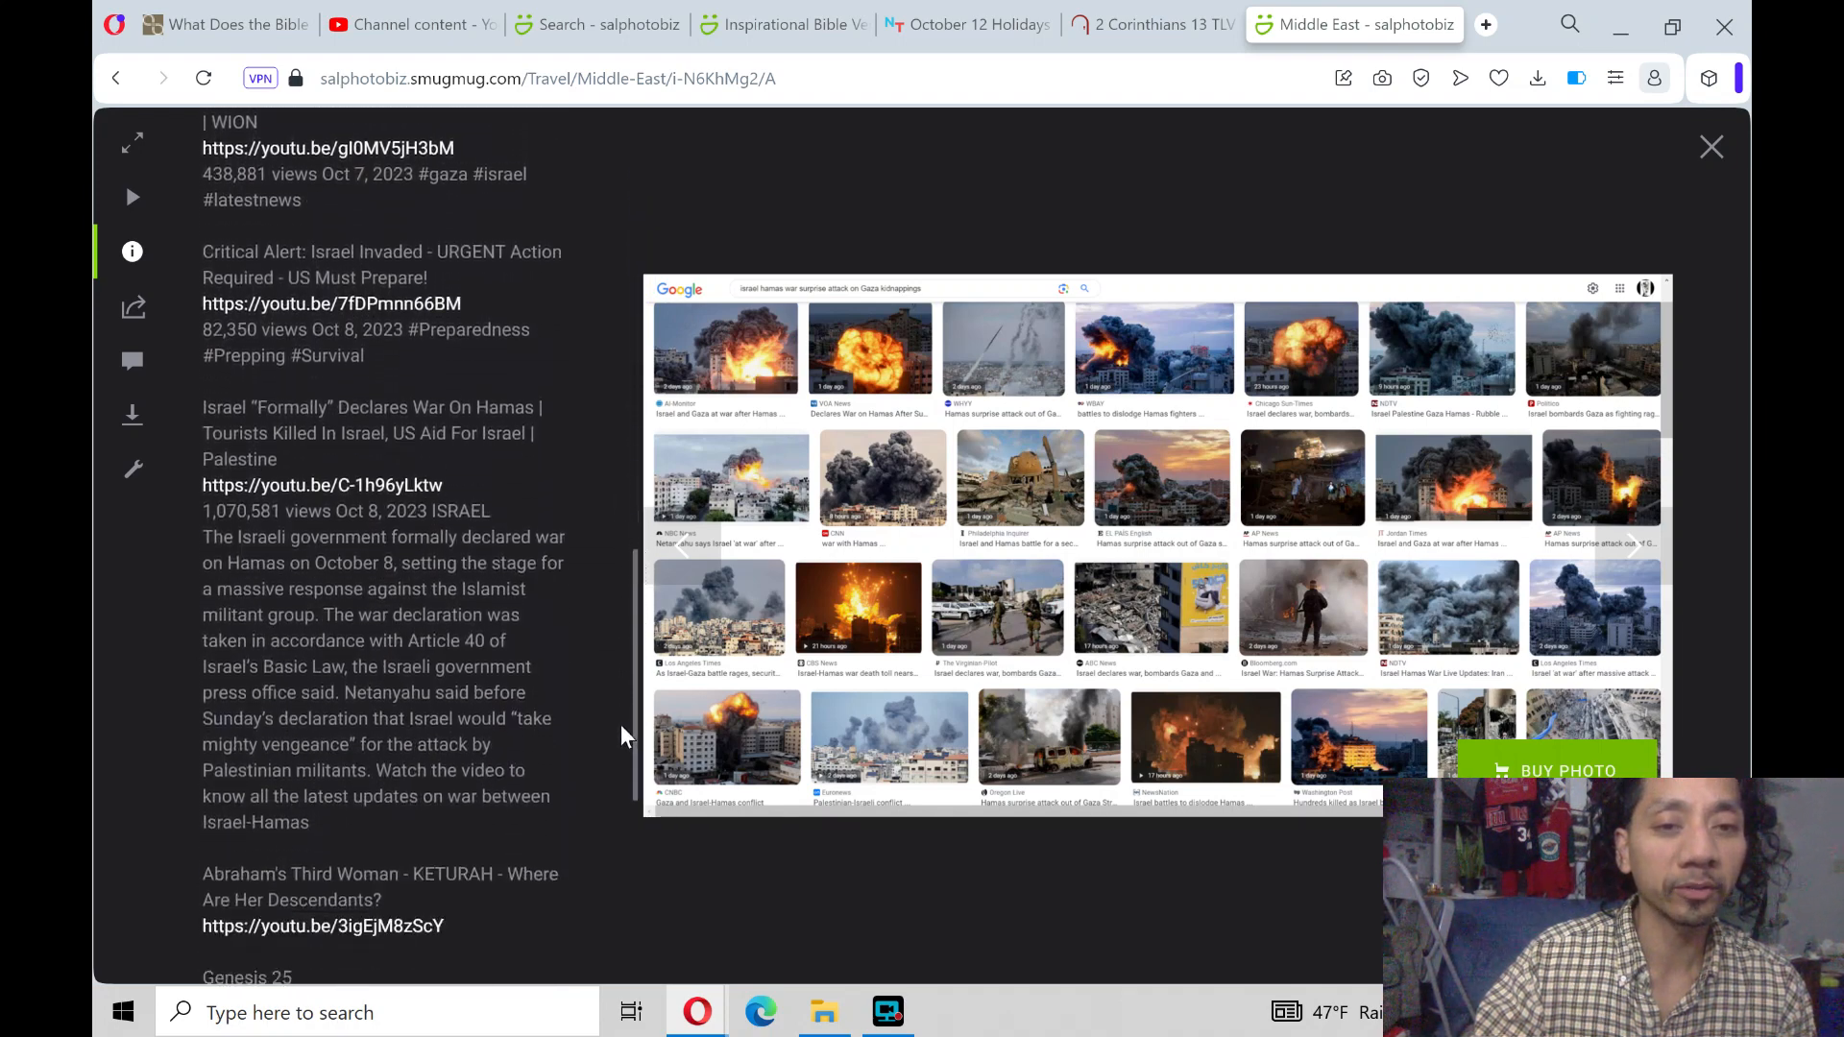
{"action": "scroll", "scroll_direction": "down", "scroll_amount": 3}
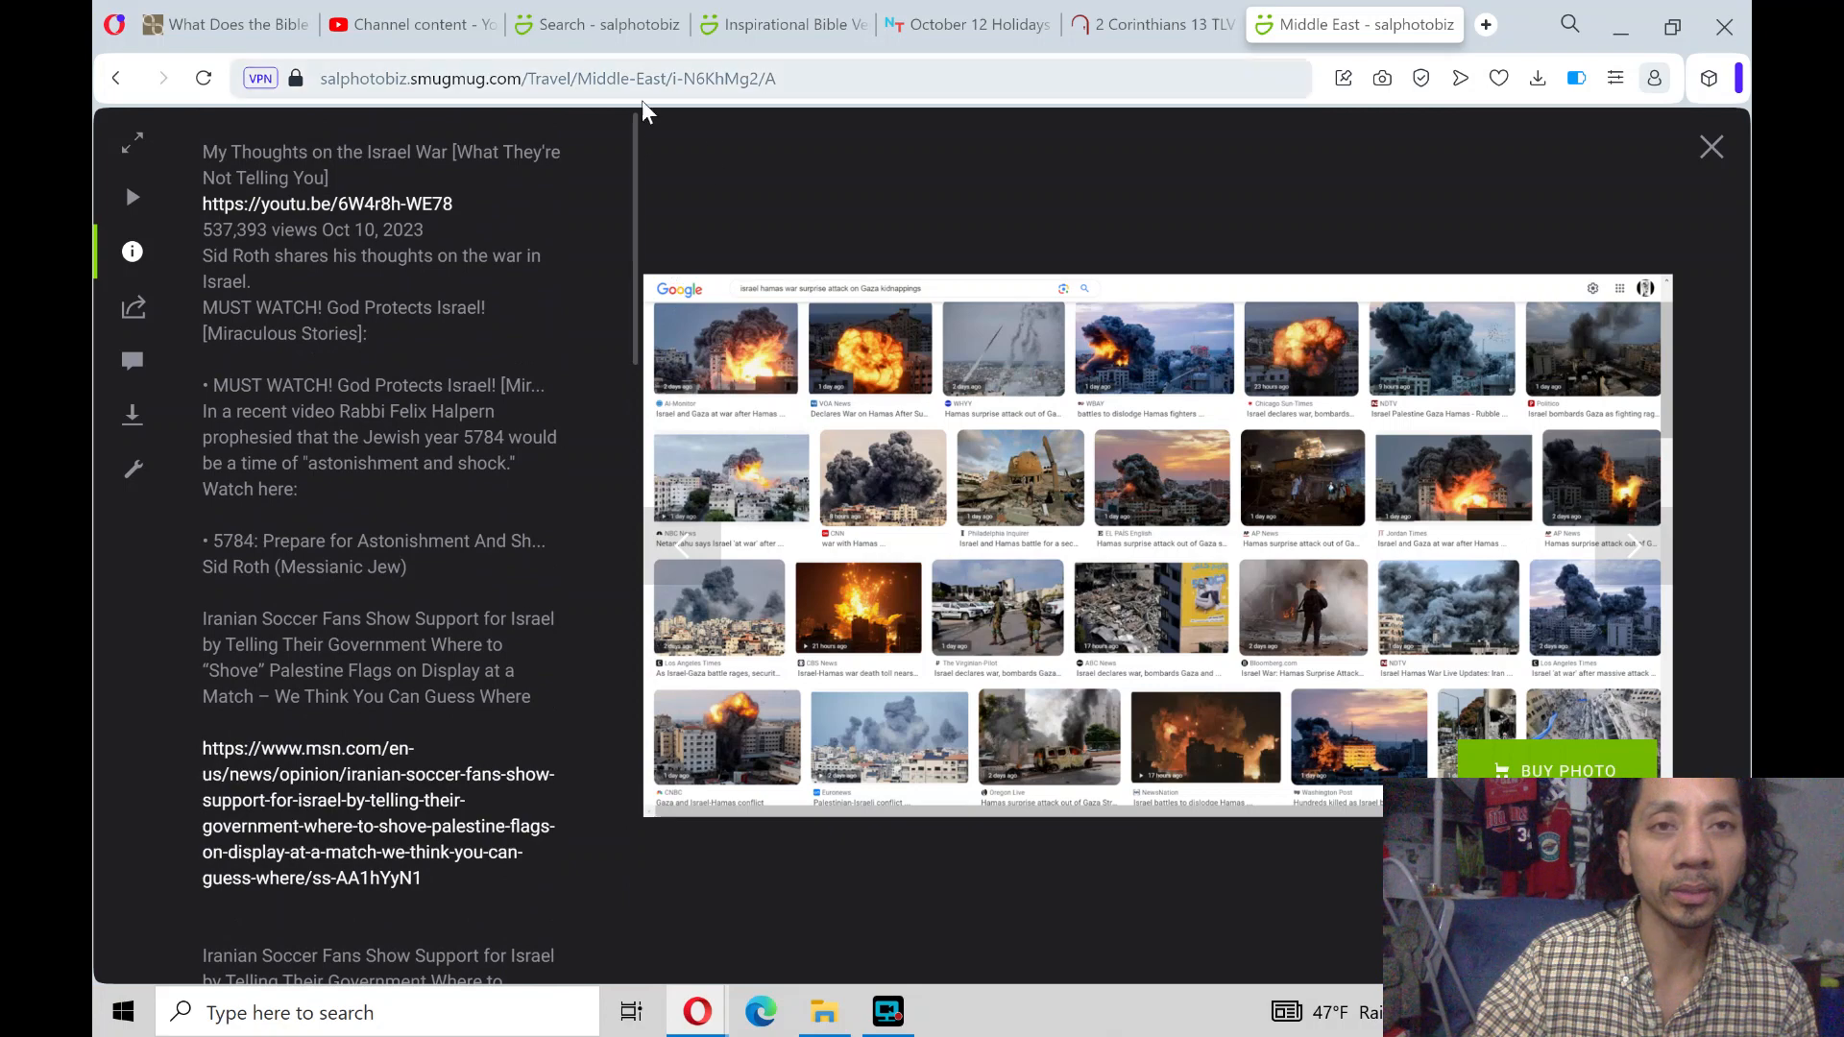
{"action": "mouse_move", "coordinate": [959, 23]}
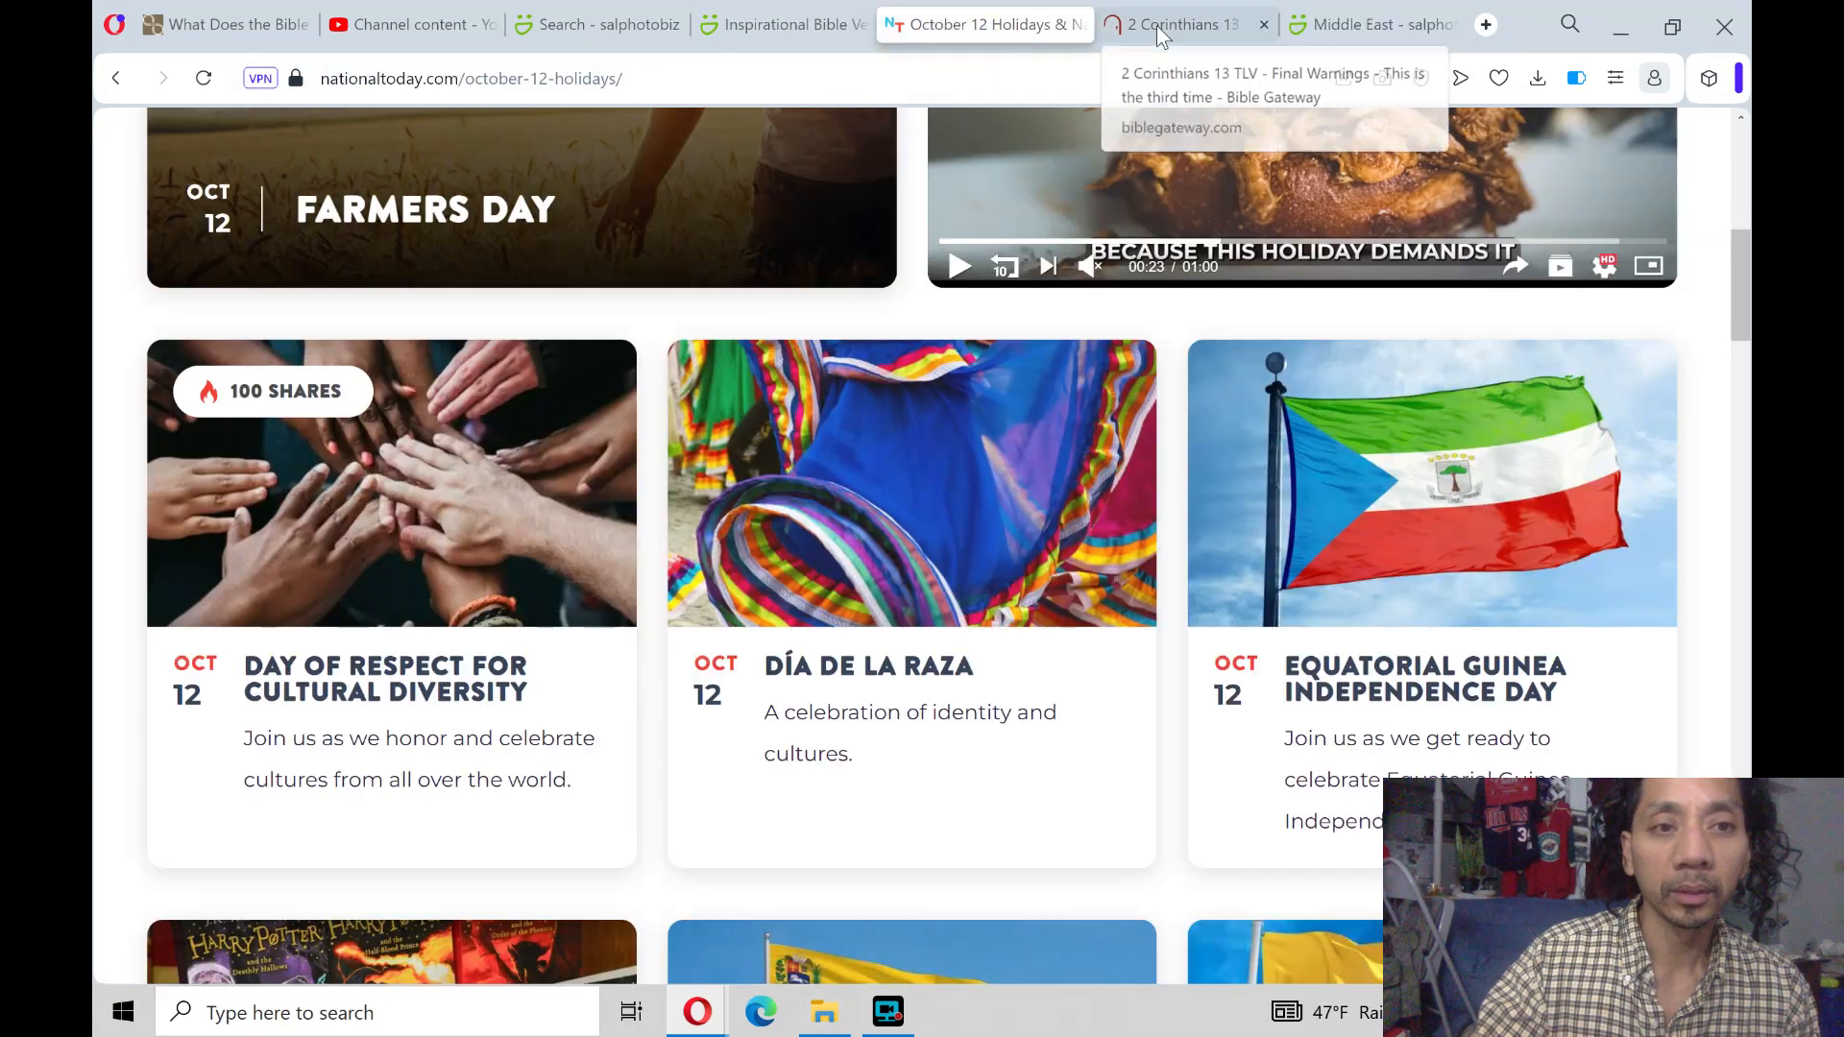
Glance at the 2 Corinthians 13 TLV passage and Inspirational Bible Verses gallery, ending on SmugMug search results
{"action": "left_click", "coordinate": [1170, 23]}
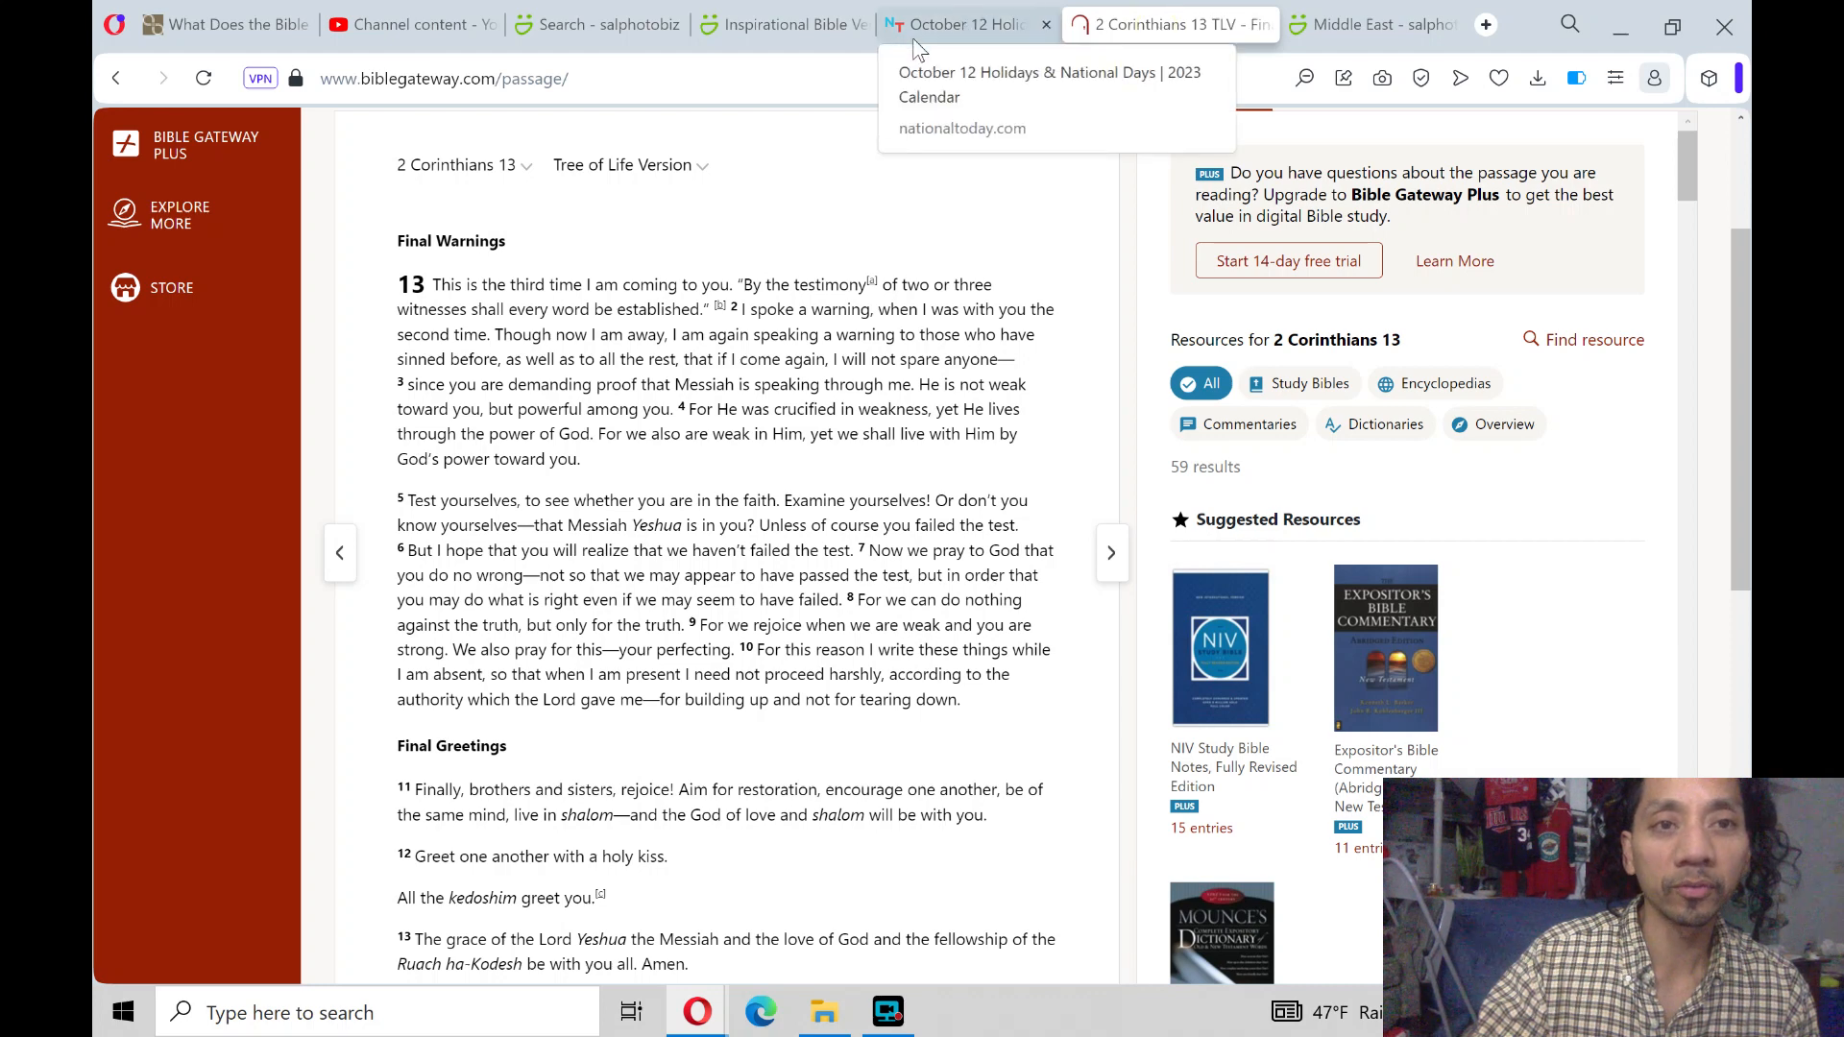
{"action": "left_click", "coordinate": [782, 23]}
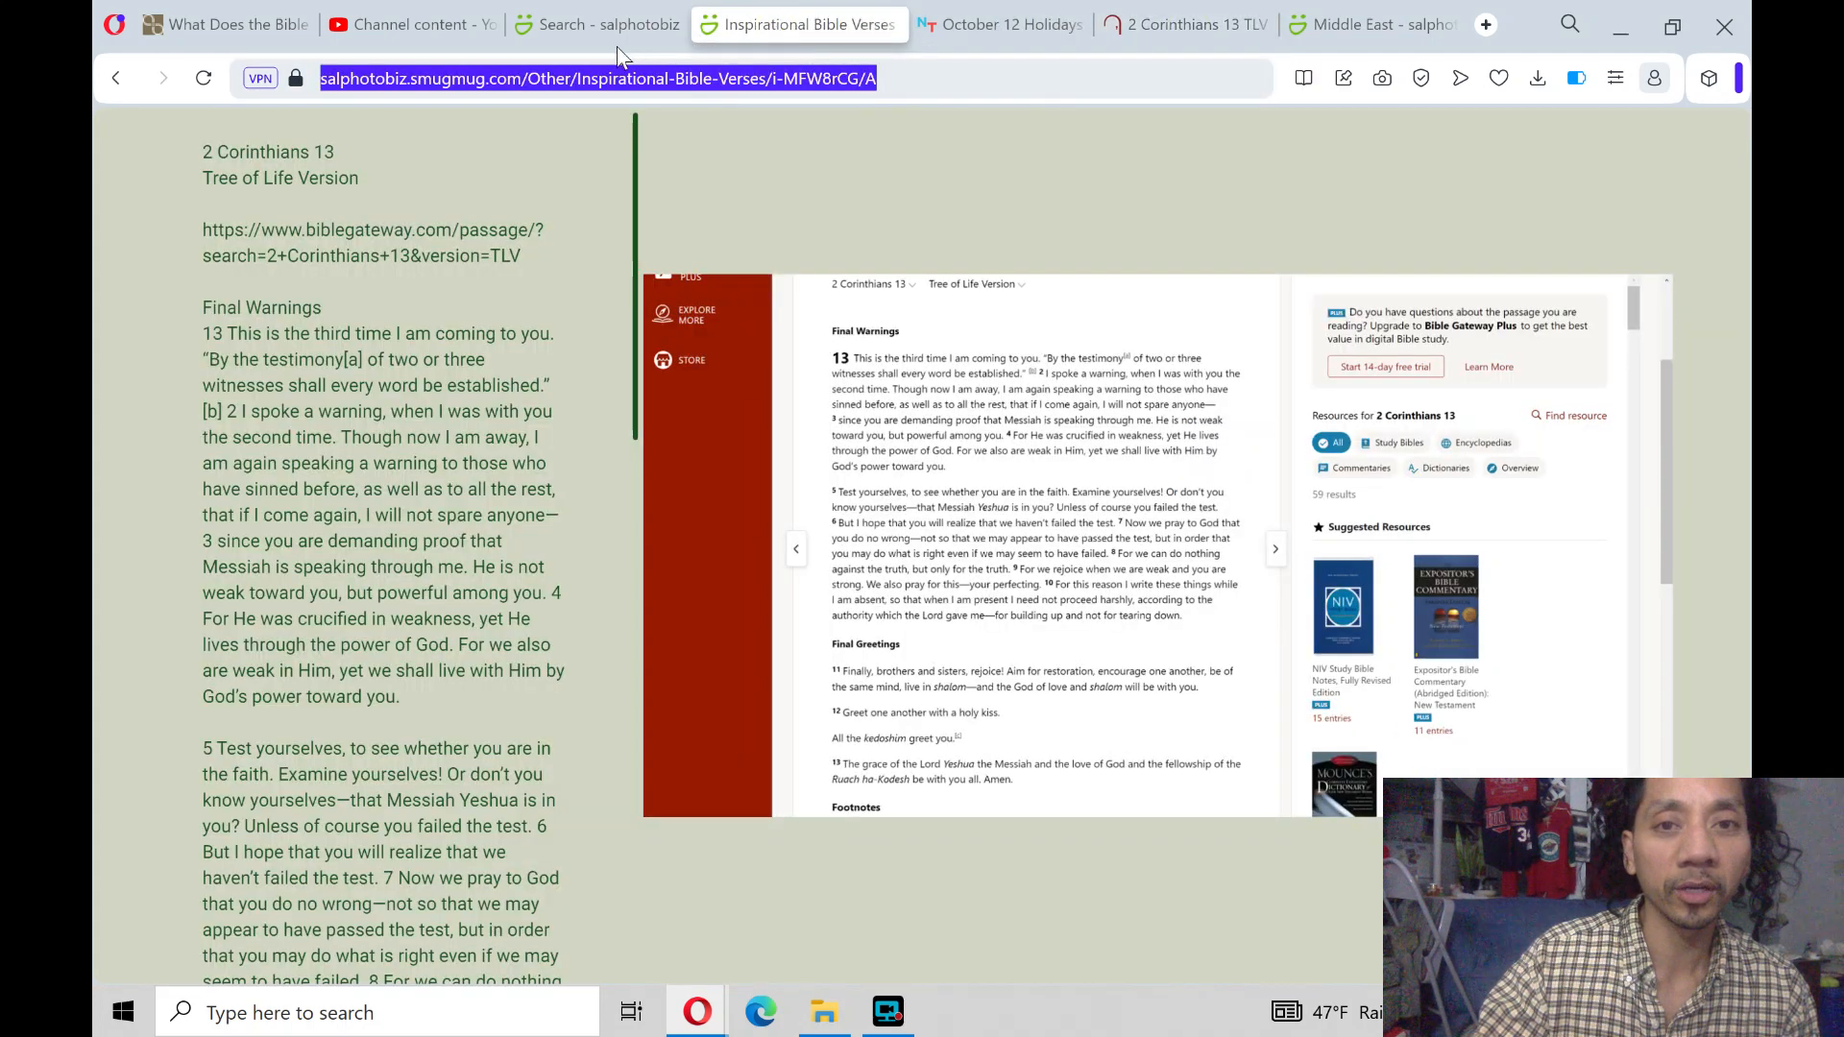
{"action": "left_click", "coordinate": [400, 23]}
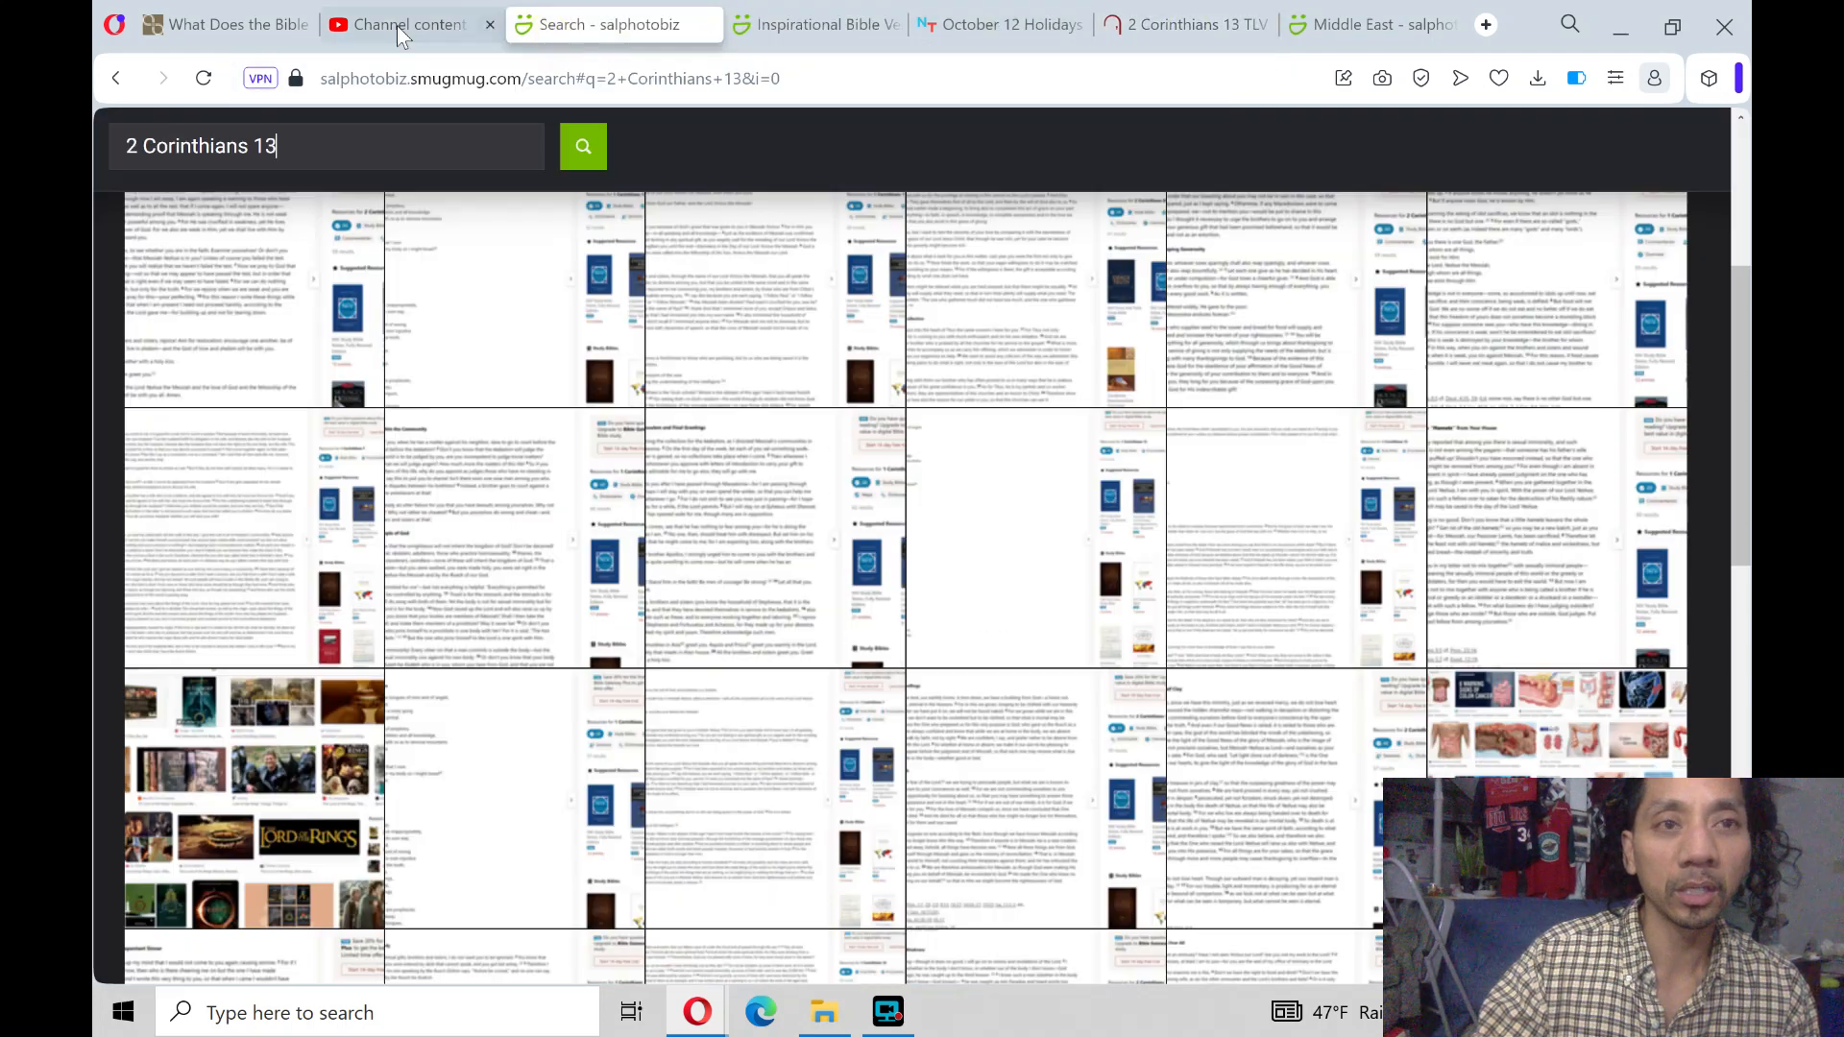
{"action": "left_click", "coordinate": [235, 23]}
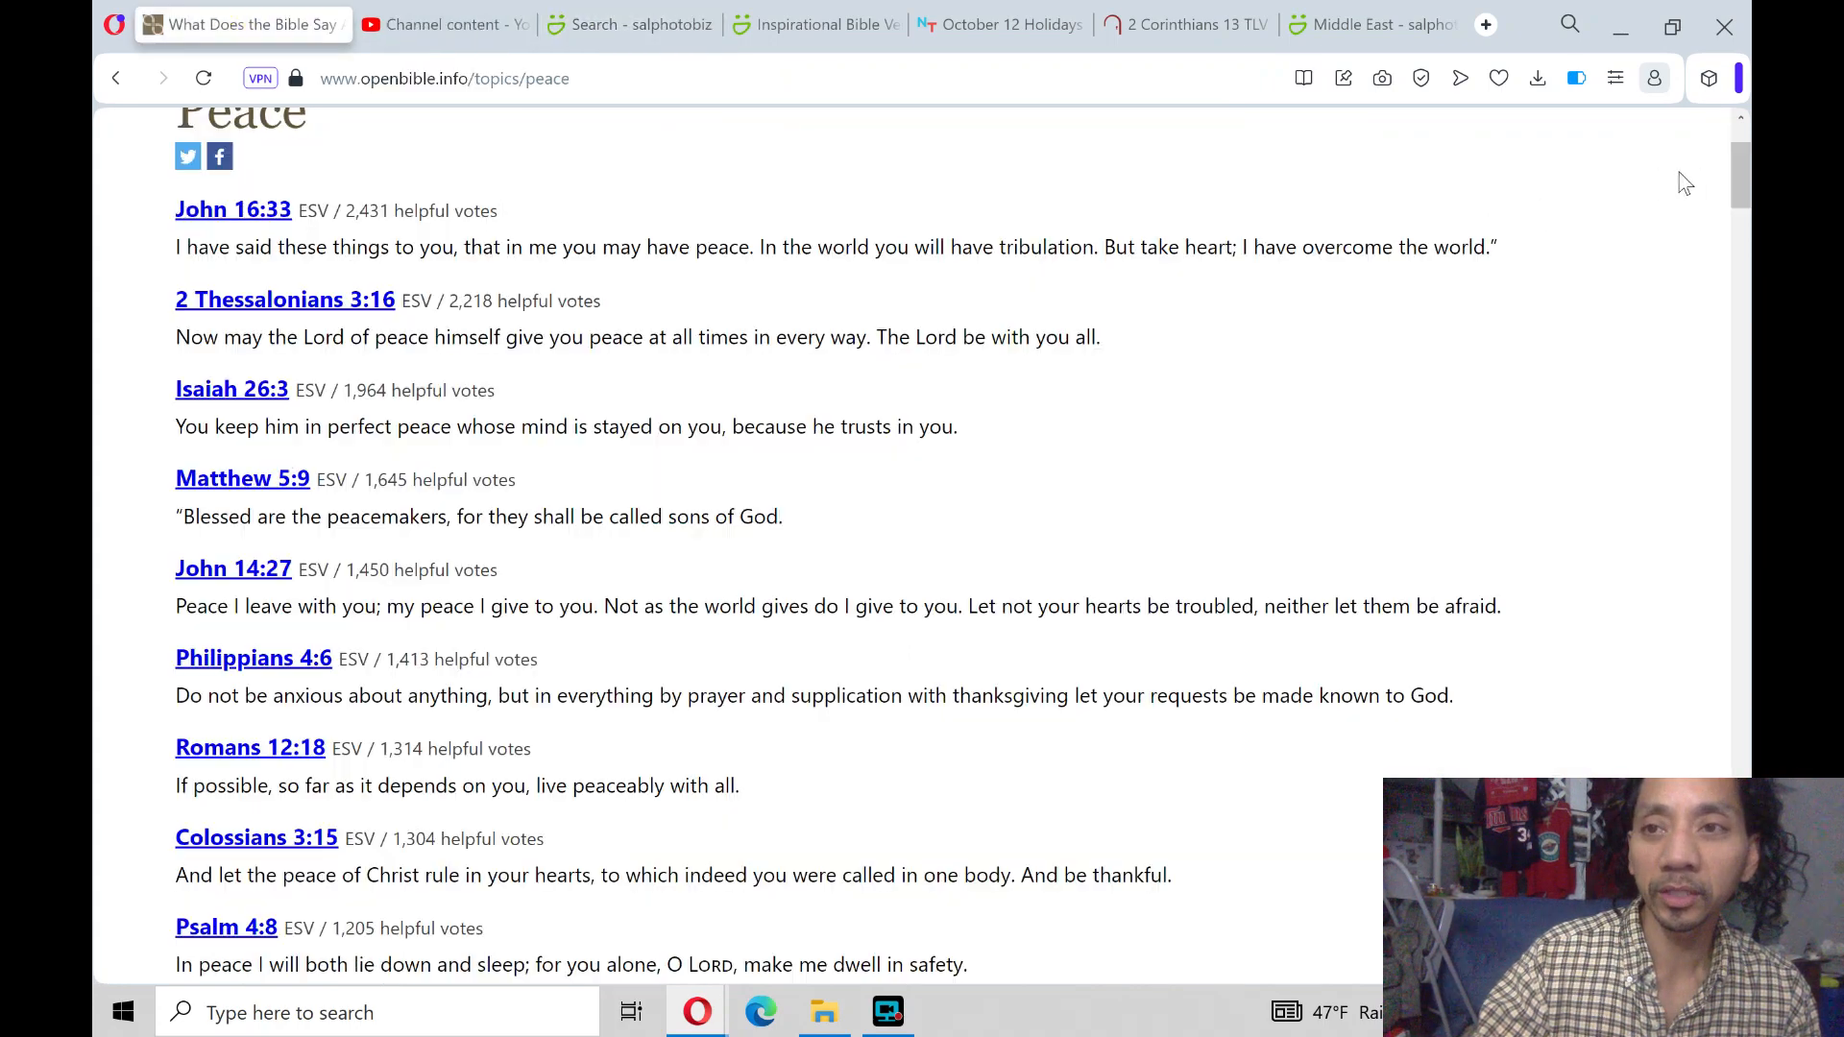
{"action": "scroll", "scroll_direction": "down", "scroll_amount": 3}
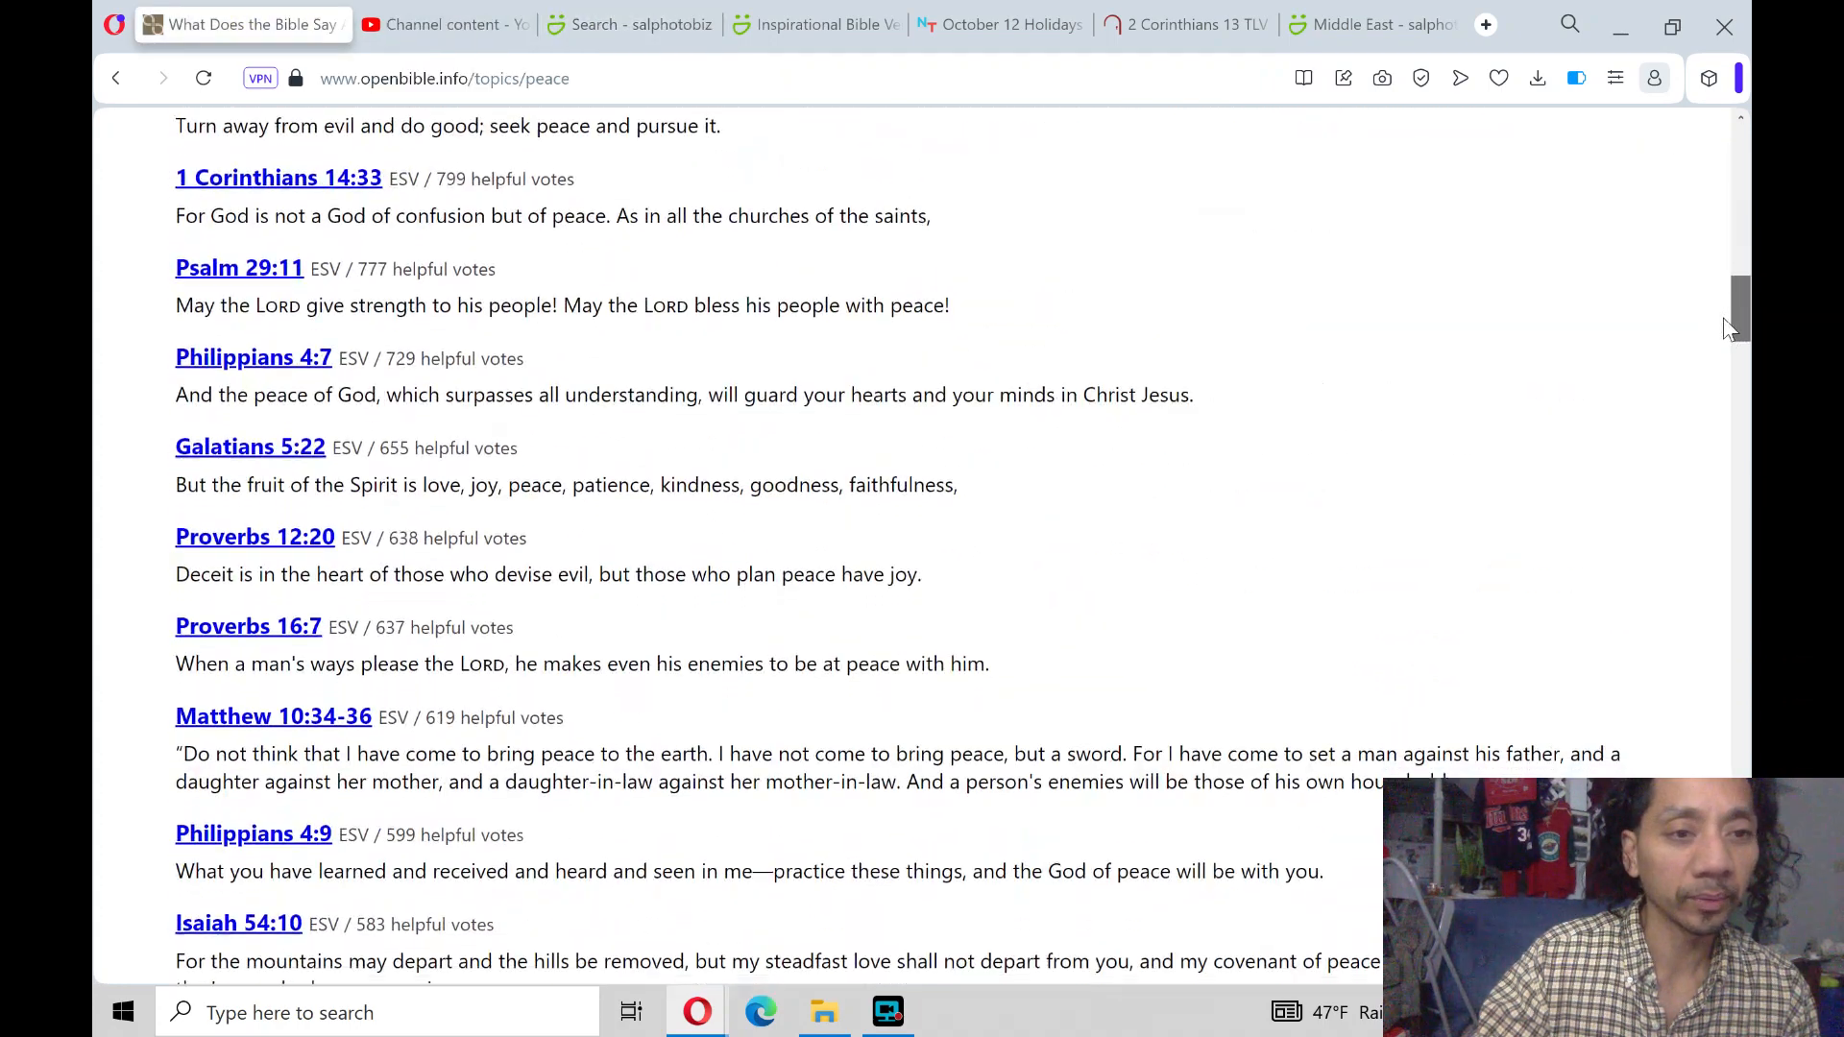
{"action": "scroll", "scroll_direction": "down", "scroll_amount": 3}
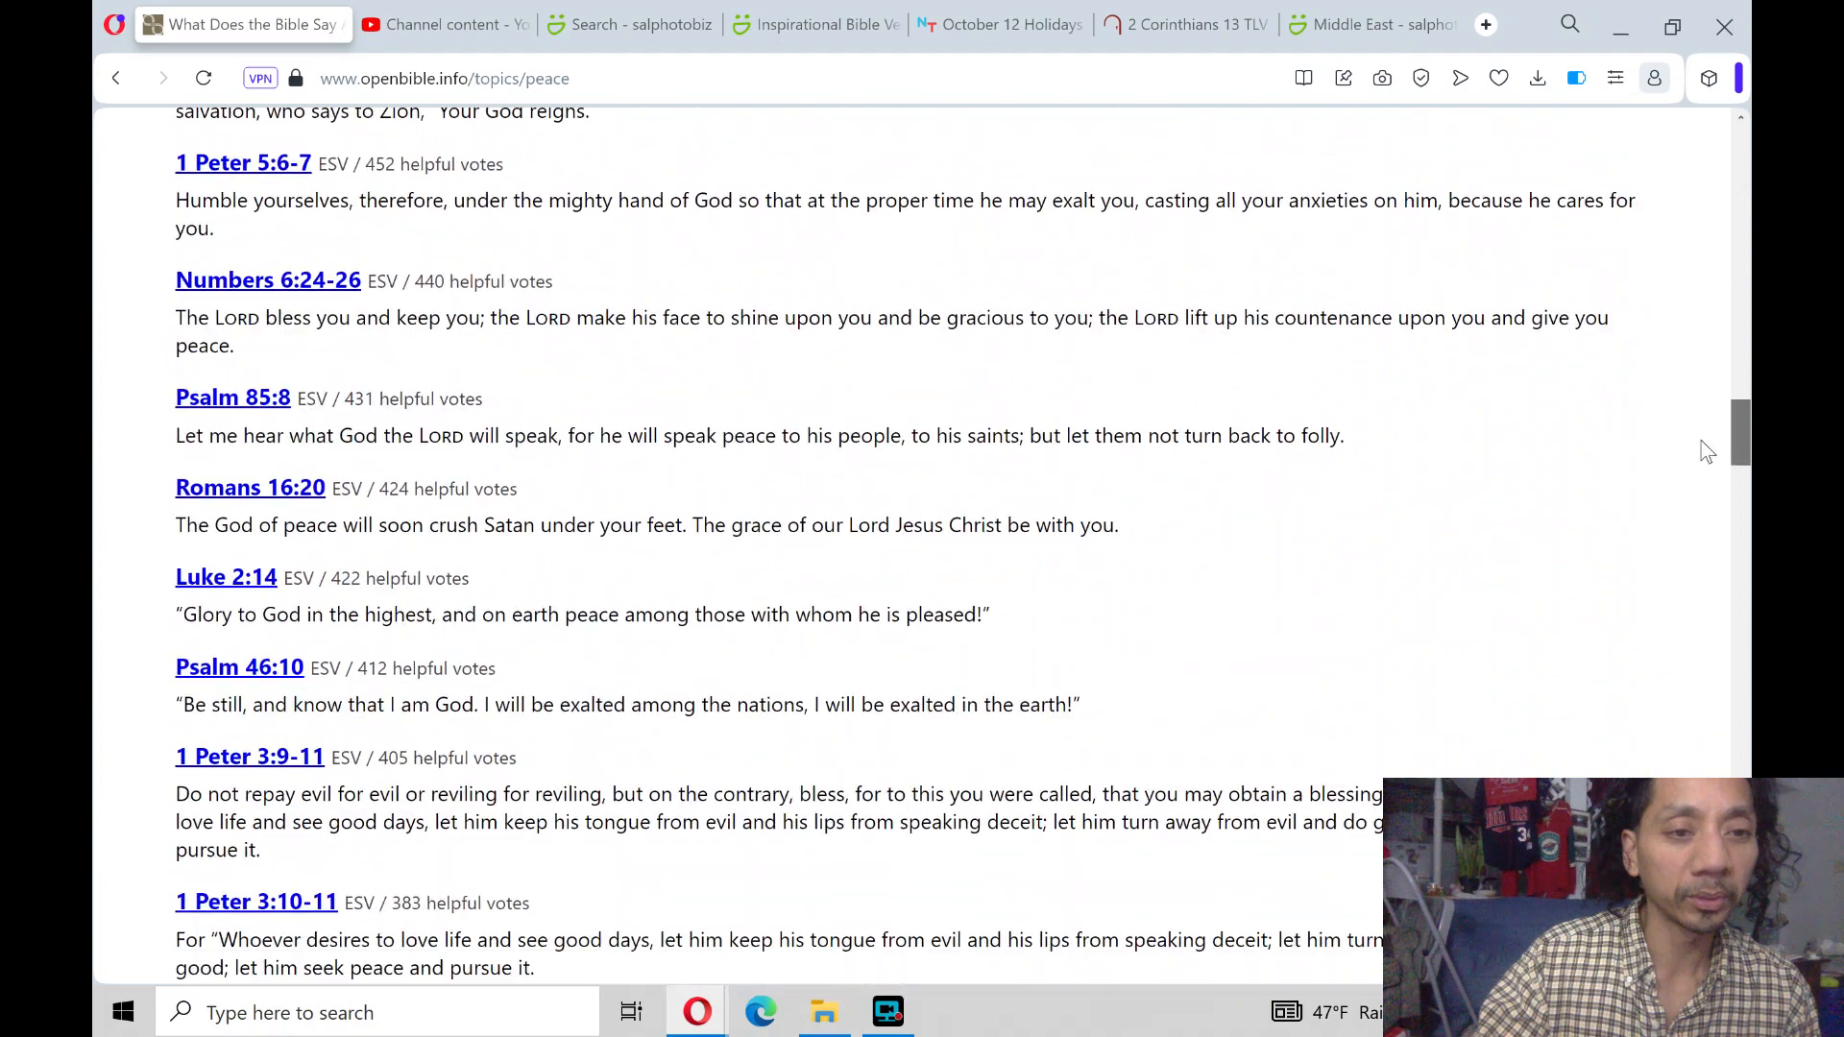
{"action": "scroll", "scroll_direction": "down", "scroll_amount": 3}
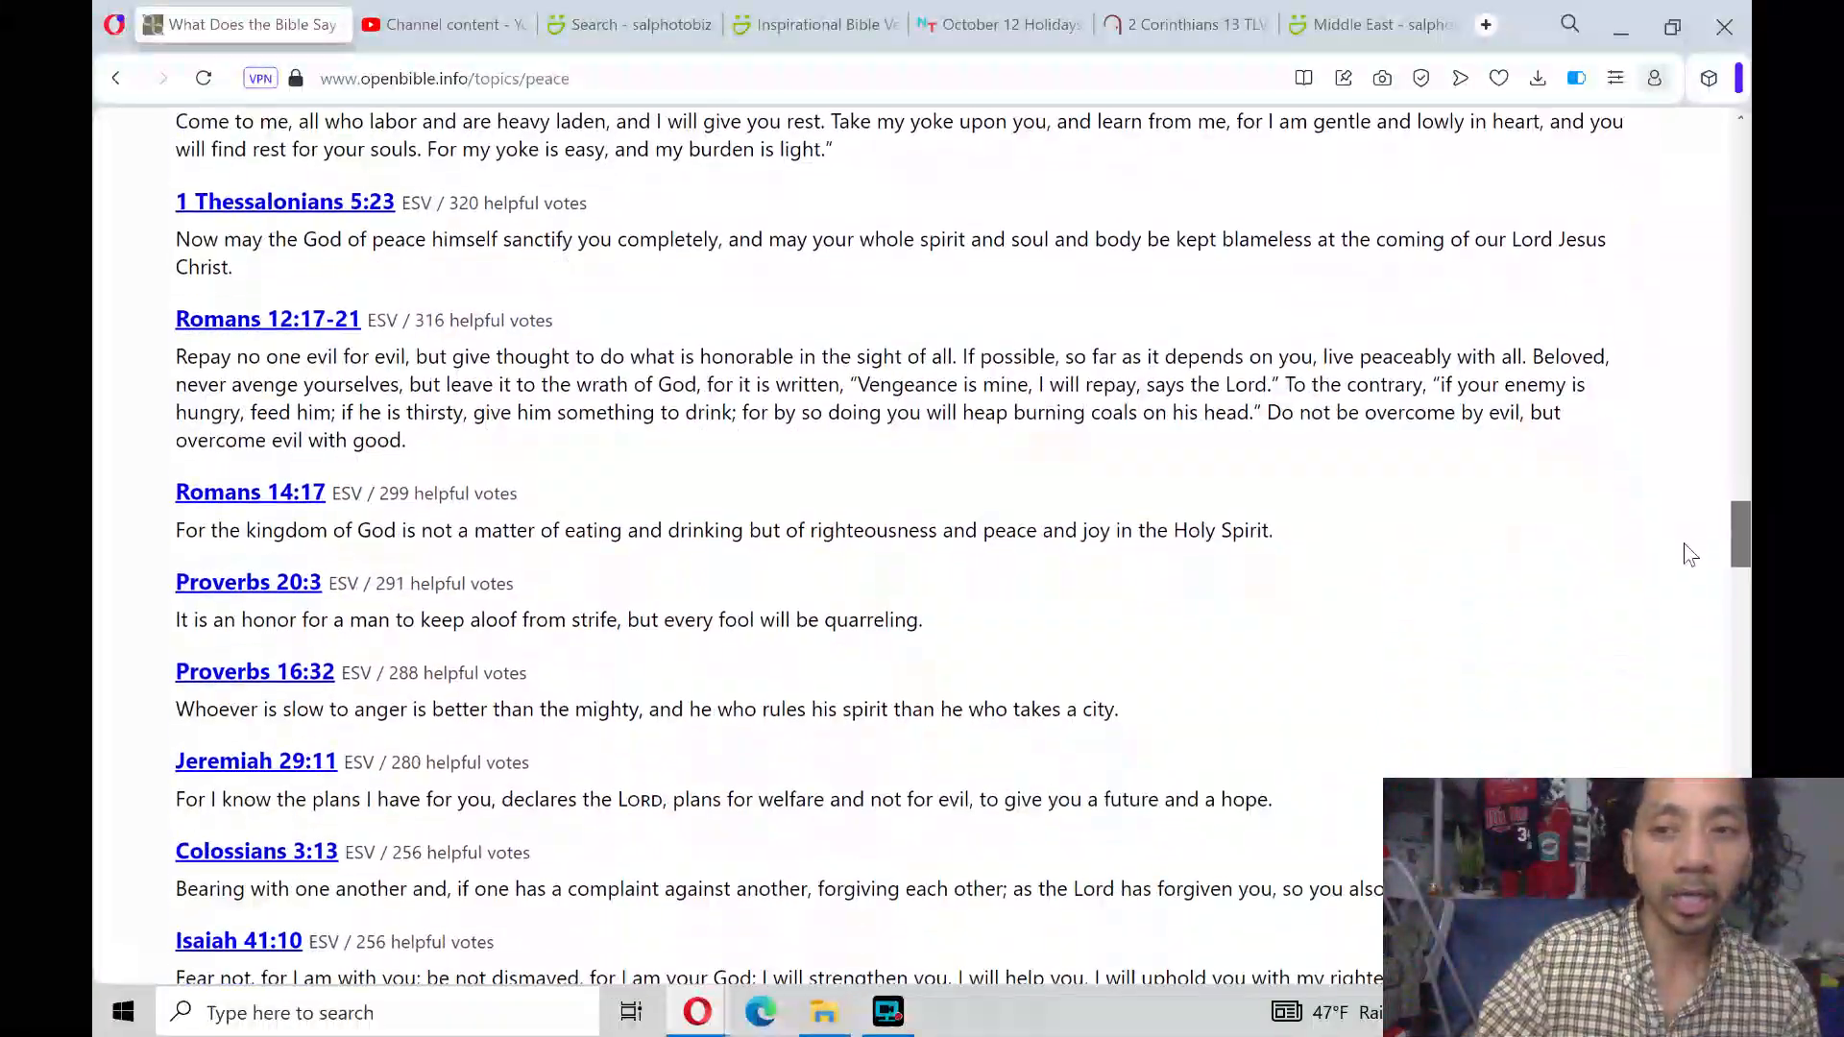
{"action": "scroll", "scroll_direction": "down", "scroll_amount": 3}
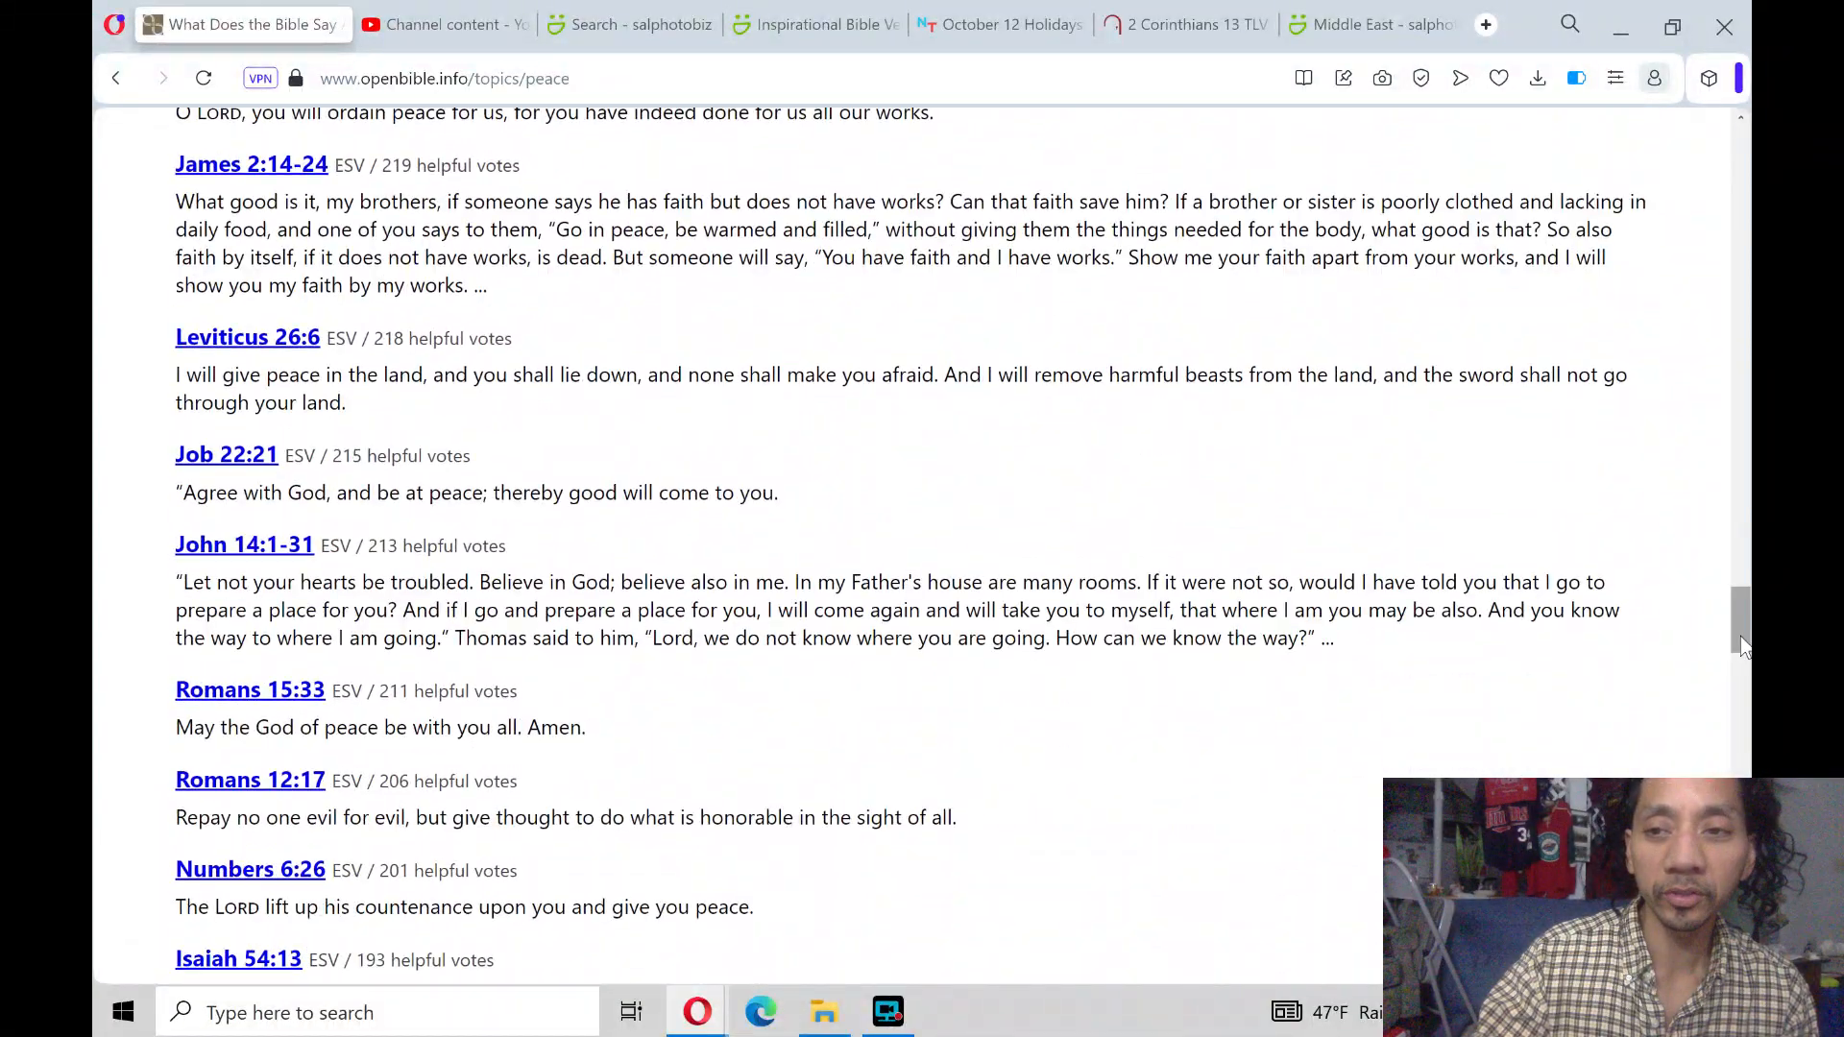
{"action": "scroll", "scroll_direction": "down", "scroll_amount": 3}
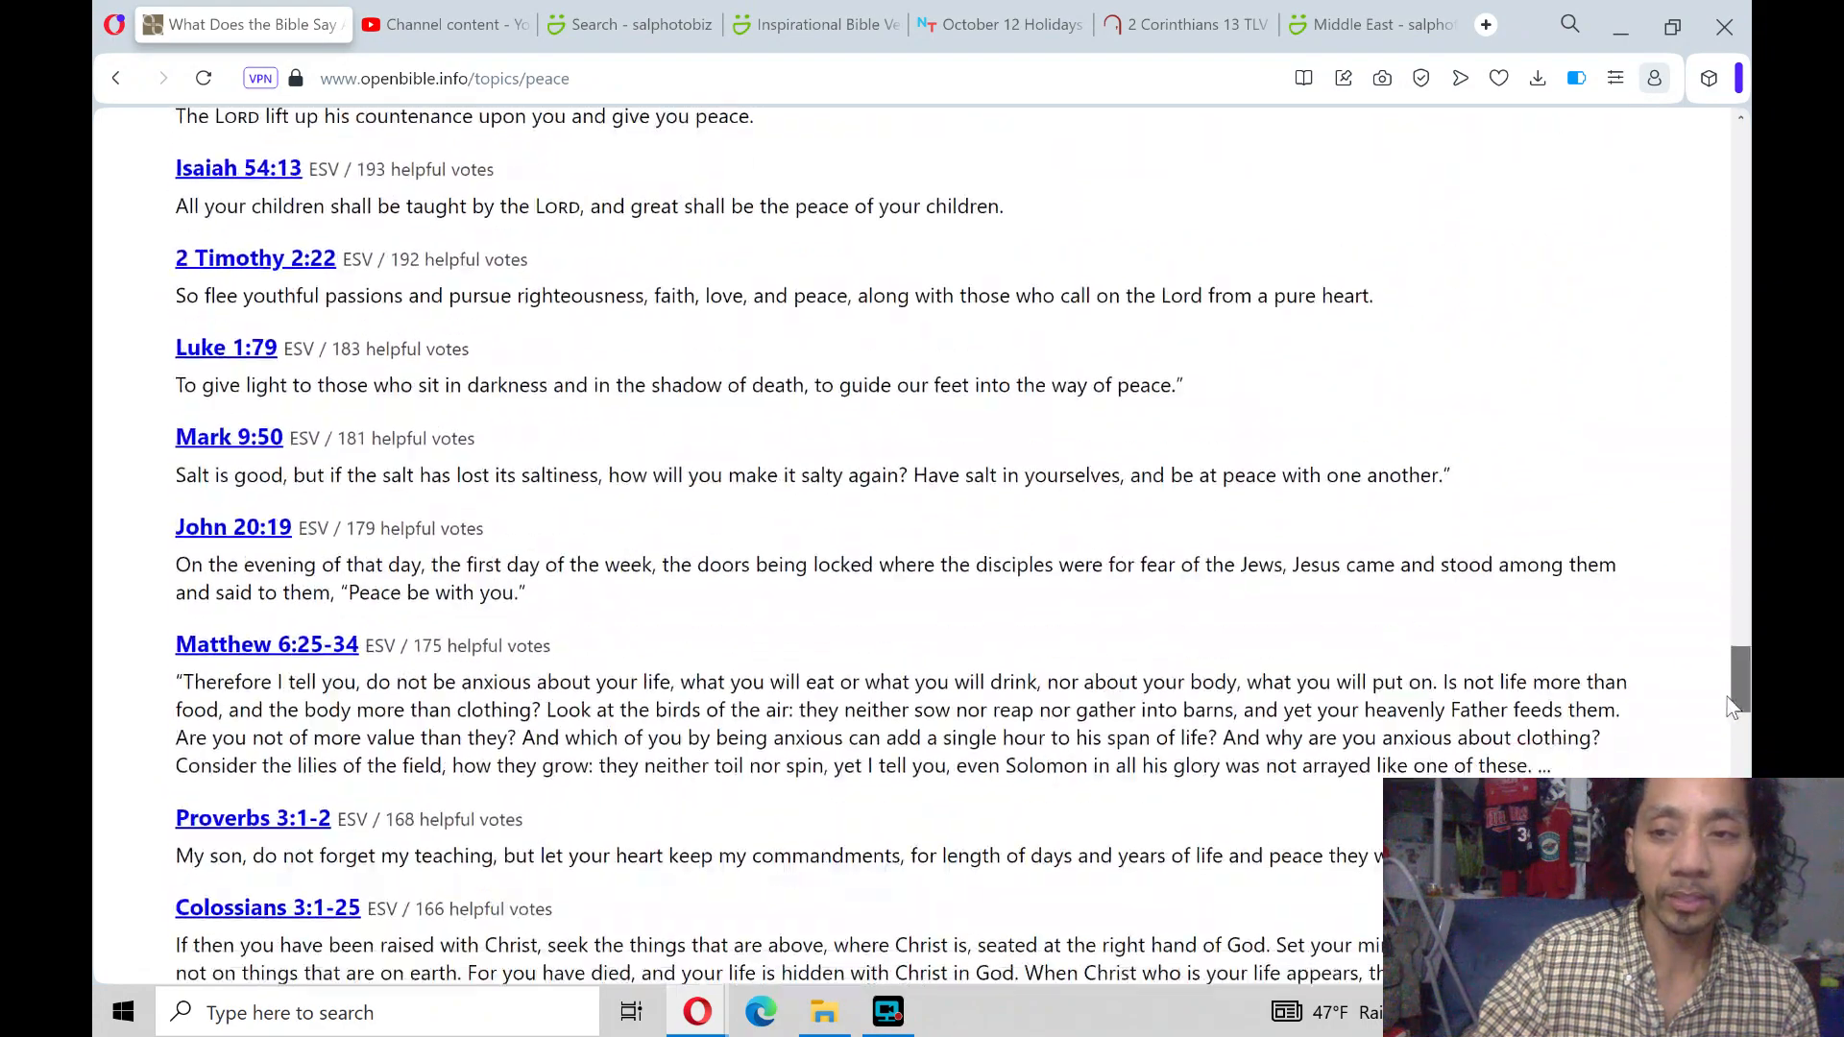
{"action": "scroll", "scroll_direction": "down", "scroll_amount": 3}
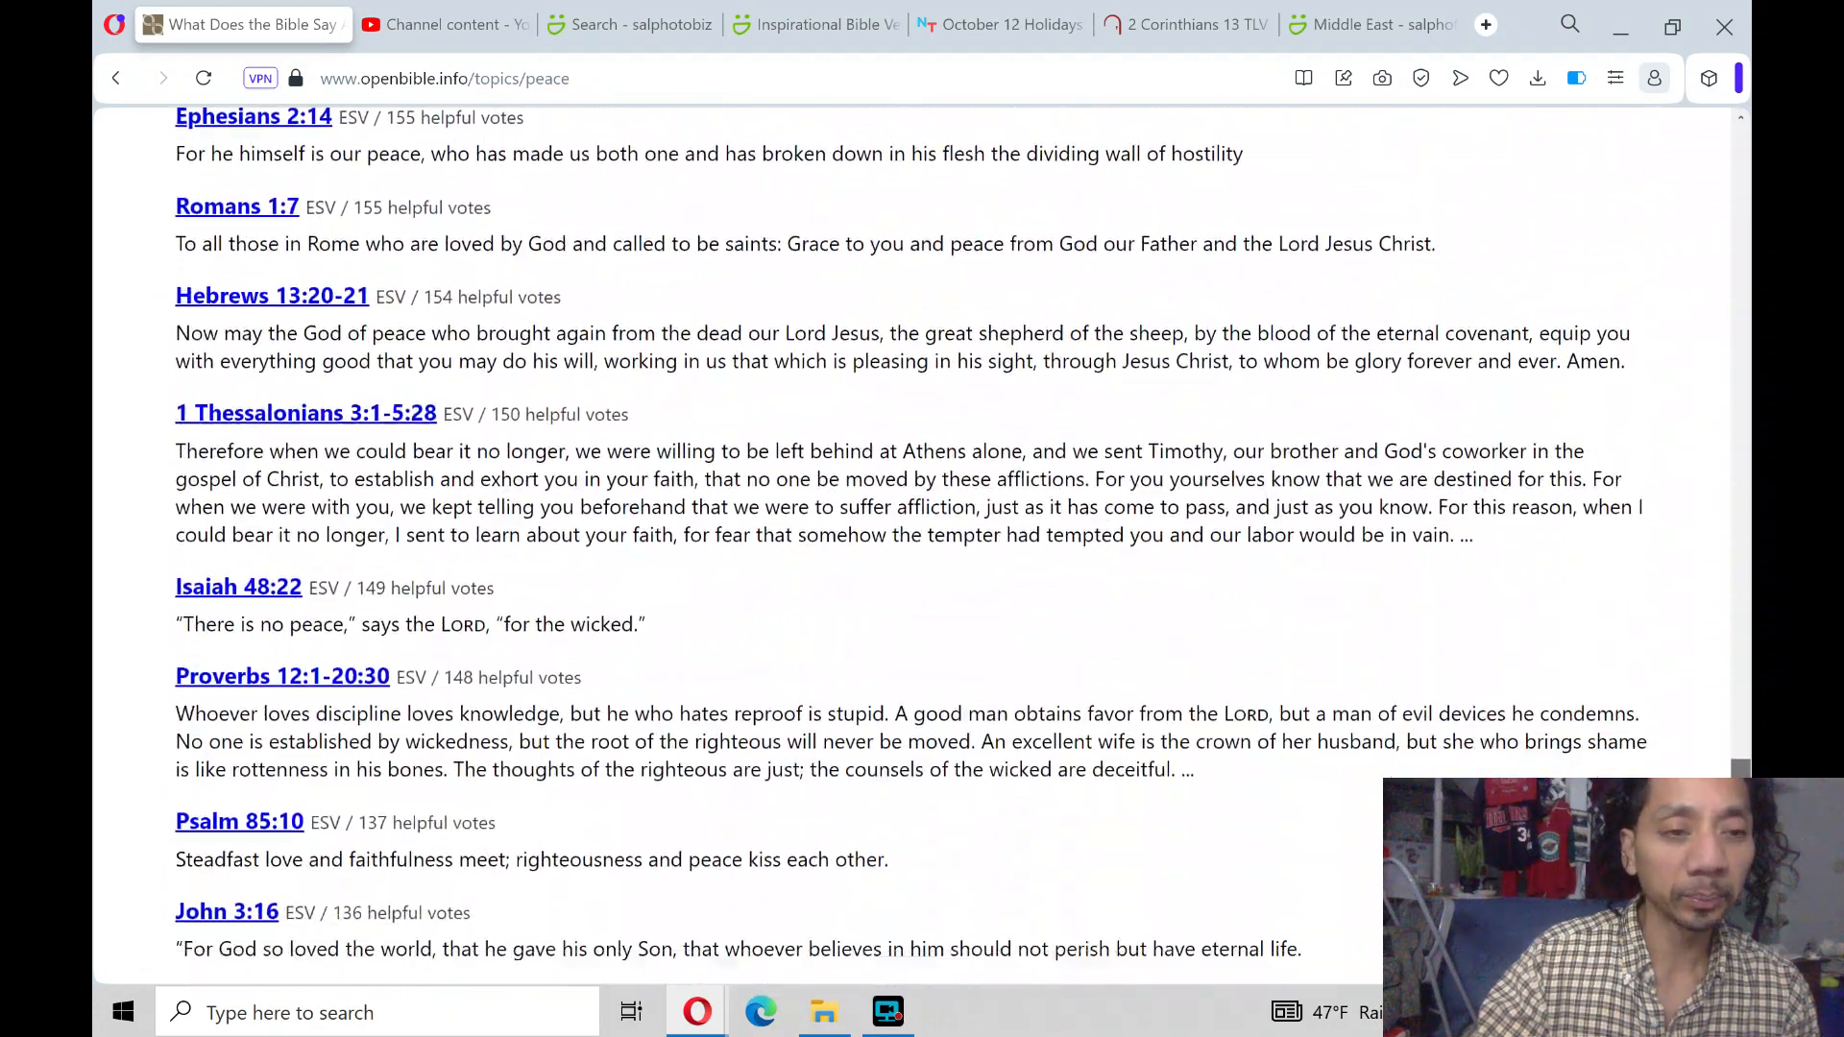
{"action": "scroll", "scroll_direction": "down", "scroll_amount": 3}
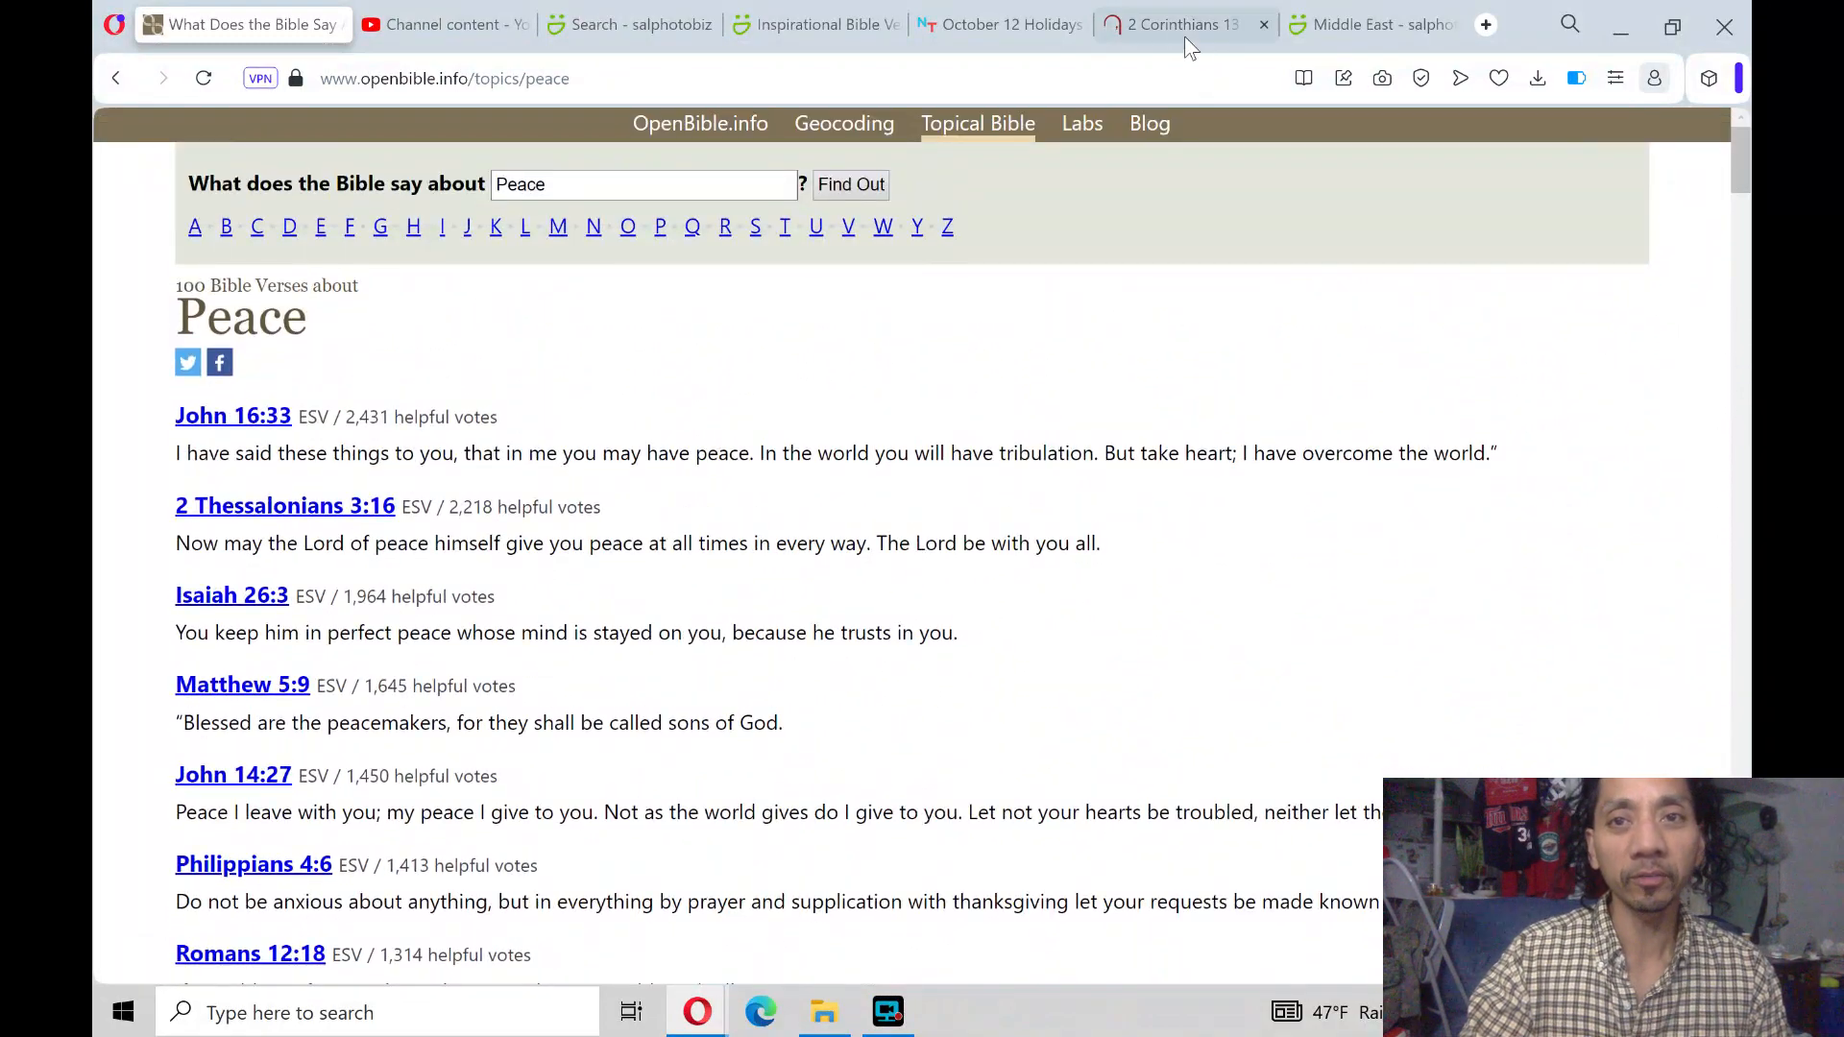
Look over the Inspirational Bible Verses gallery and YouTube Studio, then return to 2 Corinthians 13 TLV
{"action": "left_click", "coordinate": [1170, 23]}
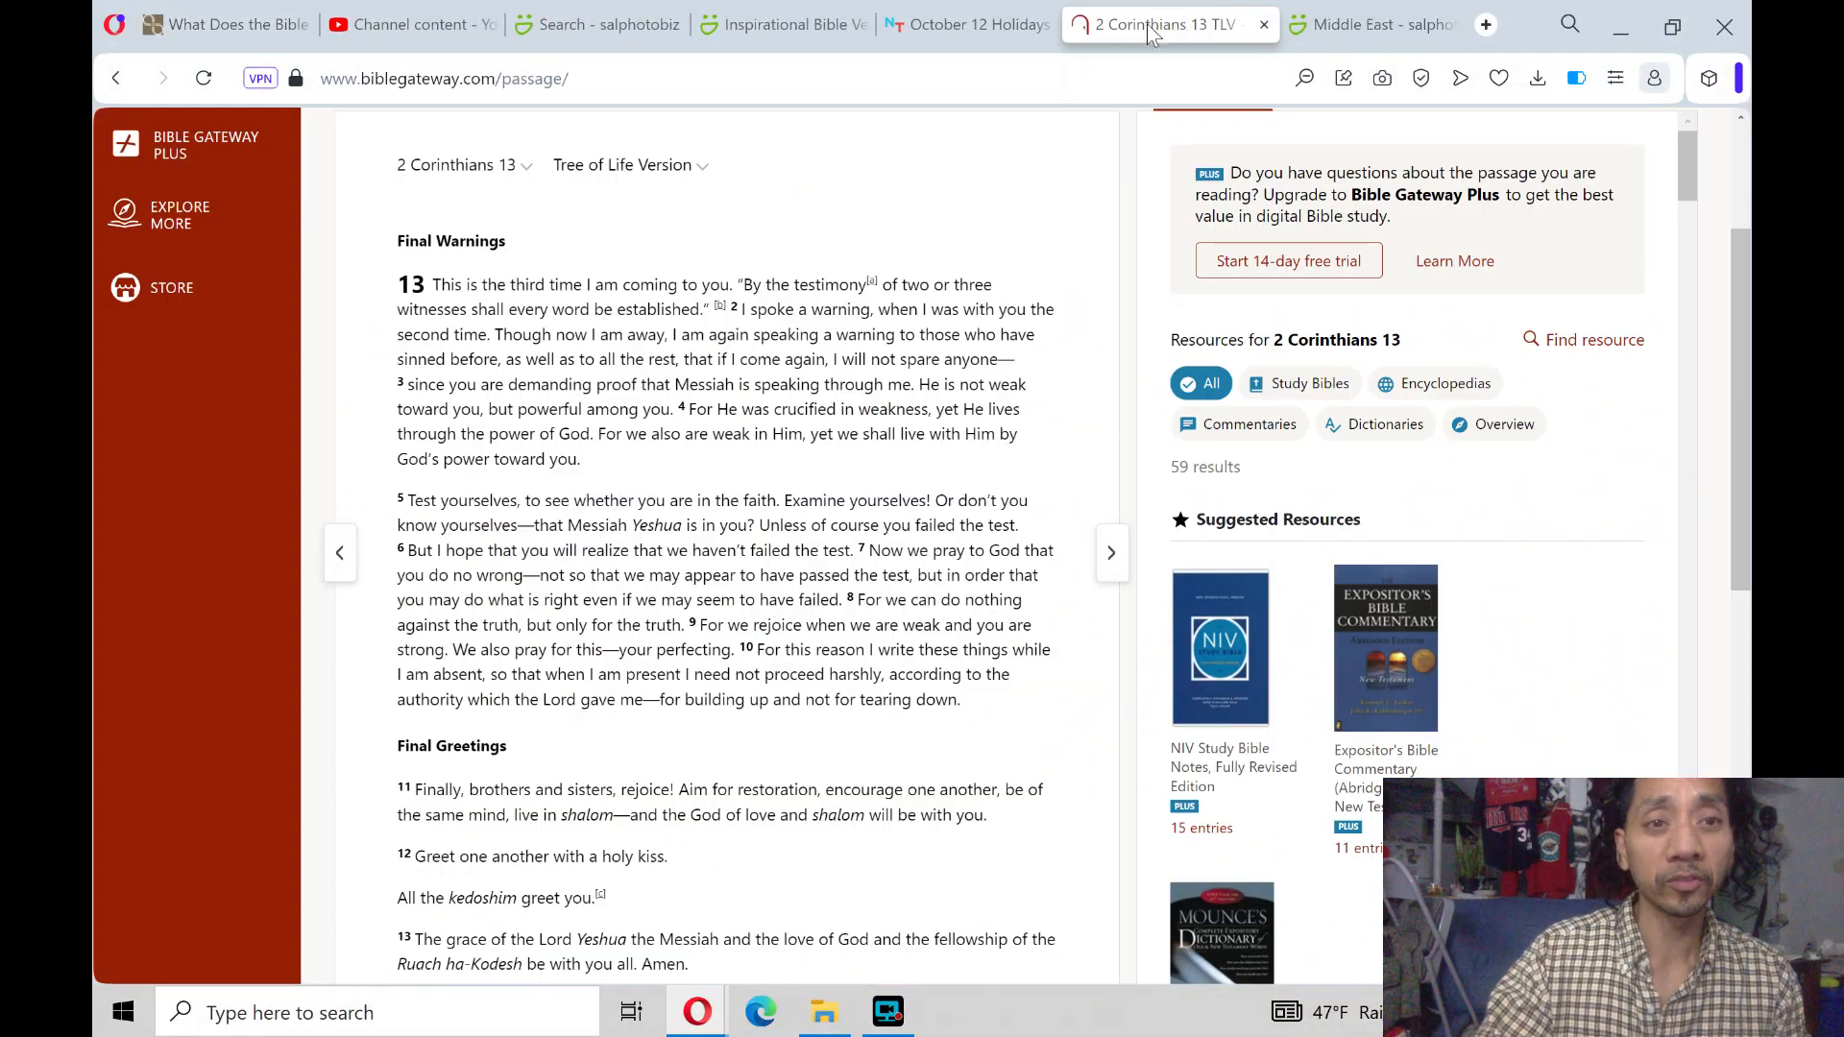
{"action": "mouse_move", "coordinate": [964, 25]}
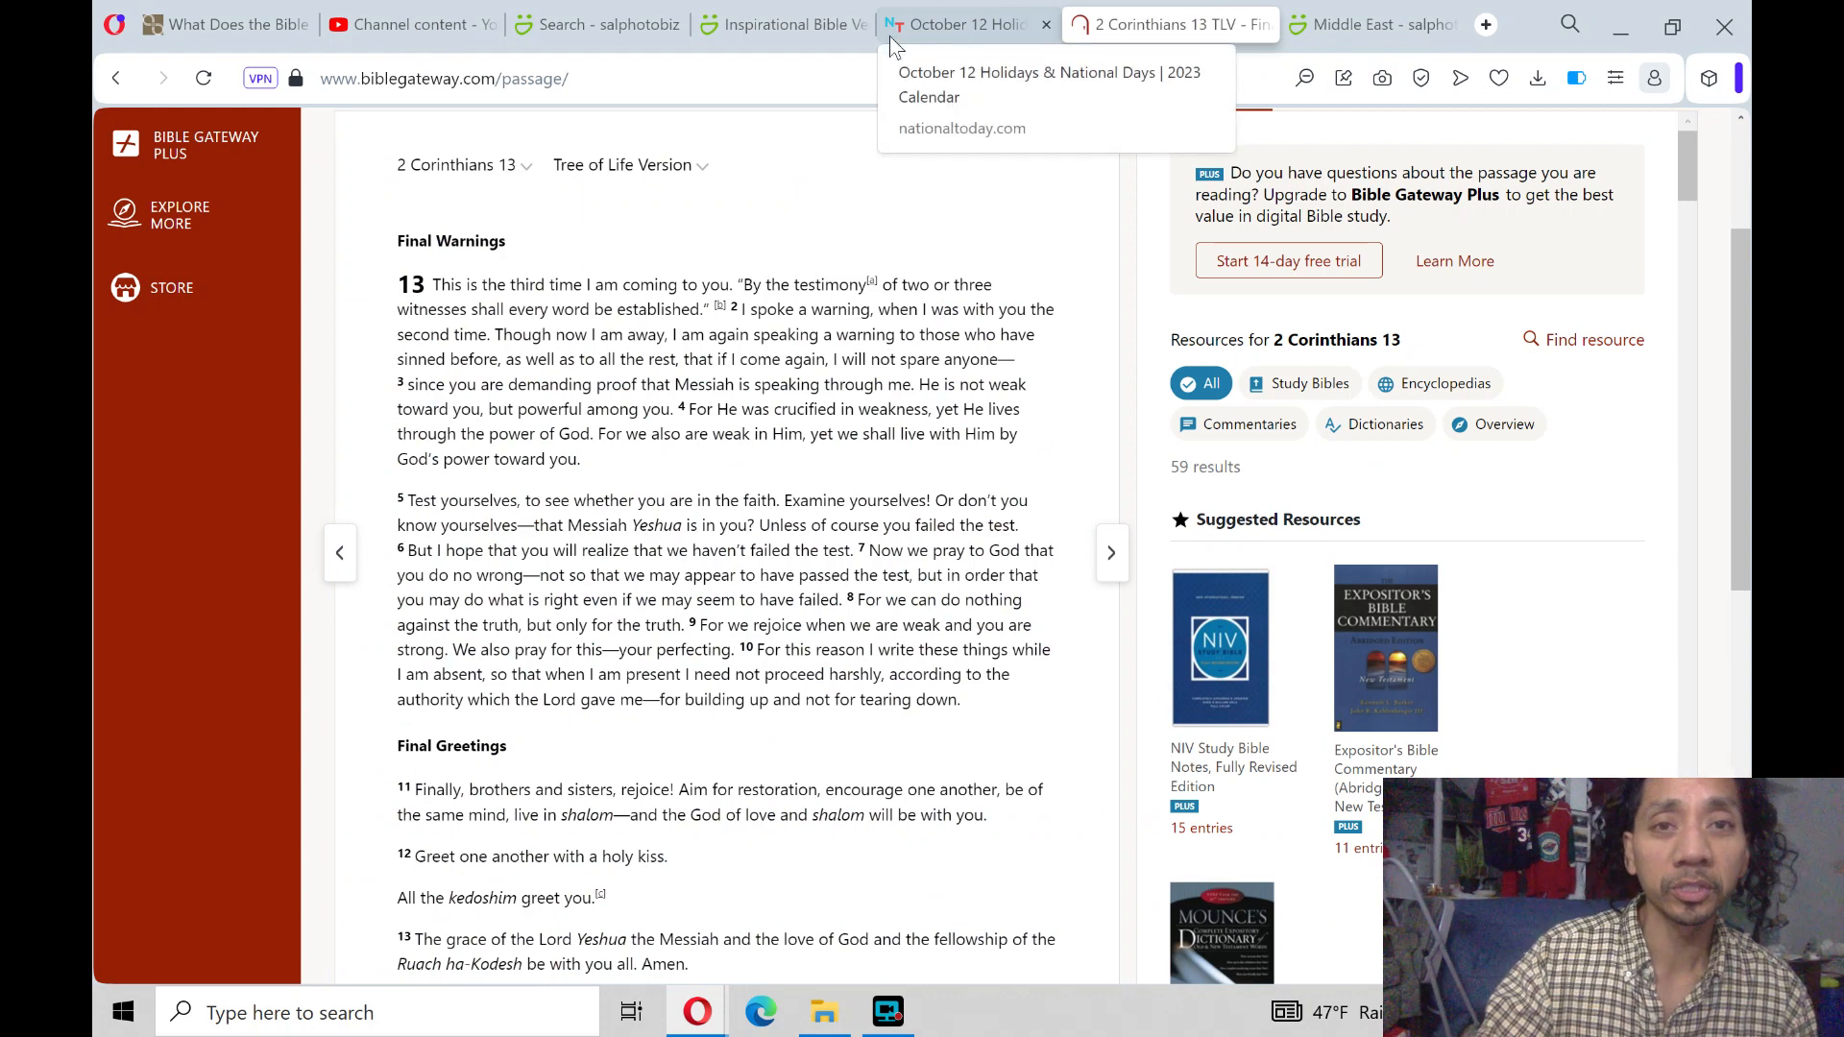
{"action": "left_click", "coordinate": [781, 23]}
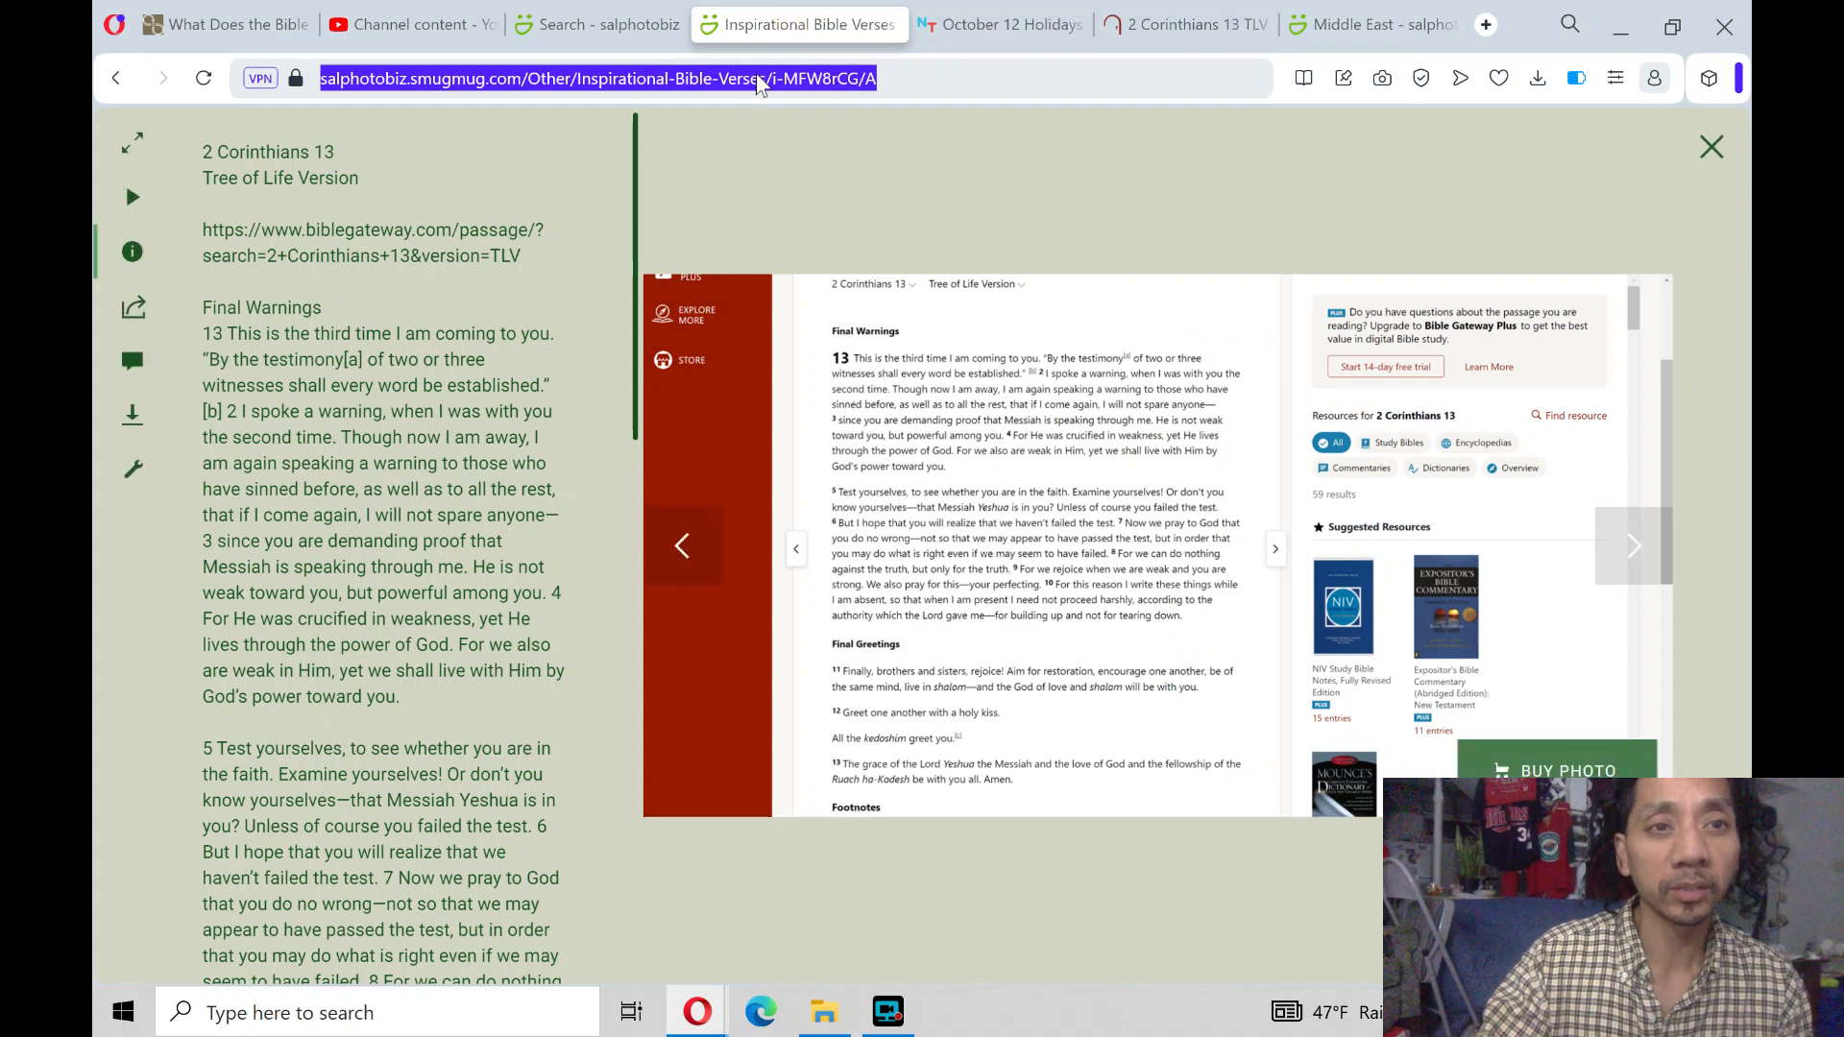
{"action": "left_click", "coordinate": [423, 23]}
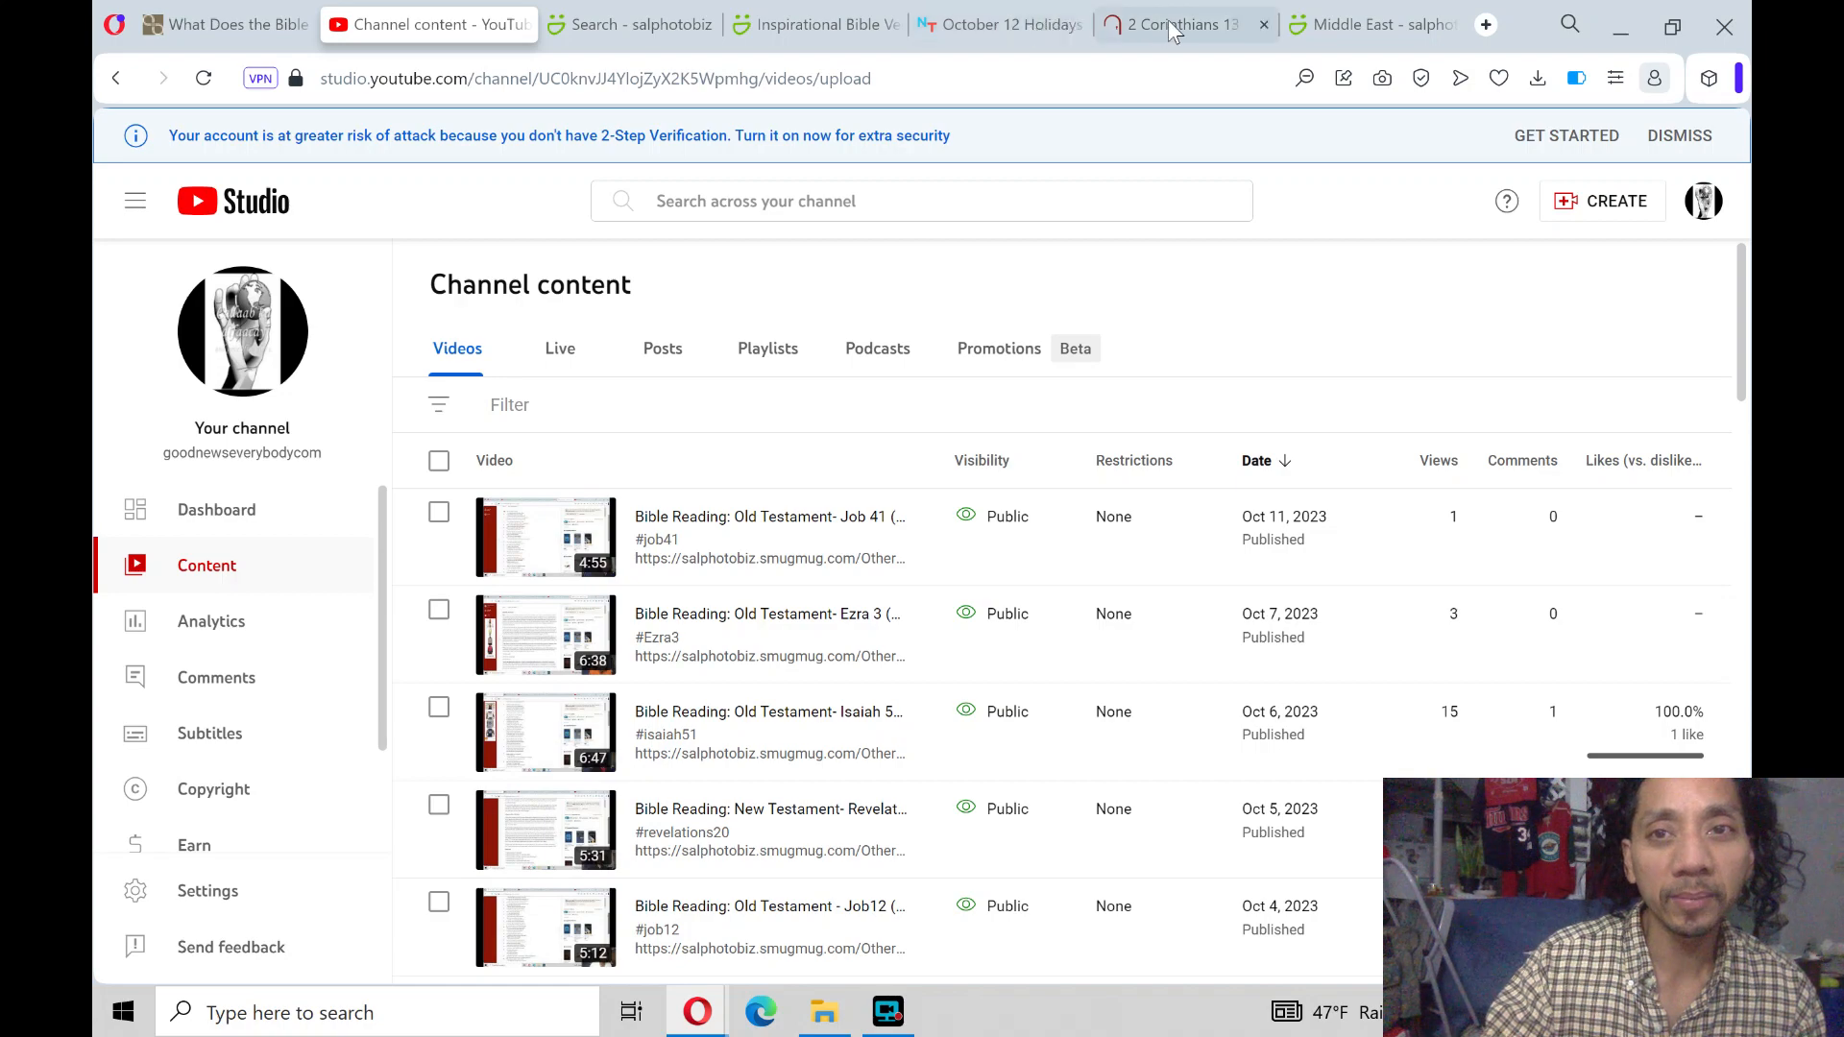
{"action": "left_click", "coordinate": [1176, 23]}
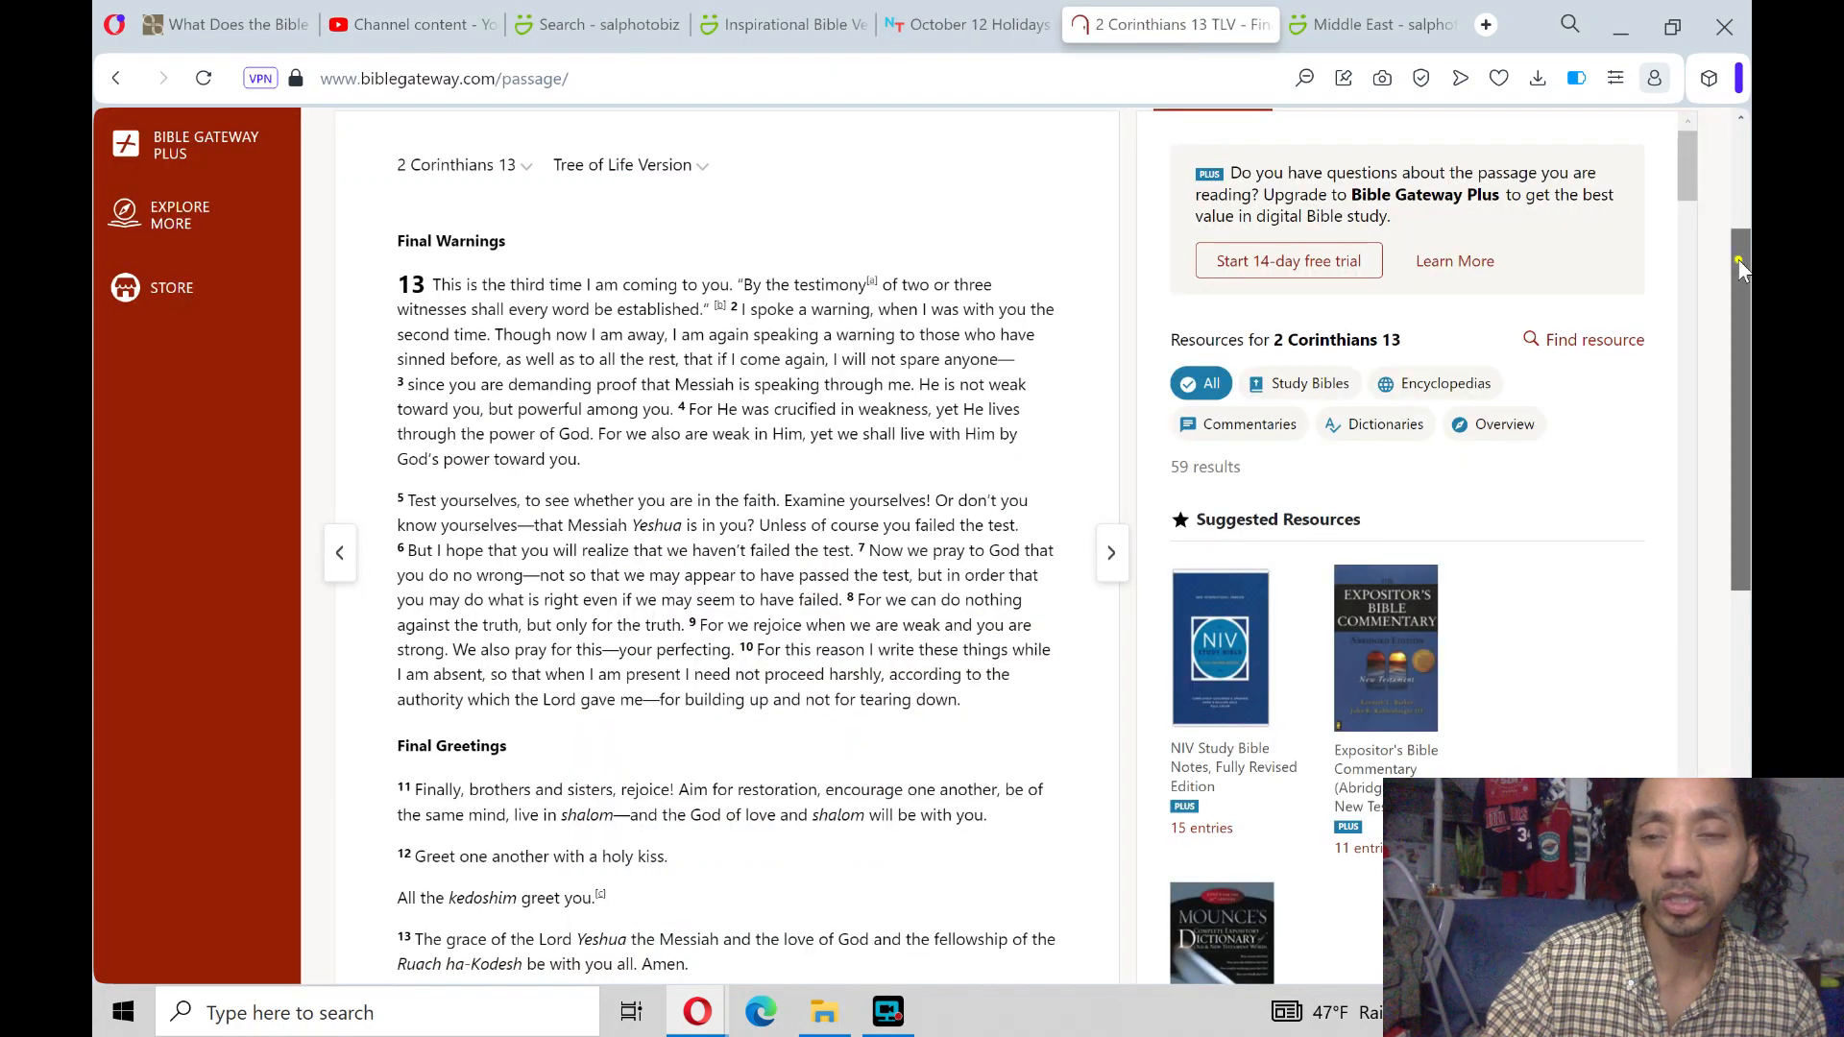
{"action": "scroll", "scroll_direction": "down", "scroll_amount": 3}
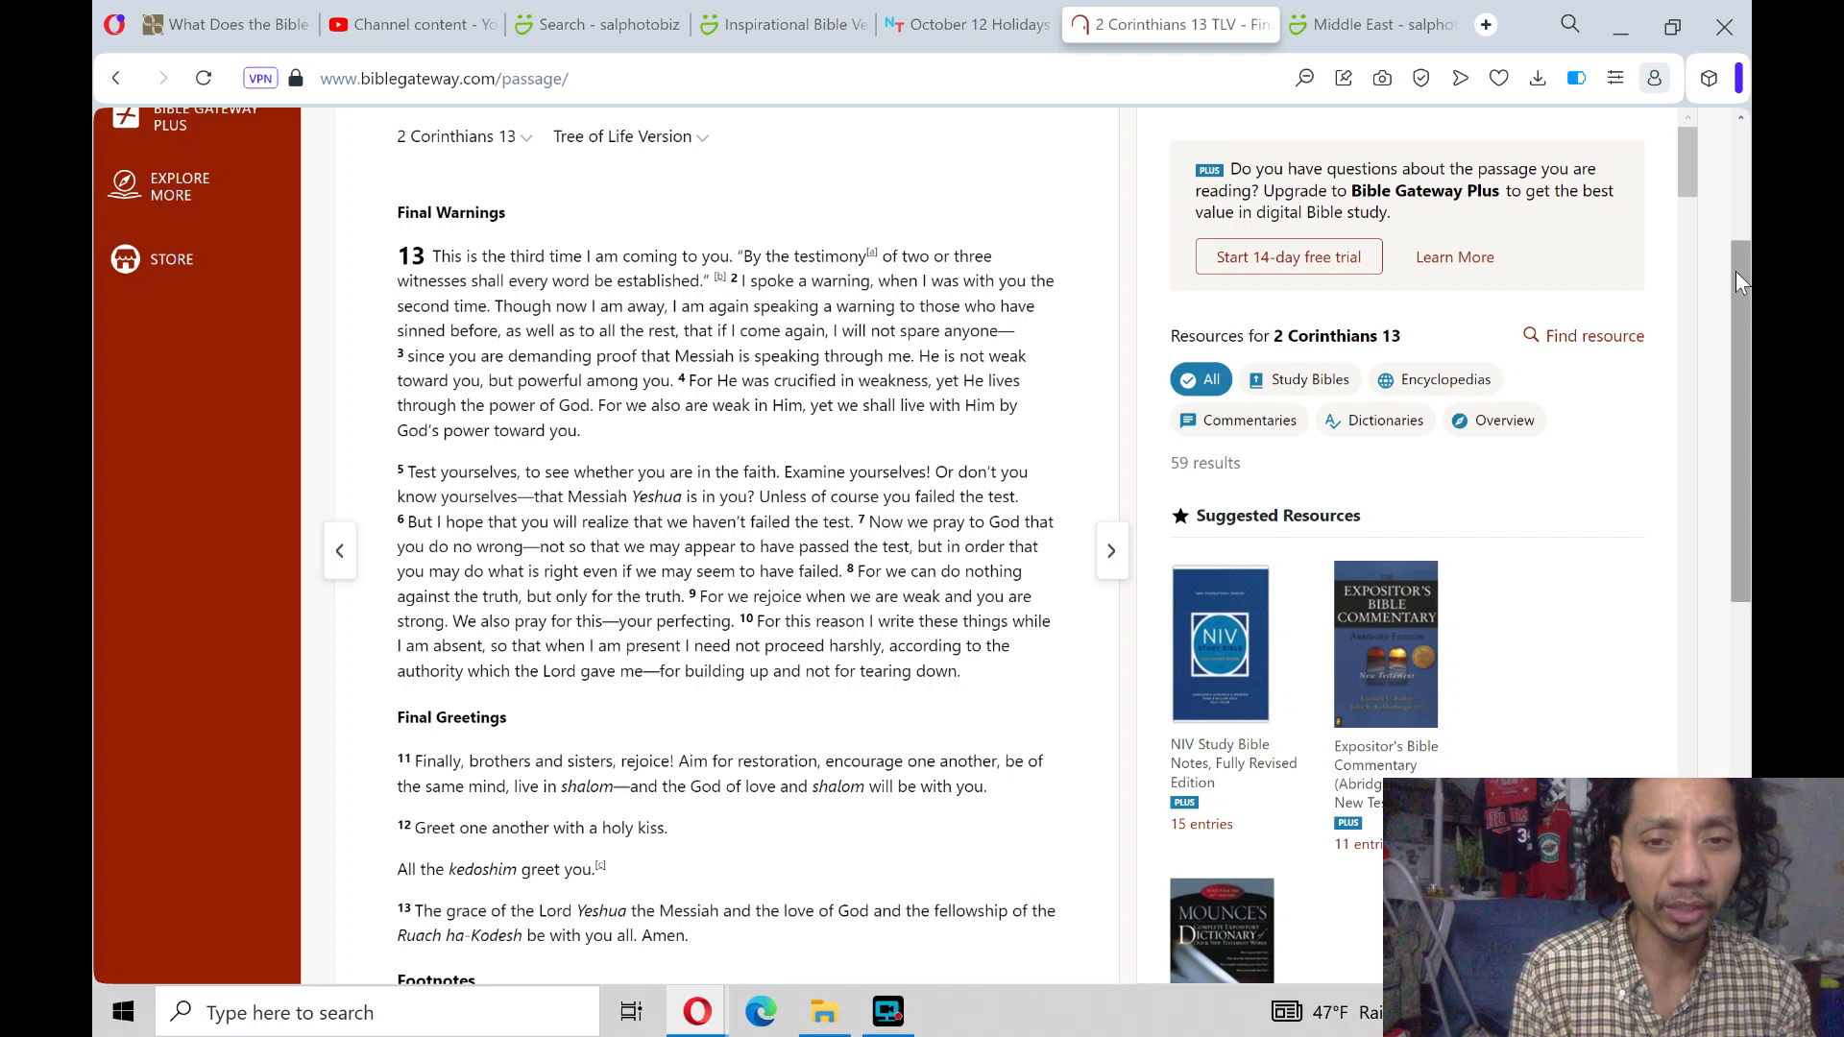
{"action": "mouse_move", "coordinate": [1415, 334]}
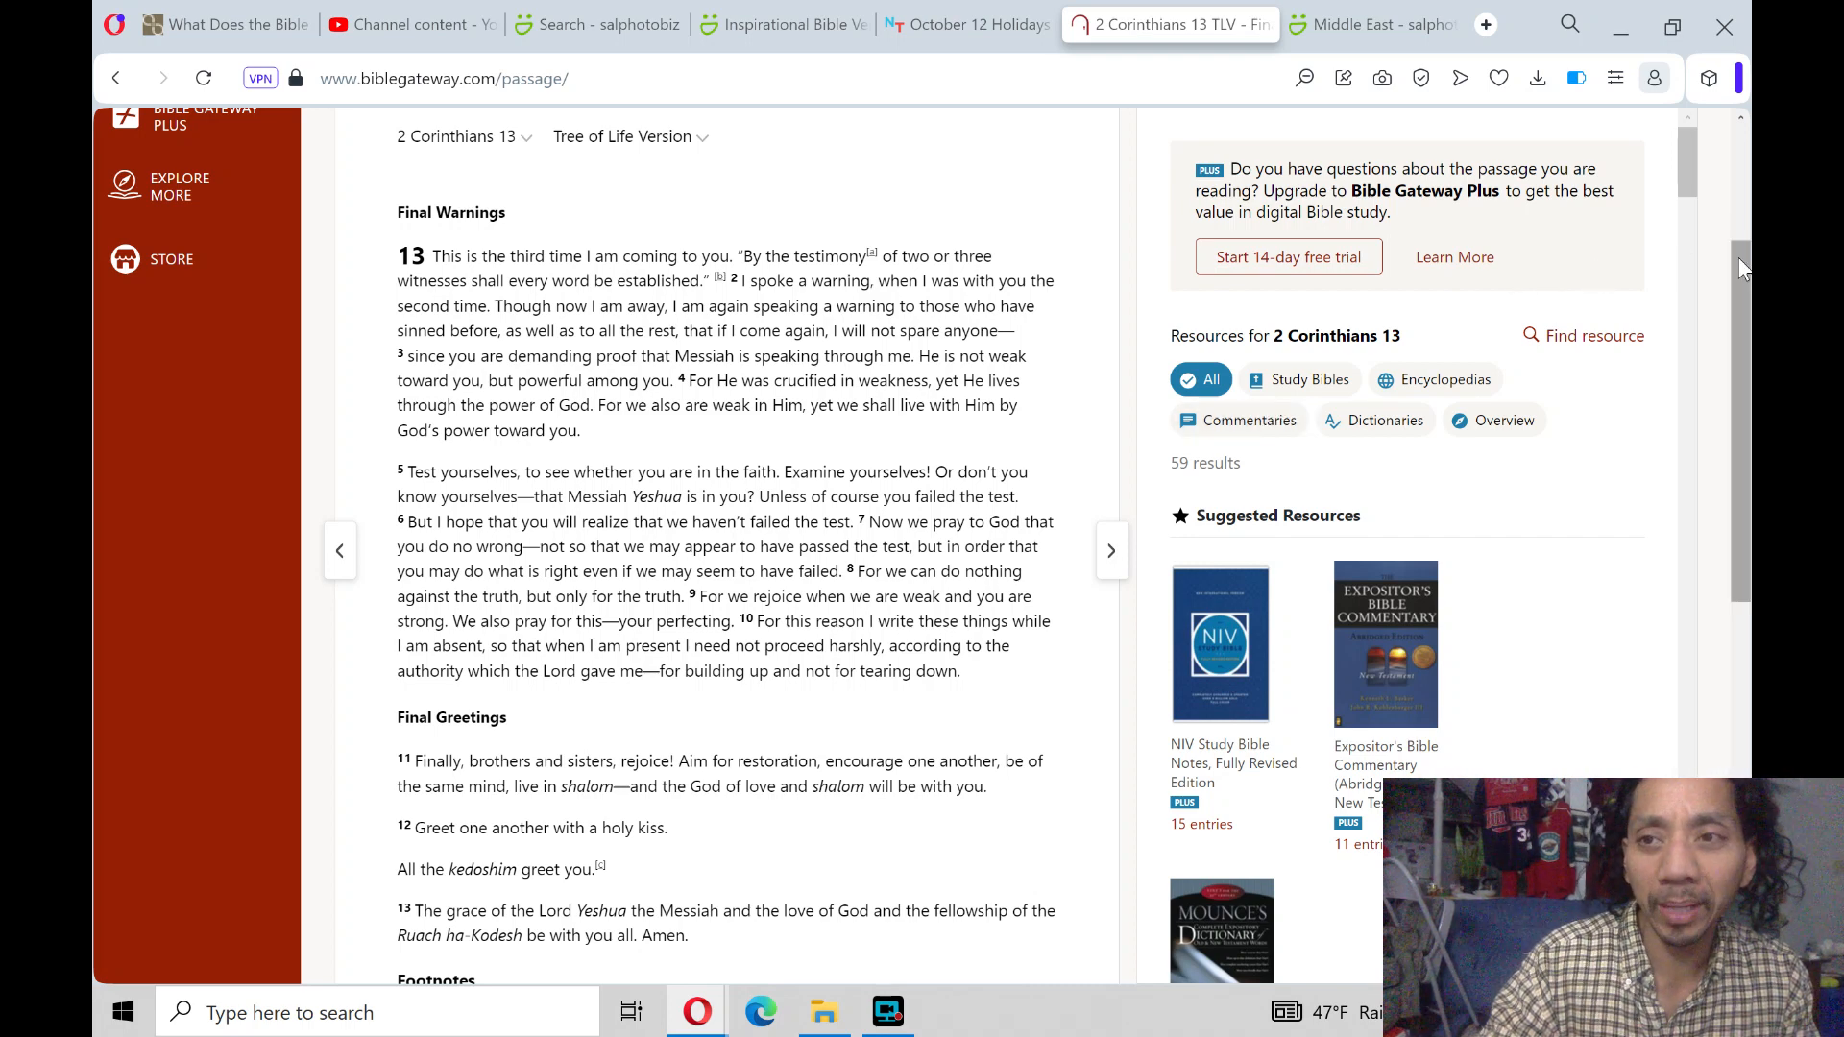
Scroll 2 Corinthians 13 past Final Greetings to the footnotes and TLV copyright notice
{"action": "scroll", "scroll_direction": "down", "scroll_amount": 3}
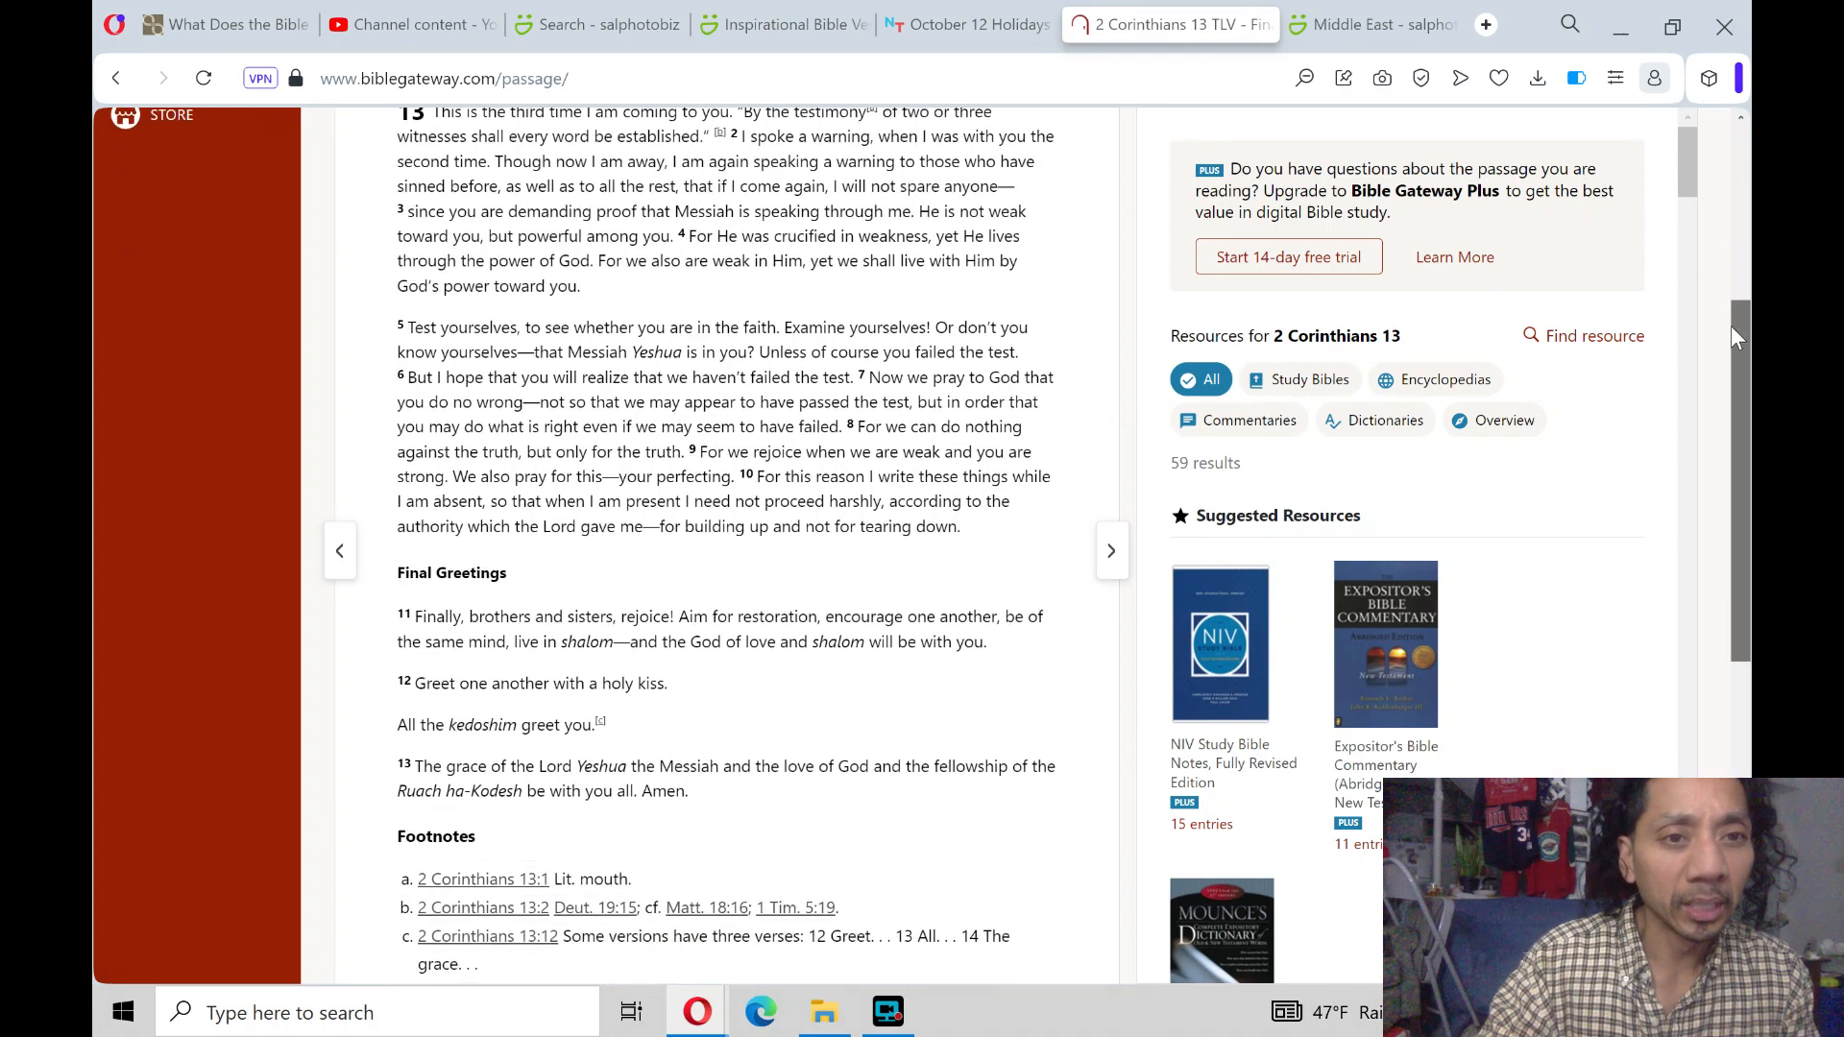
{"action": "scroll", "scroll_direction": "down", "scroll_amount": 3}
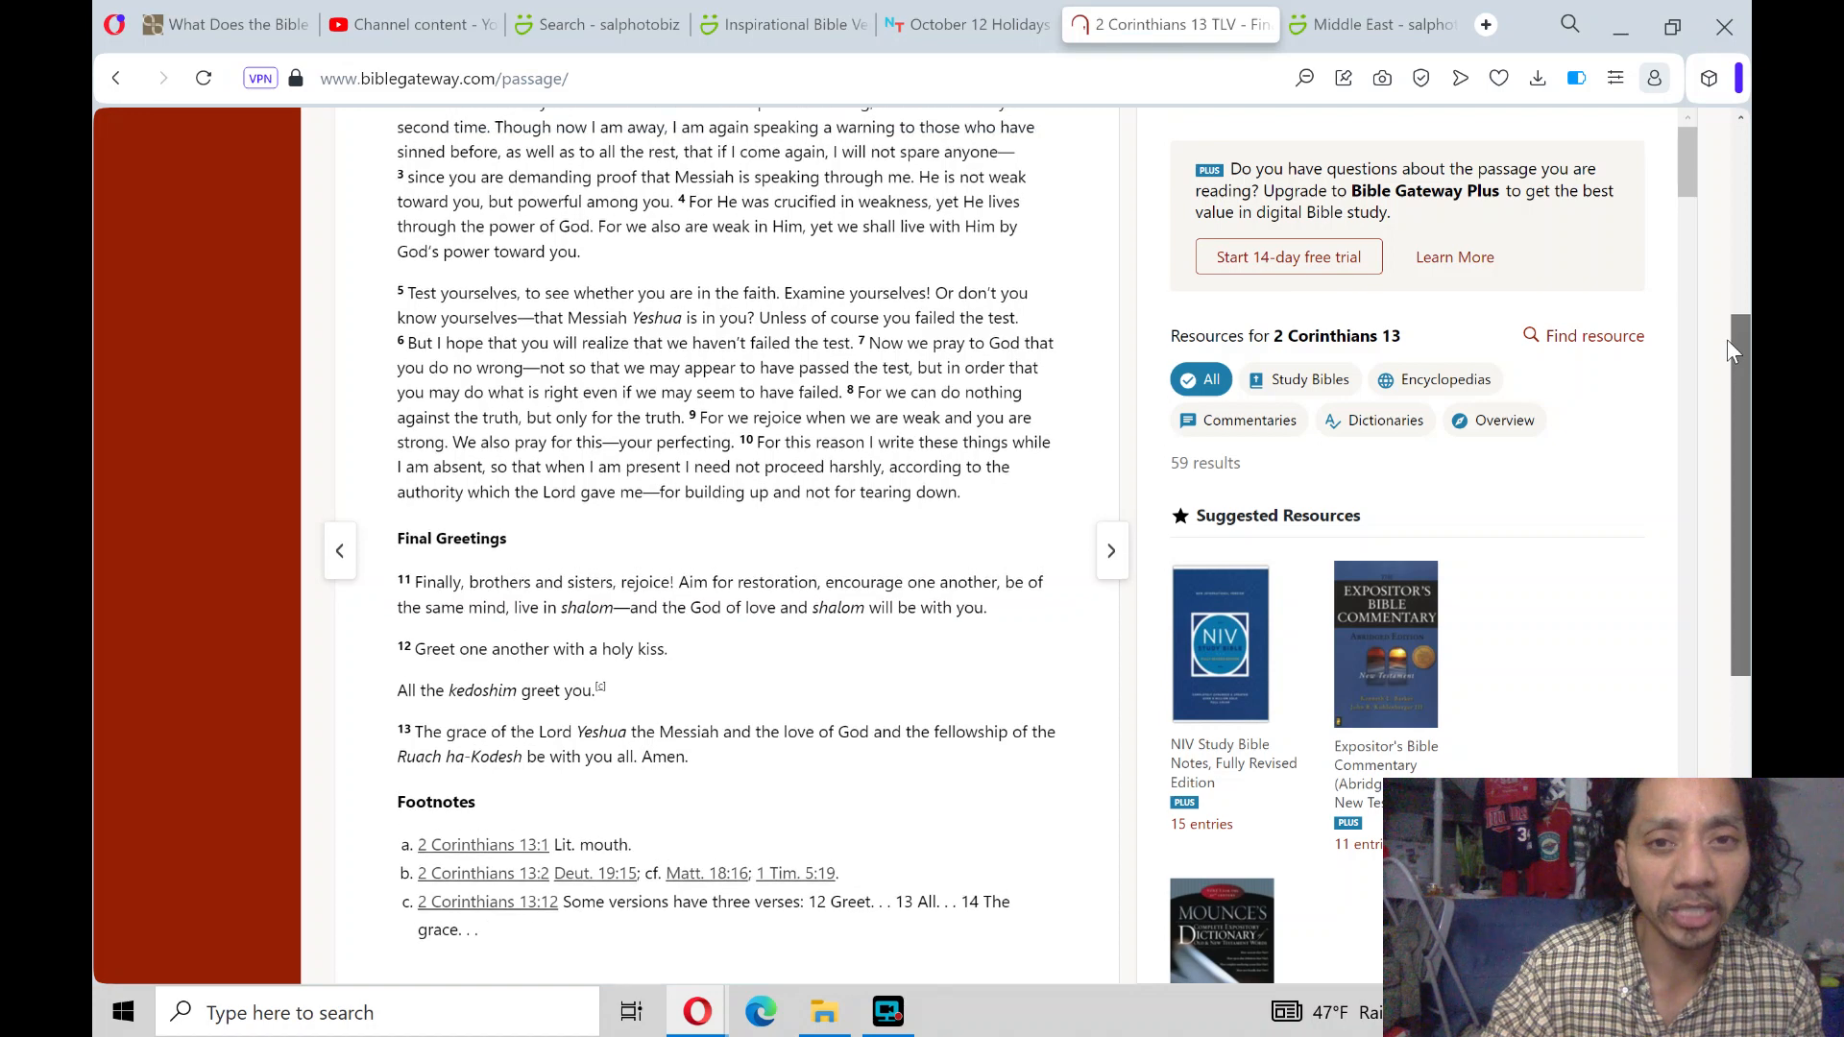
{"action": "scroll", "scroll_direction": "down", "scroll_amount": 3}
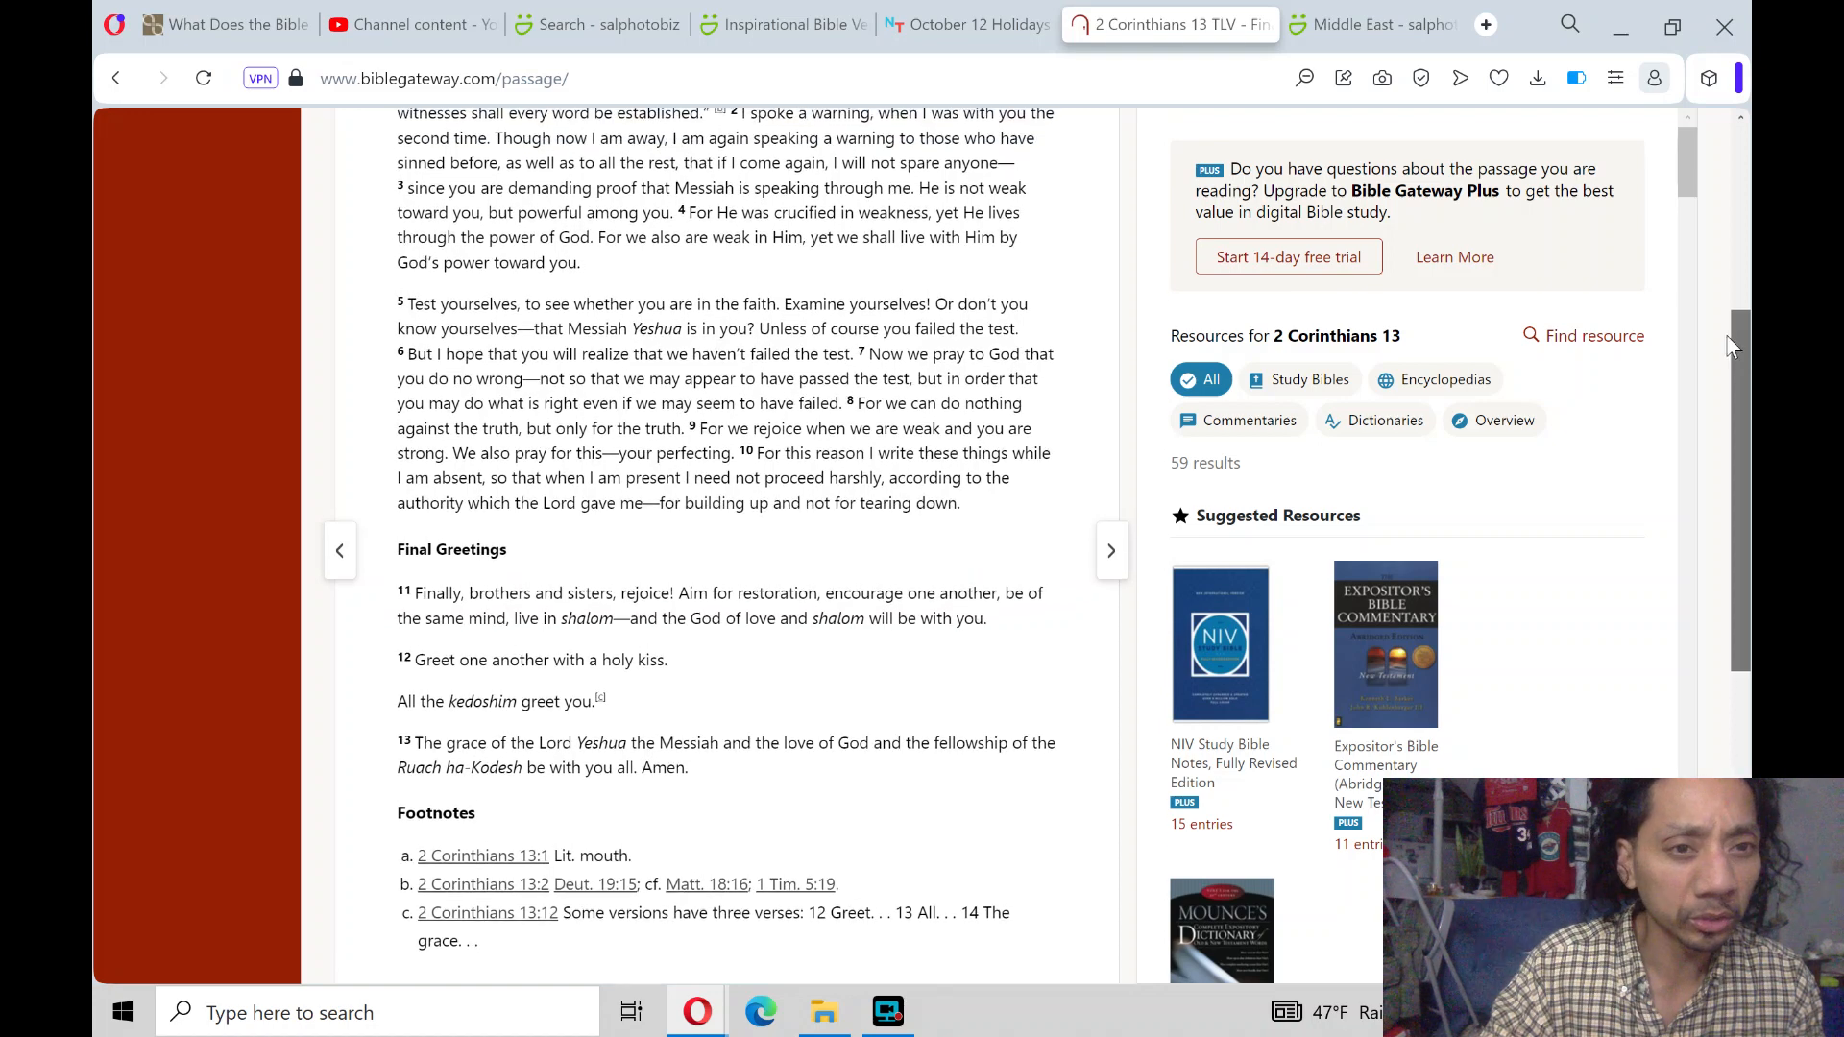
{"action": "scroll", "scroll_direction": "down", "scroll_amount": 3}
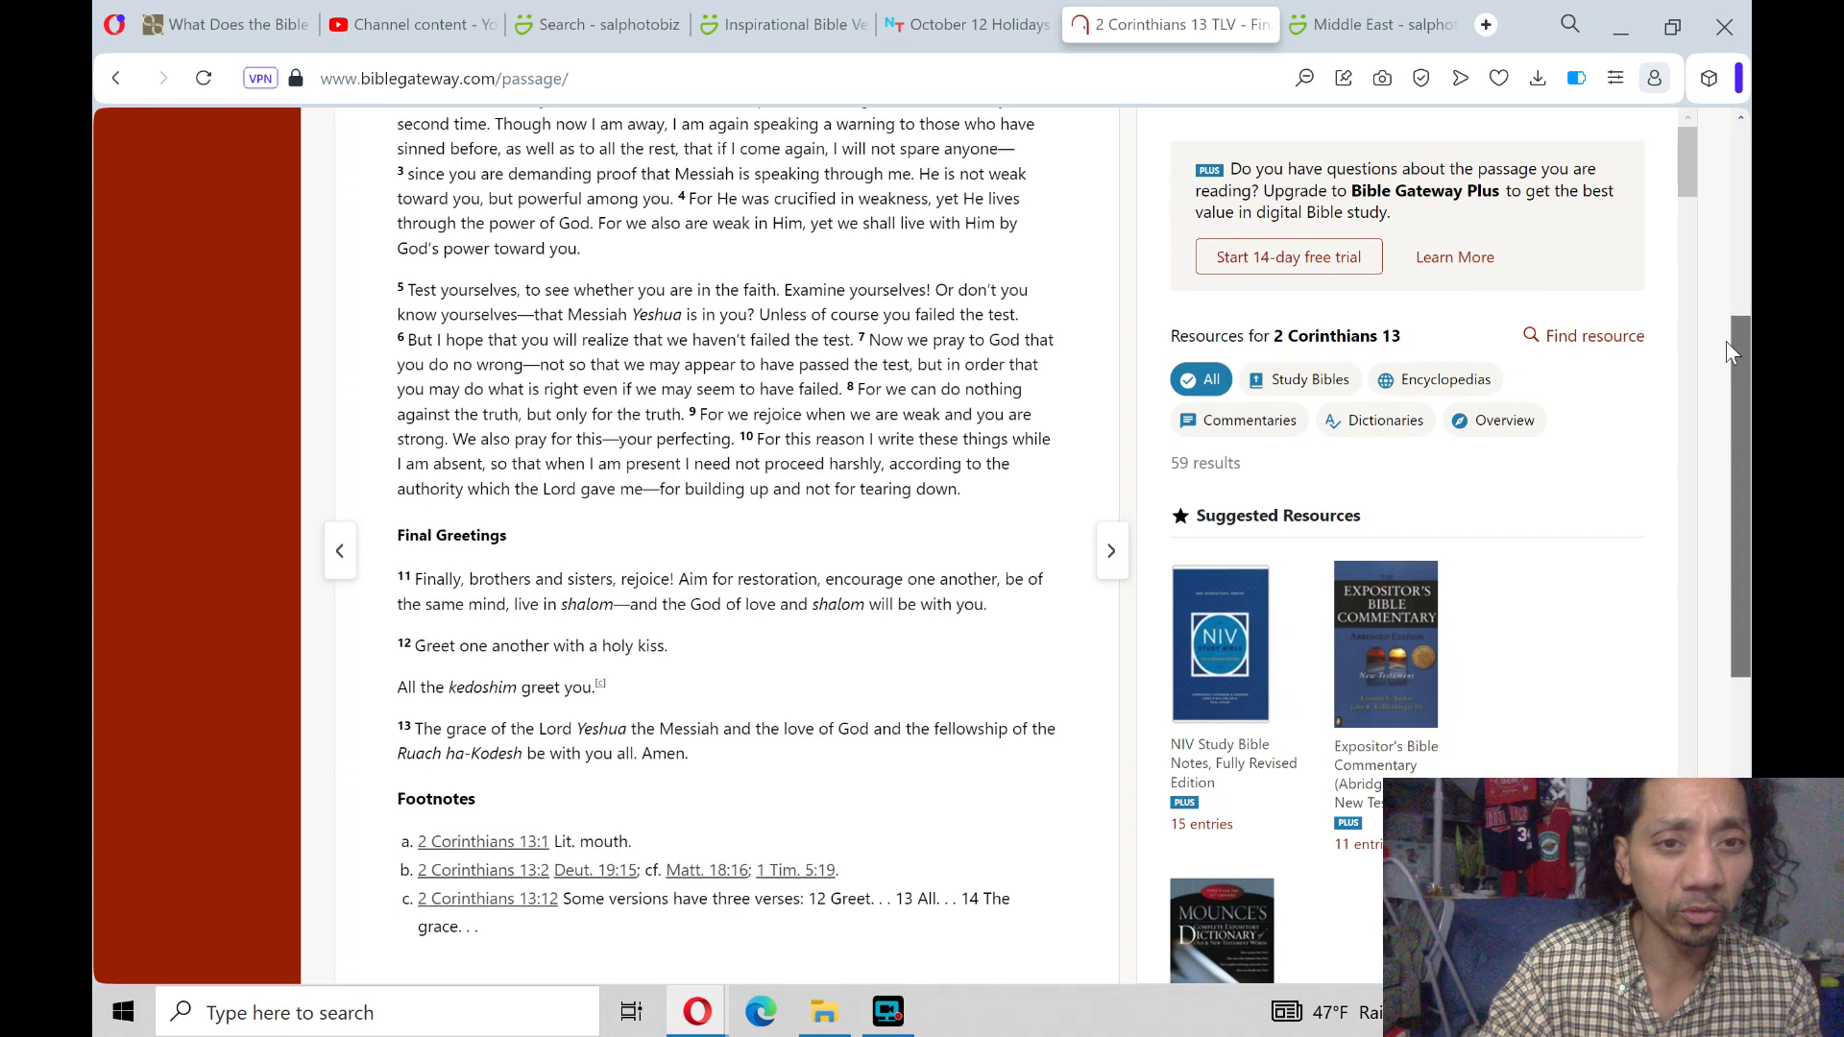
{"action": "scroll", "scroll_direction": "down", "scroll_amount": 3}
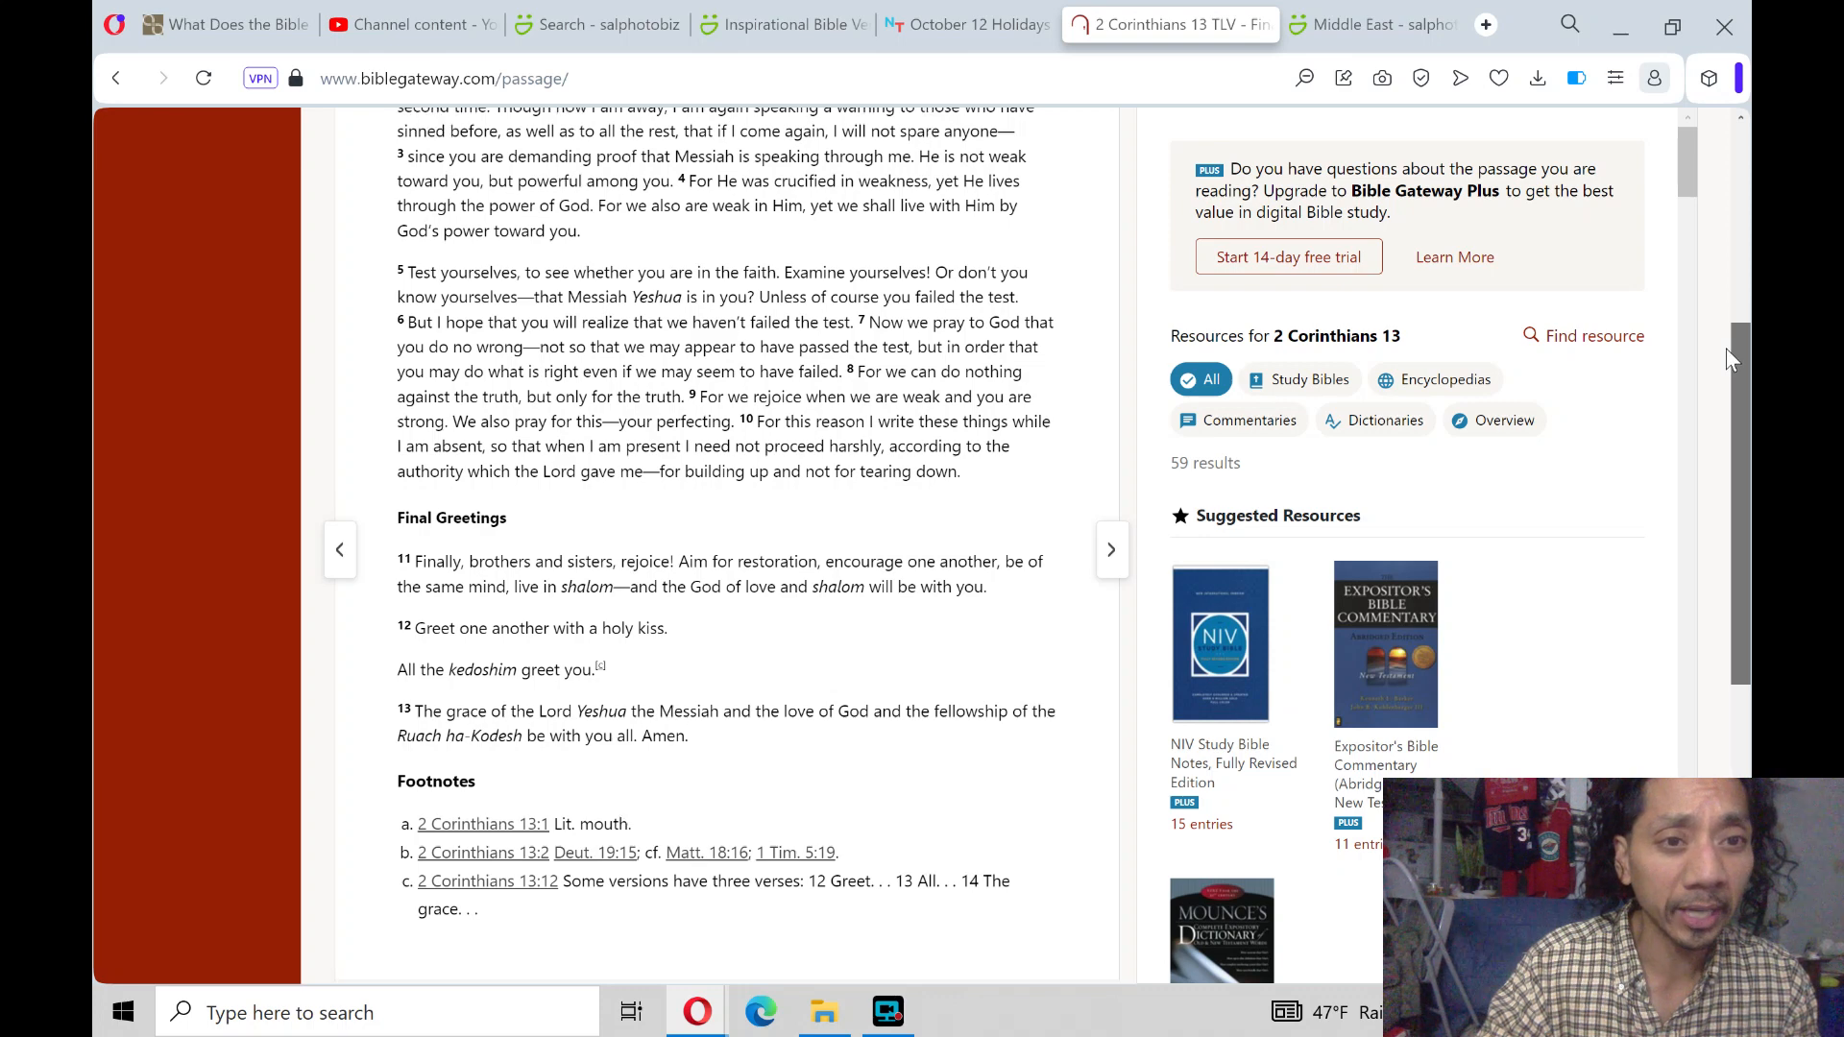
{"action": "scroll", "scroll_direction": "down", "scroll_amount": 3}
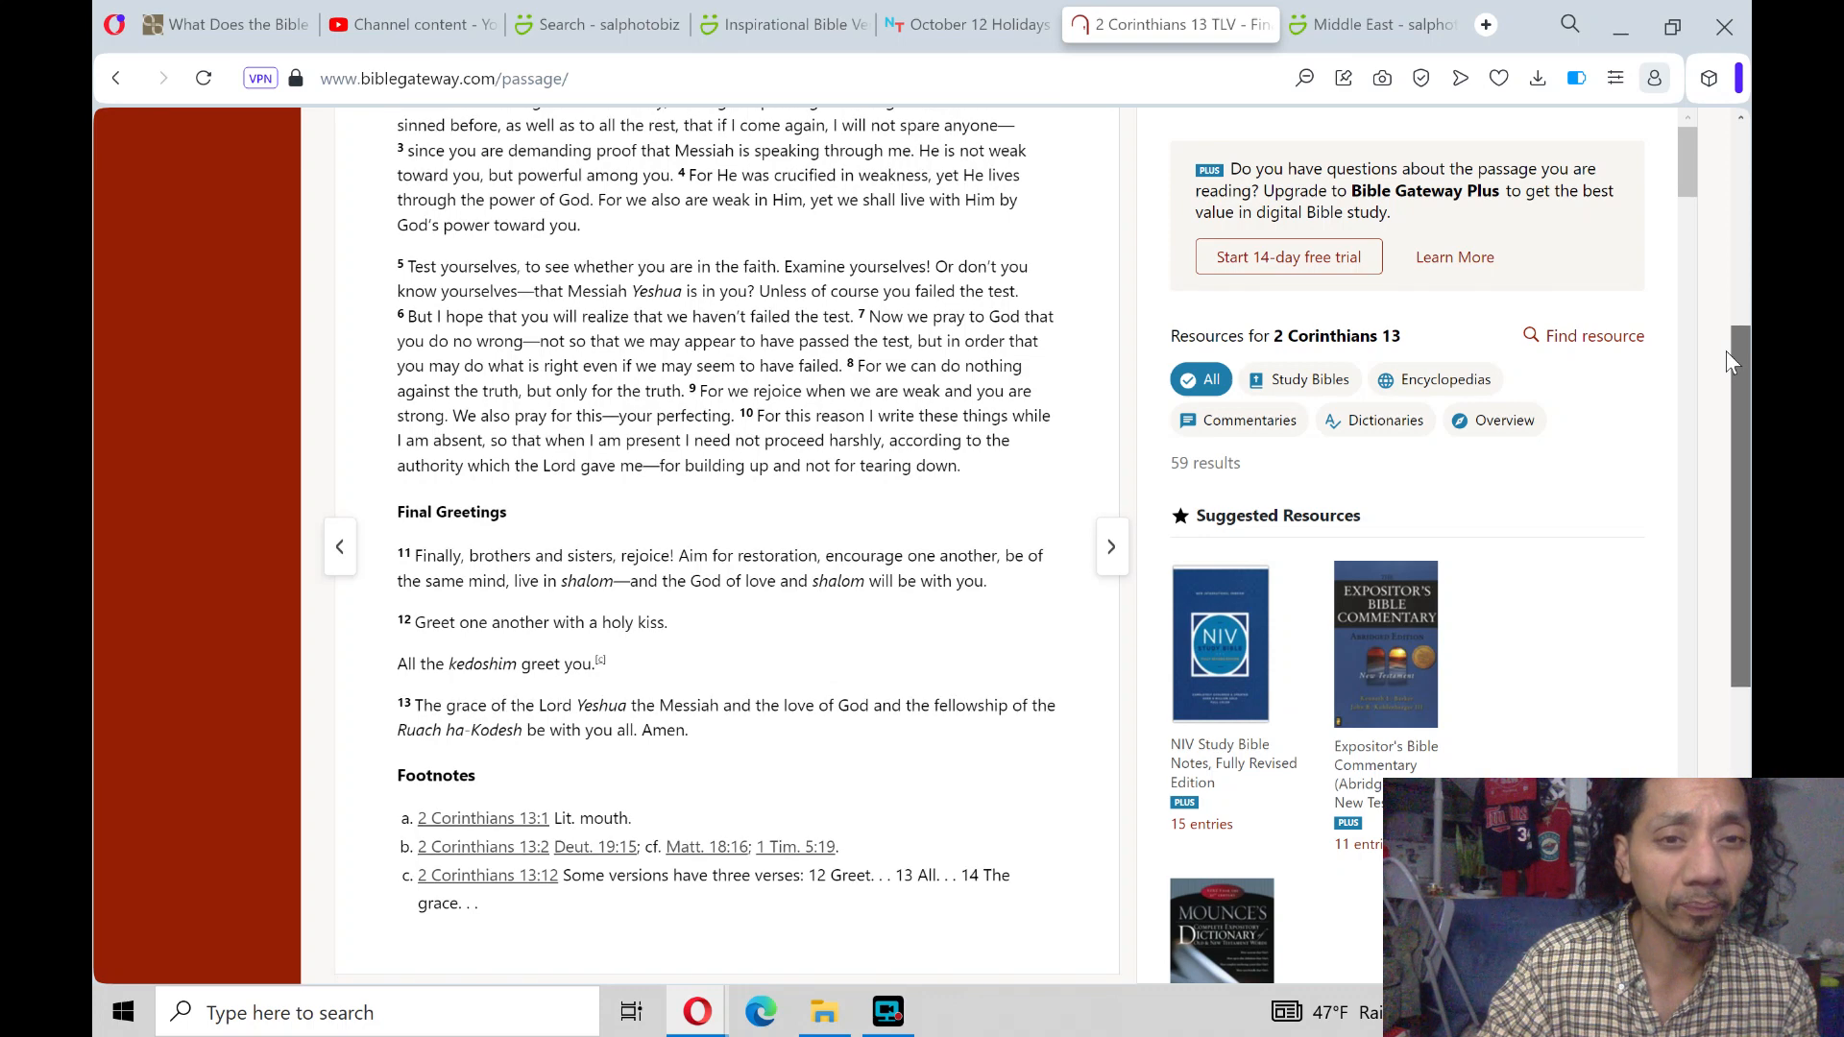
{"action": "scroll", "scroll_direction": "down", "scroll_amount": 3}
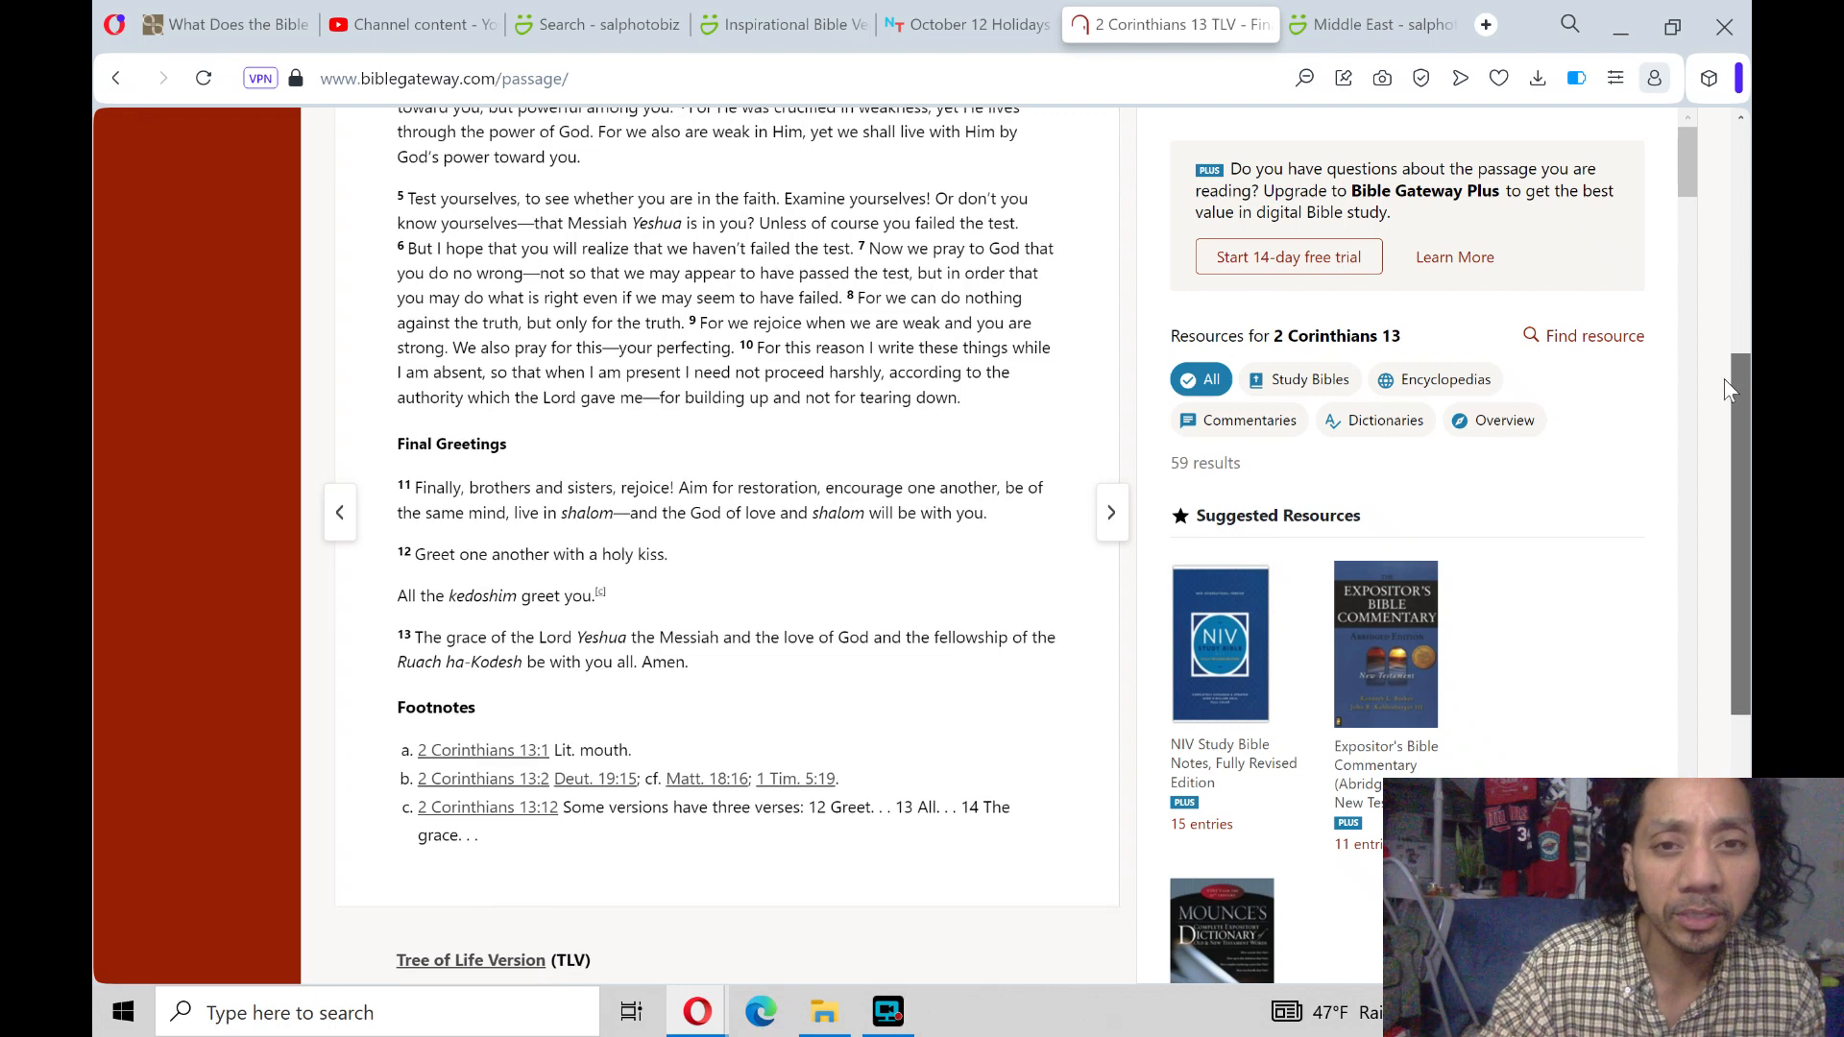
{"action": "scroll", "scroll_direction": "down", "scroll_amount": 3}
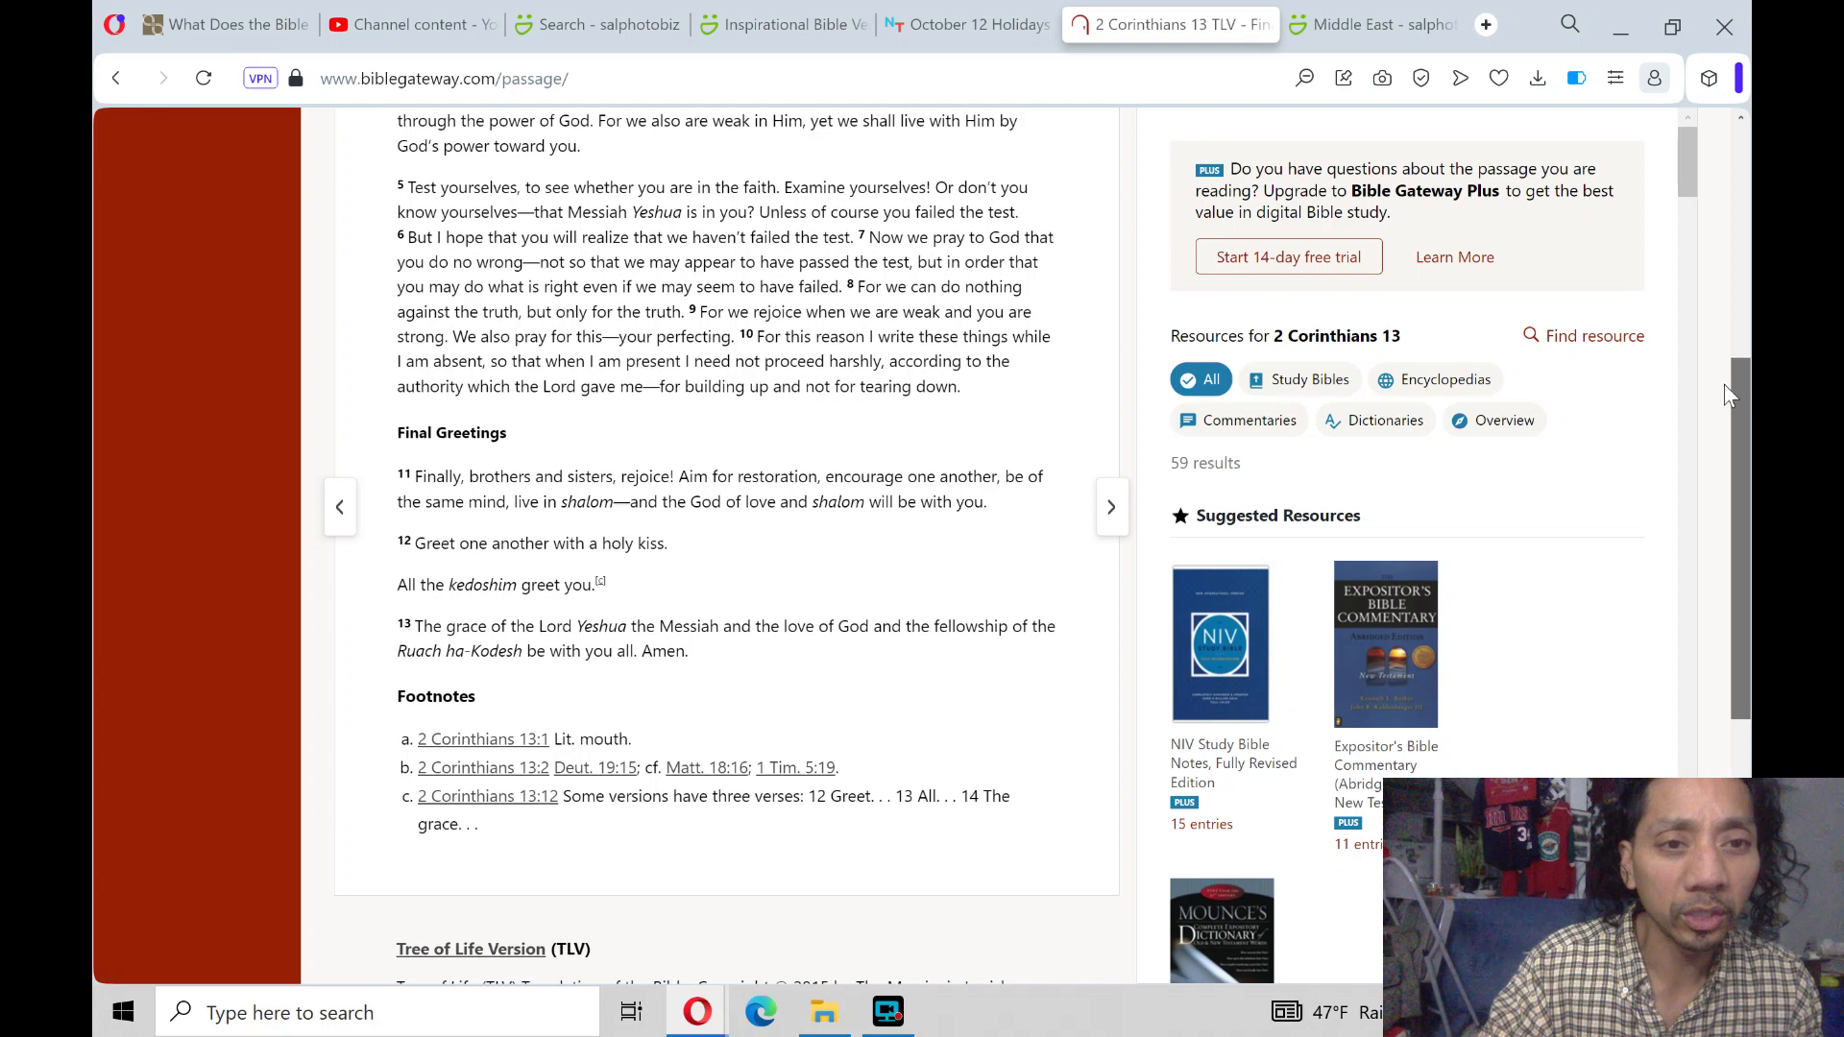
{"action": "scroll", "scroll_direction": "down", "scroll_amount": 3}
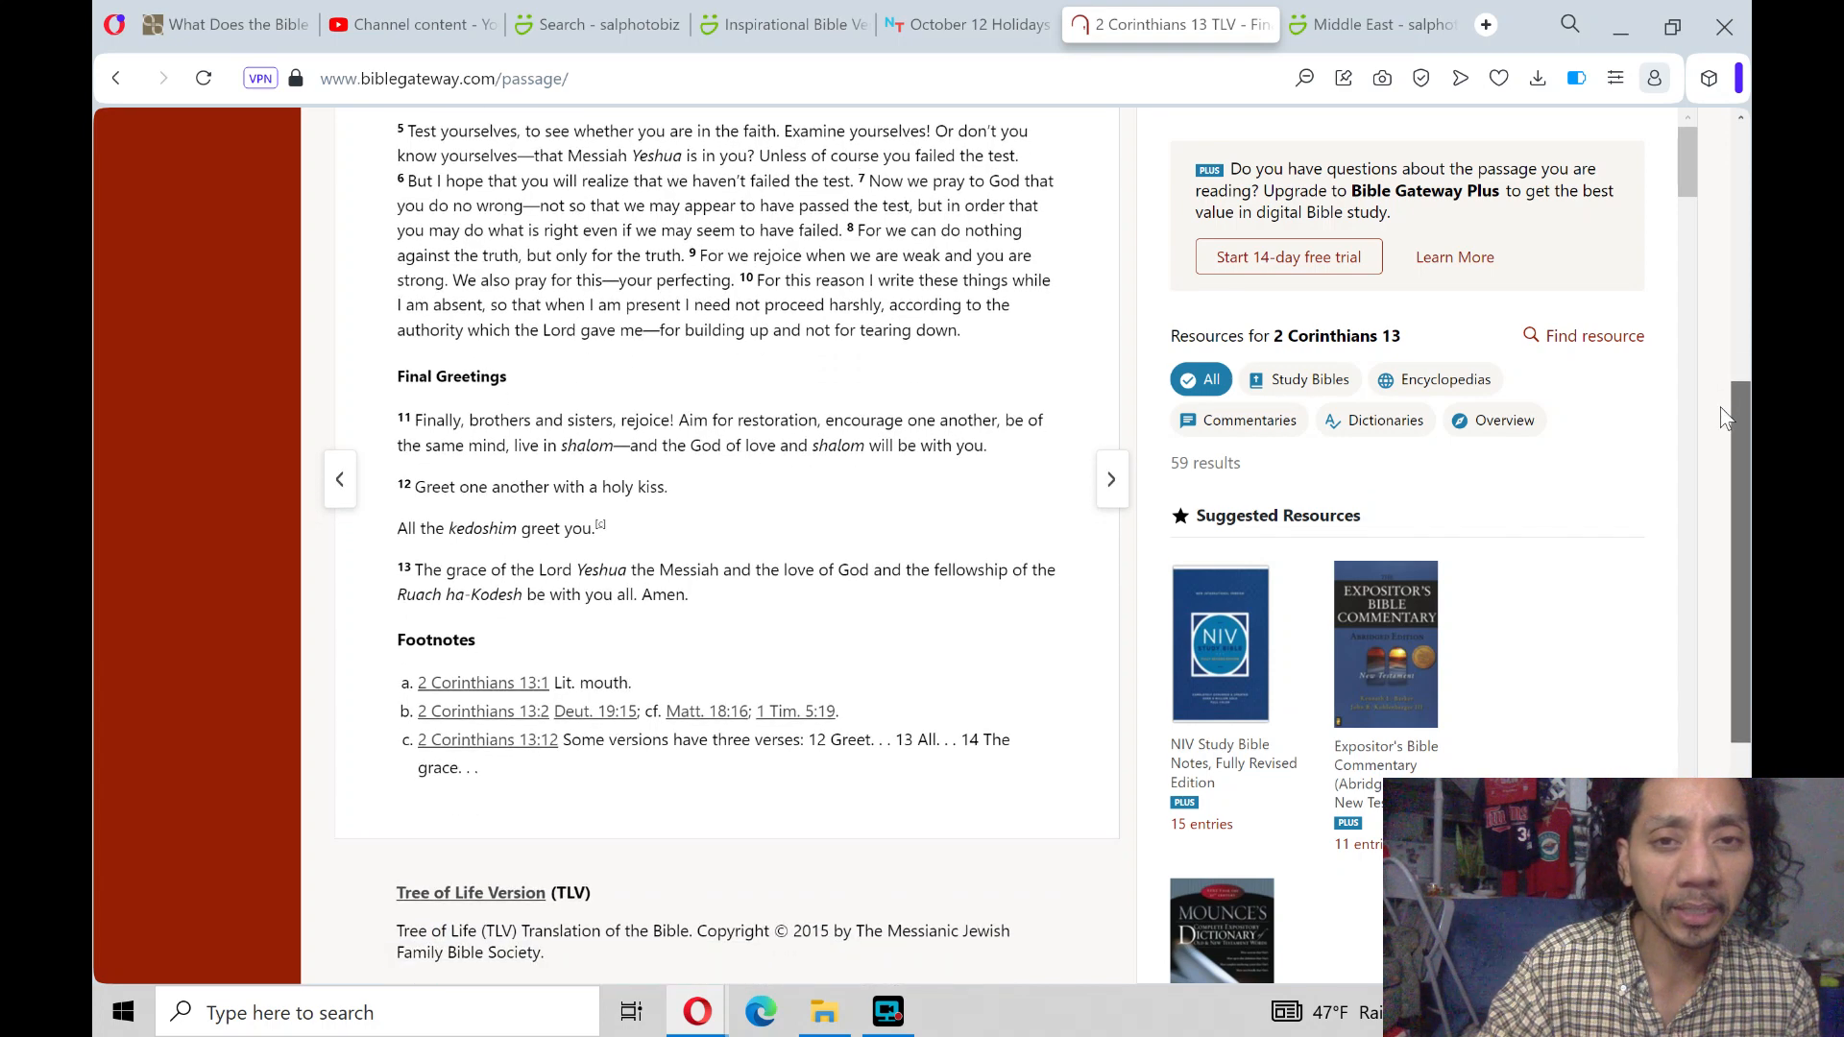
{"action": "scroll", "scroll_direction": "down", "scroll_amount": 3}
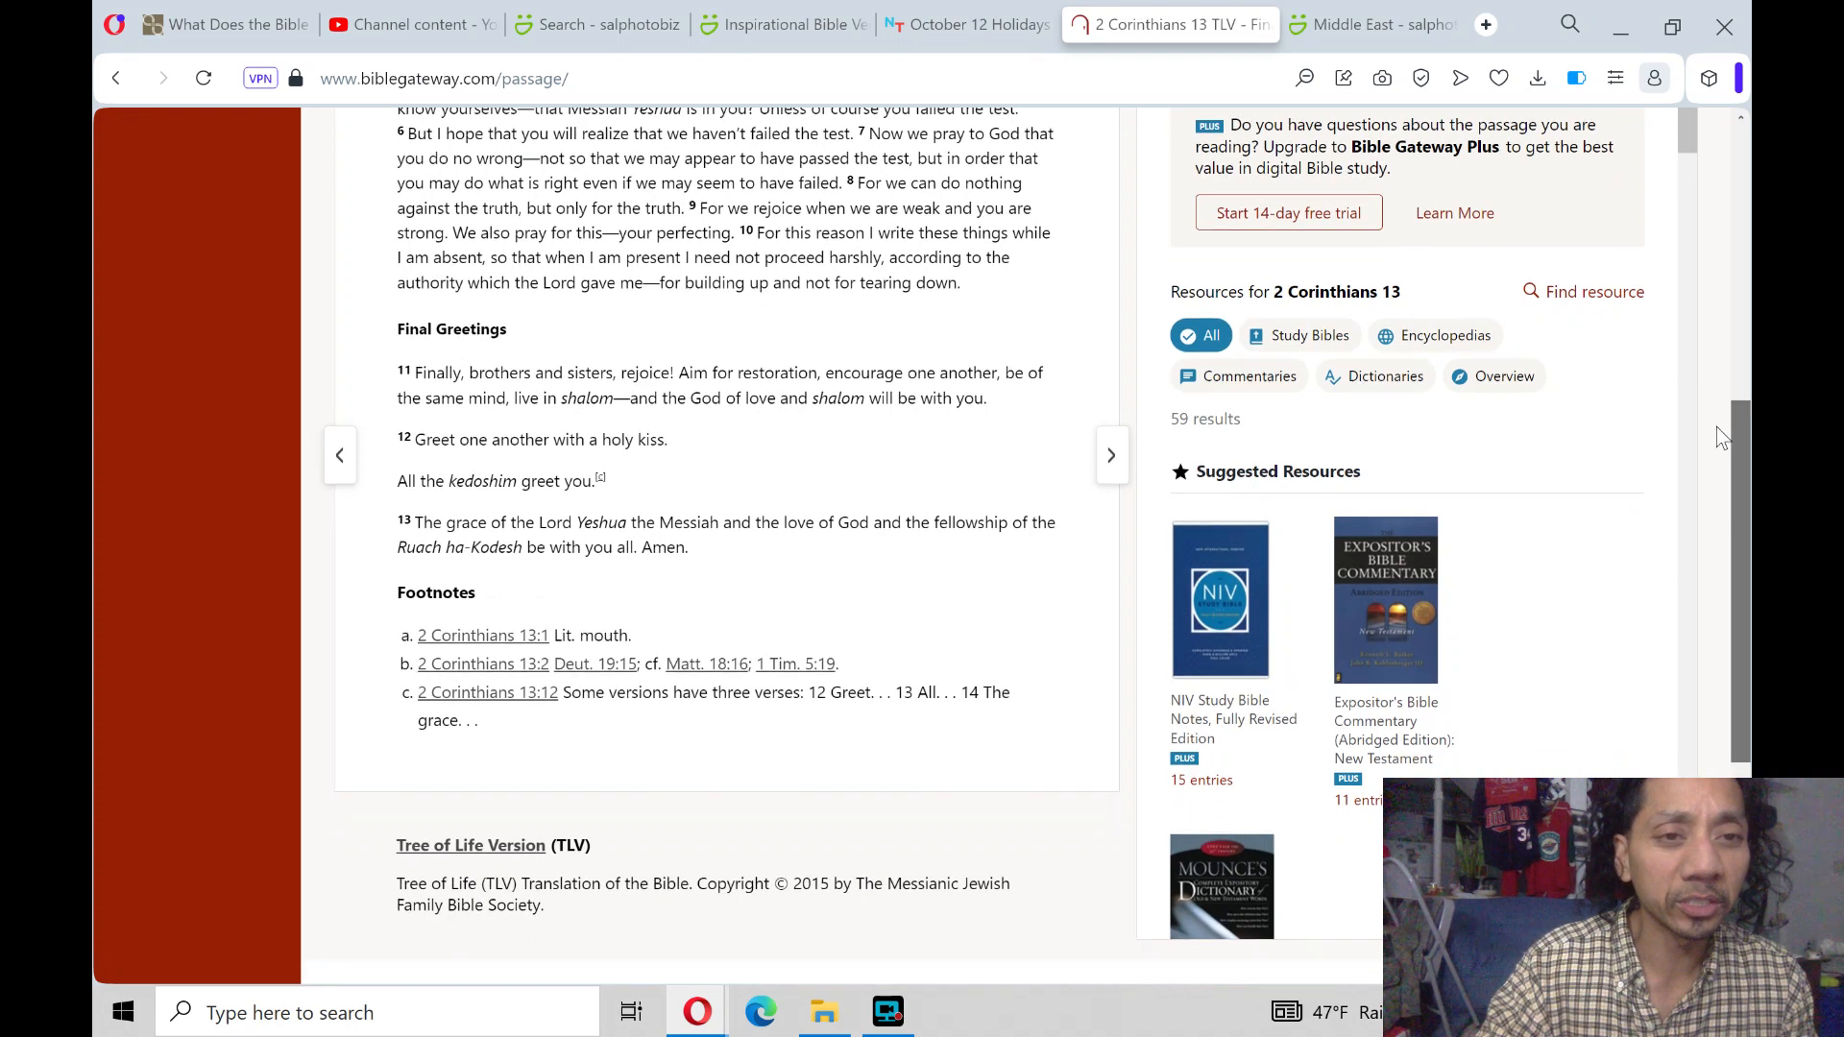
{"action": "scroll", "scroll_direction": "down", "scroll_amount": 3}
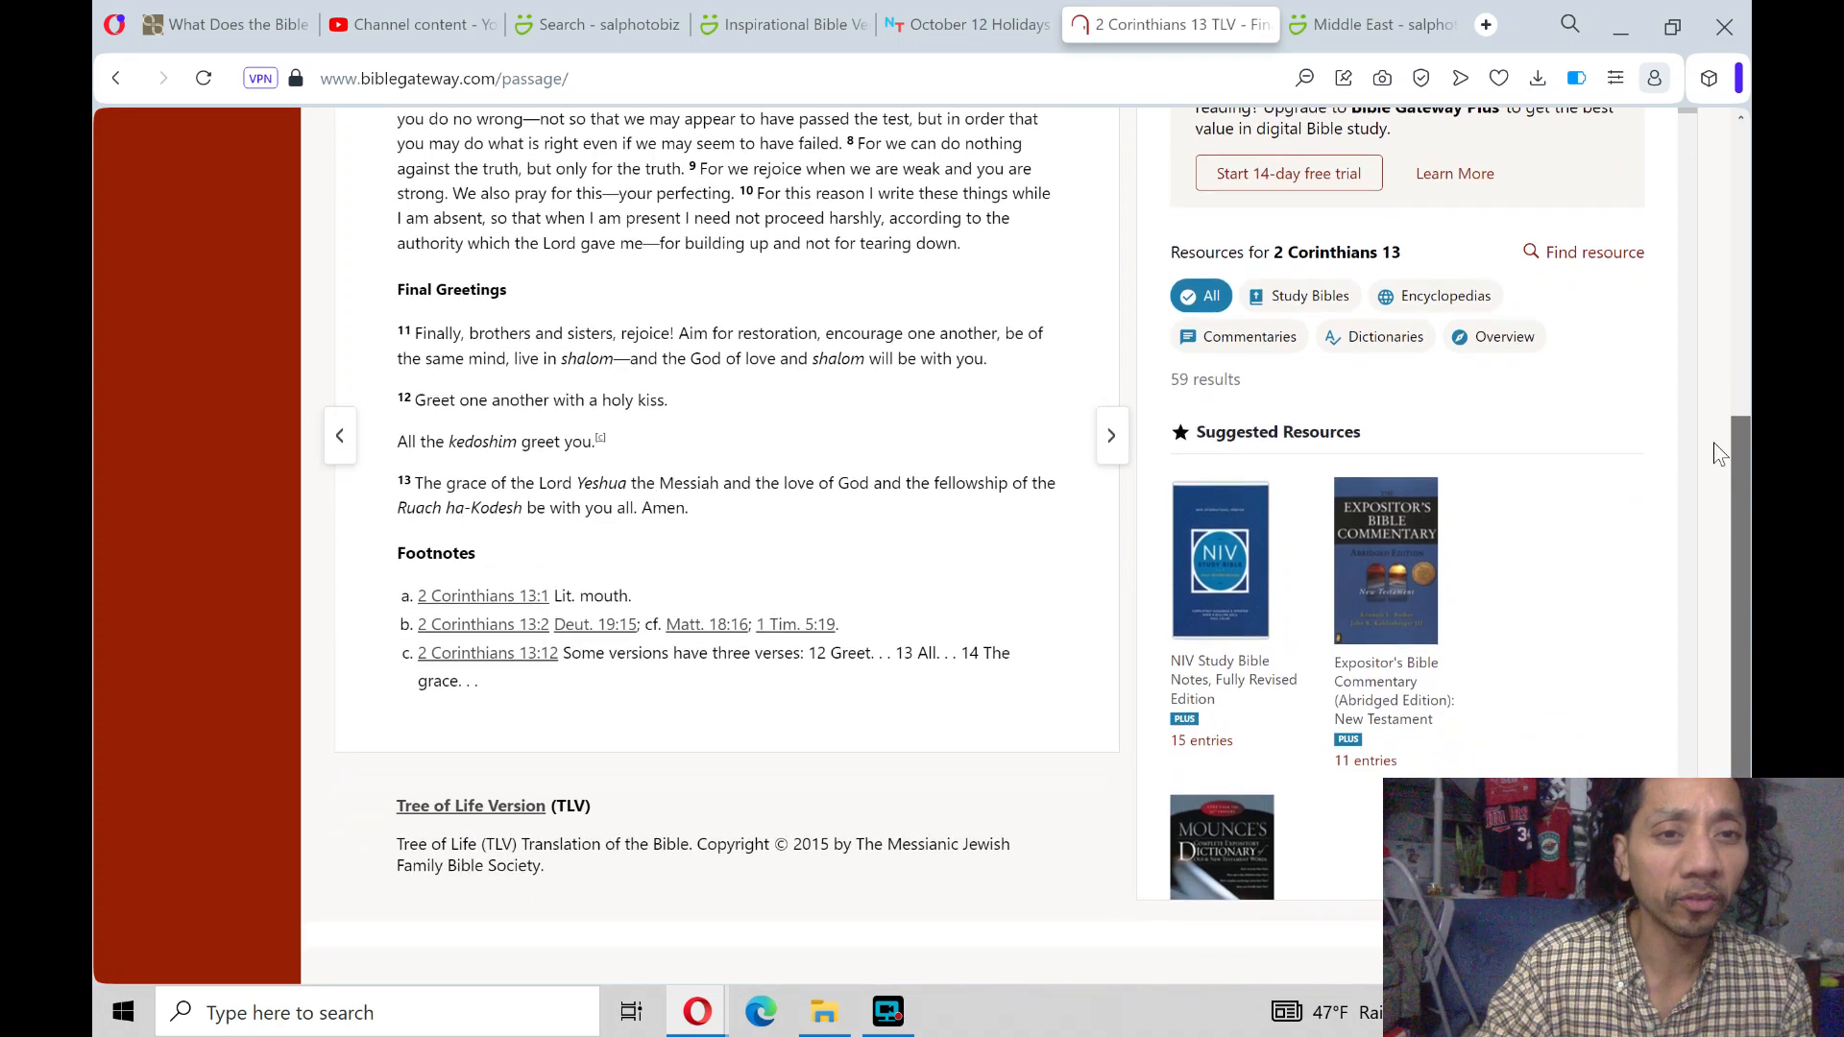
{"action": "scroll", "scroll_direction": "down", "scroll_amount": 3}
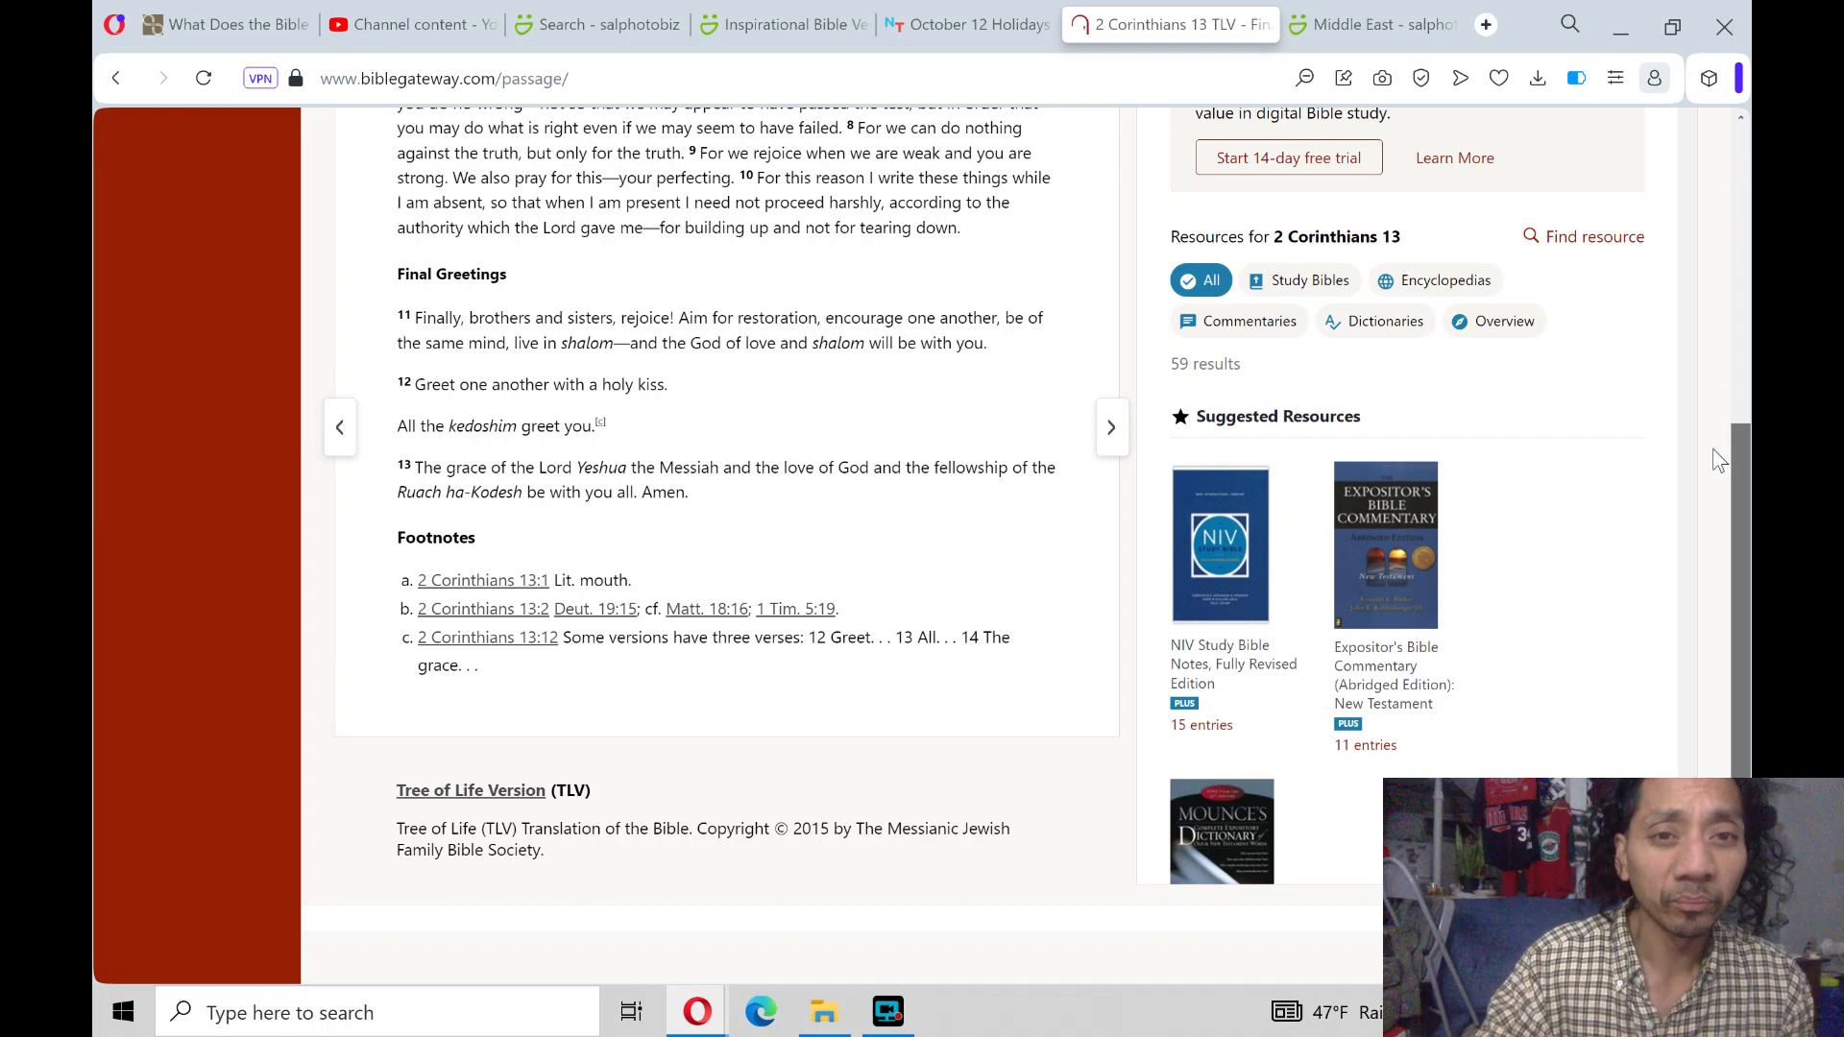
{"action": "scroll", "scroll_direction": "down", "scroll_amount": 3}
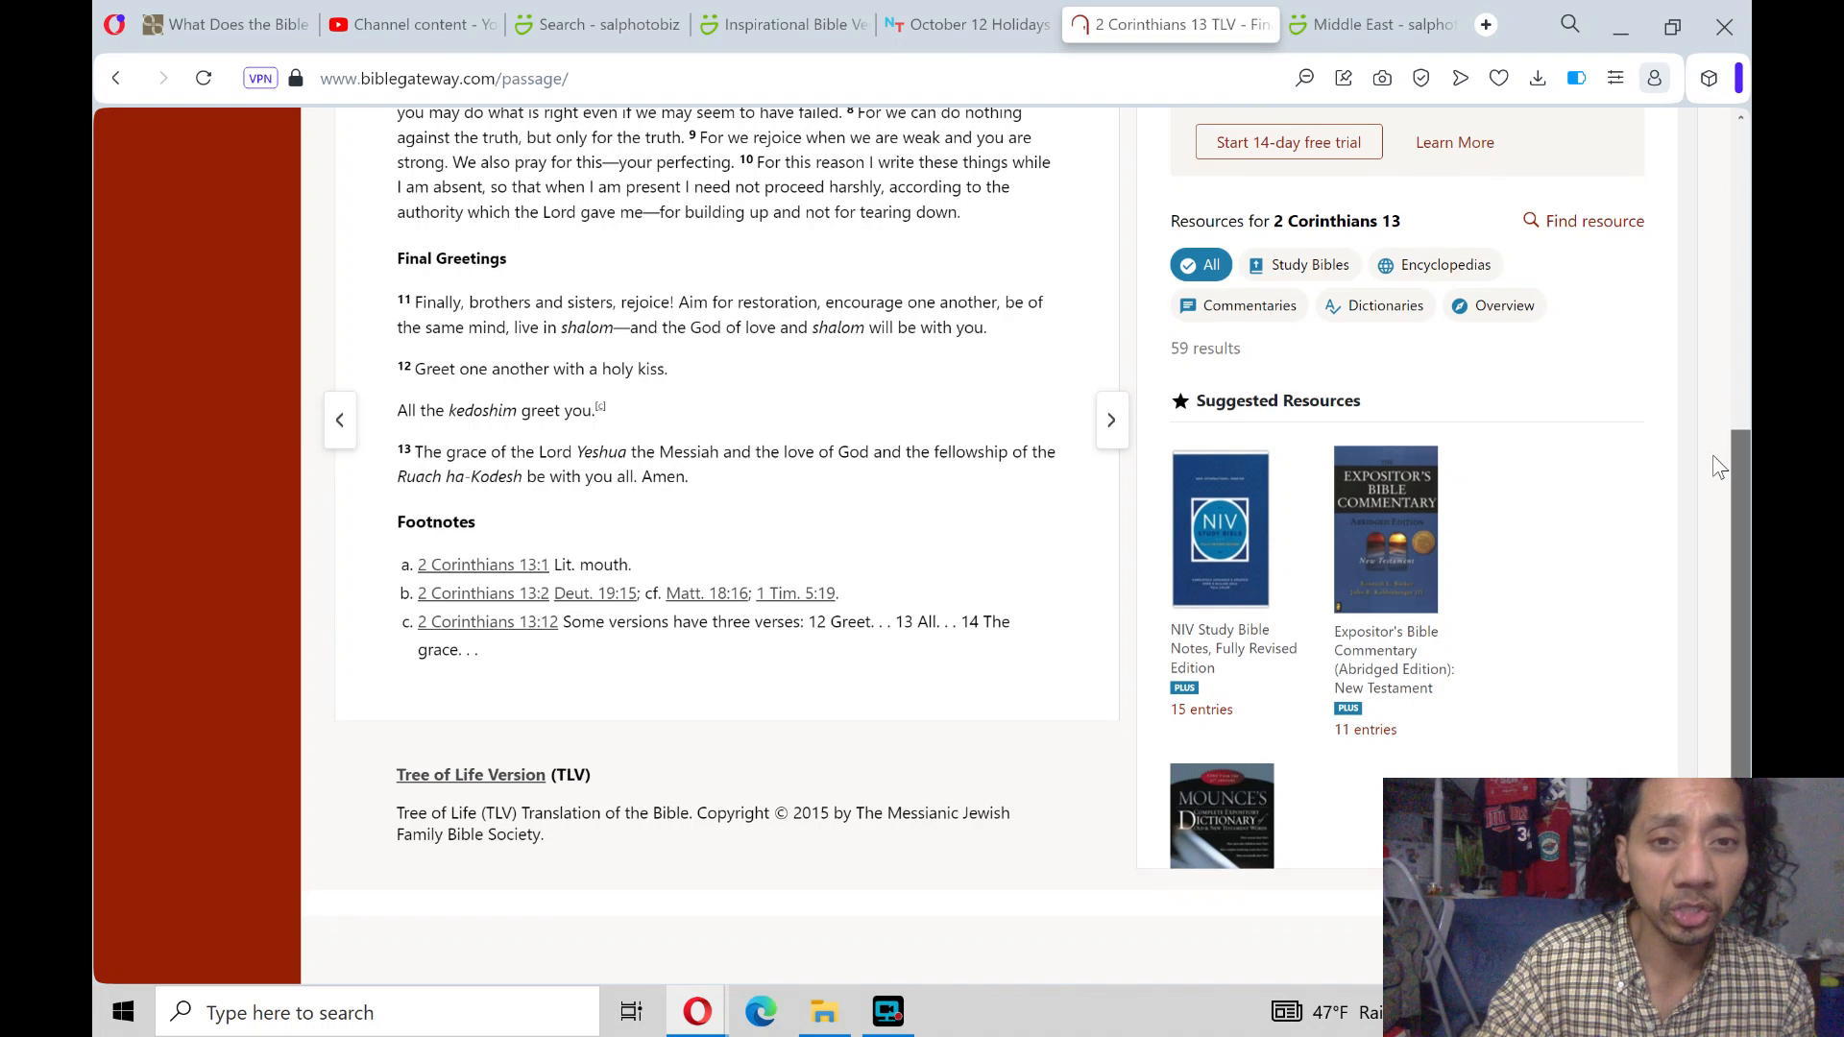
{"action": "scroll", "scroll_direction": "down", "scroll_amount": 3}
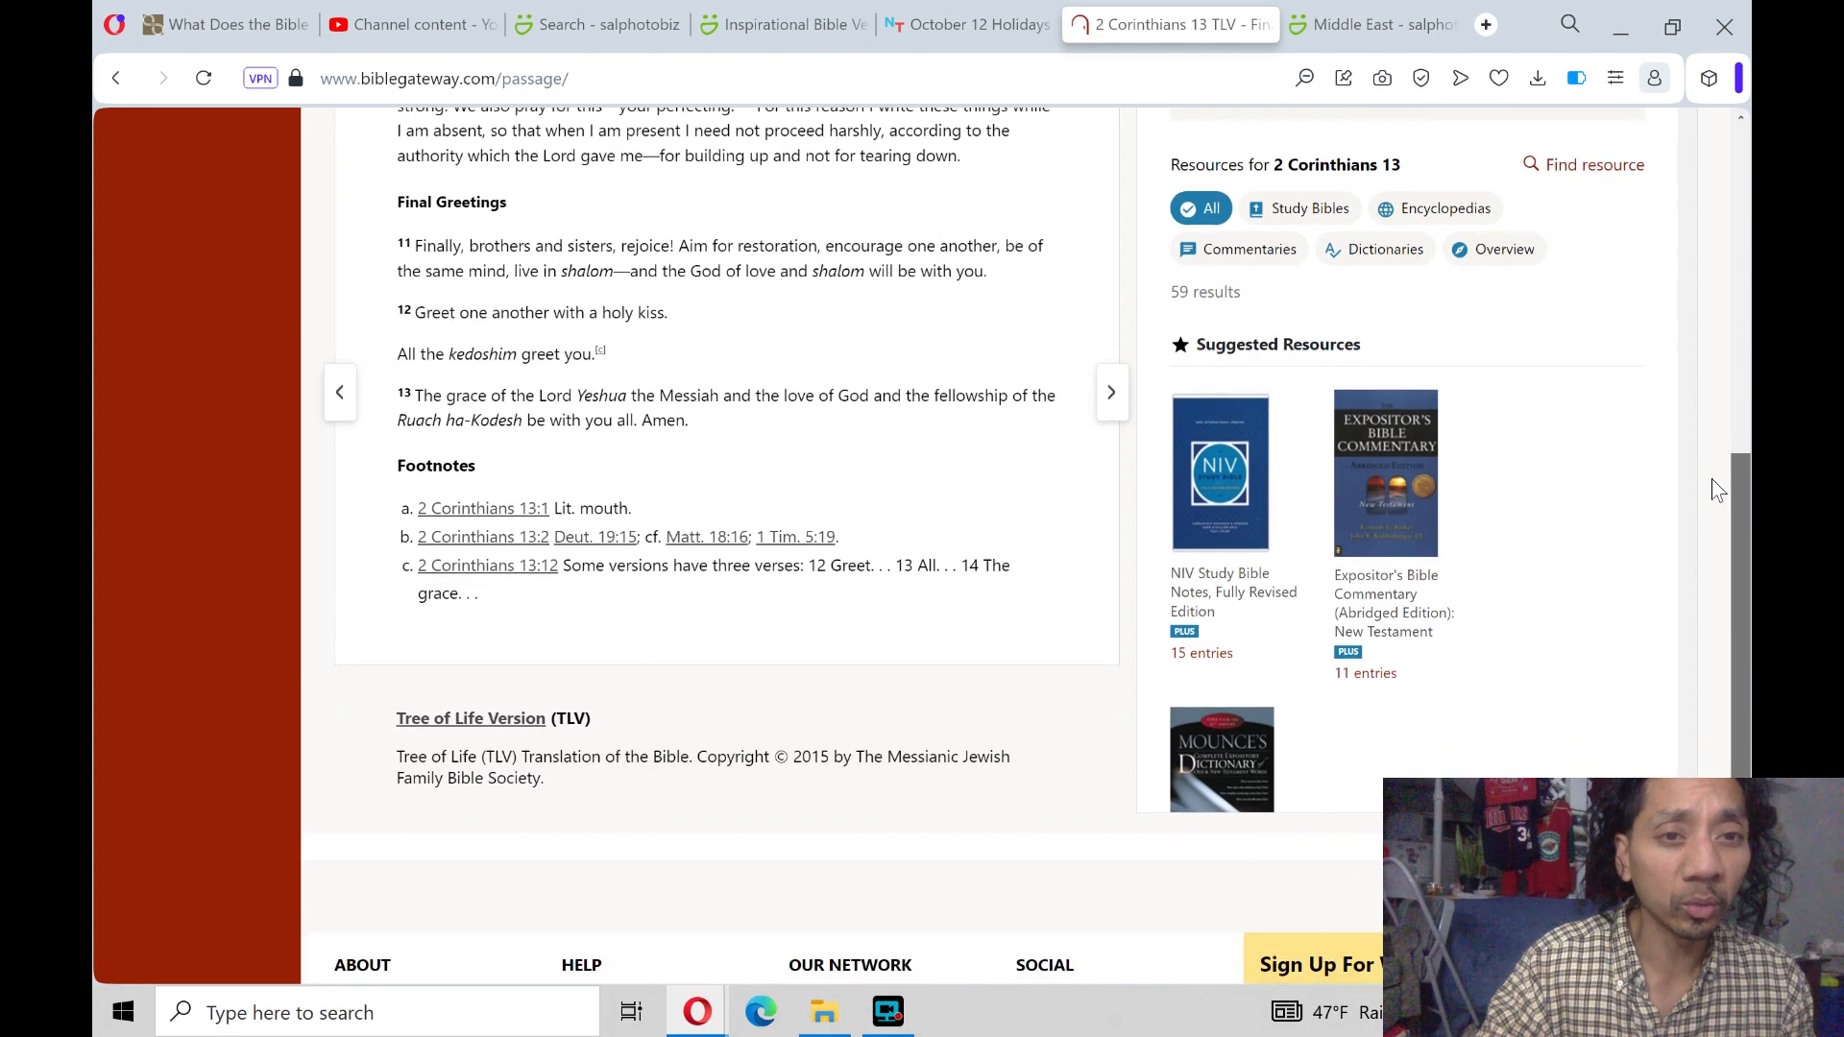
{"action": "scroll", "scroll_direction": "down", "scroll_amount": 3}
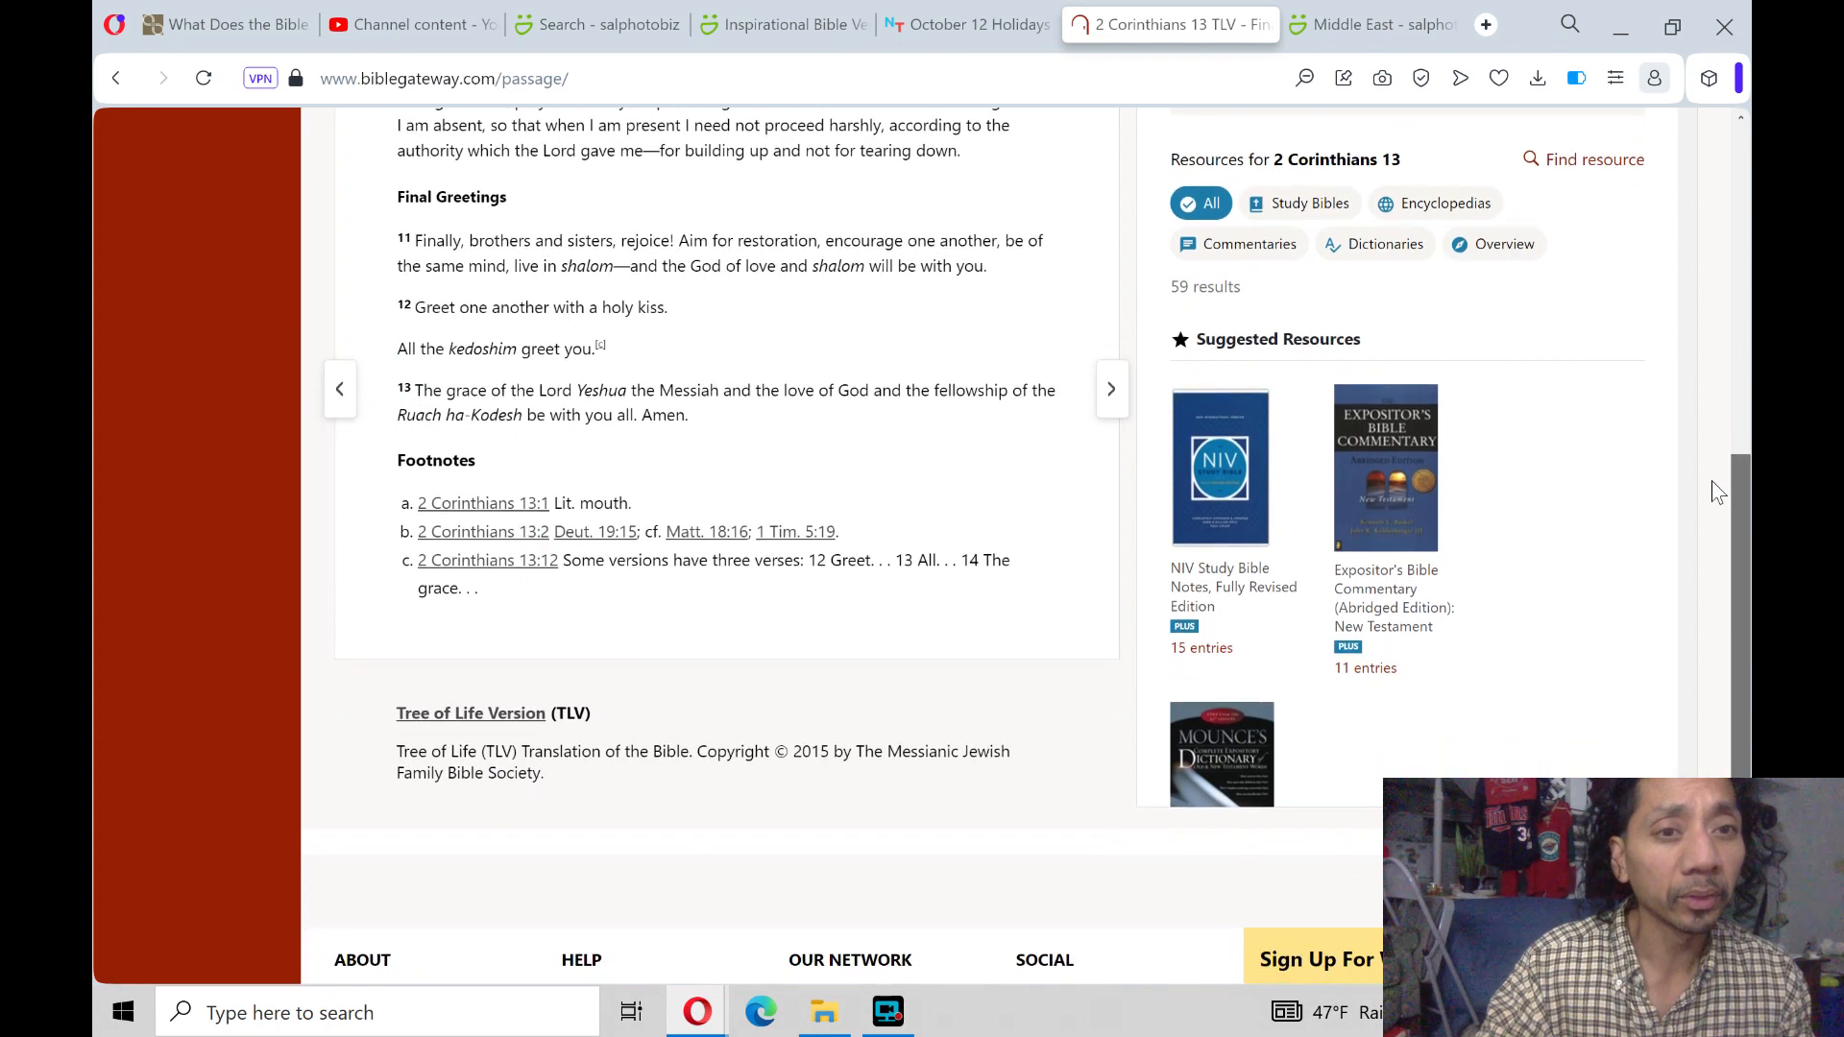
{"action": "scroll", "scroll_direction": "down", "scroll_amount": 3}
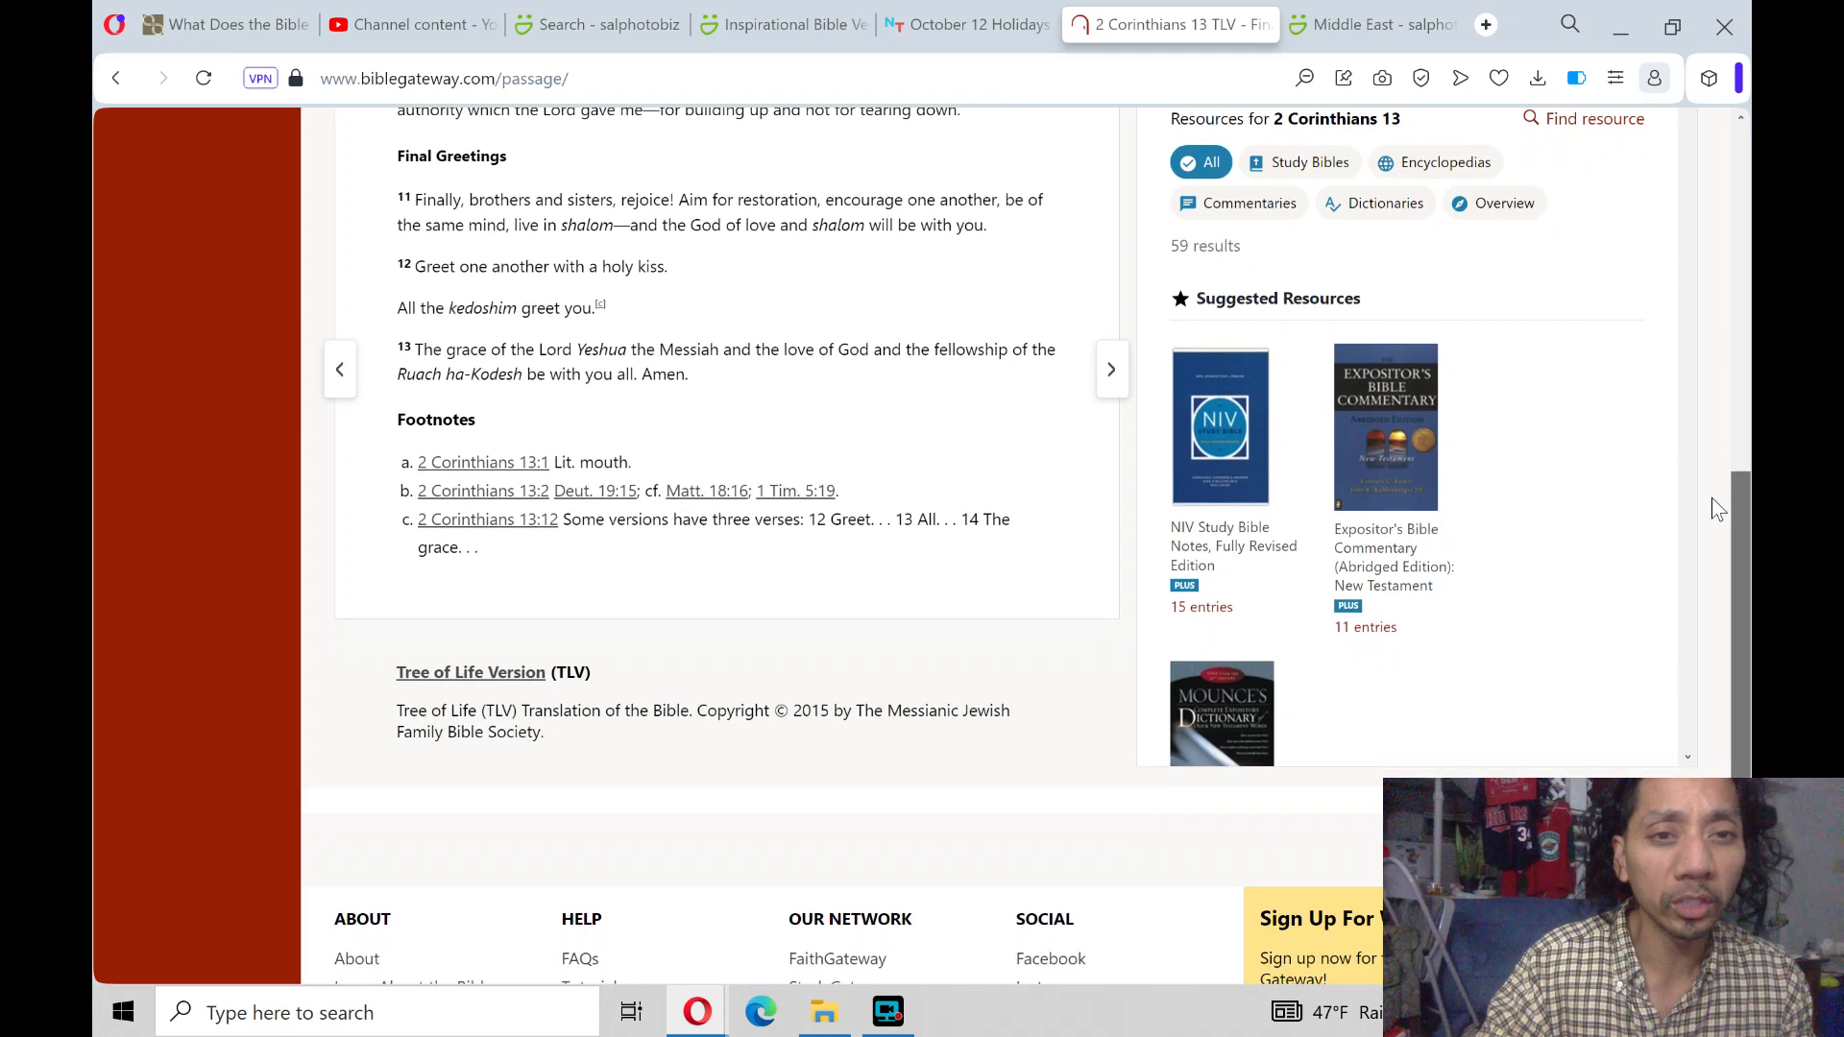
{"action": "scroll", "scroll_direction": "down", "scroll_amount": 3}
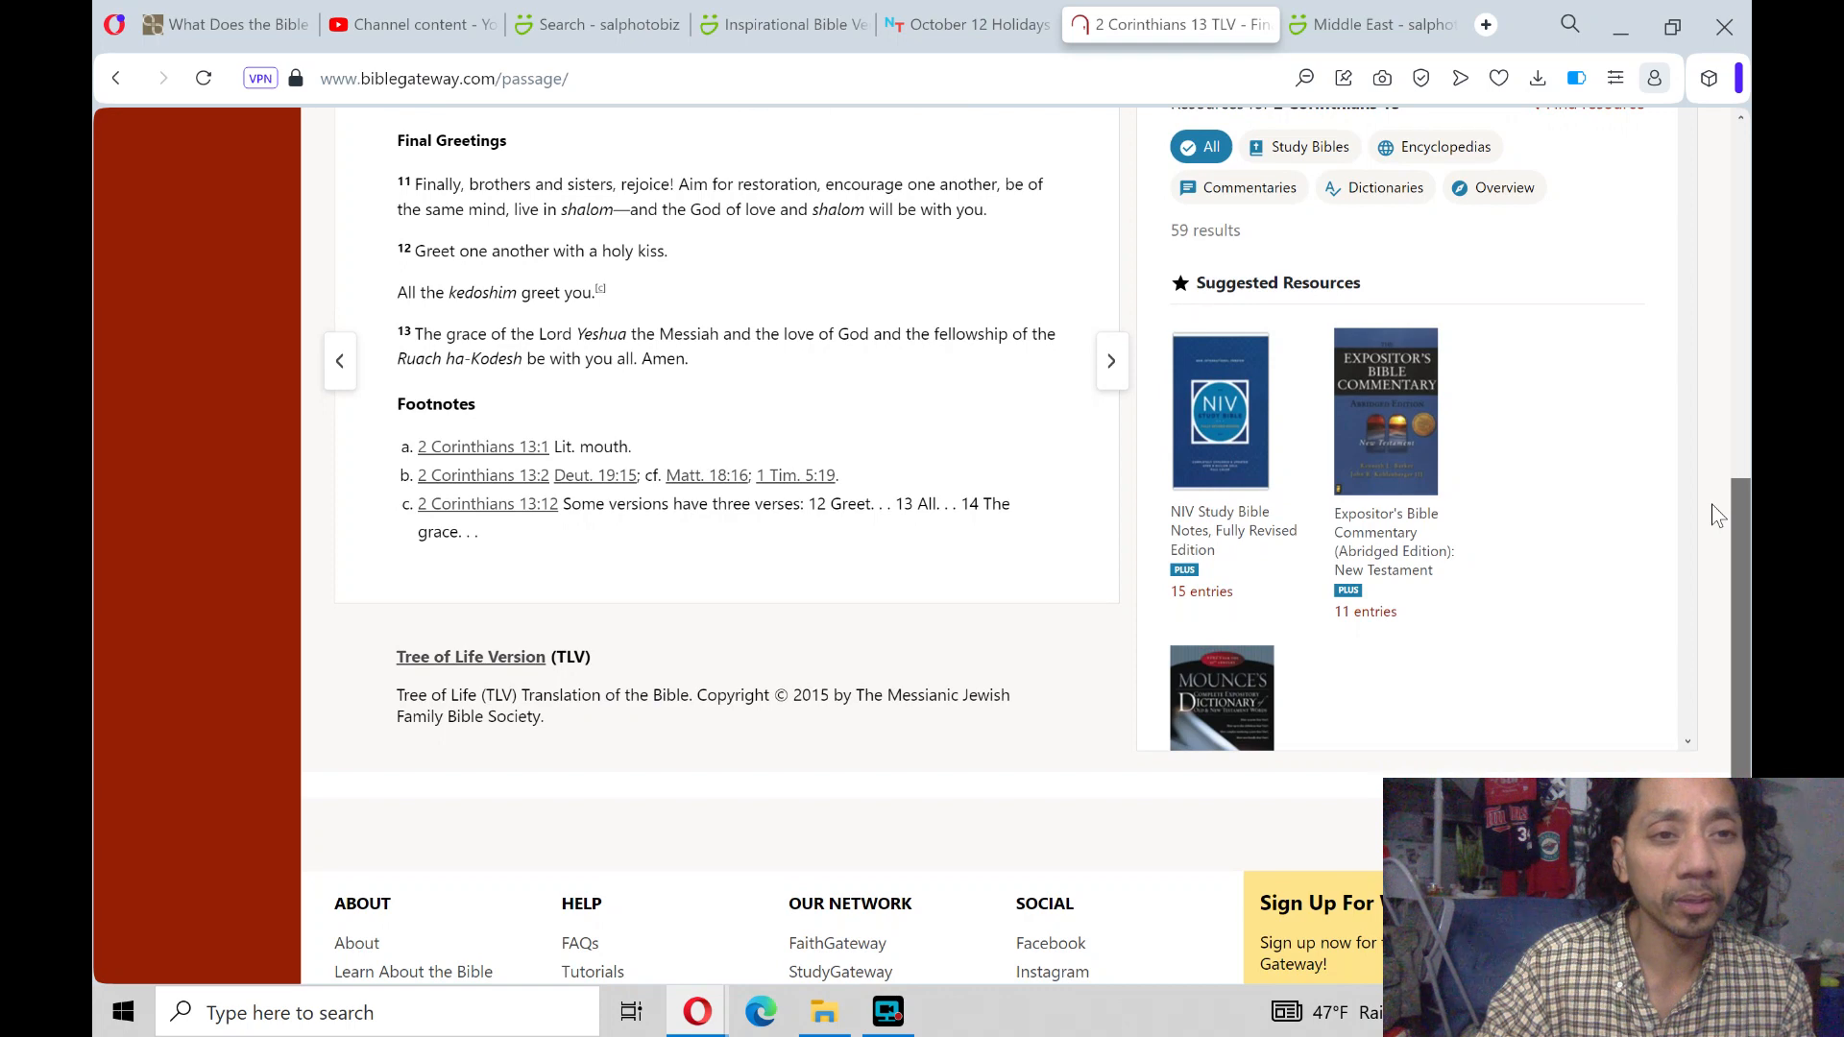
{"action": "scroll", "scroll_direction": "down", "scroll_amount": 3}
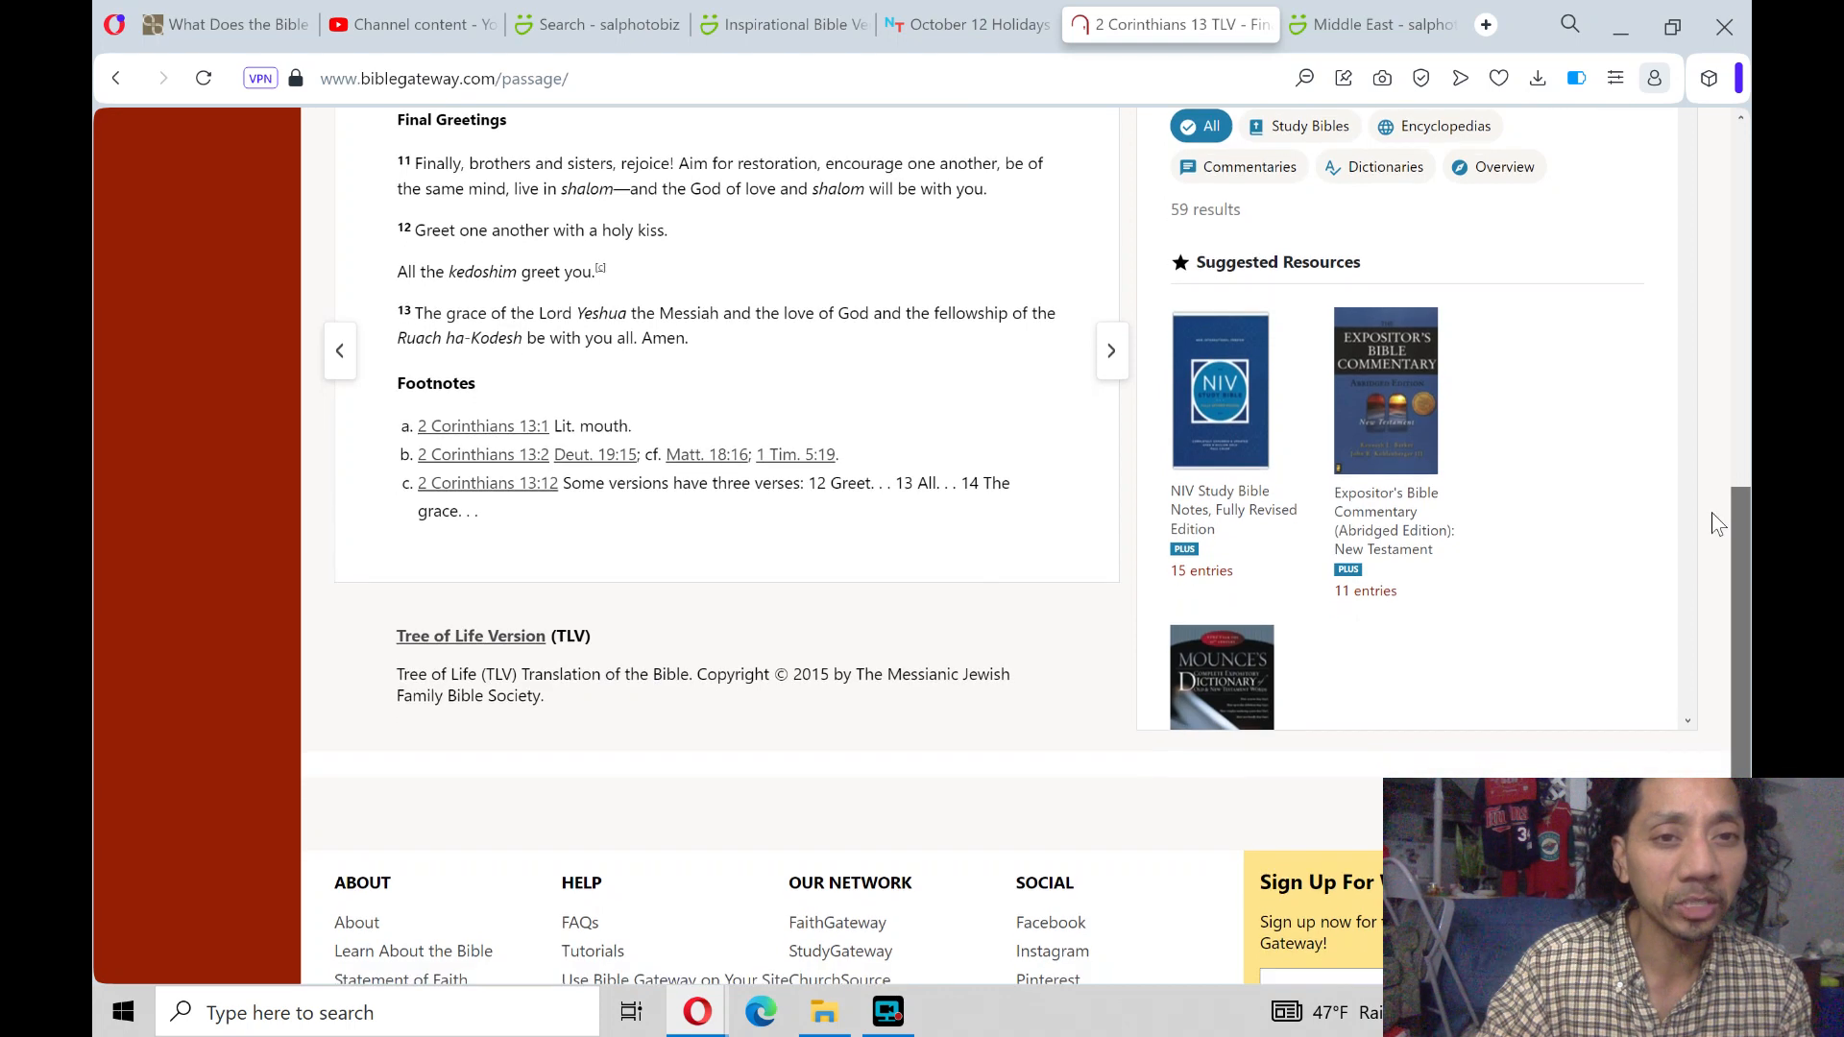
{"action": "scroll", "scroll_direction": "down", "scroll_amount": 3}
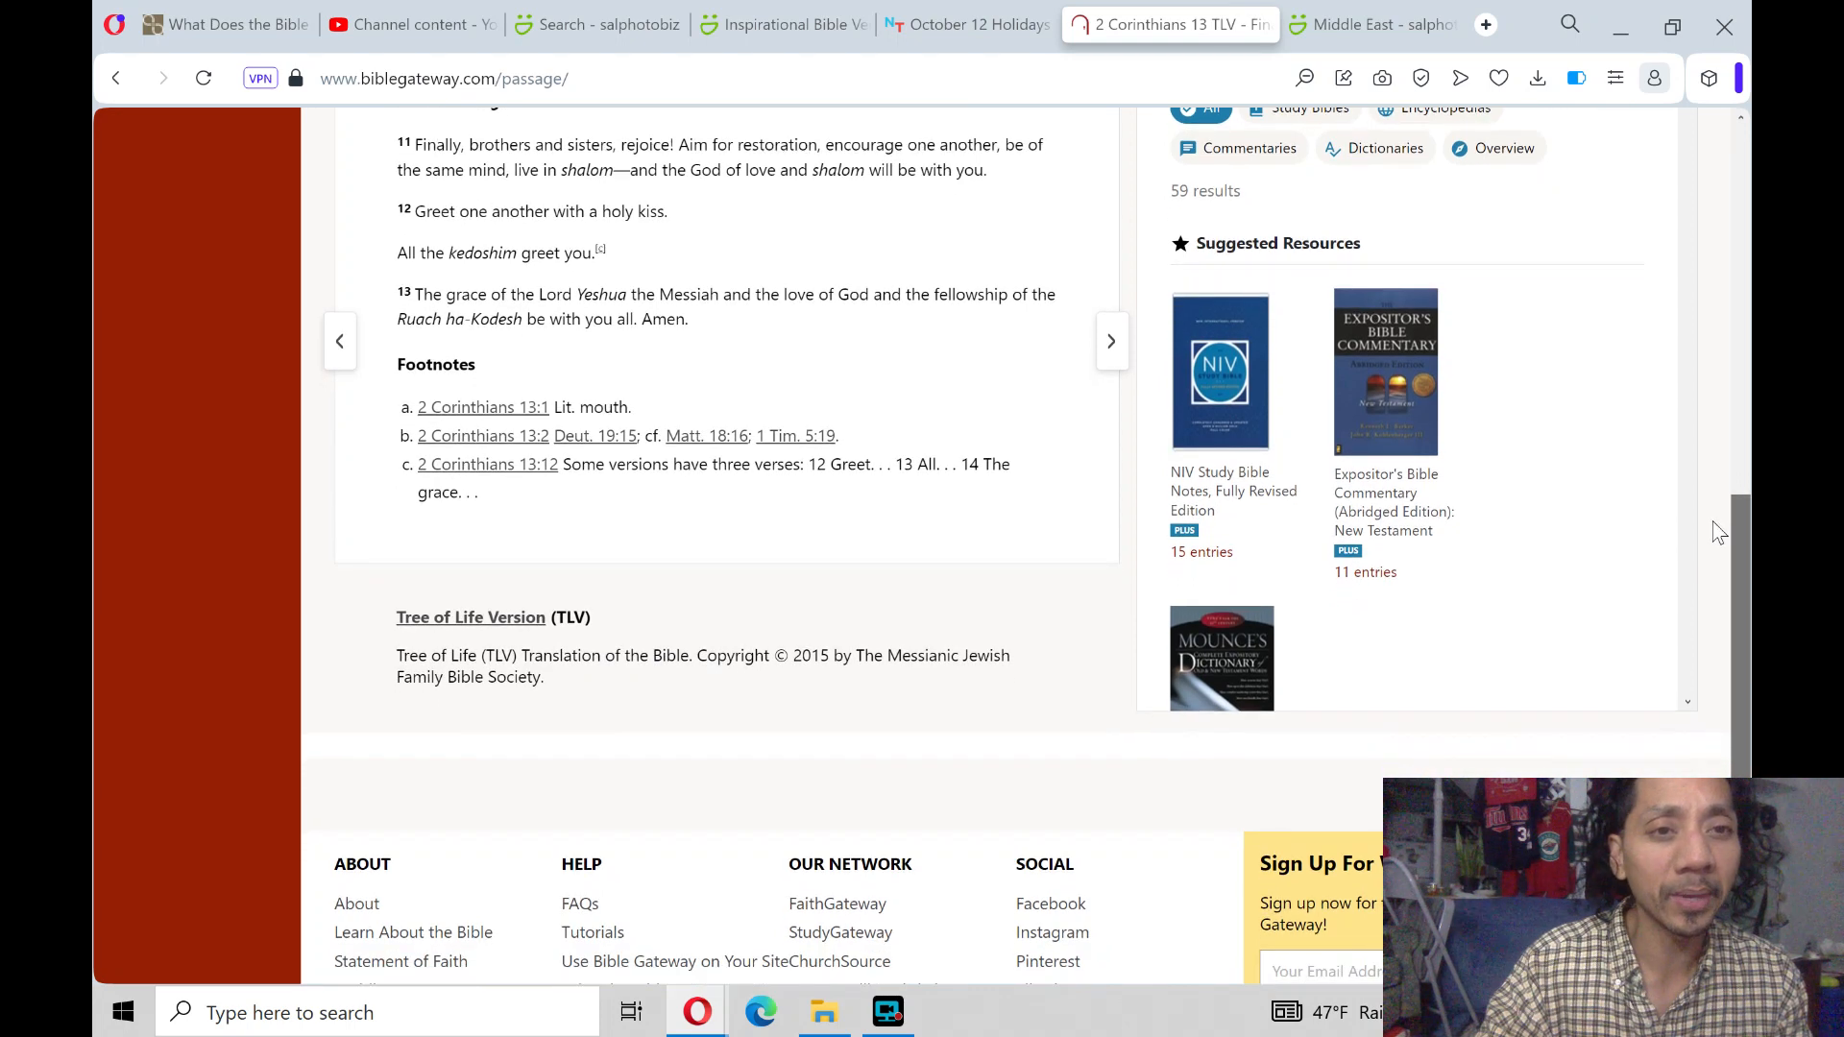
{"action": "scroll", "scroll_direction": "up", "scroll_amount": 3}
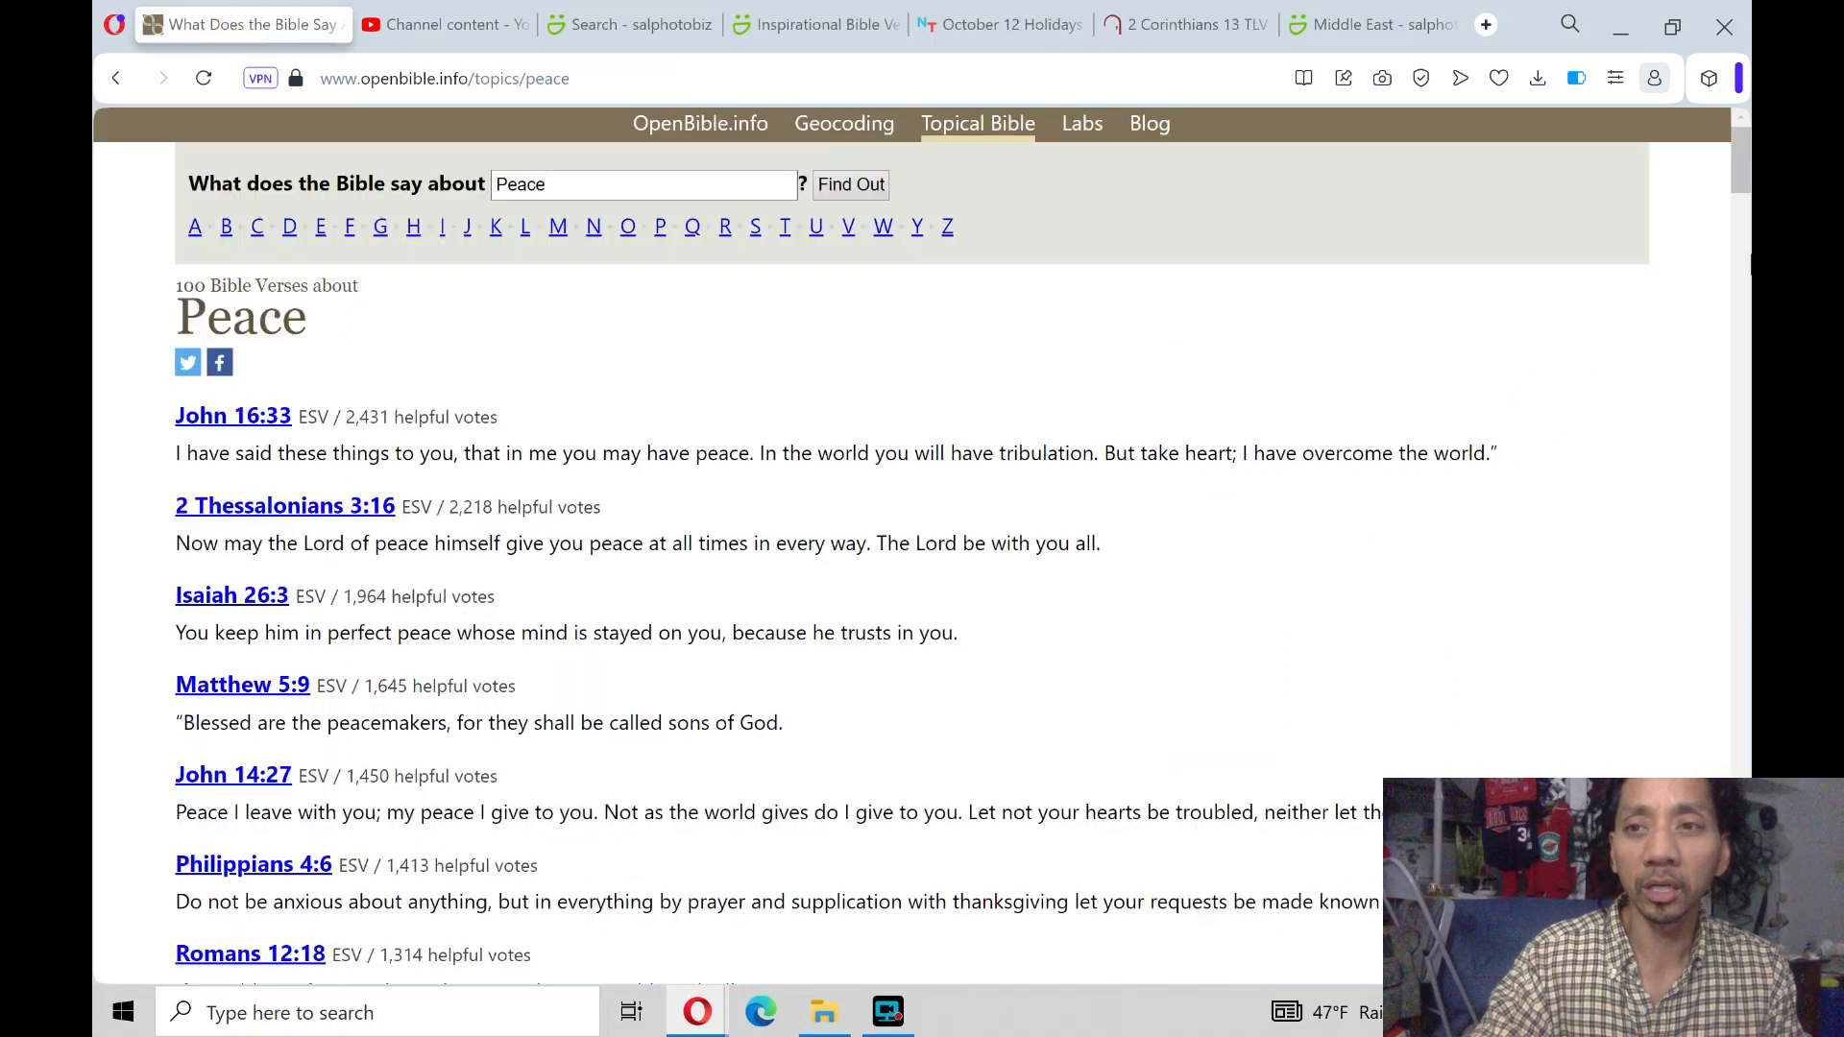
Scan the OpenBible peace verses, then show SmugMug's '2 Corinthians 13' search results
{"action": "scroll", "scroll_direction": "down", "scroll_amount": 3}
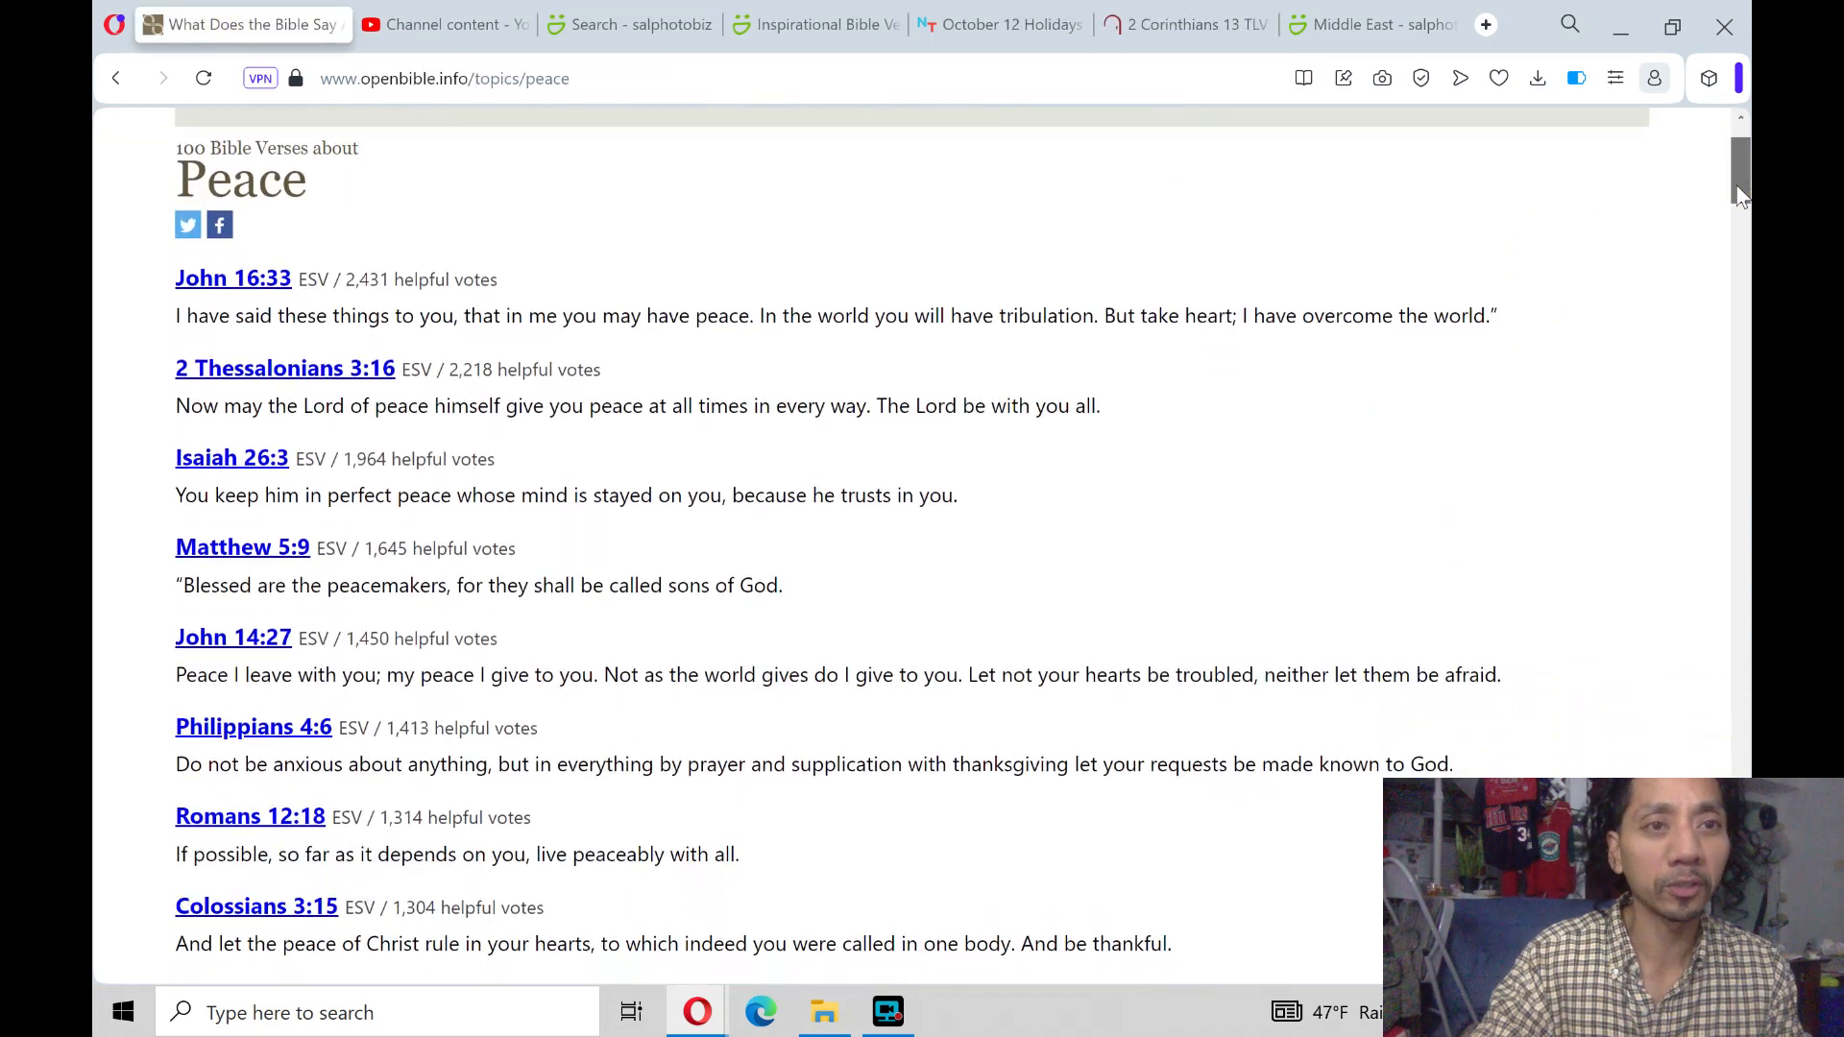
{"action": "scroll", "scroll_direction": "up", "scroll_amount": 3}
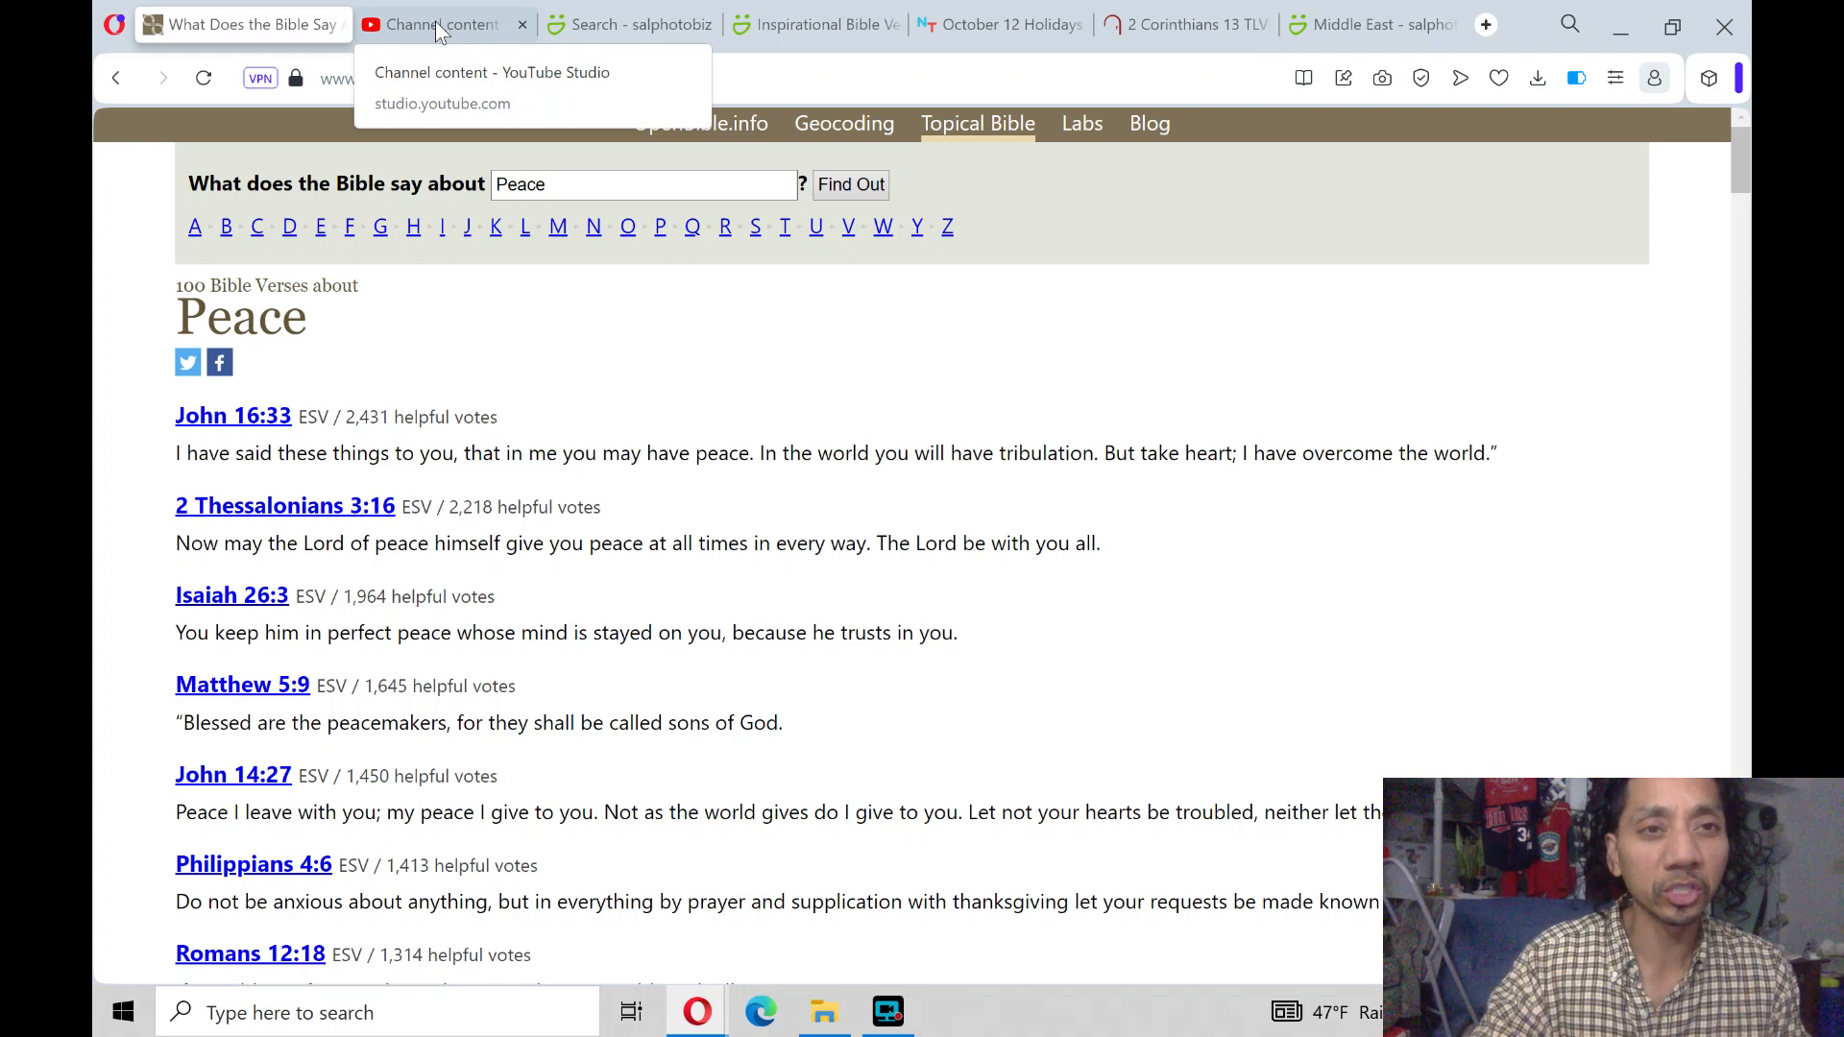
{"action": "left_click", "coordinate": [445, 23]}
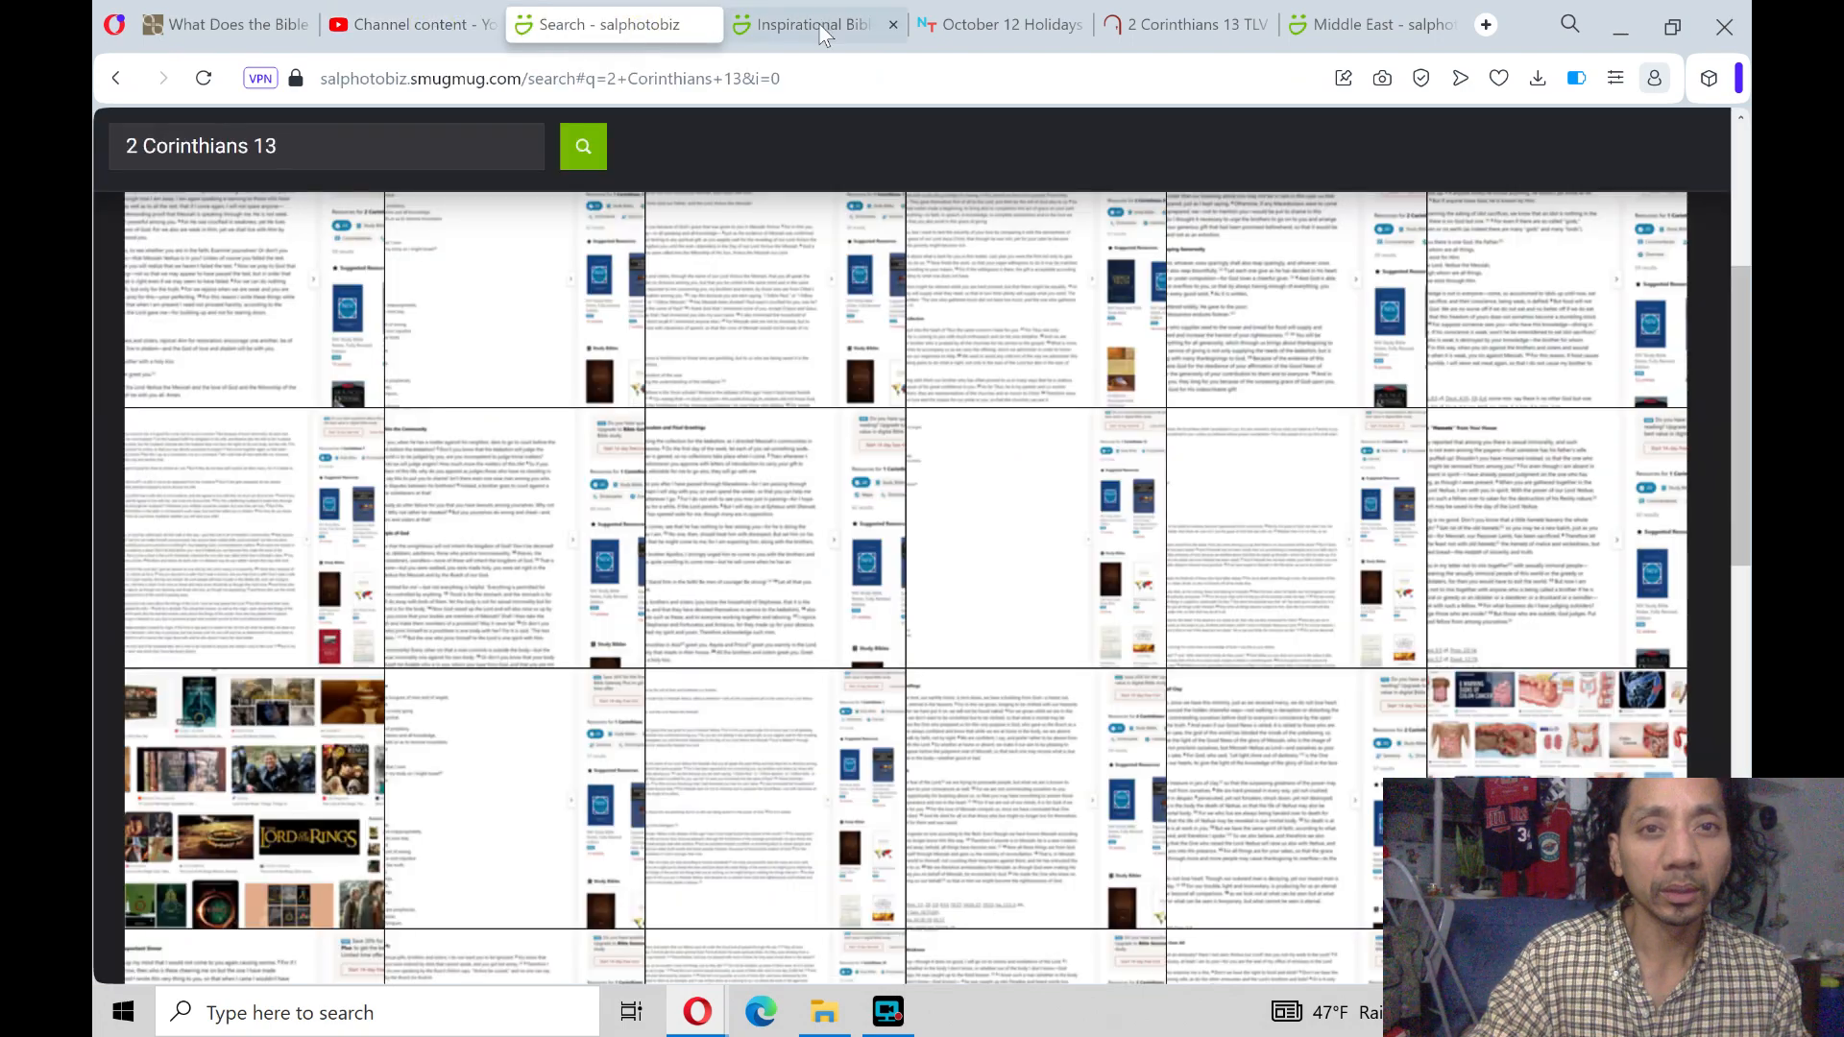
View the Israel war photo, close it to the Middle East gallery, and return to the verse photo
{"action": "left_click", "coordinate": [805, 23]}
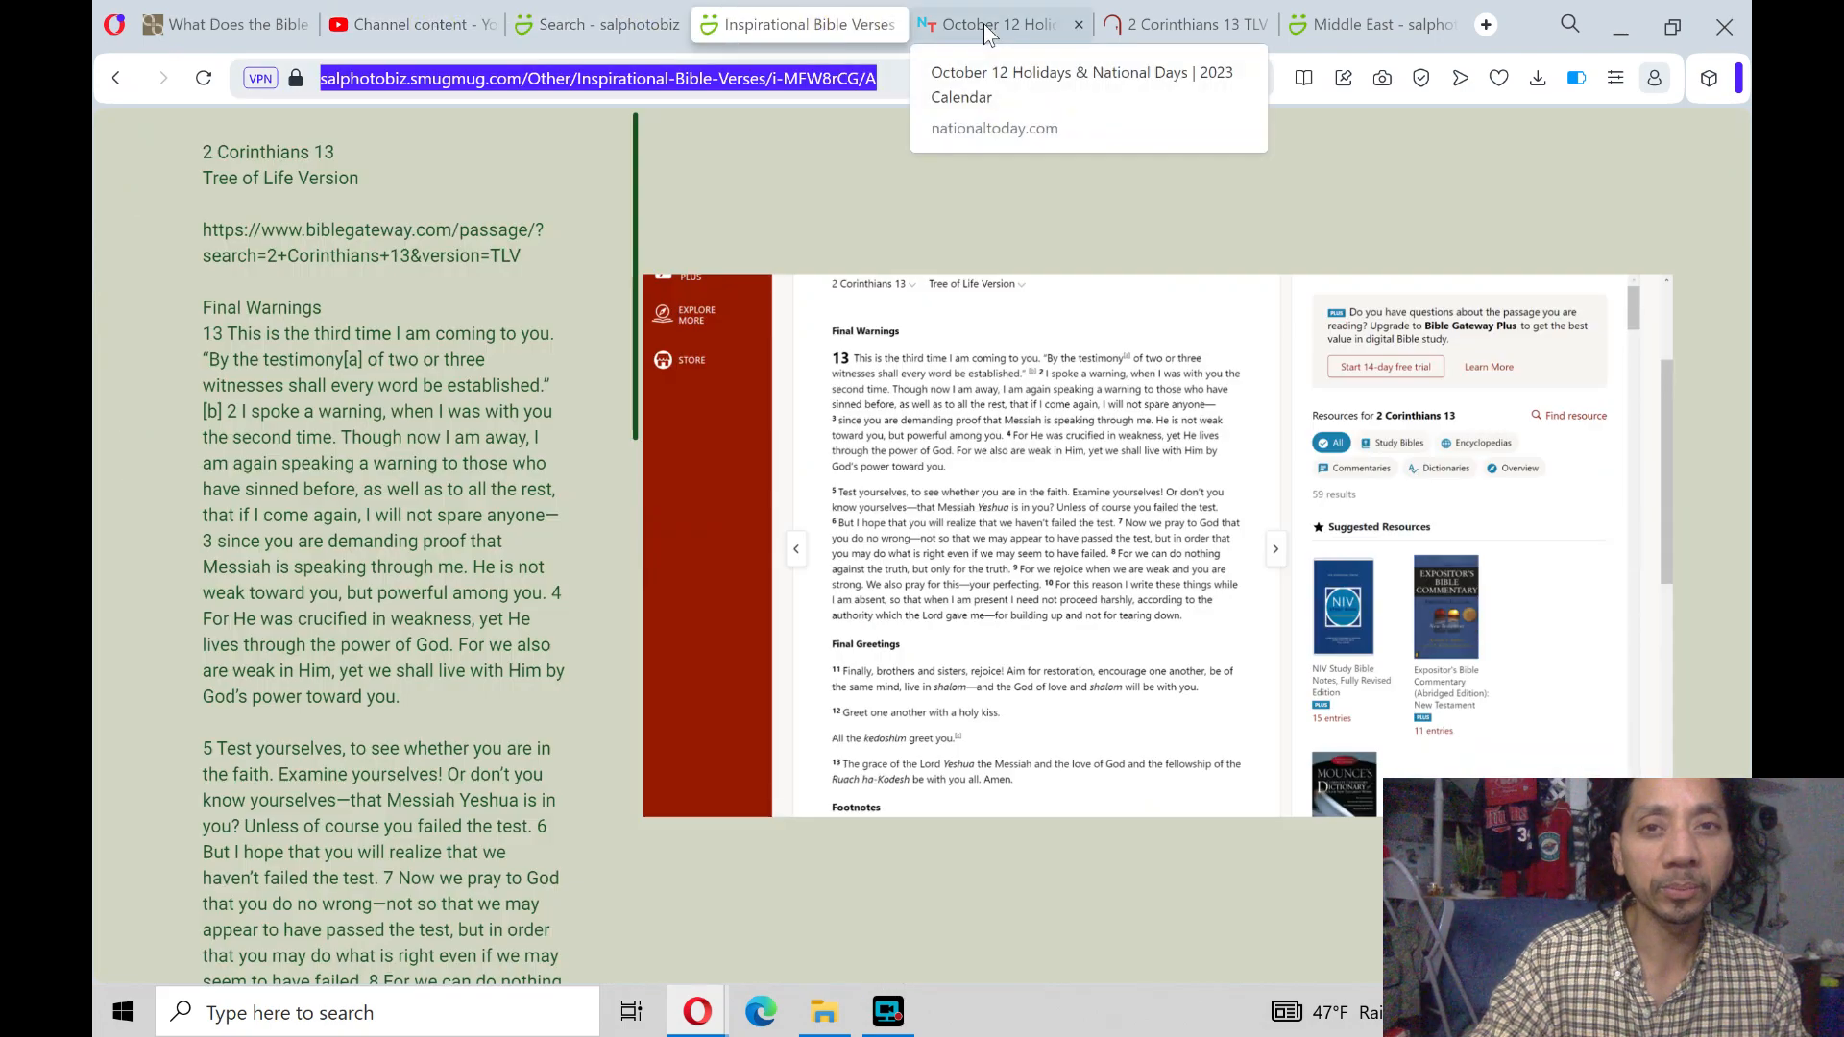
{"action": "left_click", "coordinate": [1168, 23]}
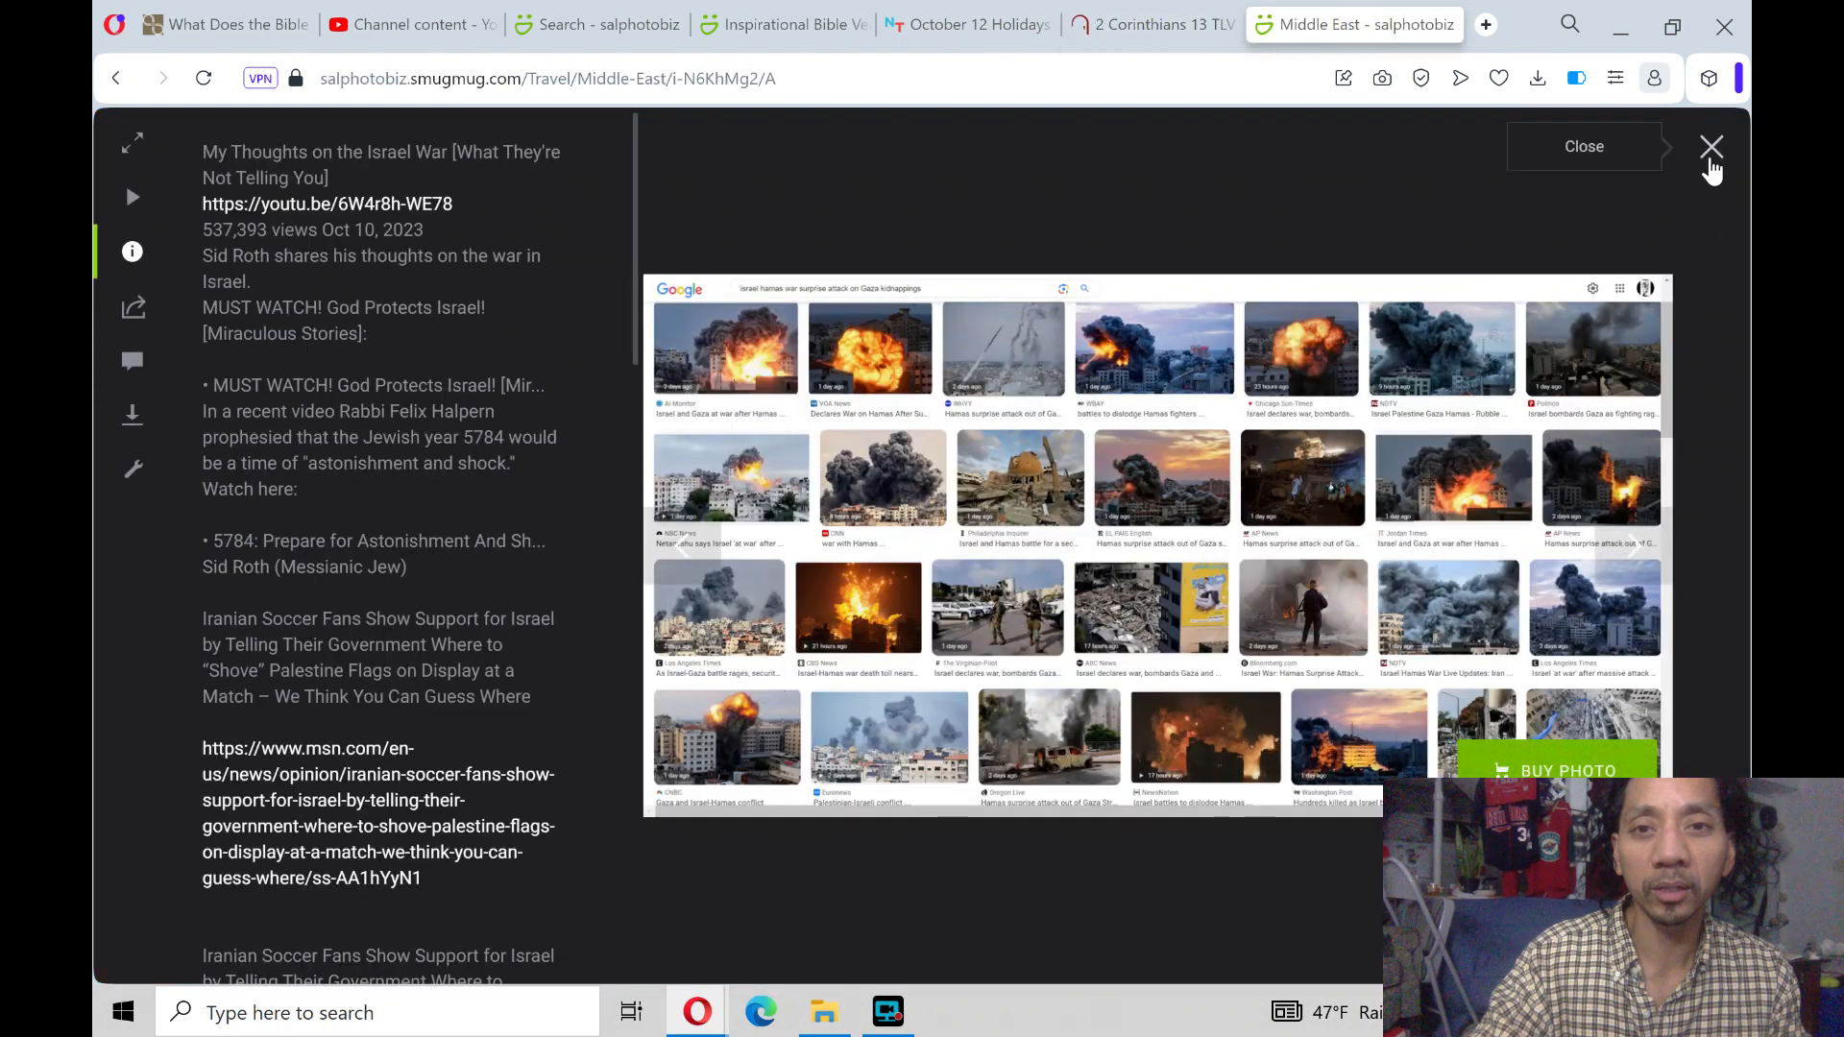
{"action": "mouse_move", "coordinate": [1618, 179]}
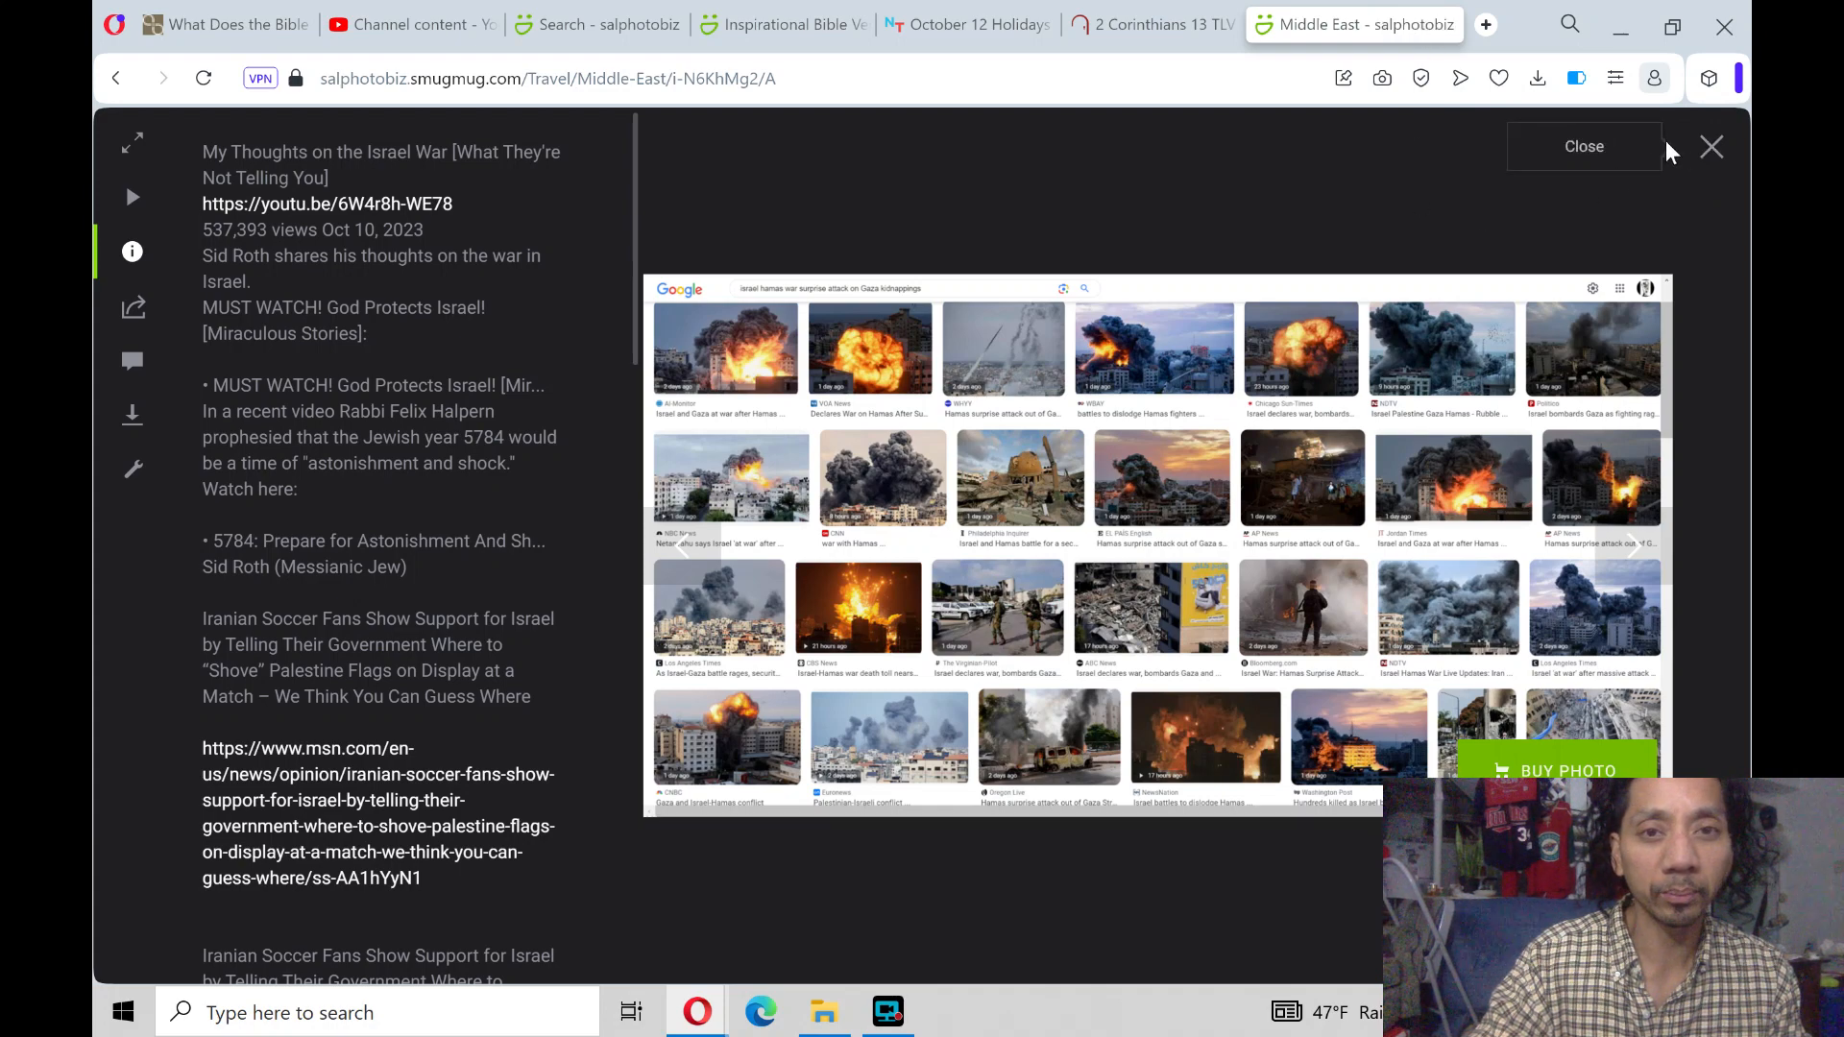
{"action": "left_click", "coordinate": [1583, 146]}
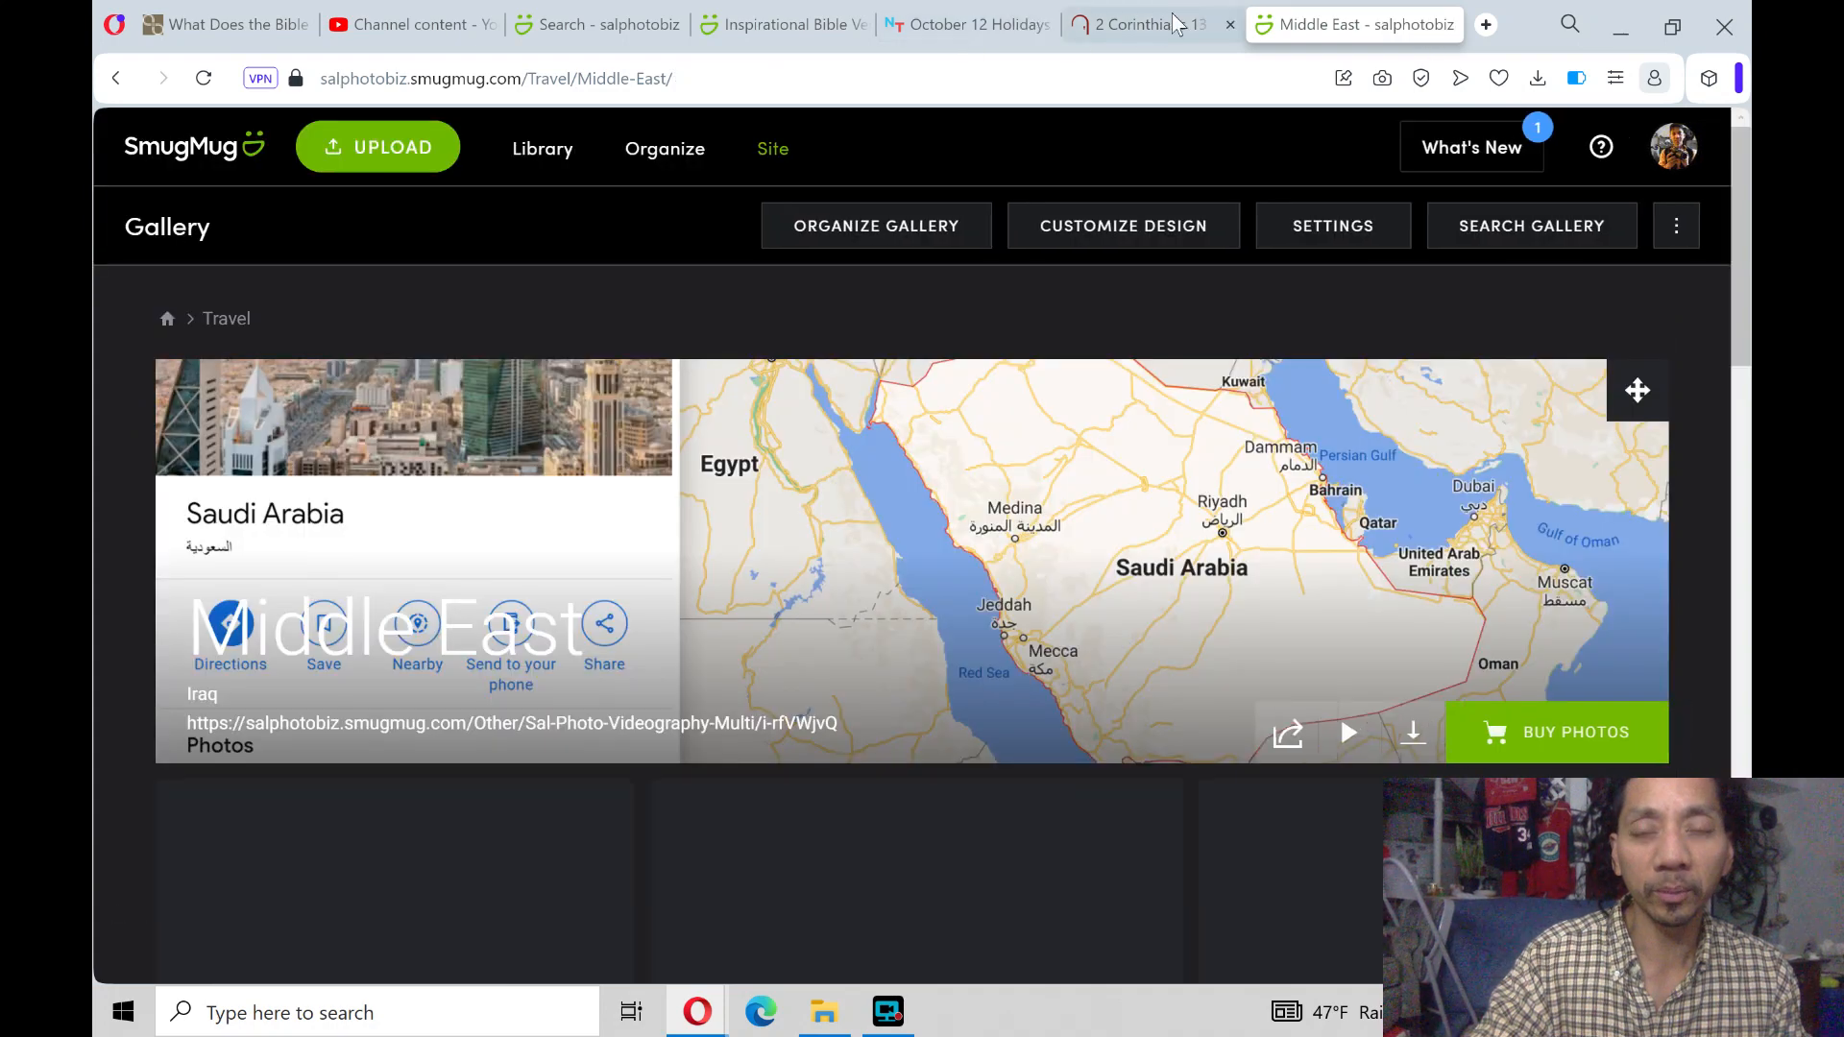
{"action": "left_click", "coordinate": [790, 23]}
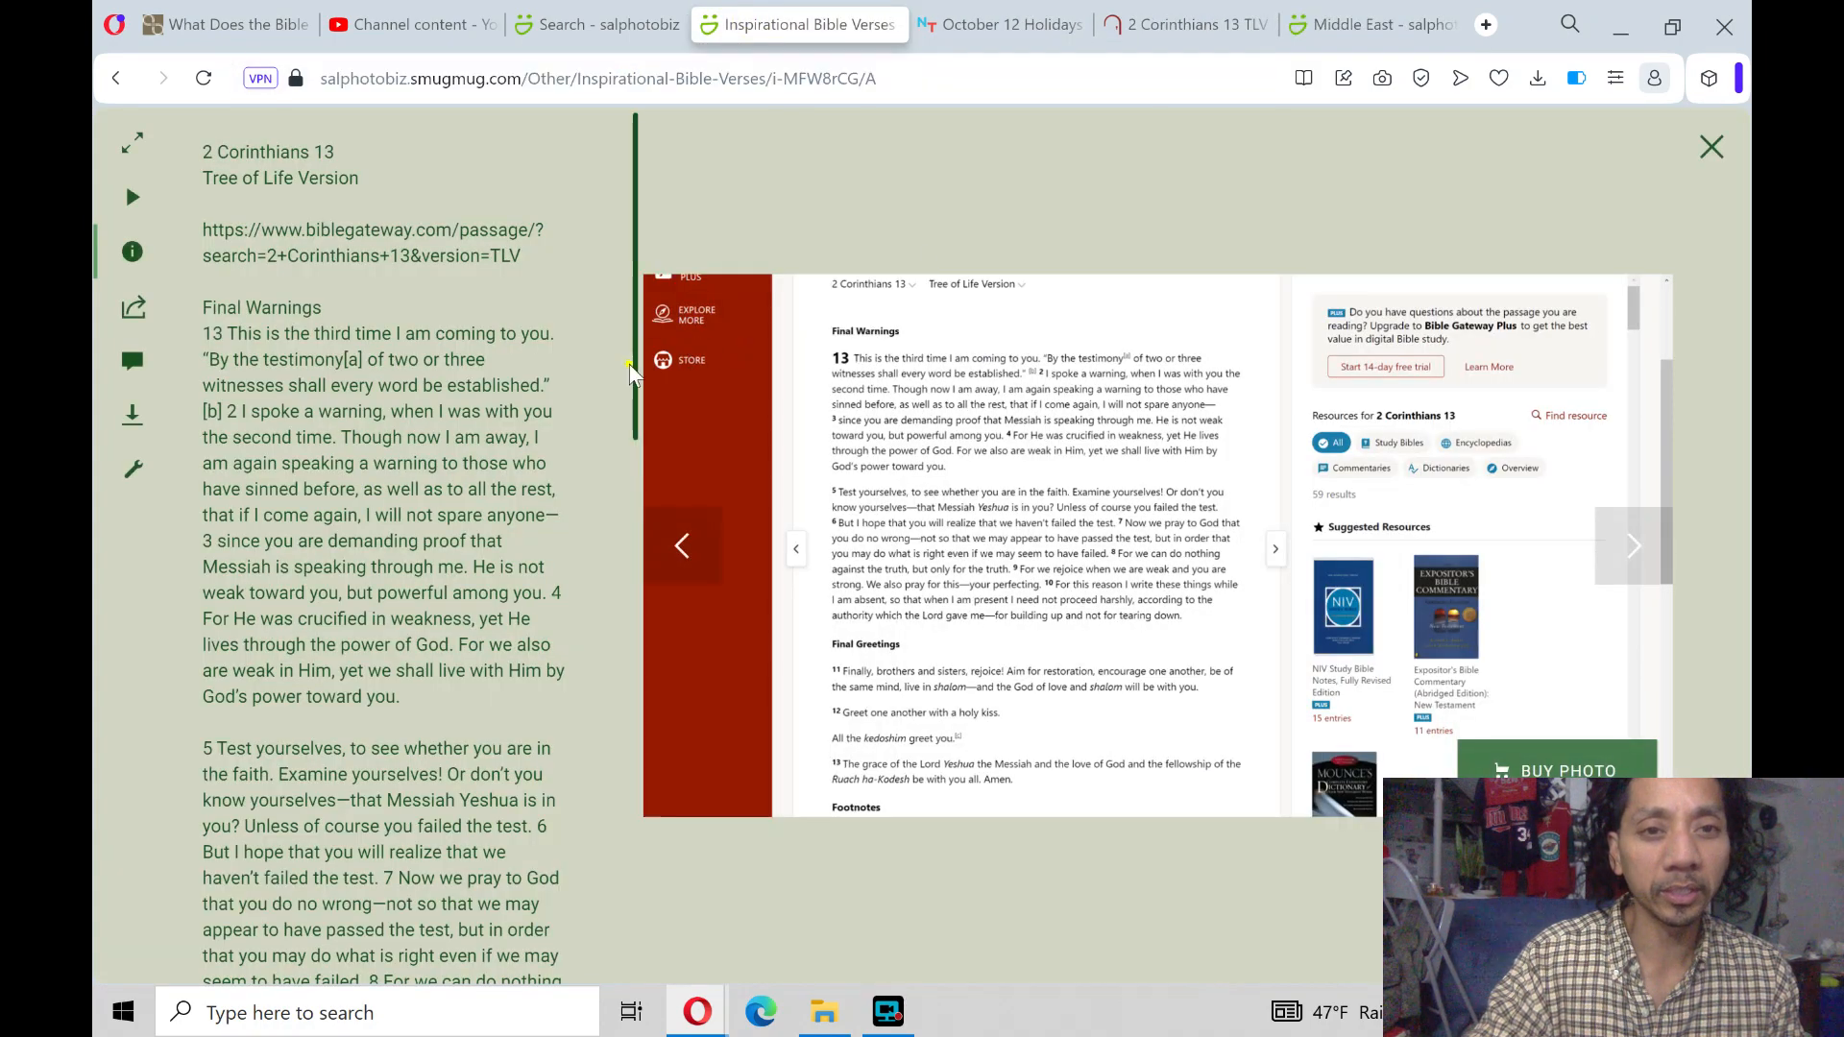
{"action": "scroll", "scroll_direction": "down", "scroll_amount": 3}
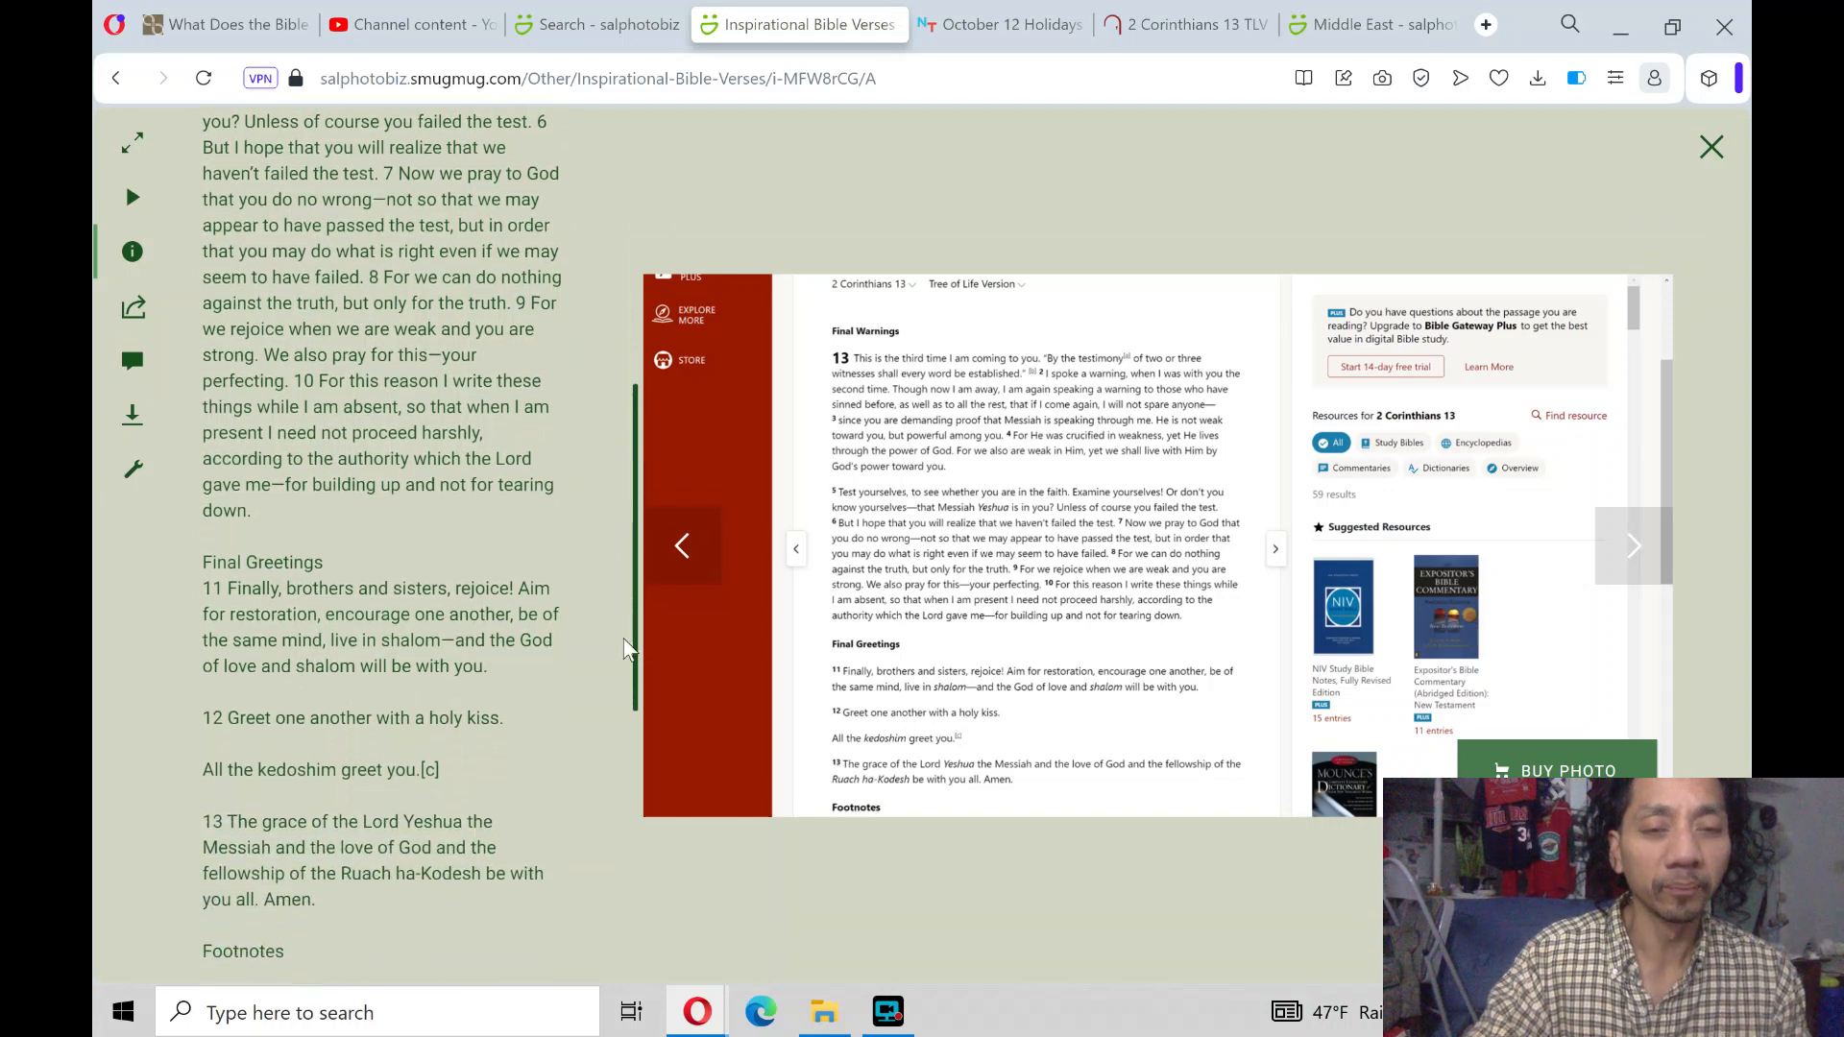
{"action": "scroll", "scroll_direction": "down", "scroll_amount": 3}
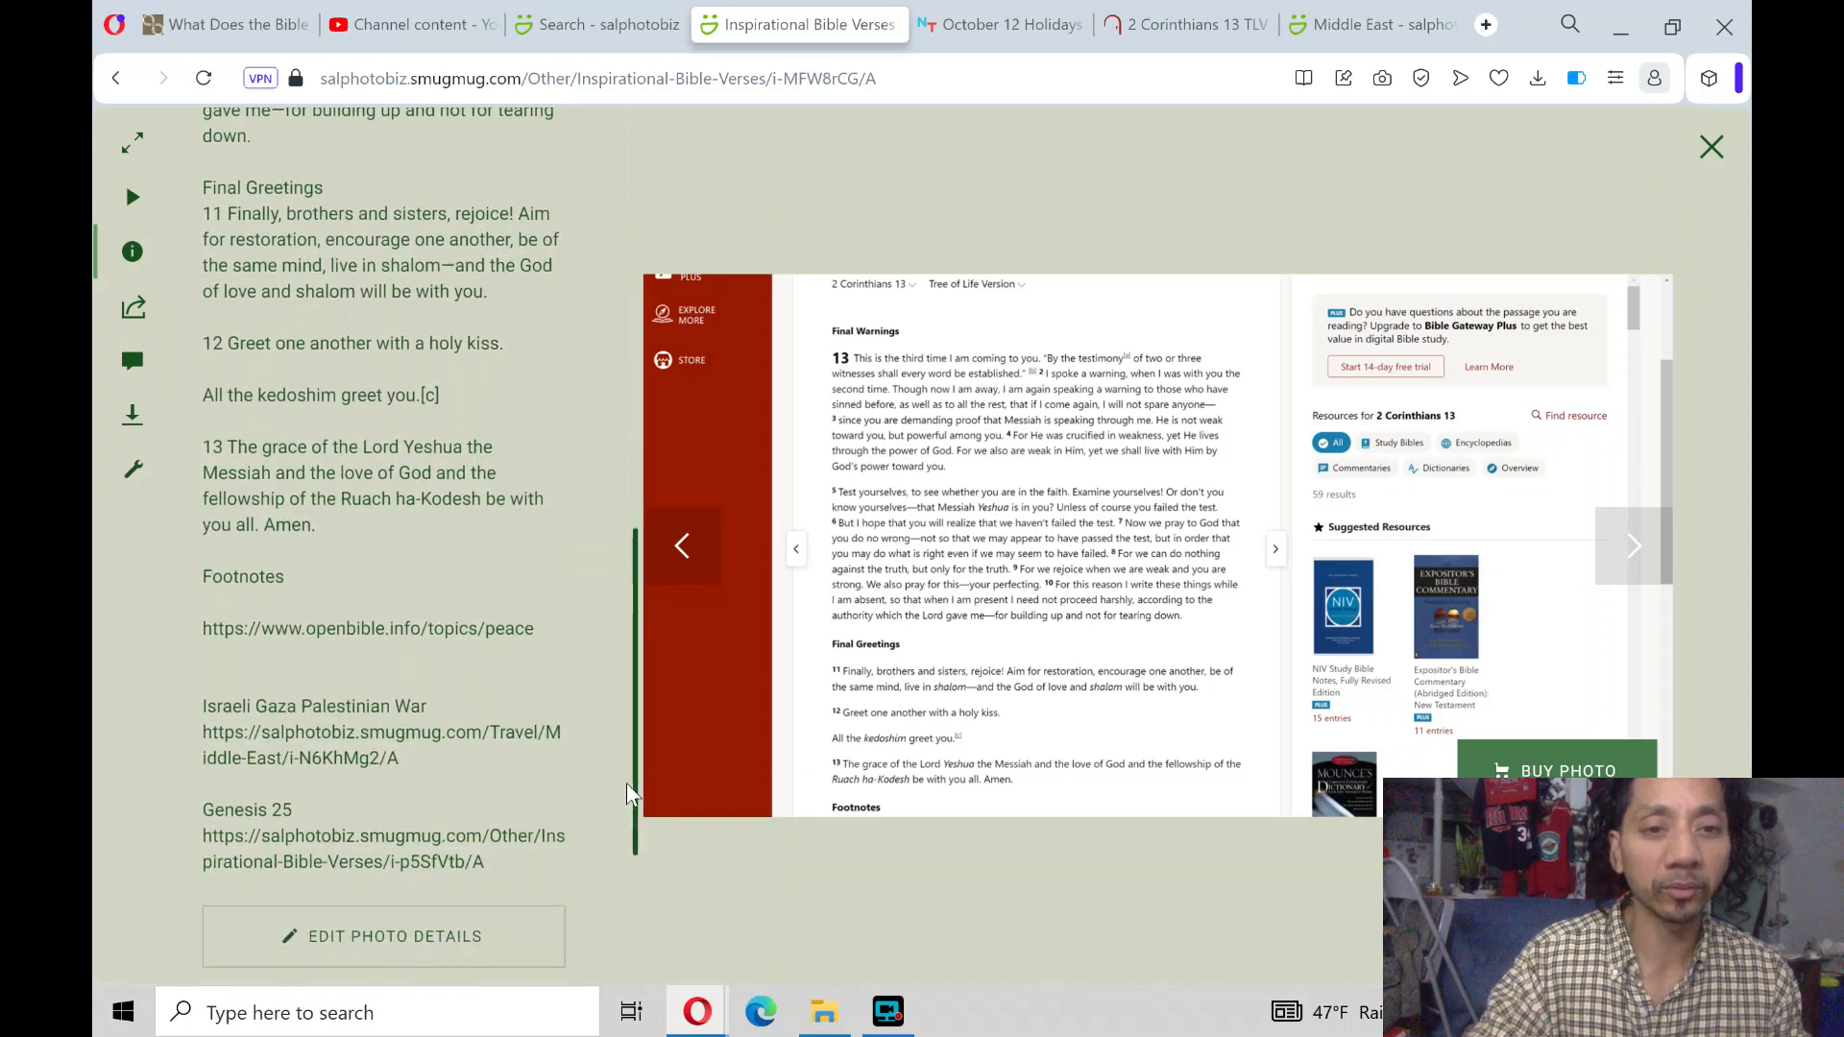
{"action": "scroll", "scroll_direction": "down", "scroll_amount": 3}
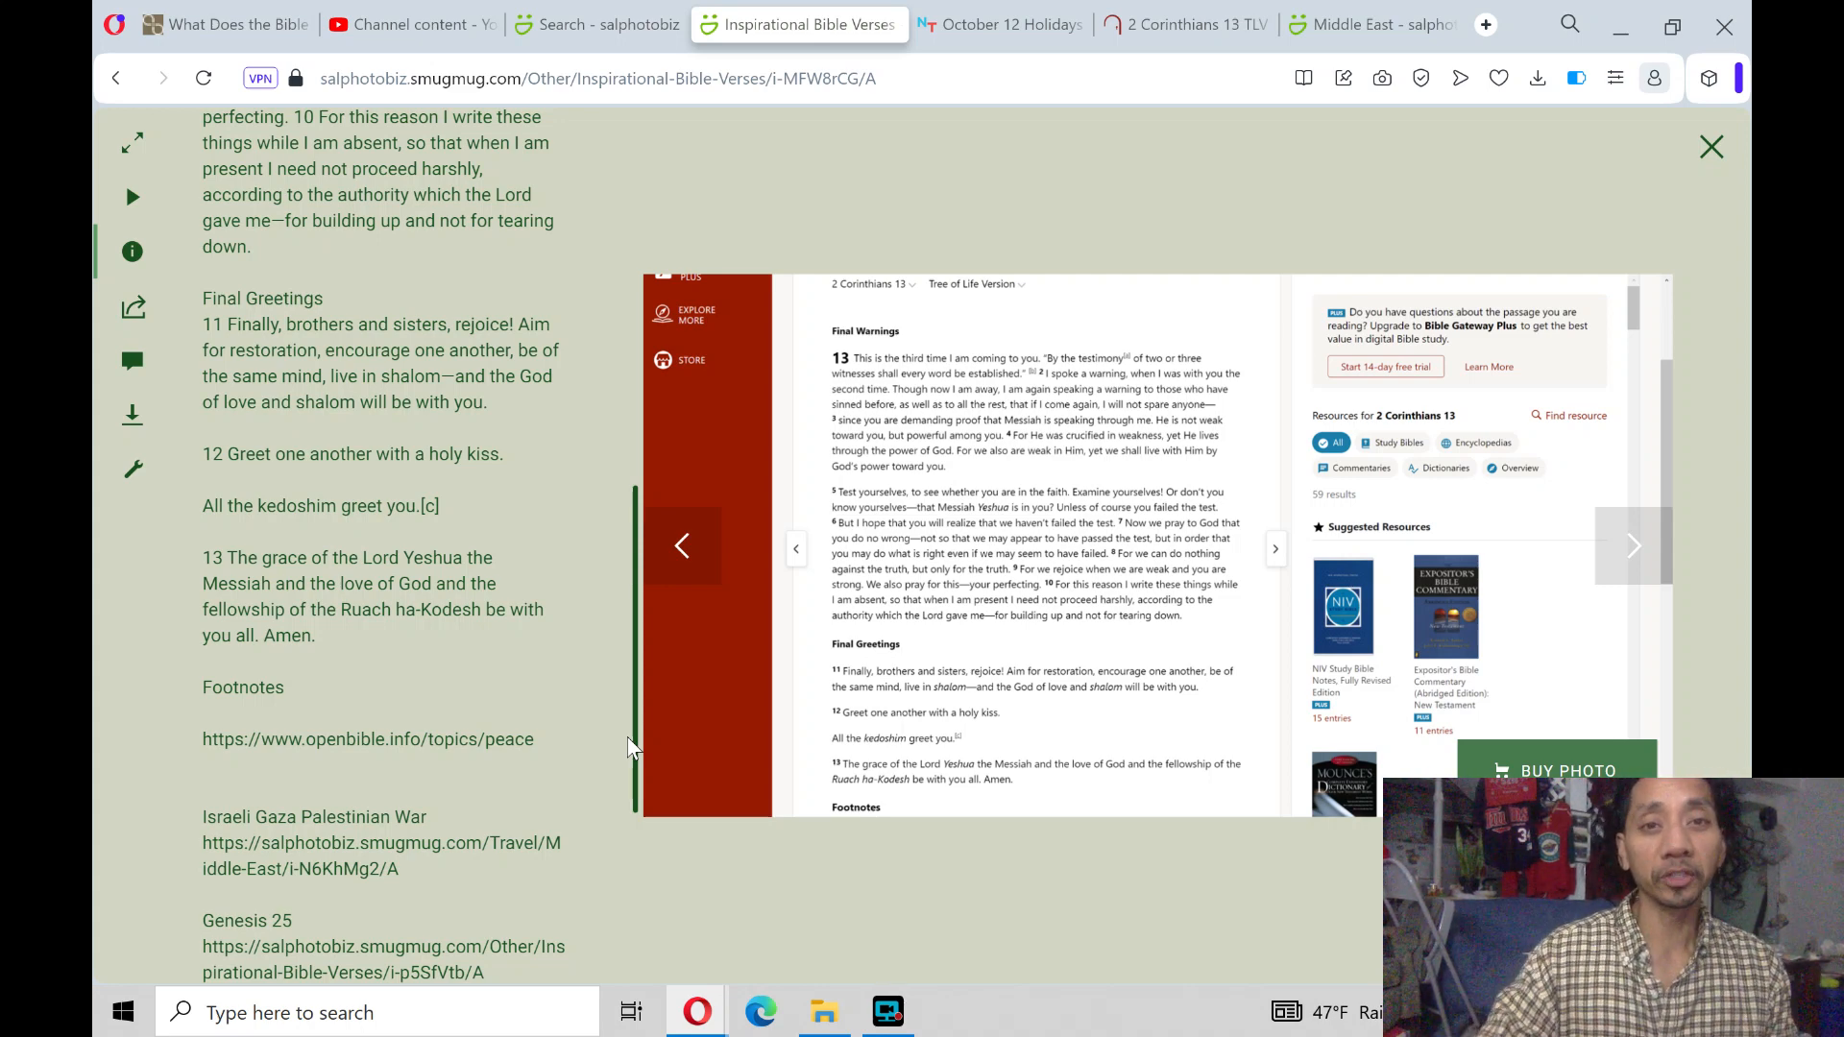
{"action": "mouse_move", "coordinate": [635, 599]}
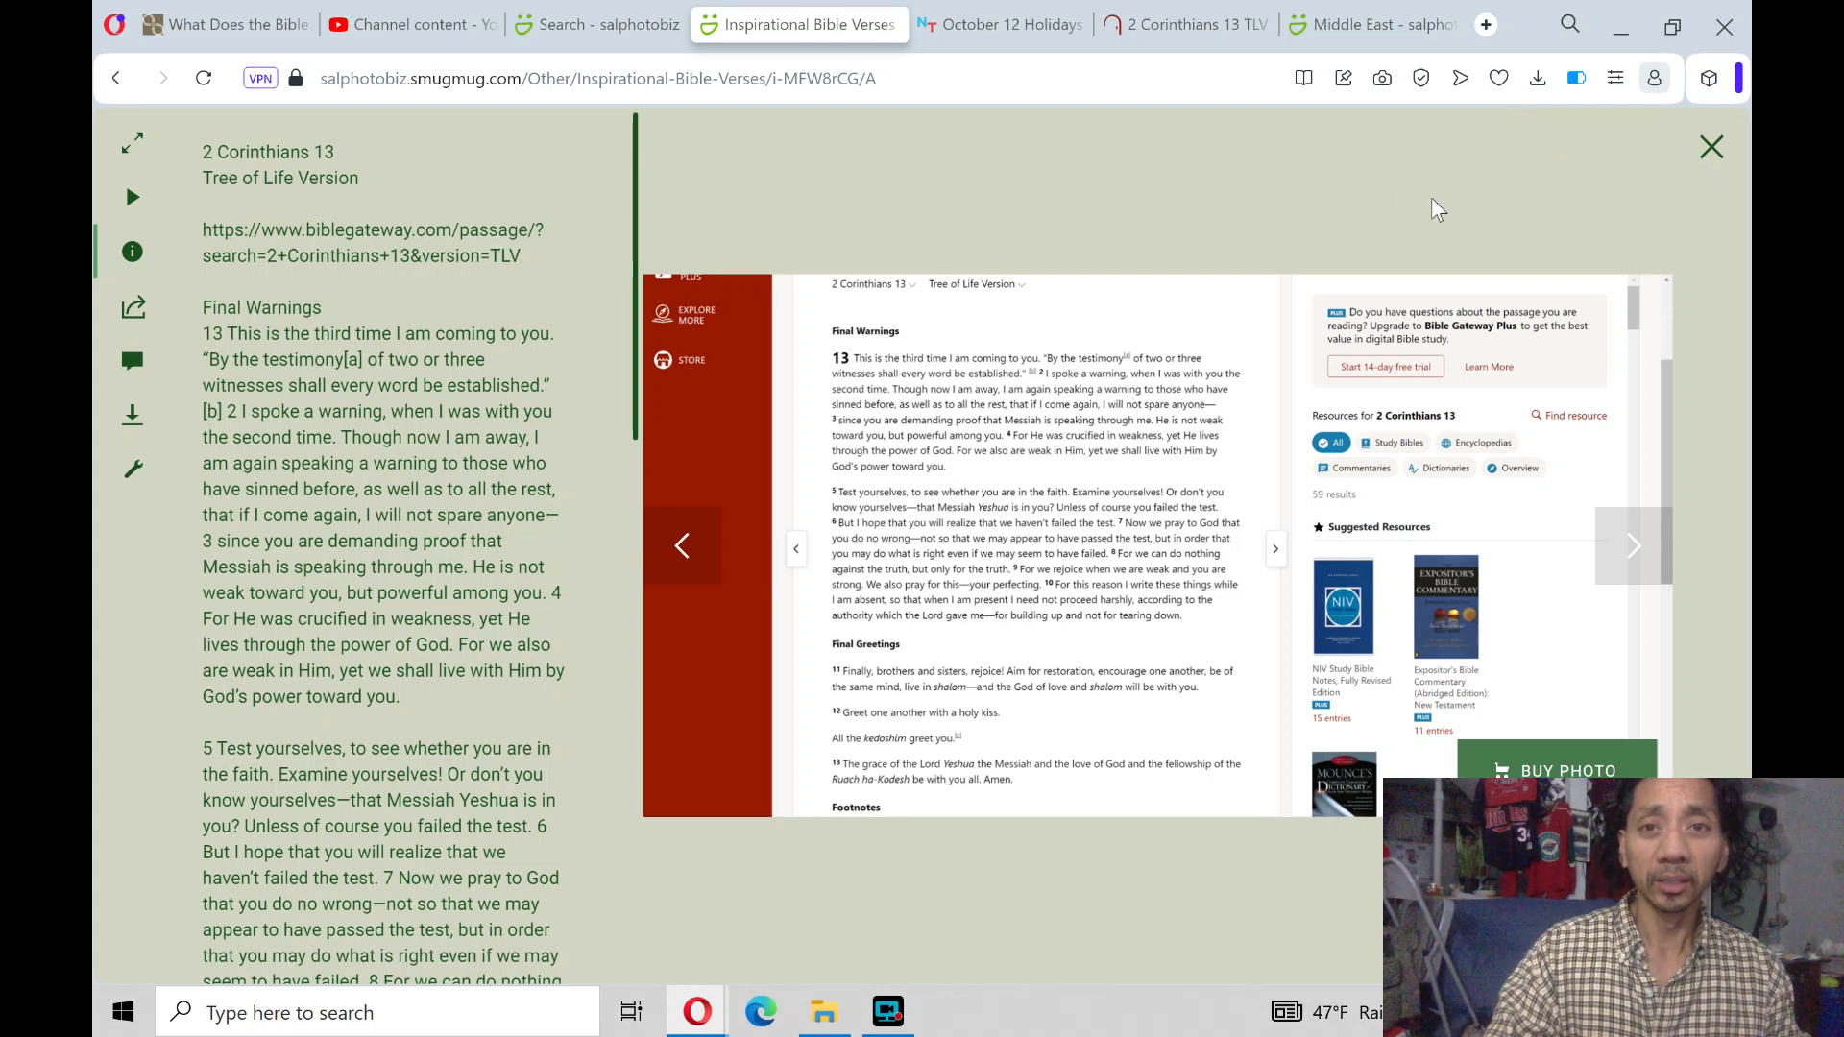
{"action": "mouse_move", "coordinate": [1713, 146]}
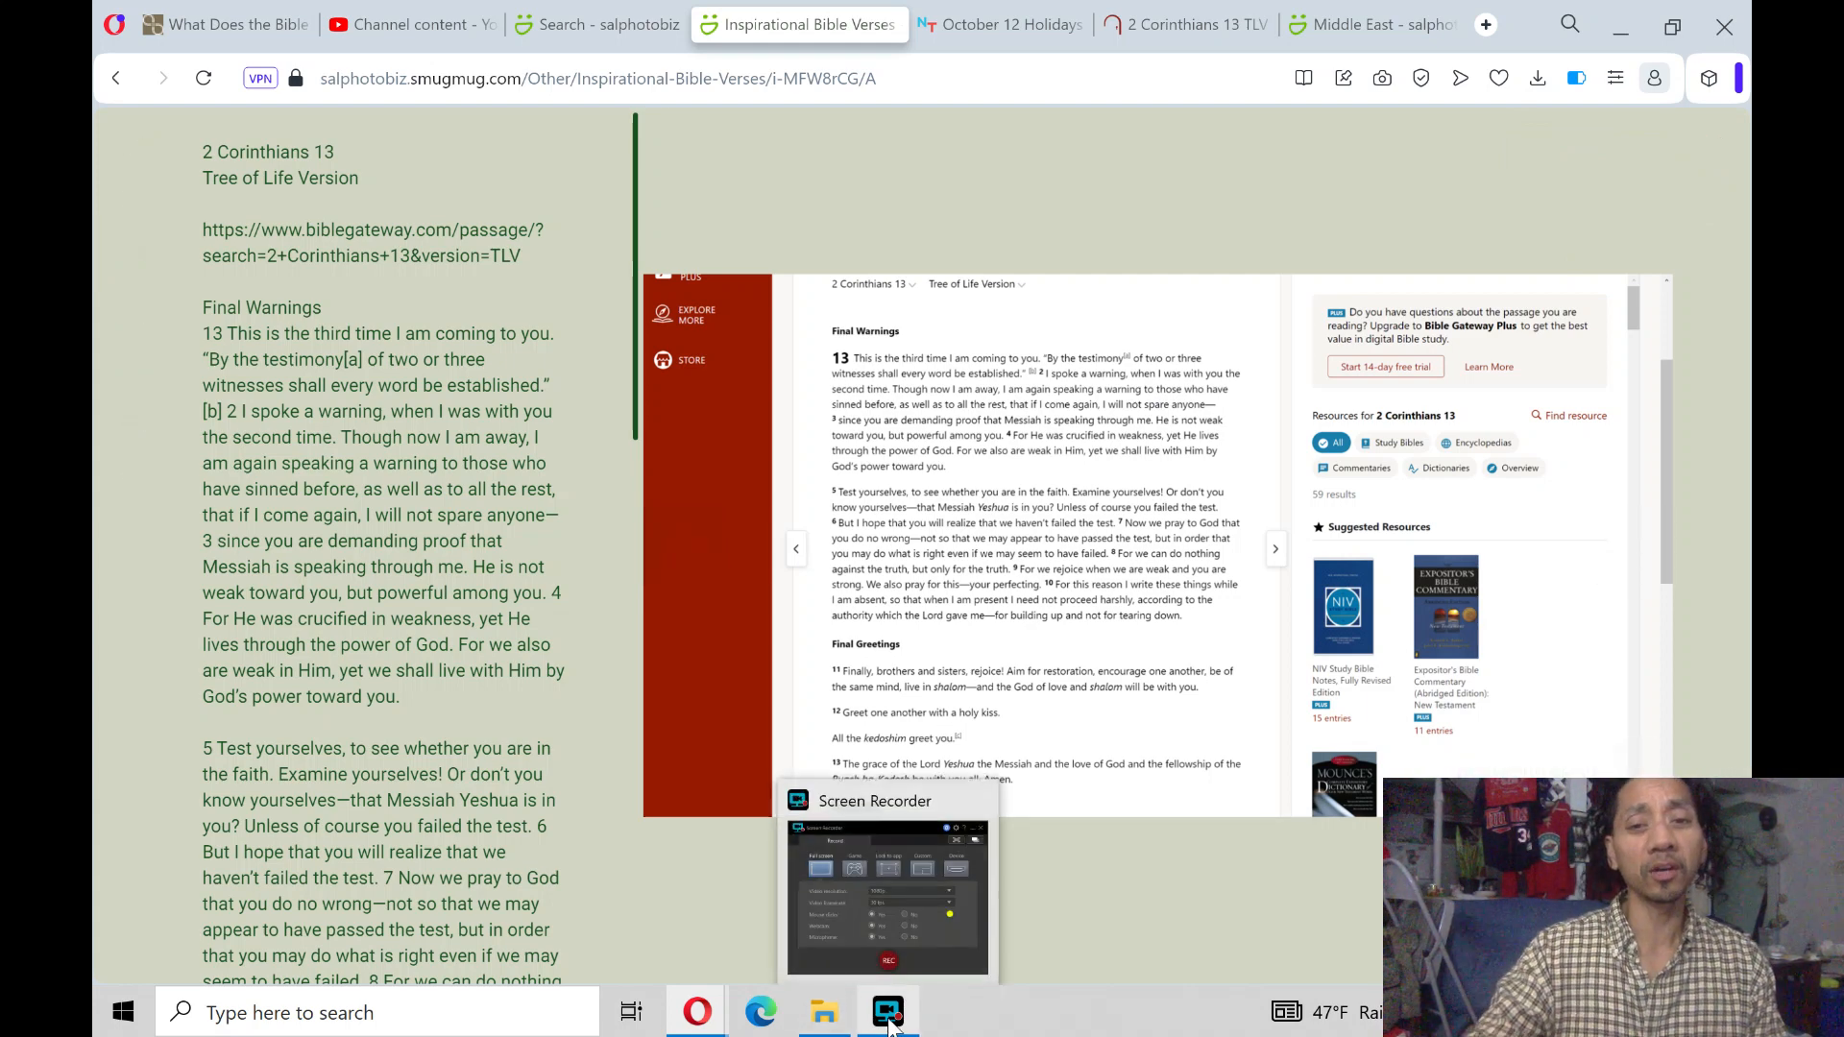
{"action": "left_click", "coordinate": [1345, 78]}
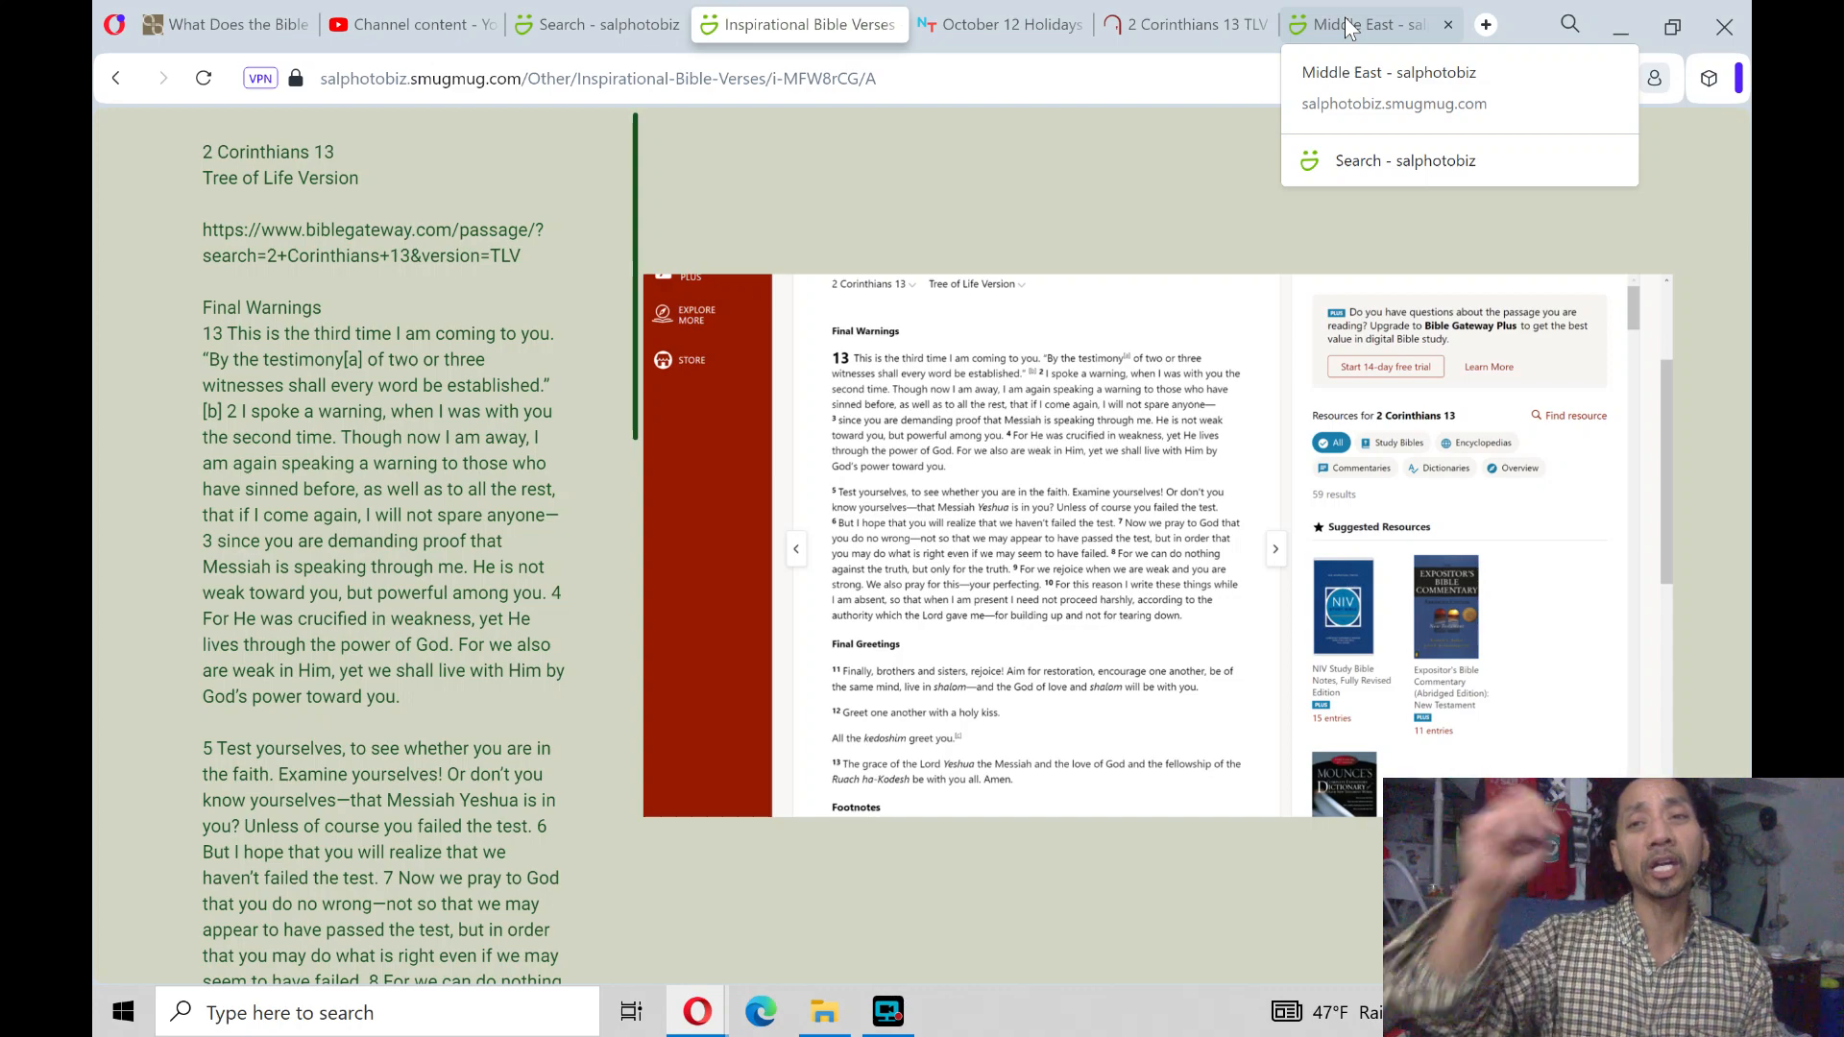
Browse the Middle East gallery to its end, then show October 12 holidays and the screen recorder
{"action": "left_click", "coordinate": [1352, 23]}
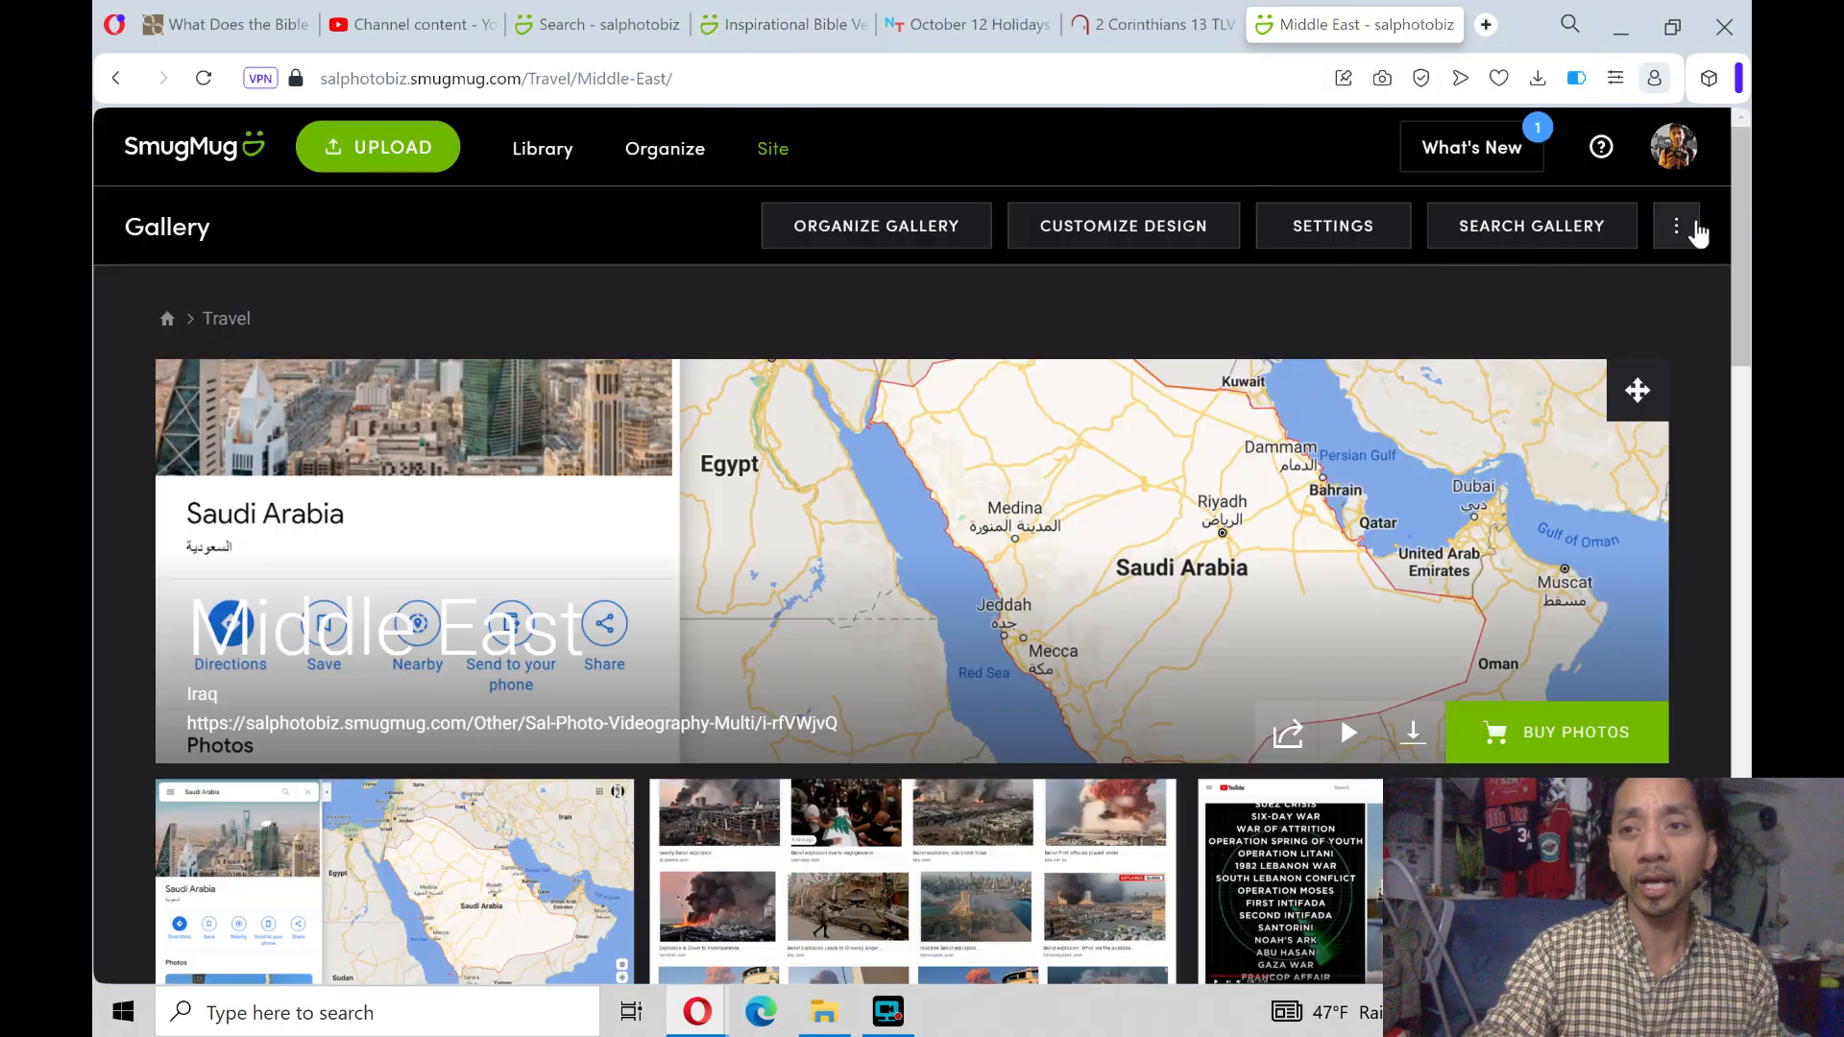
{"action": "scroll", "scroll_direction": "down", "scroll_amount": 3}
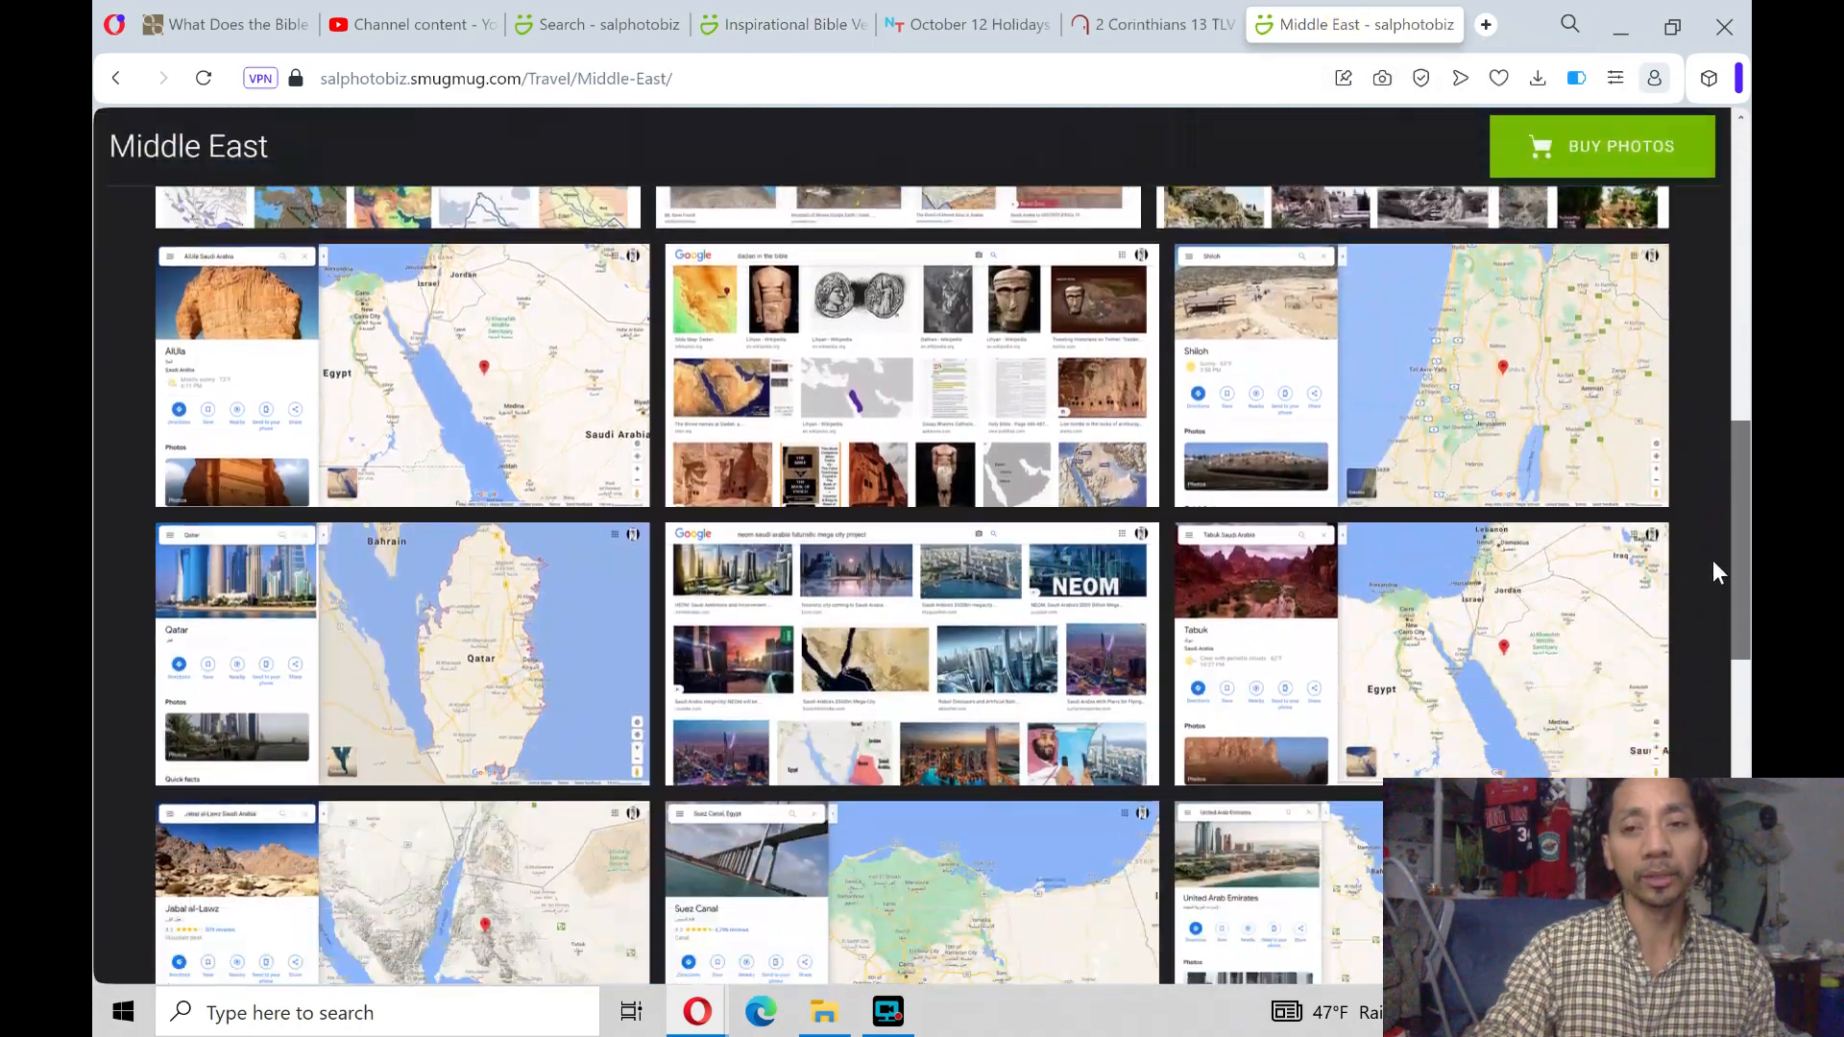
{"action": "scroll", "scroll_direction": "down", "scroll_amount": 3}
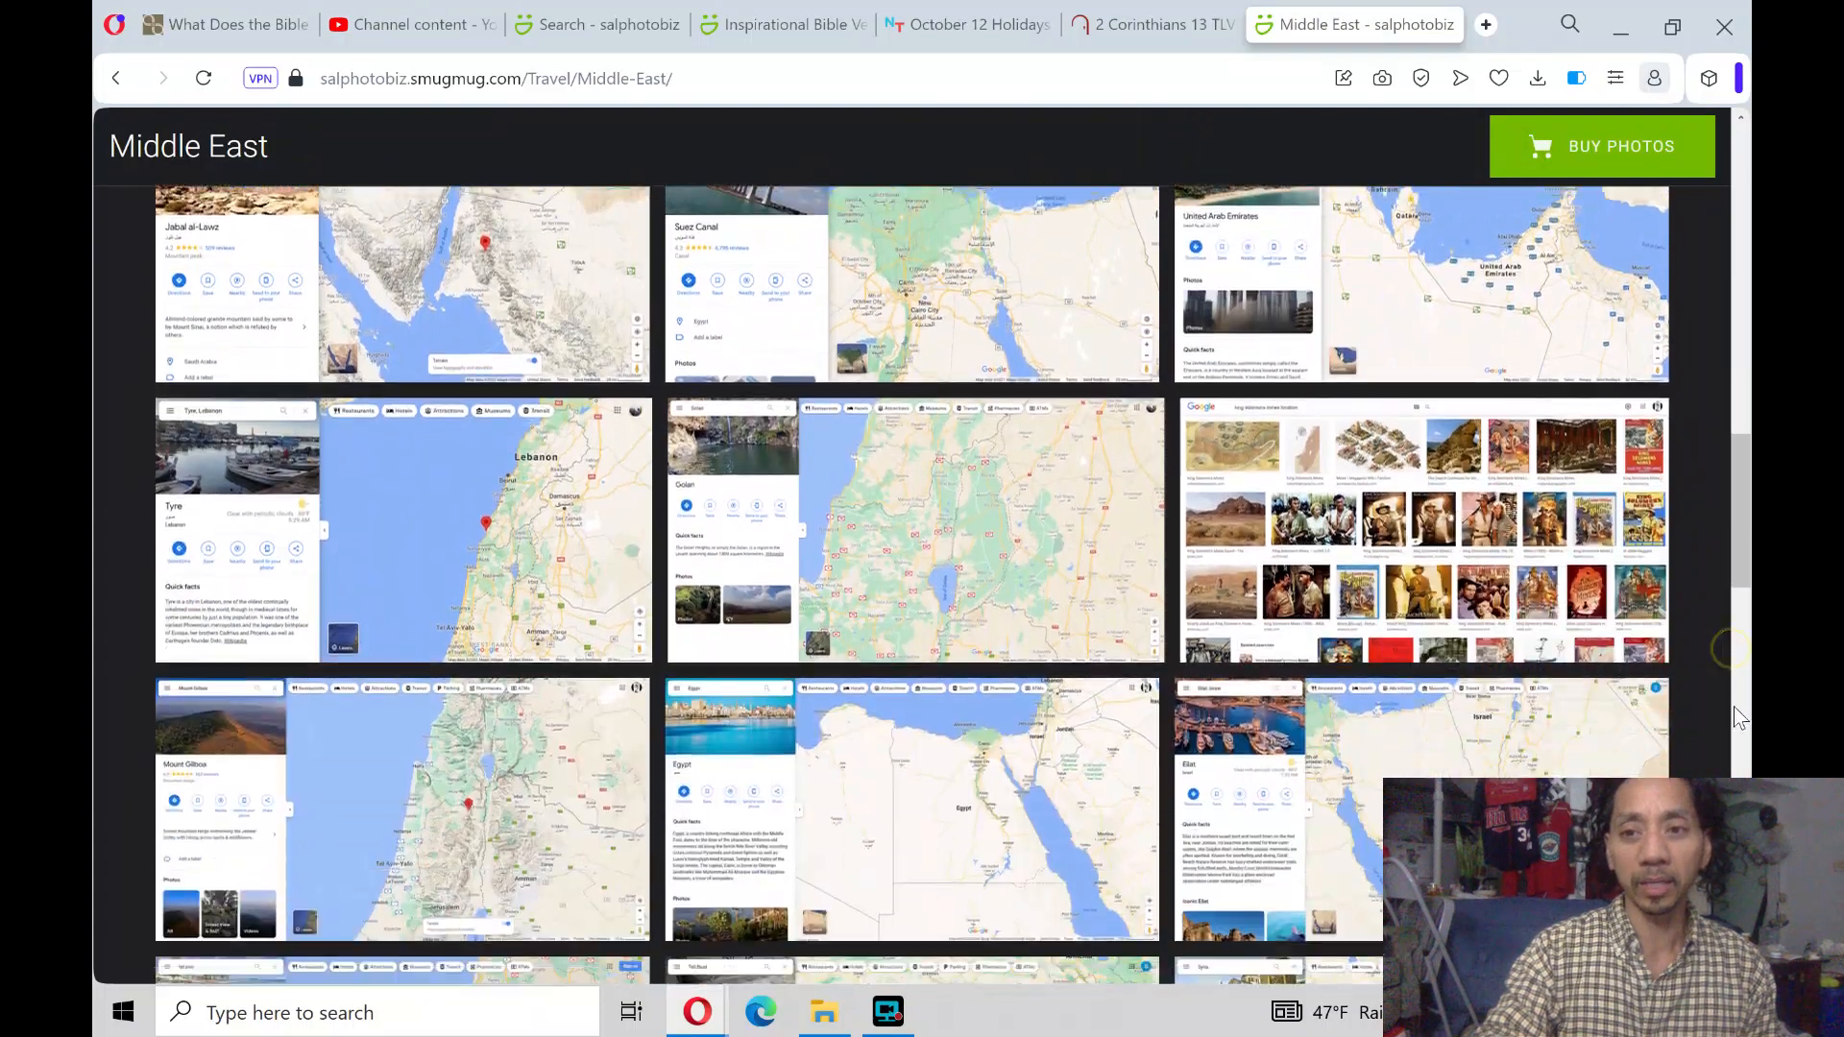
{"action": "scroll", "scroll_direction": "down", "scroll_amount": 3}
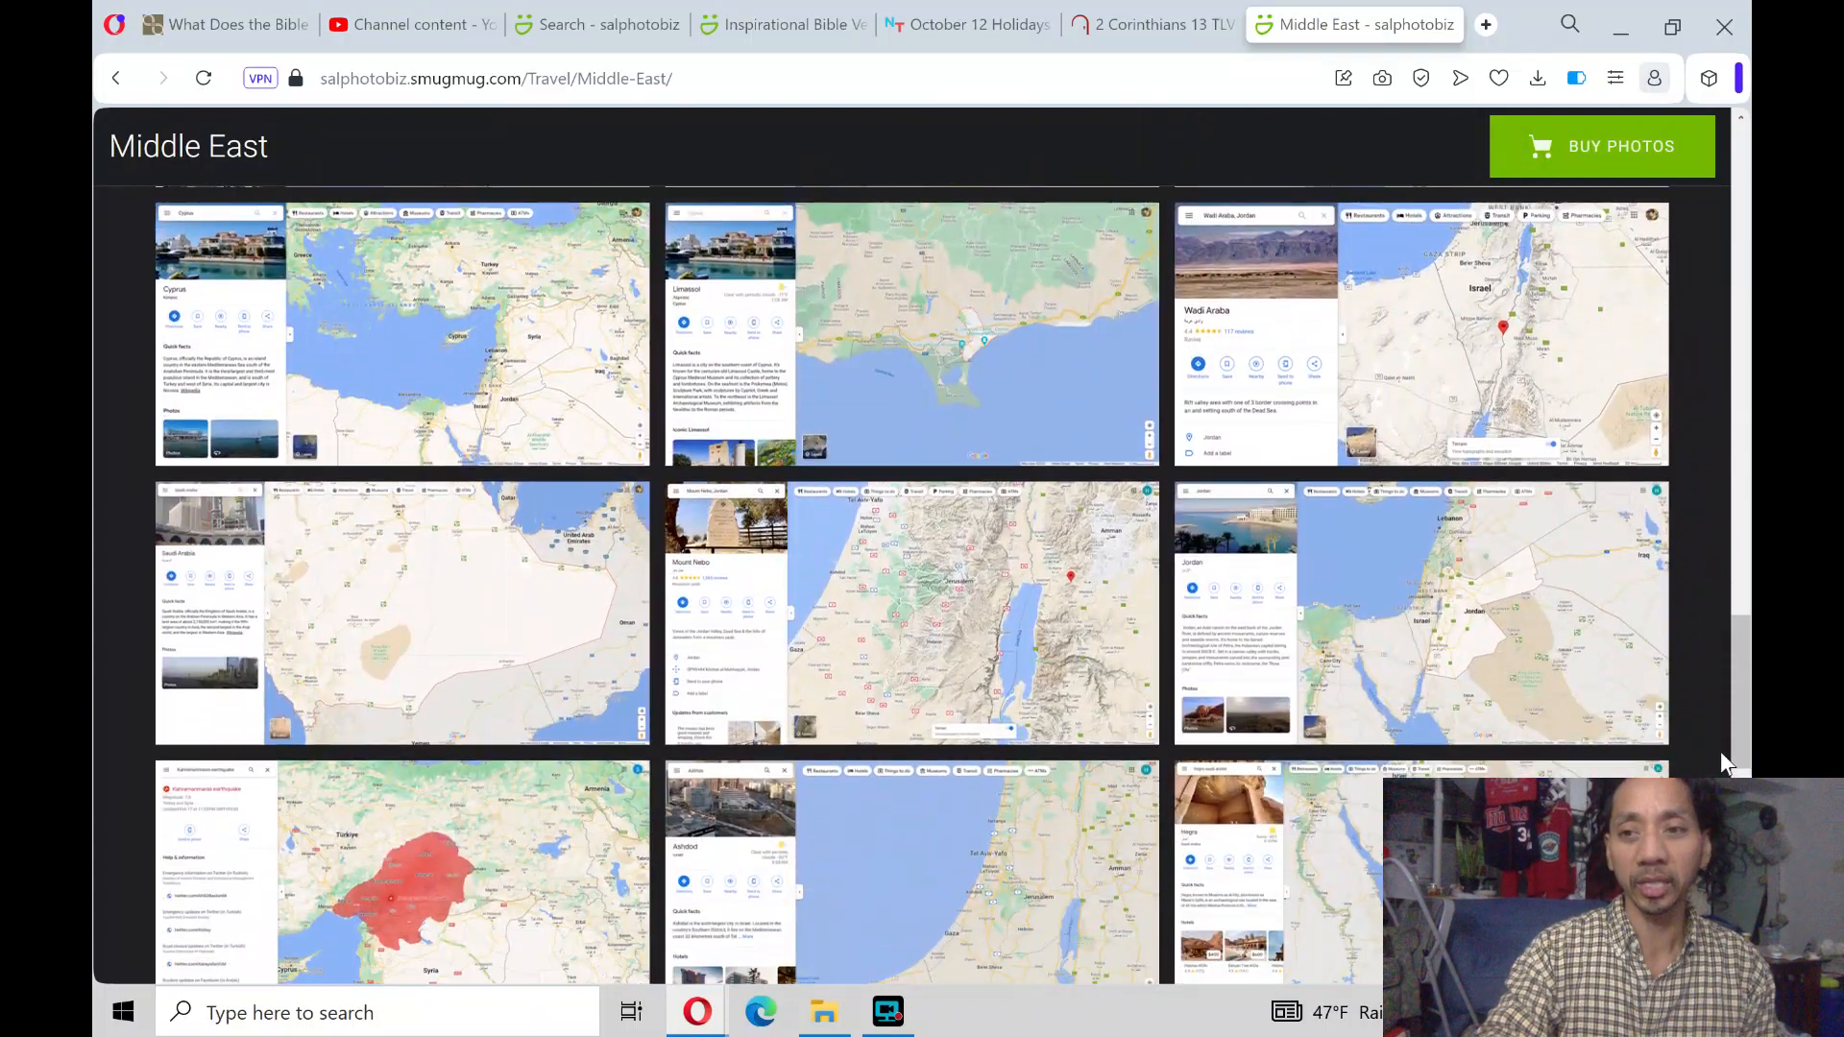
{"action": "scroll", "scroll_direction": "down", "scroll_amount": 3}
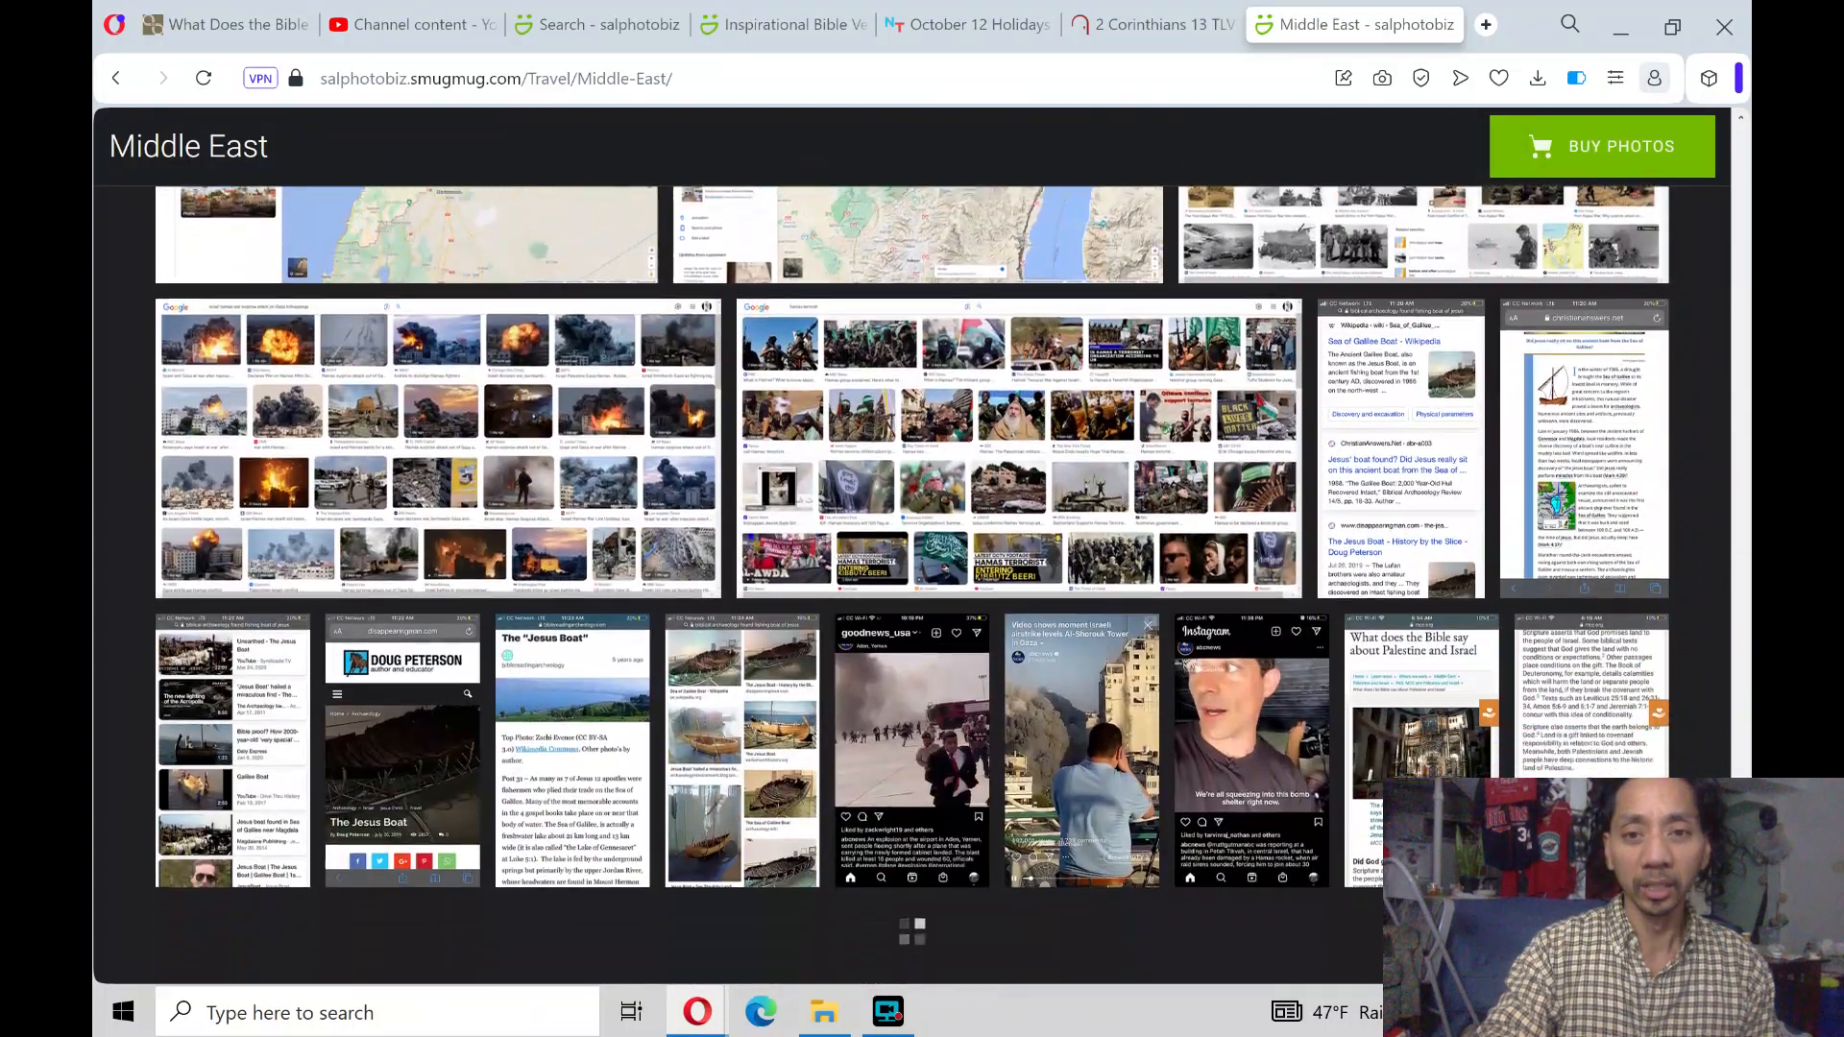
{"action": "scroll", "scroll_direction": "down", "scroll_amount": 3}
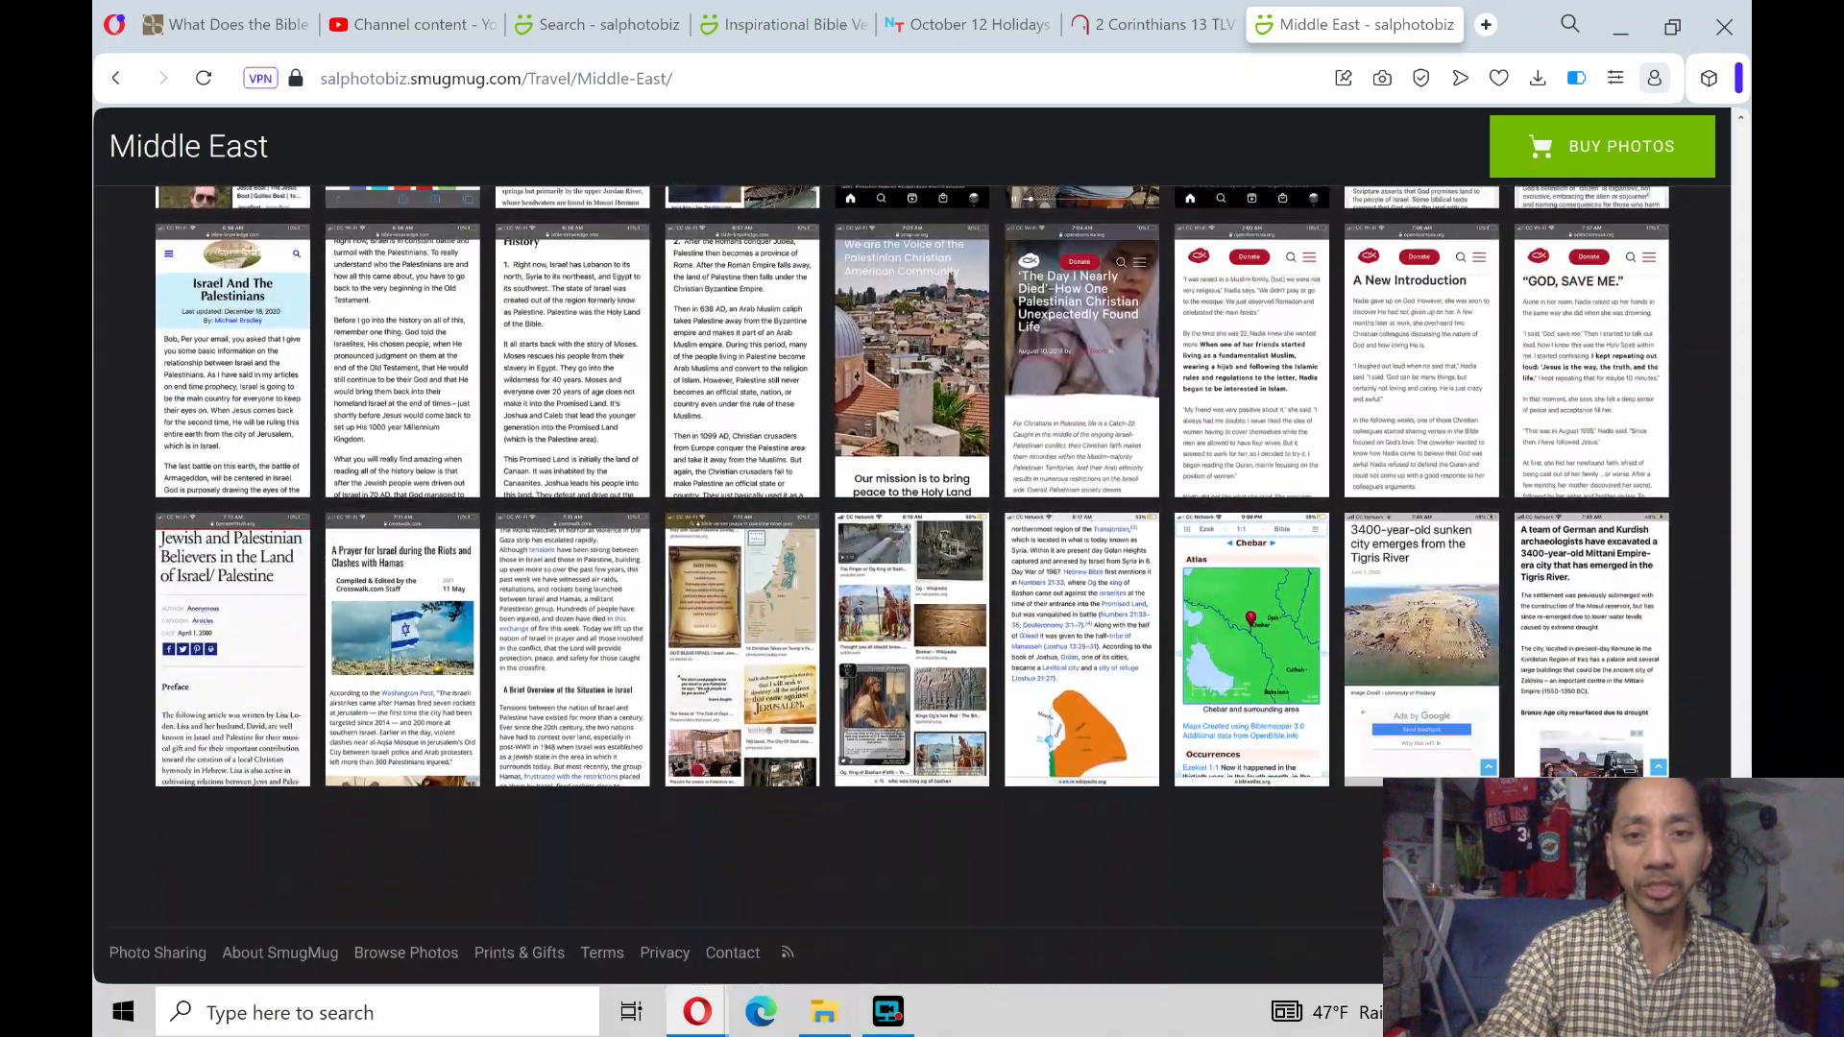
{"action": "scroll", "scroll_direction": "down", "scroll_amount": 3}
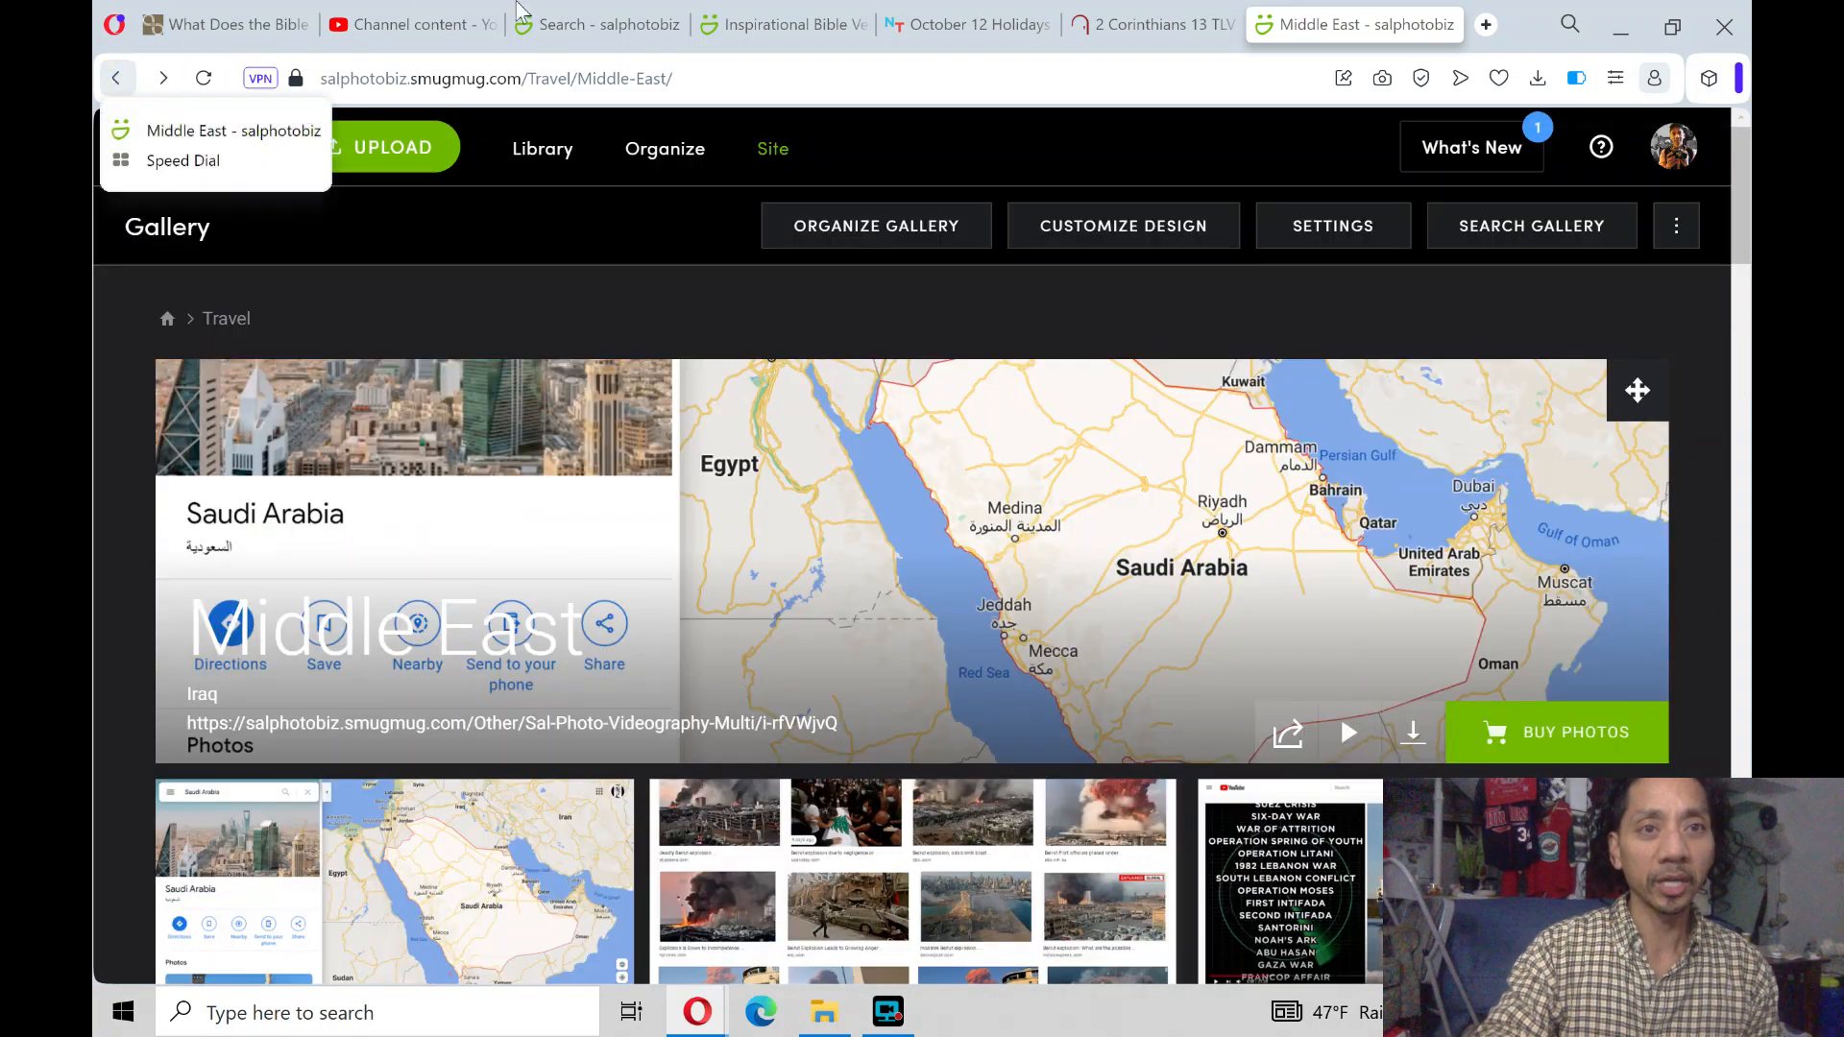
{"action": "left_click", "coordinate": [980, 23]}
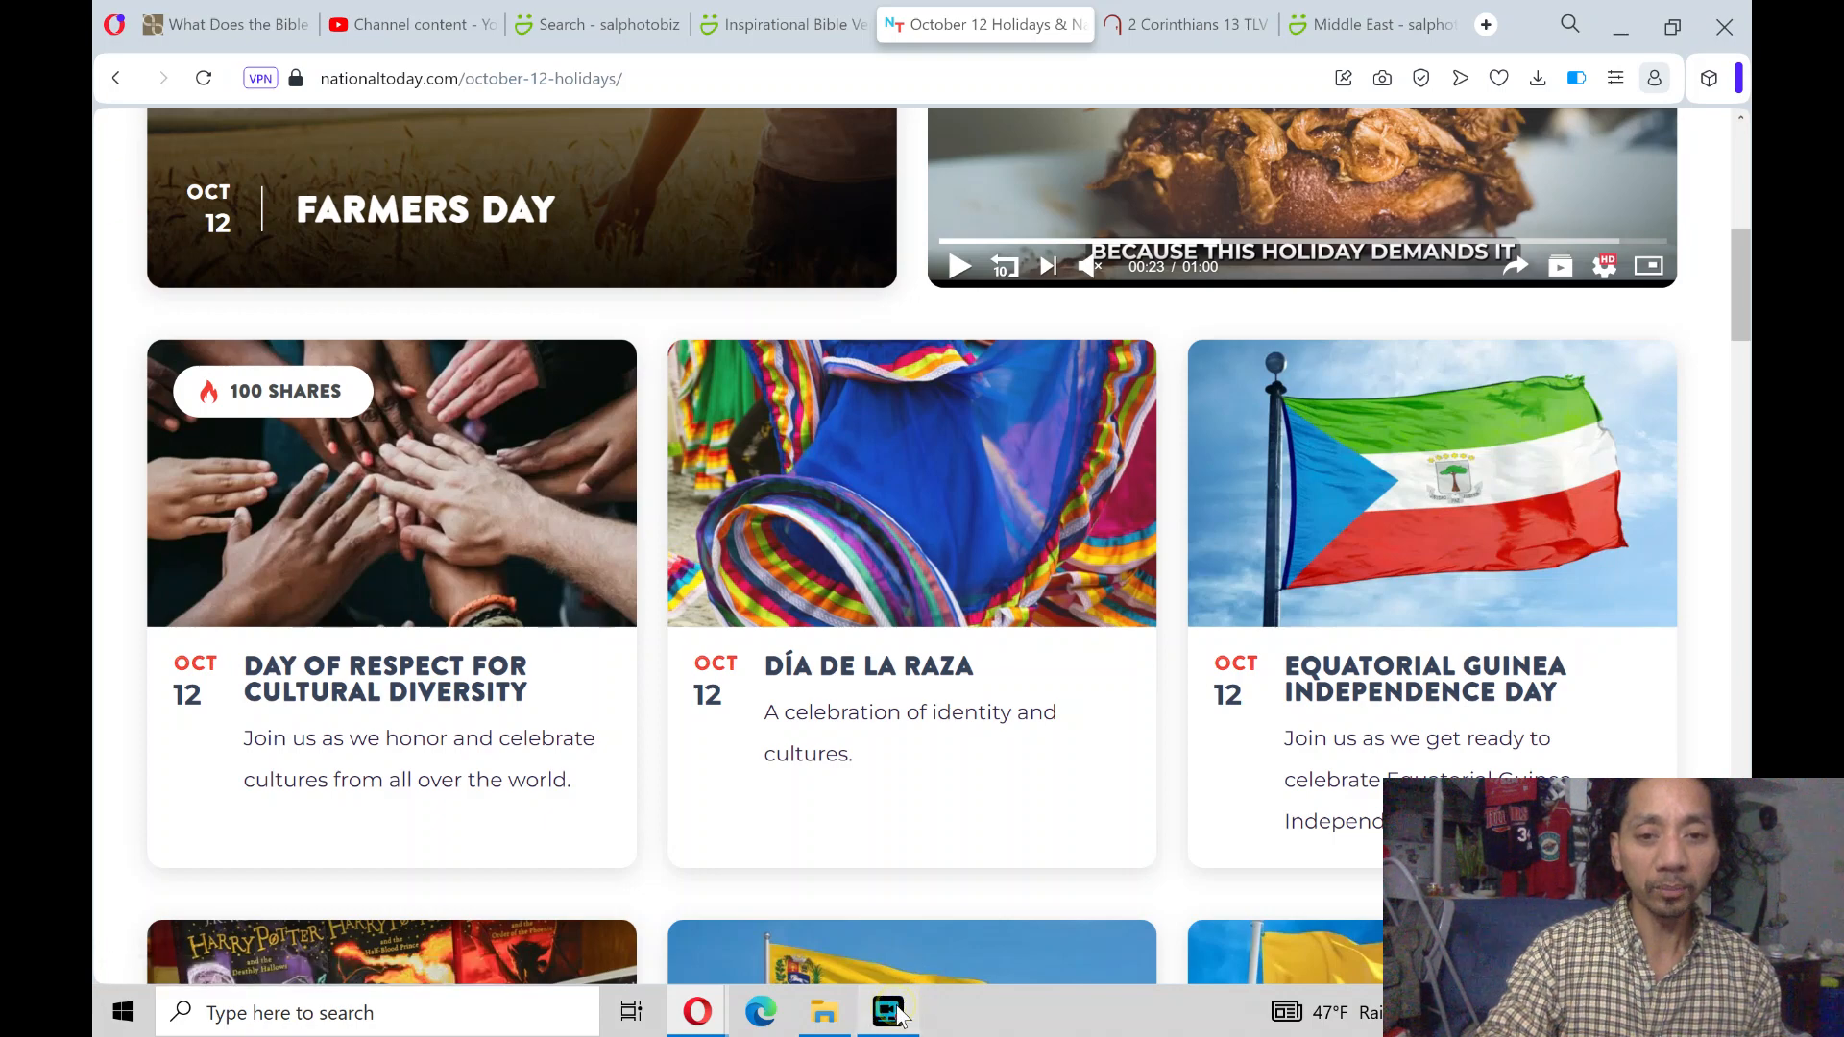
{"action": "left_click", "coordinate": [887, 1011]}
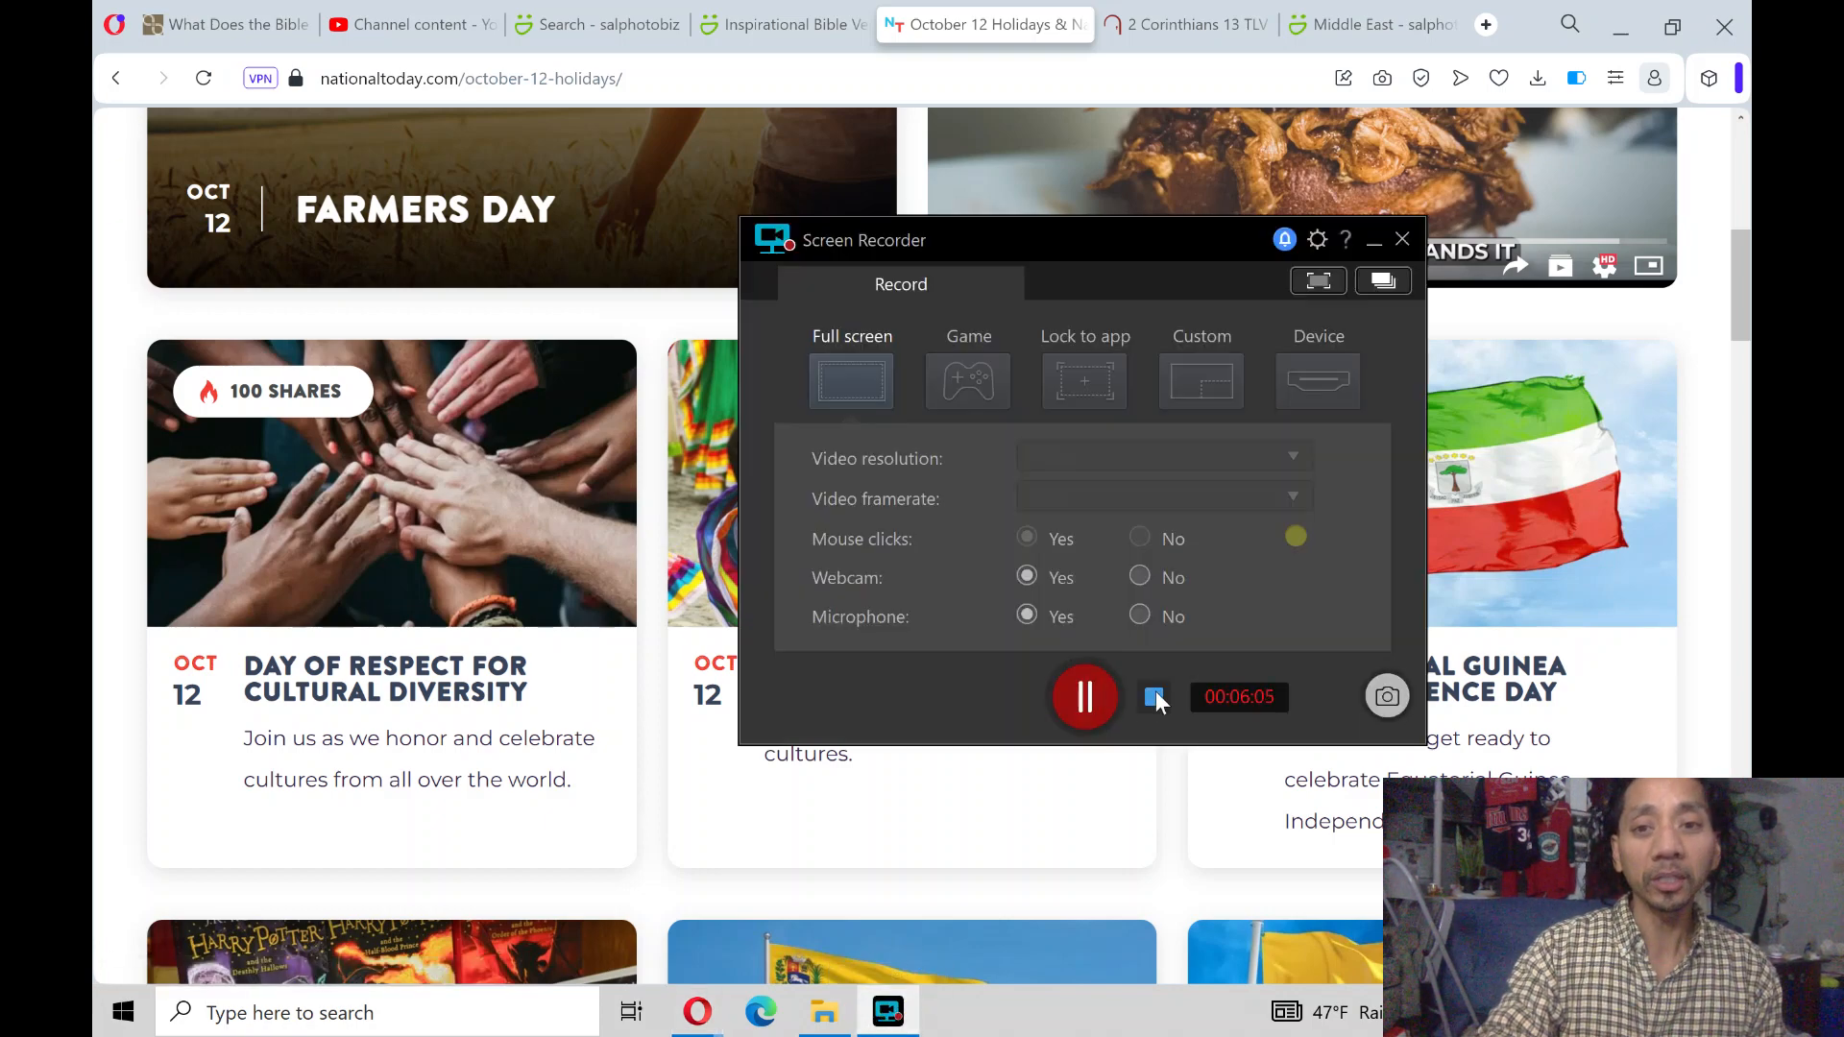